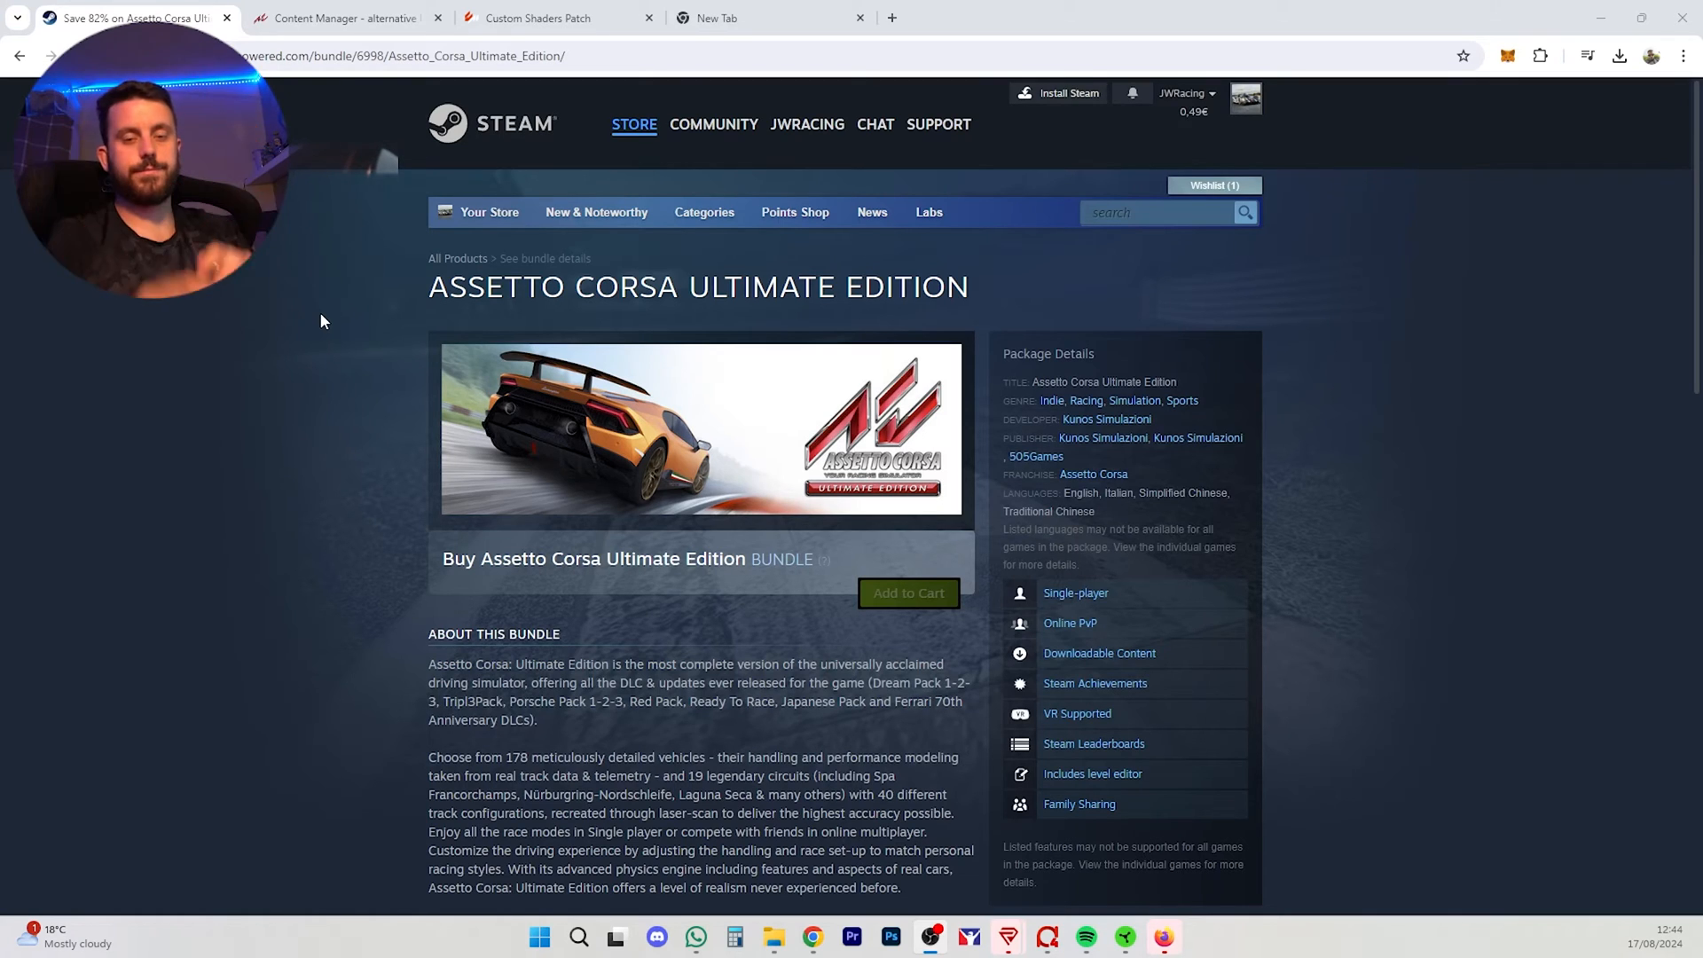
Step: Browse the Downloads folder and the Content Manager website to locate the latest (3) archive
{"action": "double_click", "coordinate": [487, 288]}
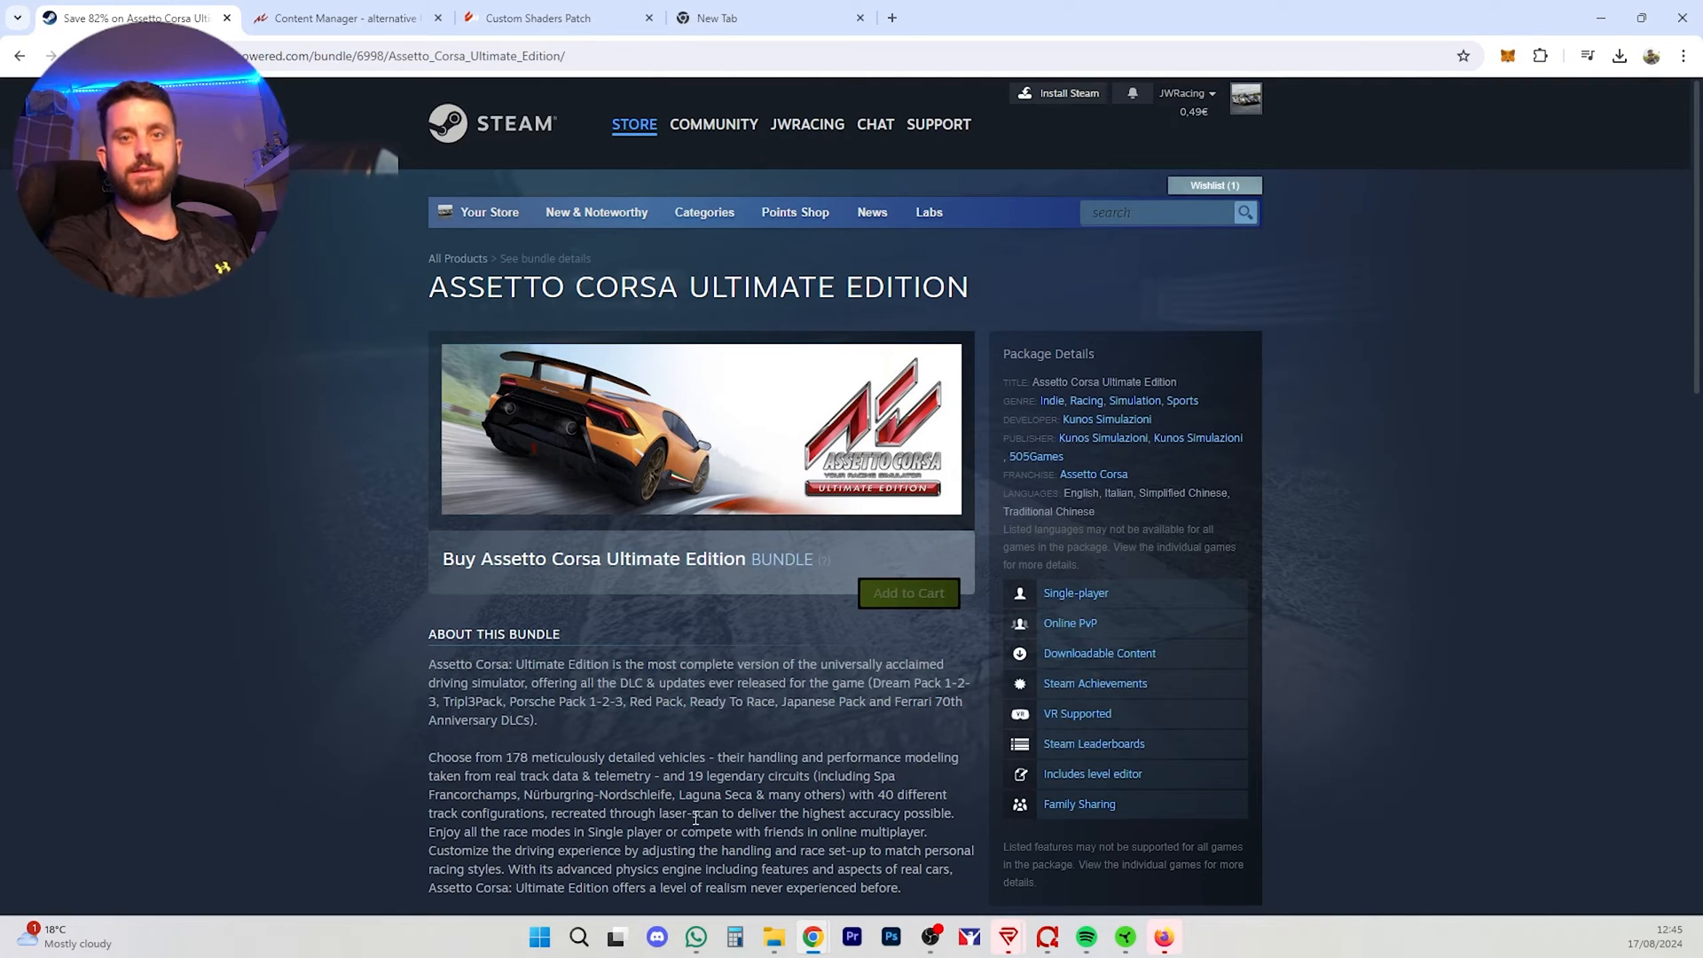
{"action": "scroll", "scroll_direction": "down", "scroll_amount": 3}
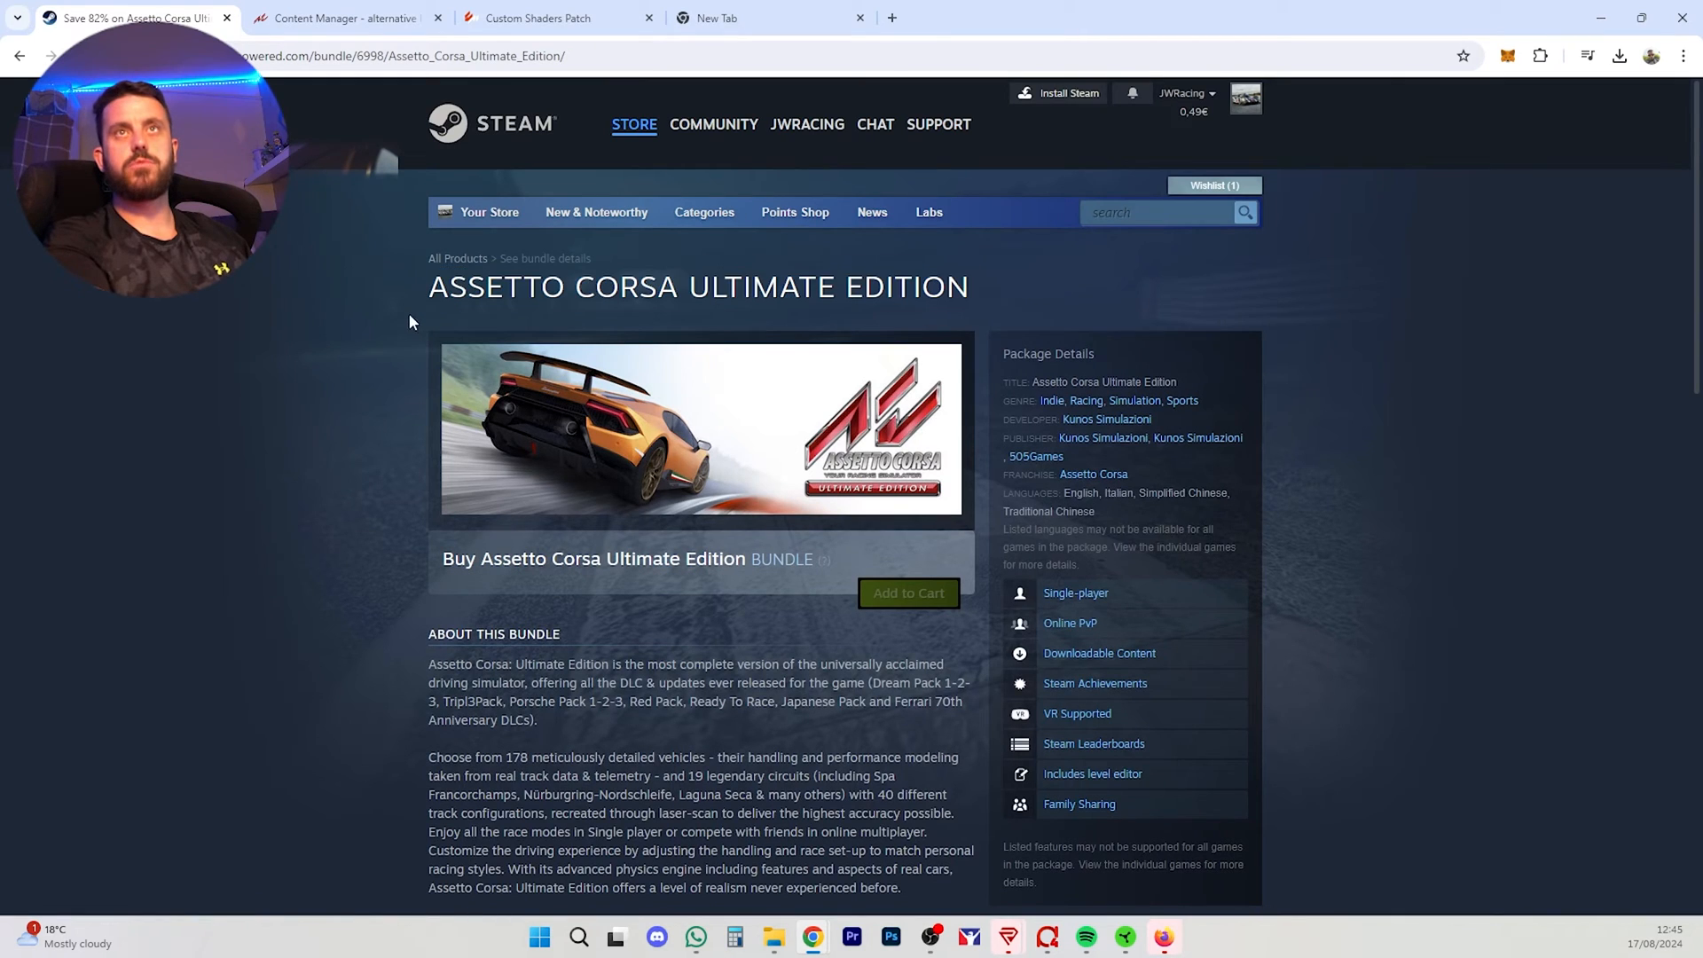
{"action": "scroll", "scroll_direction": "down", "scroll_amount": 3}
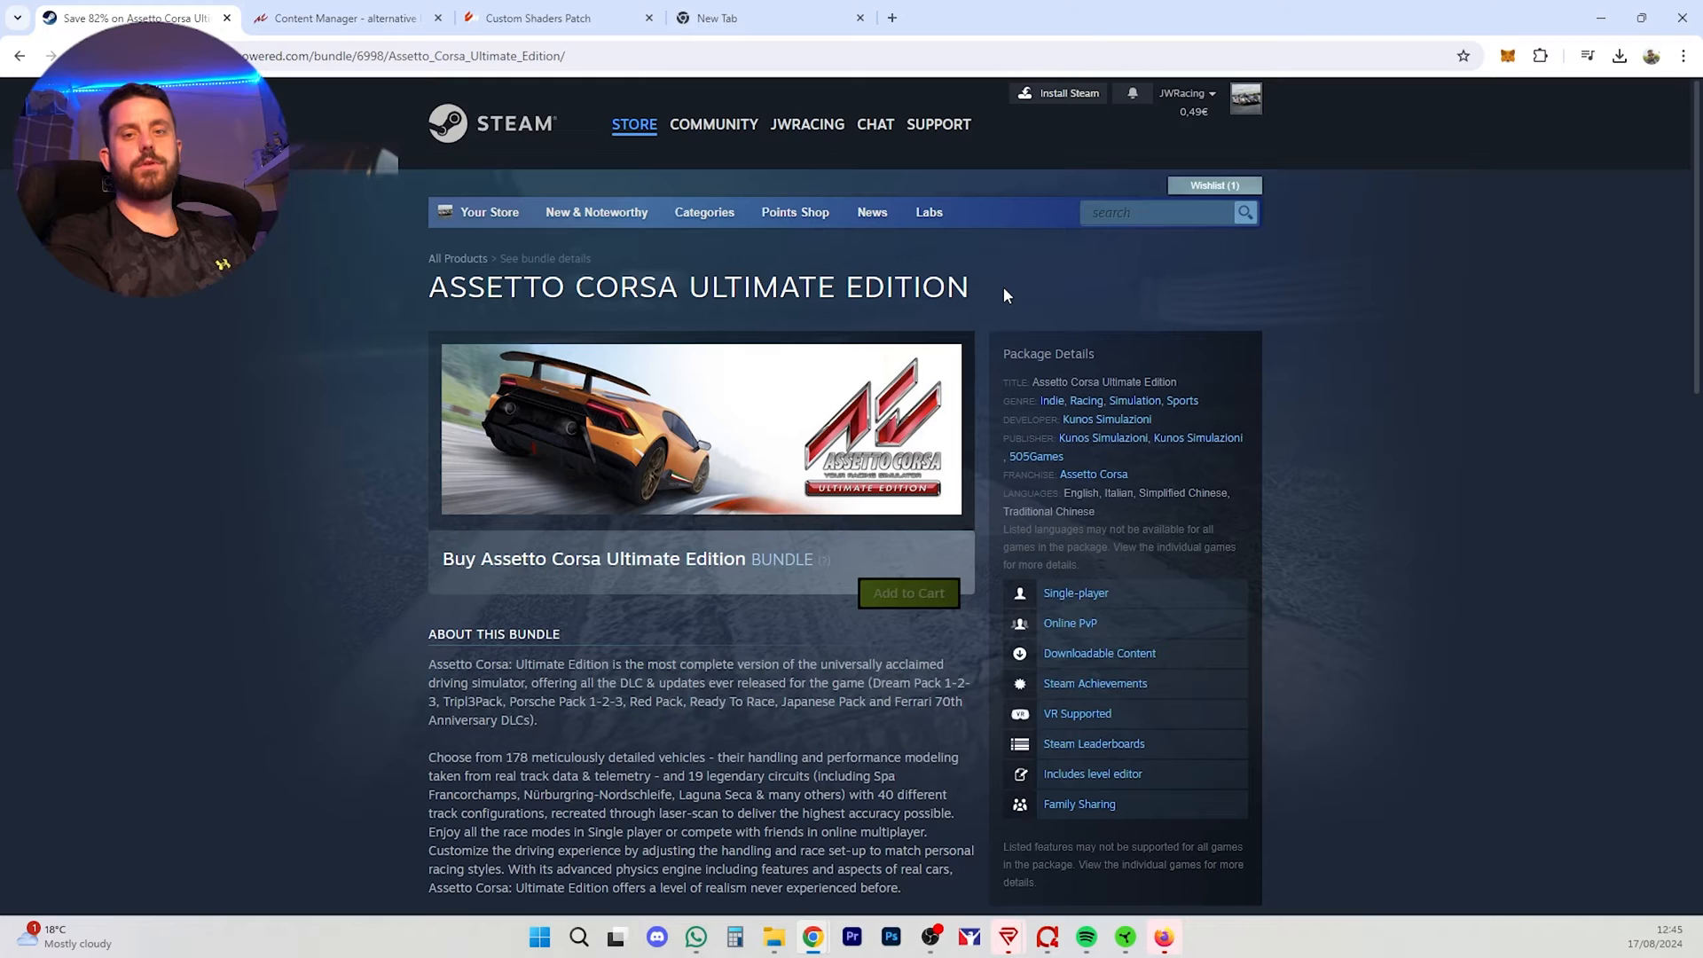
{"action": "left_click", "coordinate": [343, 18]}
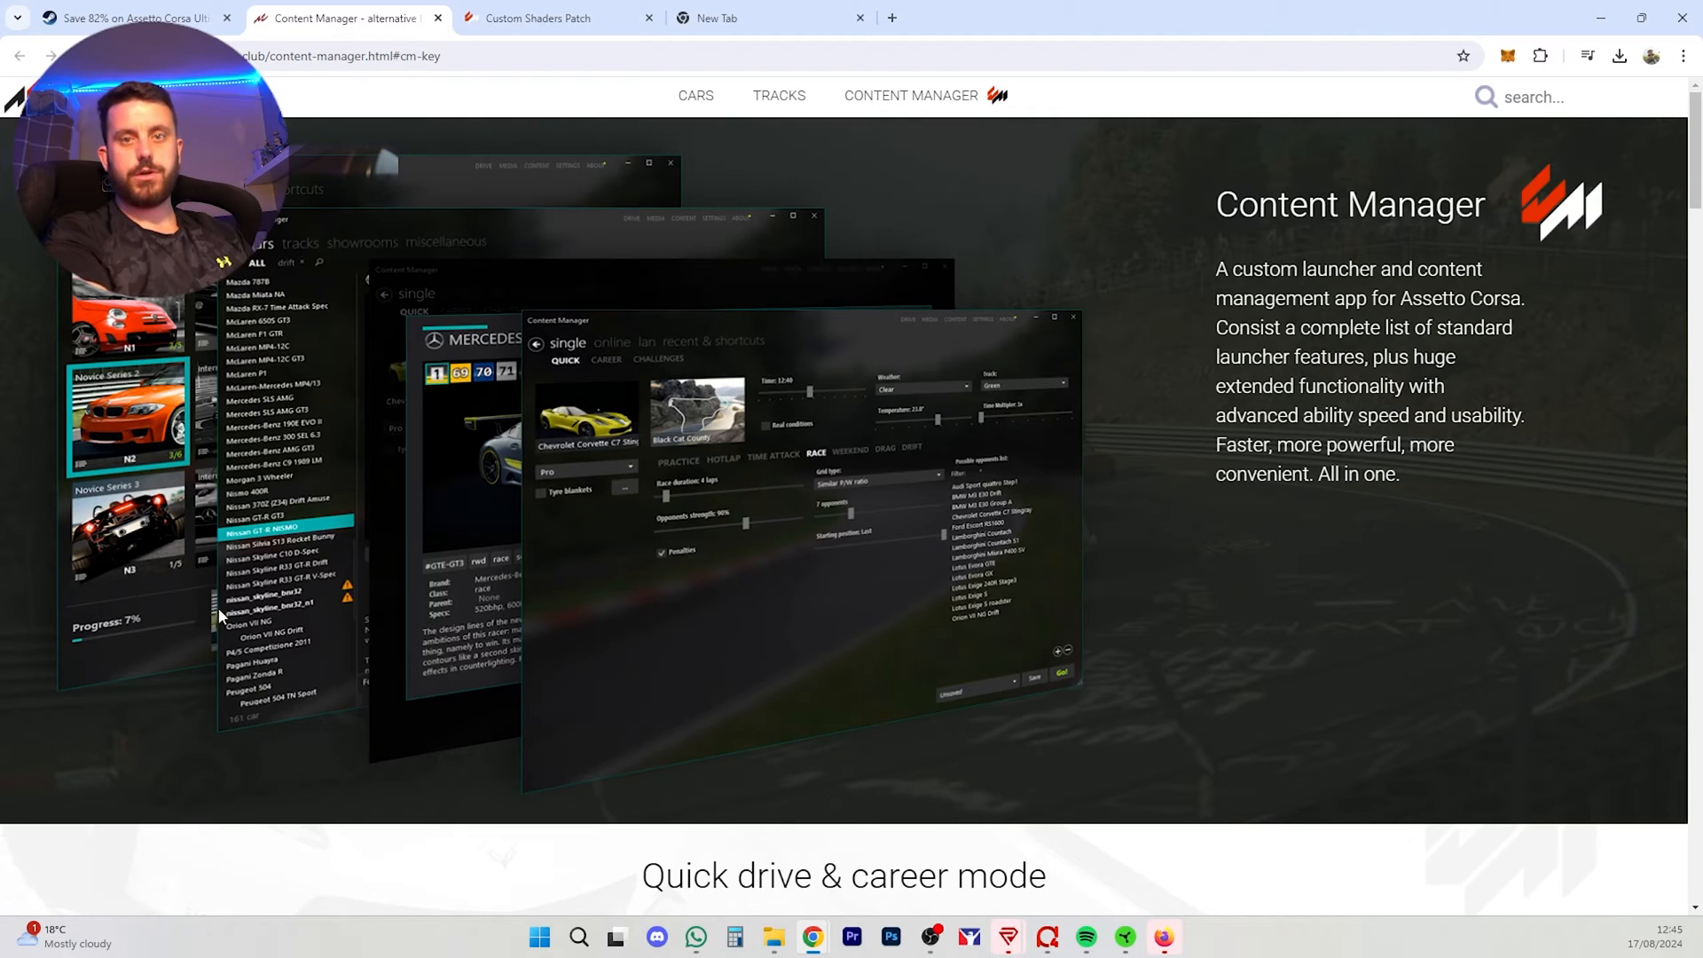
{"action": "mouse_move", "coordinate": [885, 211]}
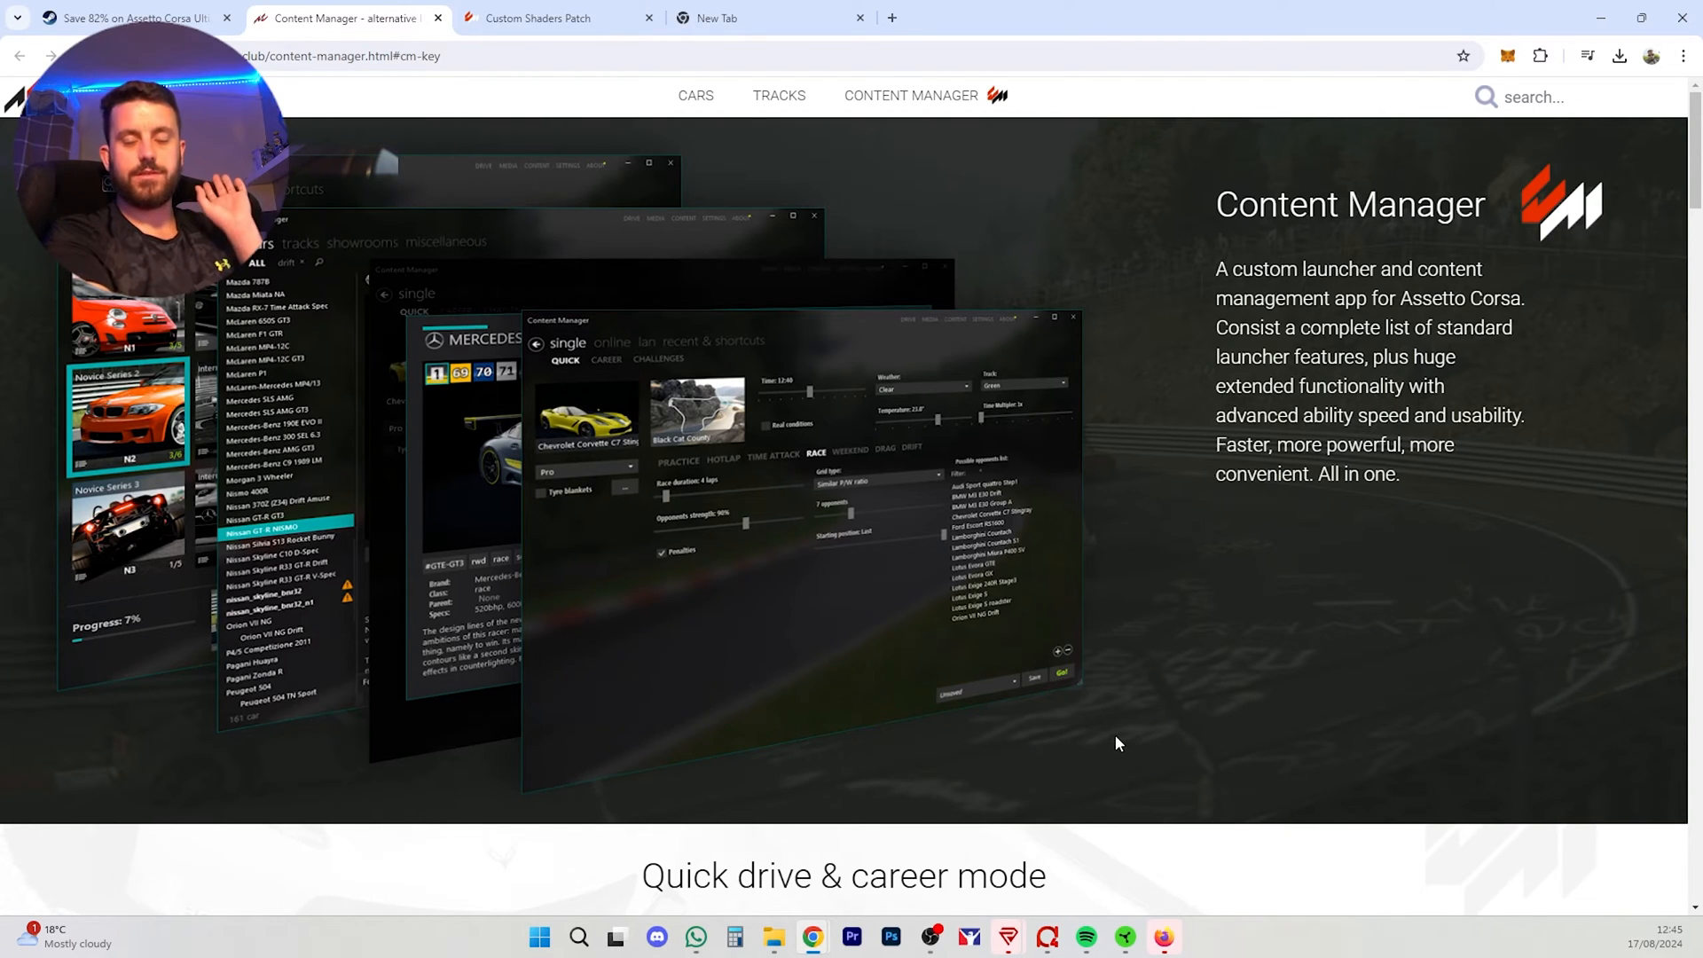
{"action": "mouse_move", "coordinate": [1075, 695]}
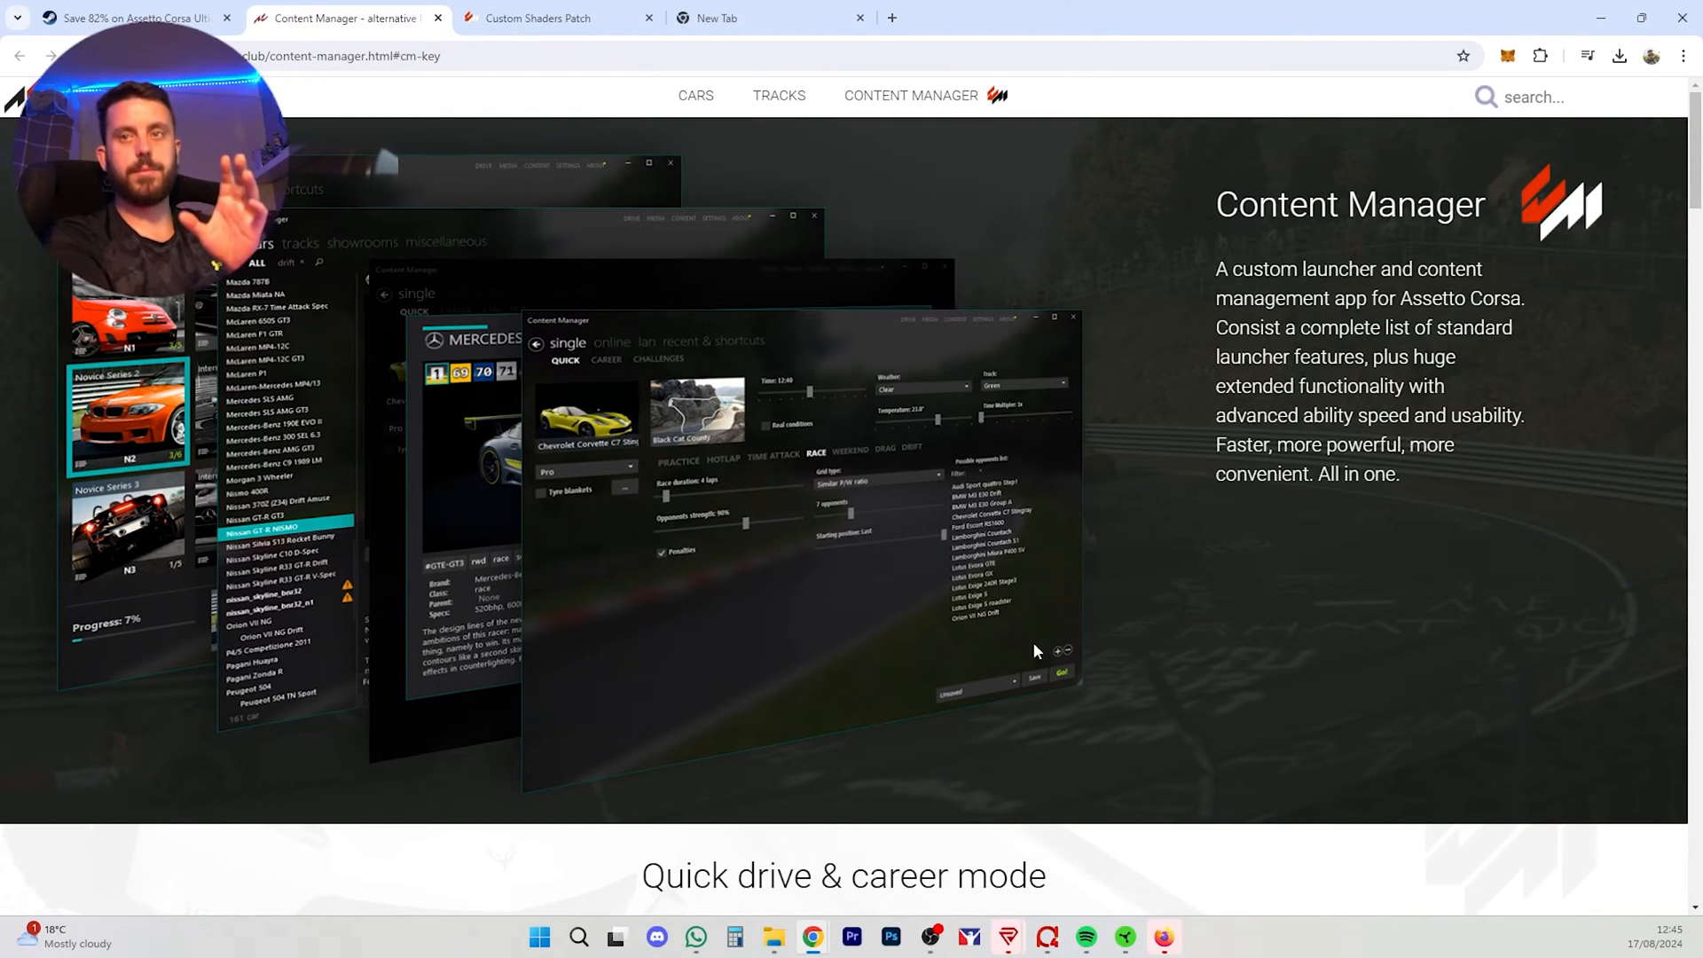
{"action": "mouse_move", "coordinate": [545, 631]}
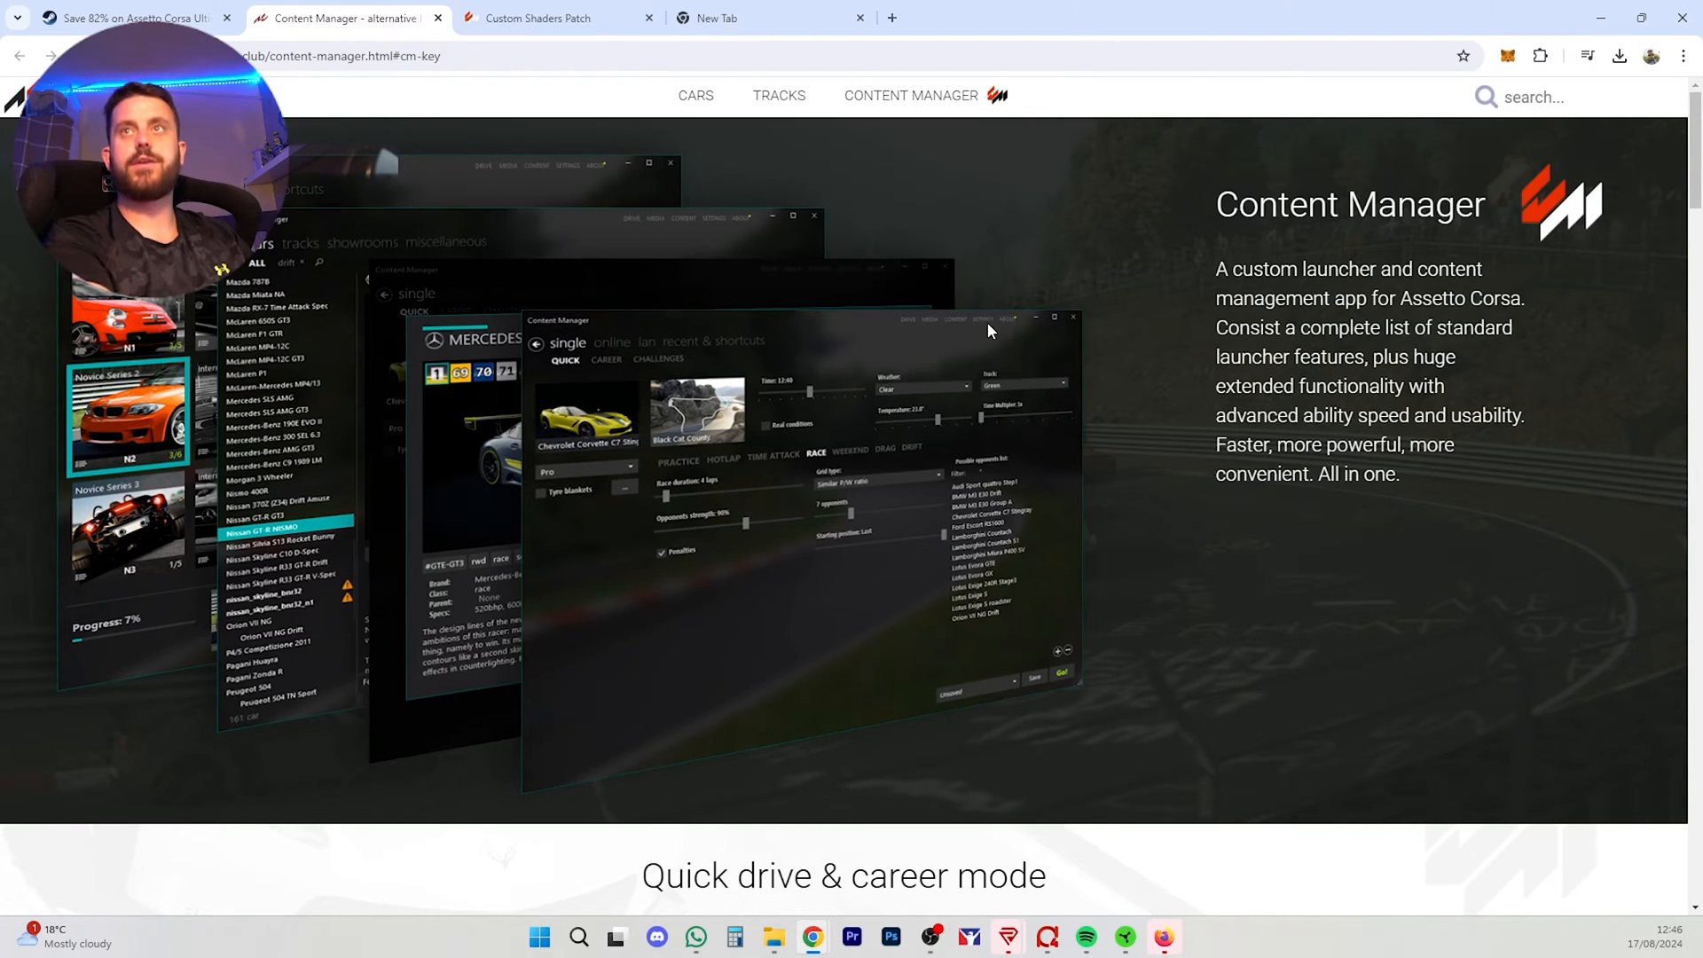
{"action": "mouse_move", "coordinate": [1007, 537]}
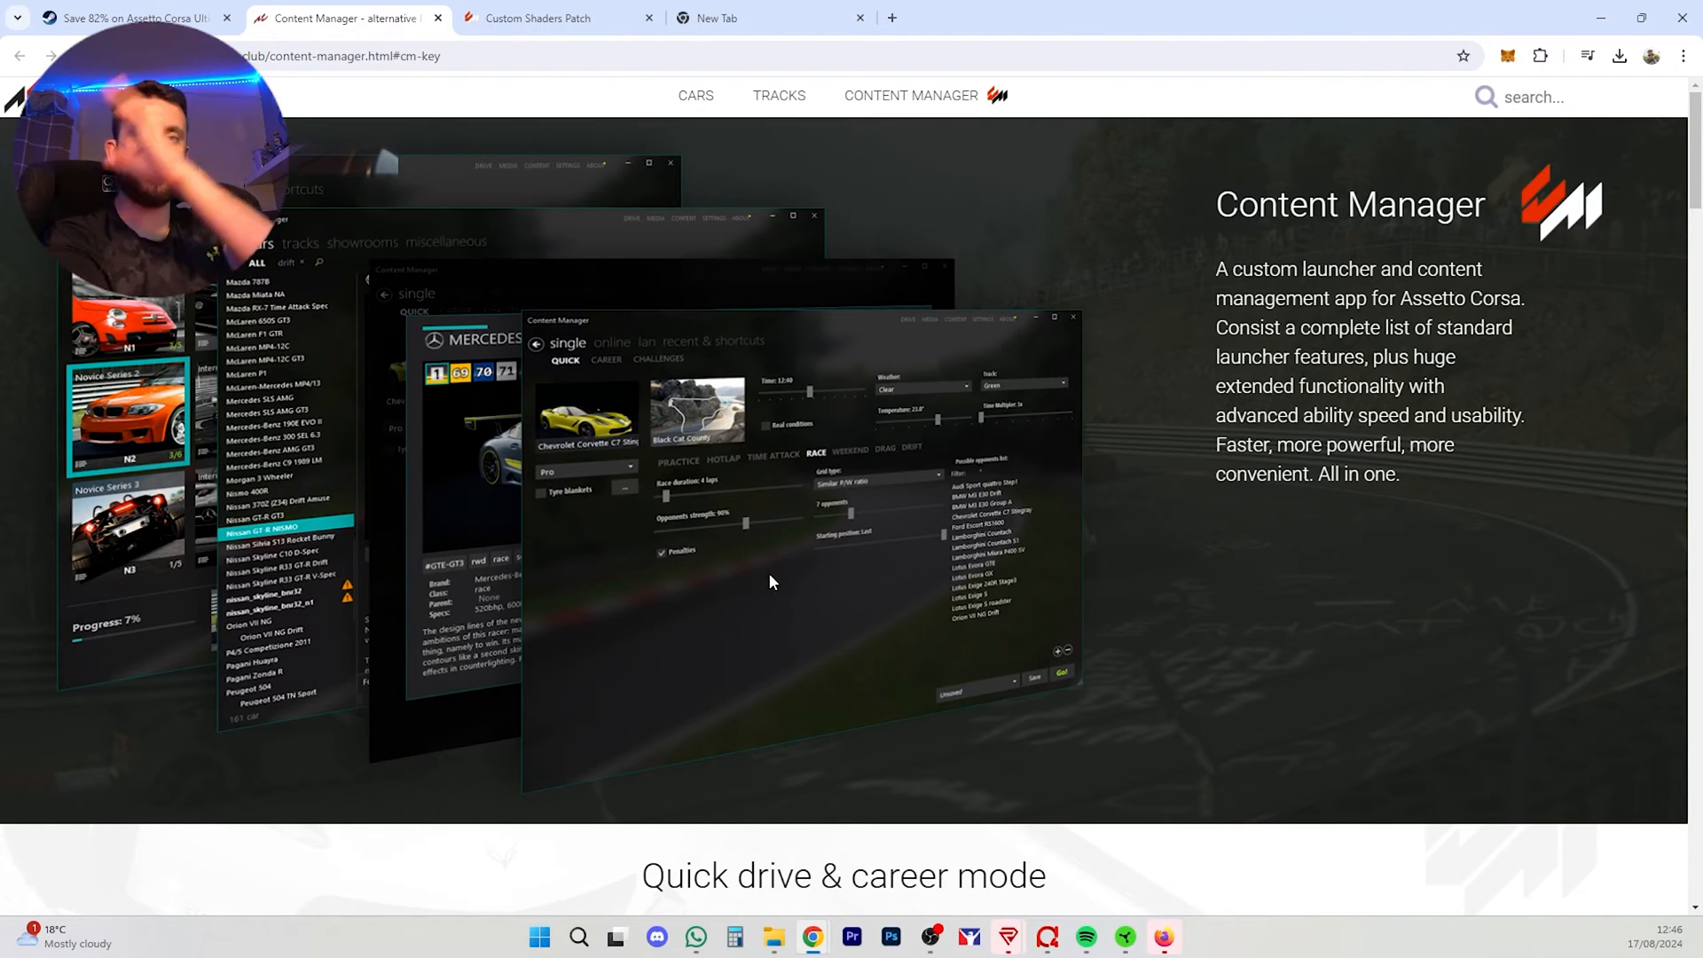
{"action": "scroll", "scroll_direction": "down", "scroll_amount": 3}
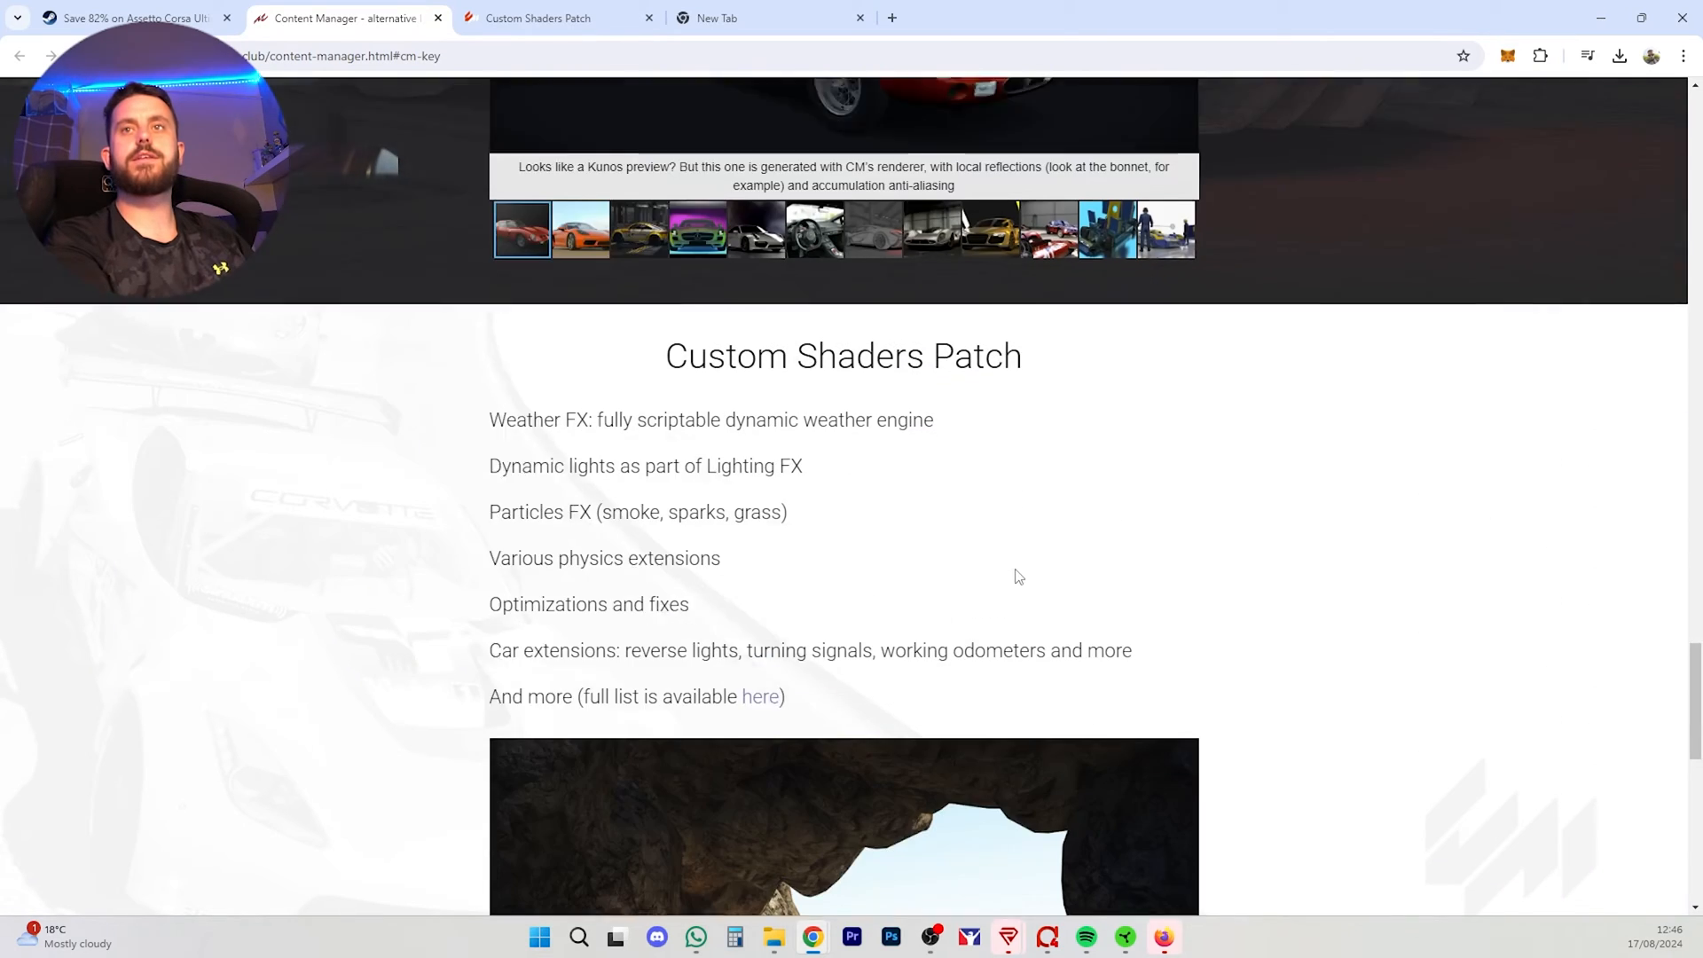
{"action": "scroll", "scroll_direction": "down", "scroll_amount": 3}
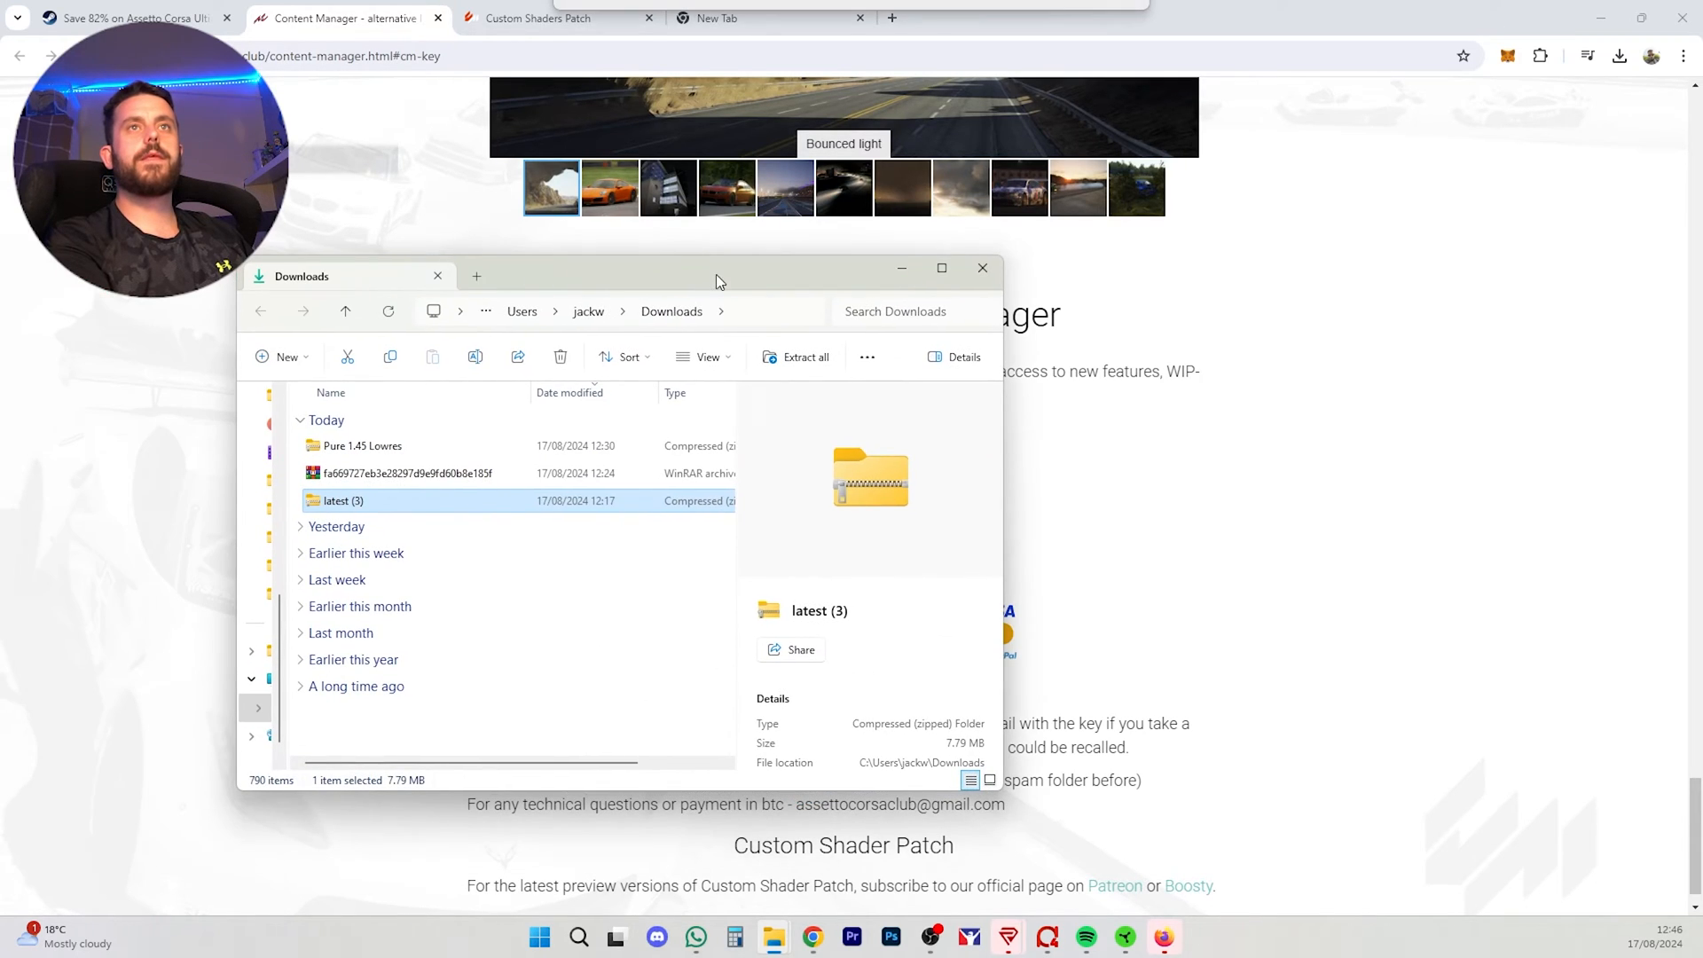
{"action": "mouse_move", "coordinate": [363, 509]}
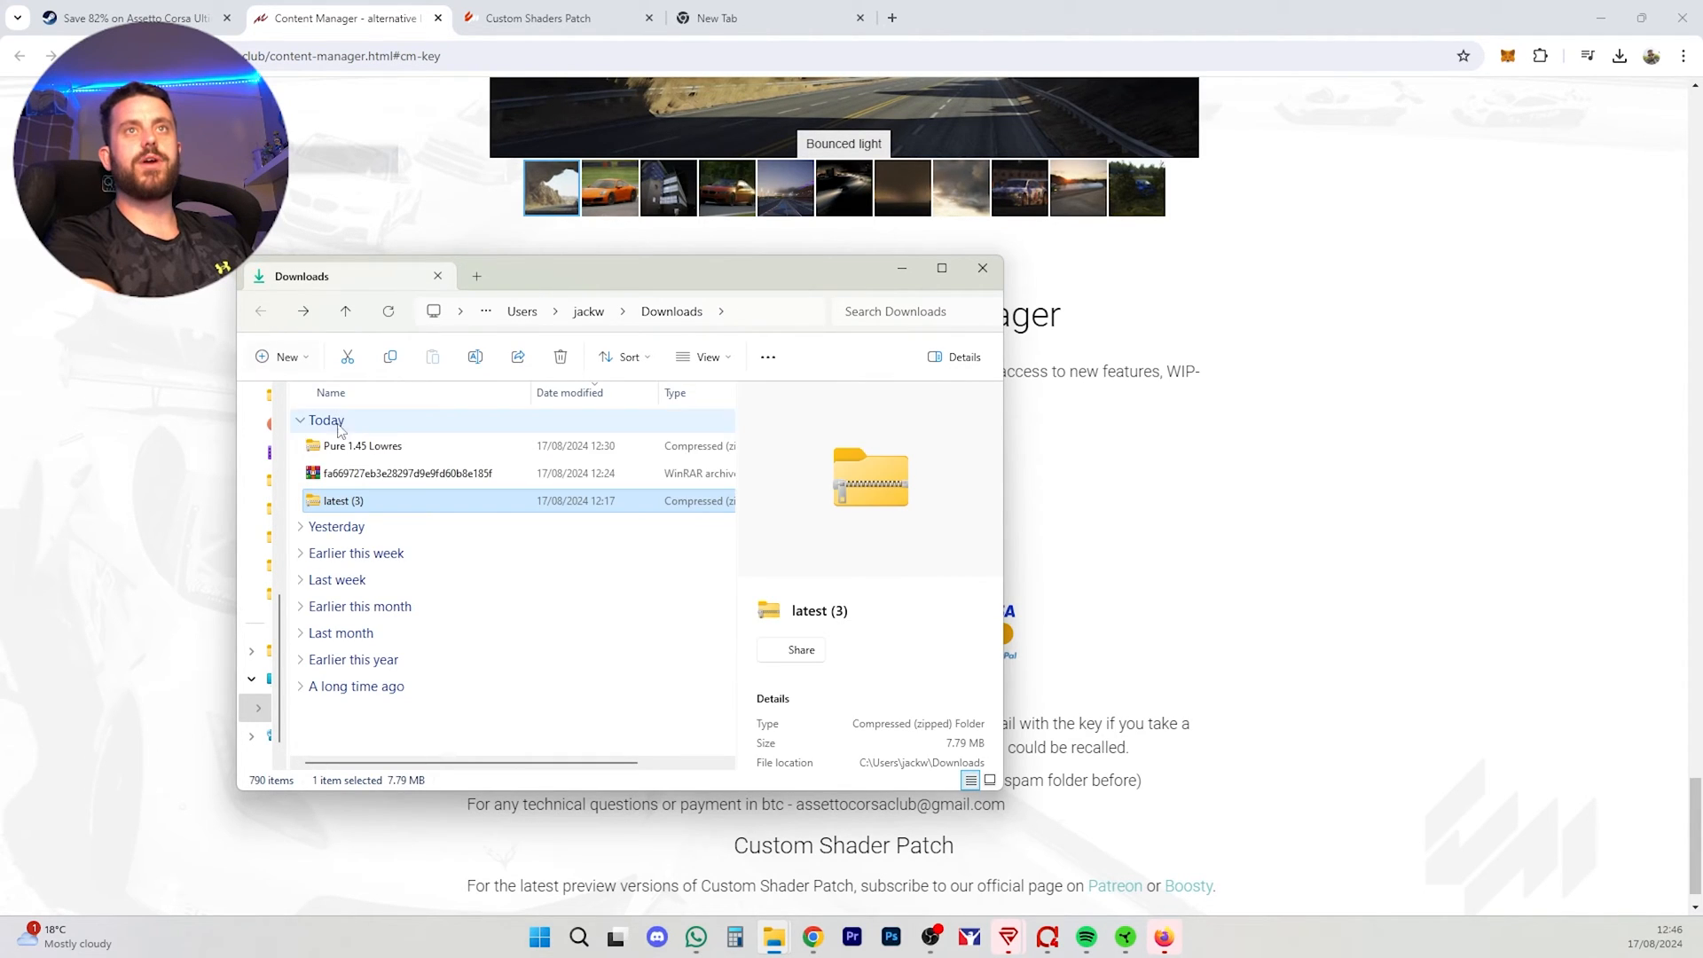
Step: Extract the latest (3) archive and launch Content Manager.exe from the extracted folder
{"action": "right_click", "coordinate": [342, 500]}
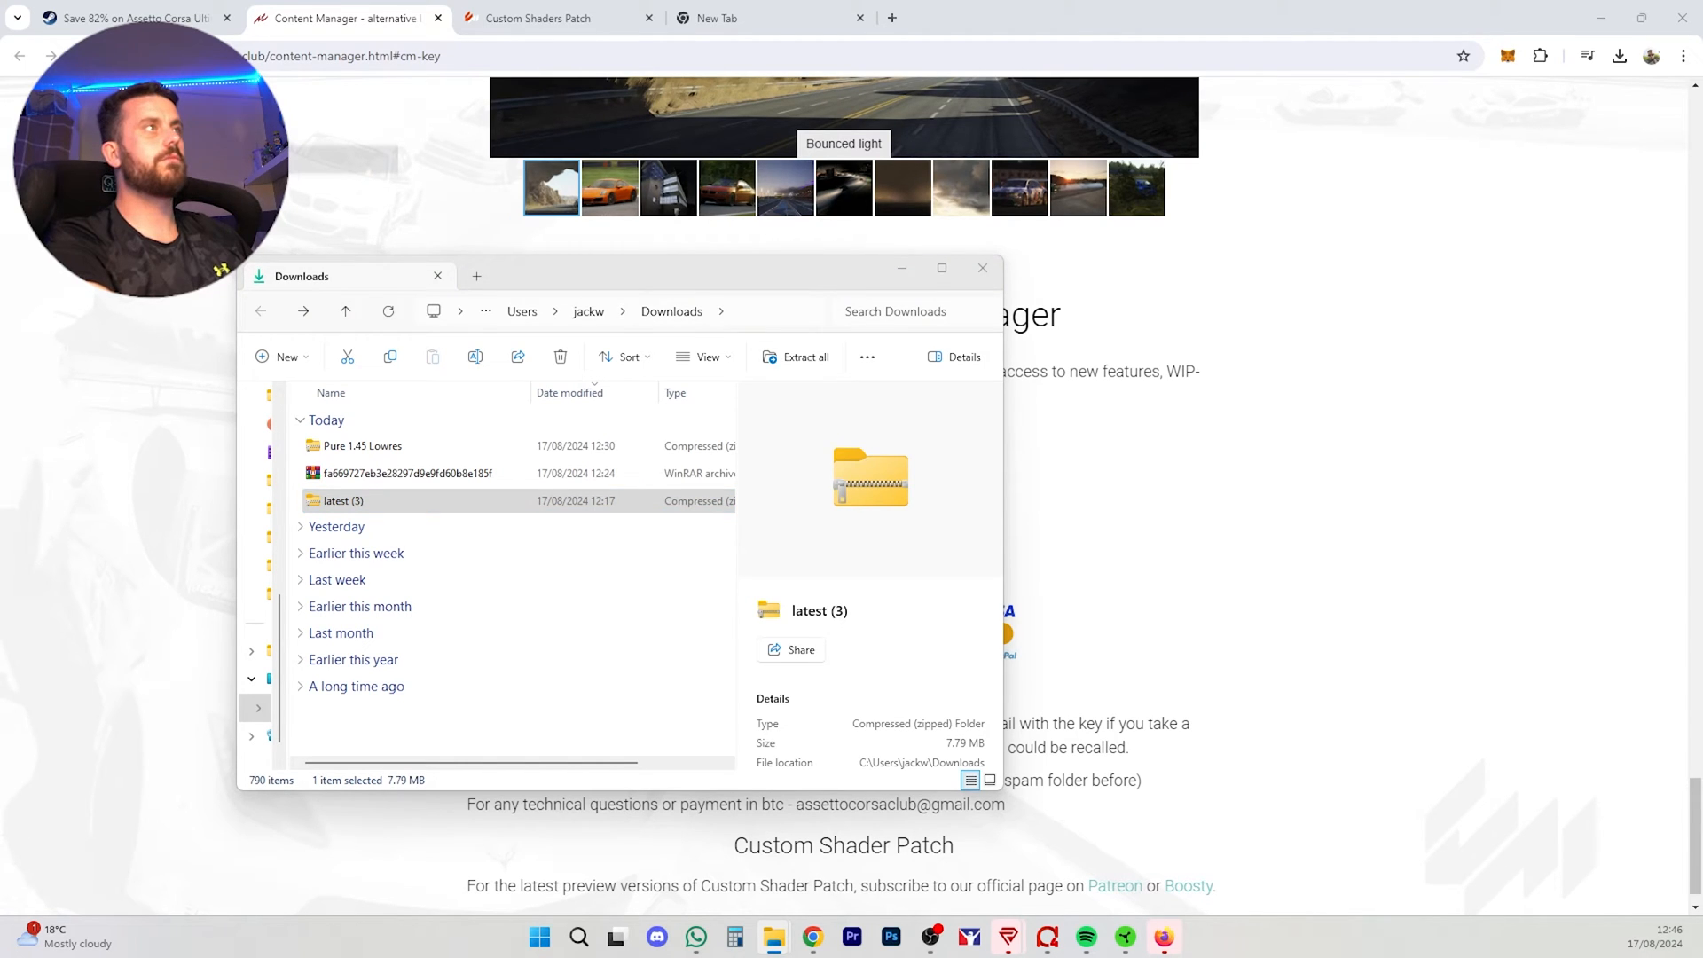
{"action": "left_click", "coordinate": [806, 356]}
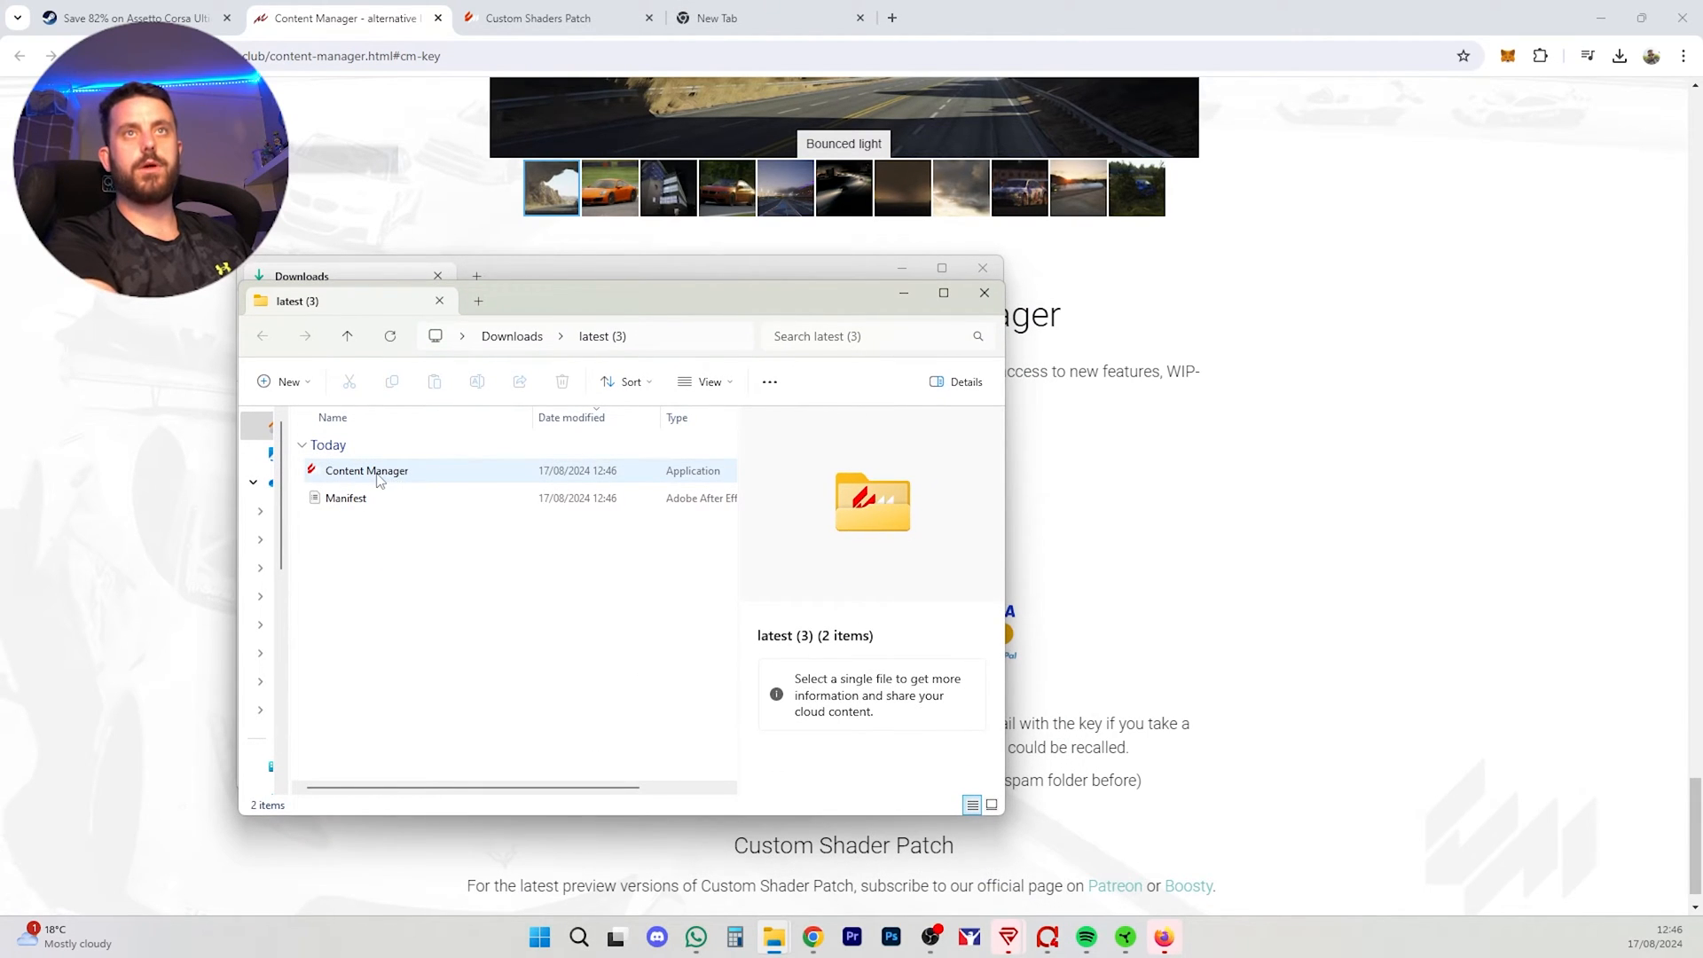
{"action": "left_click", "coordinate": [366, 470]}
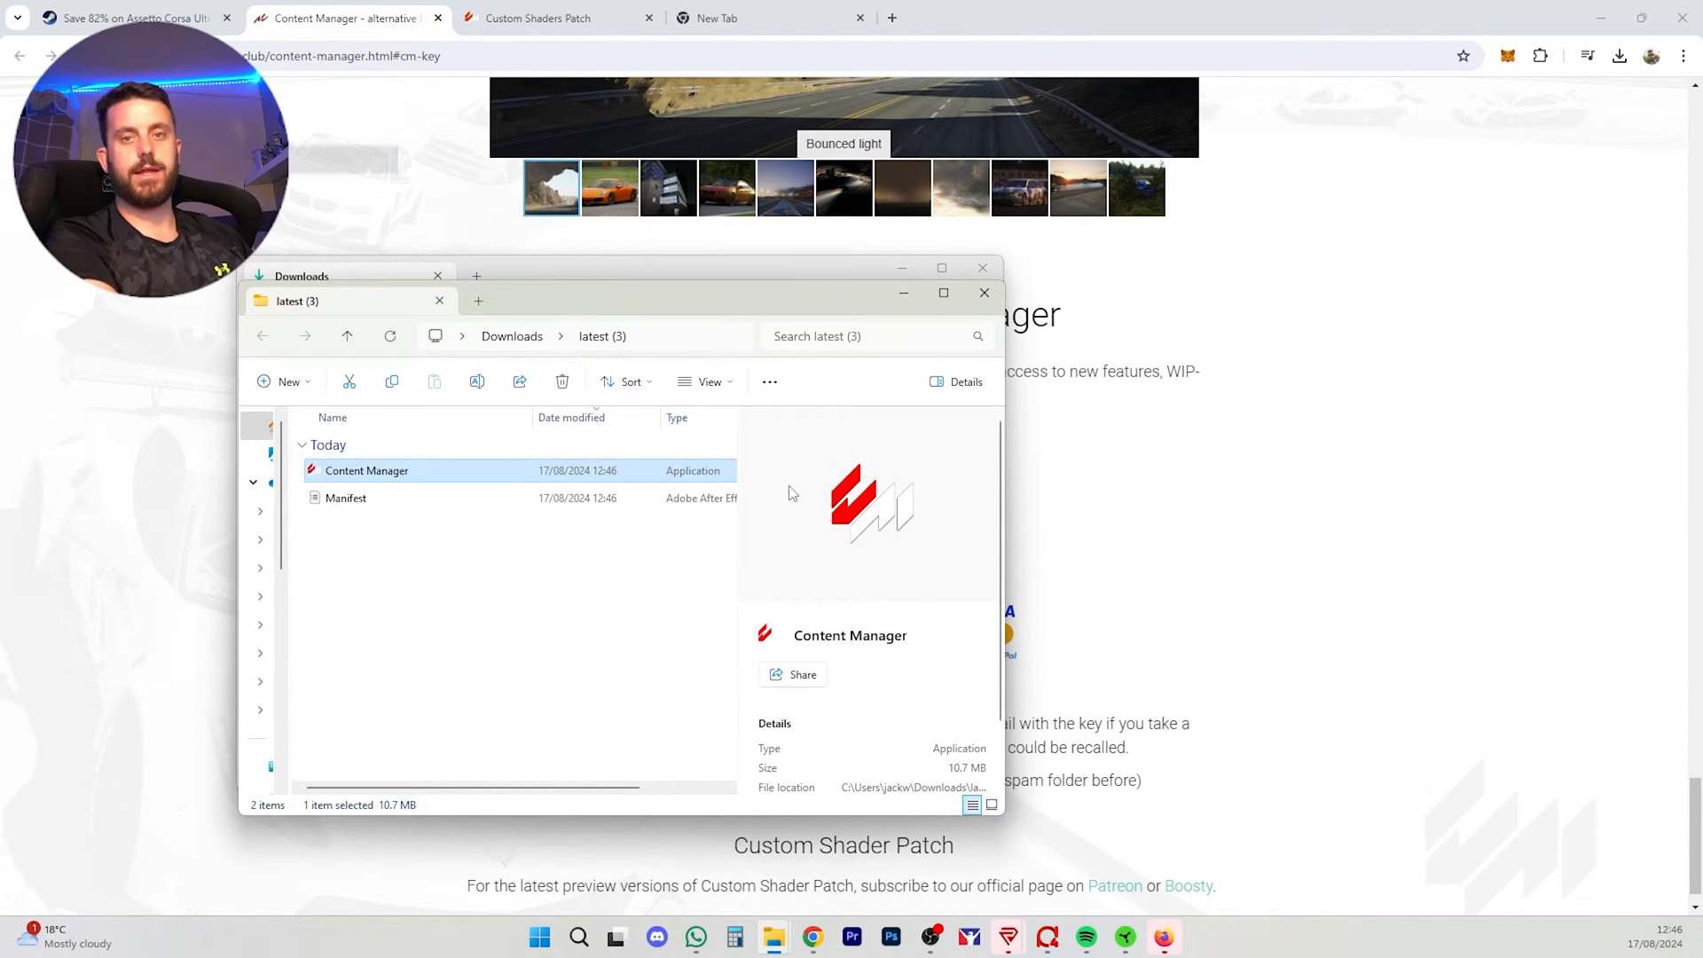
{"action": "double_click", "coordinate": [366, 470]}
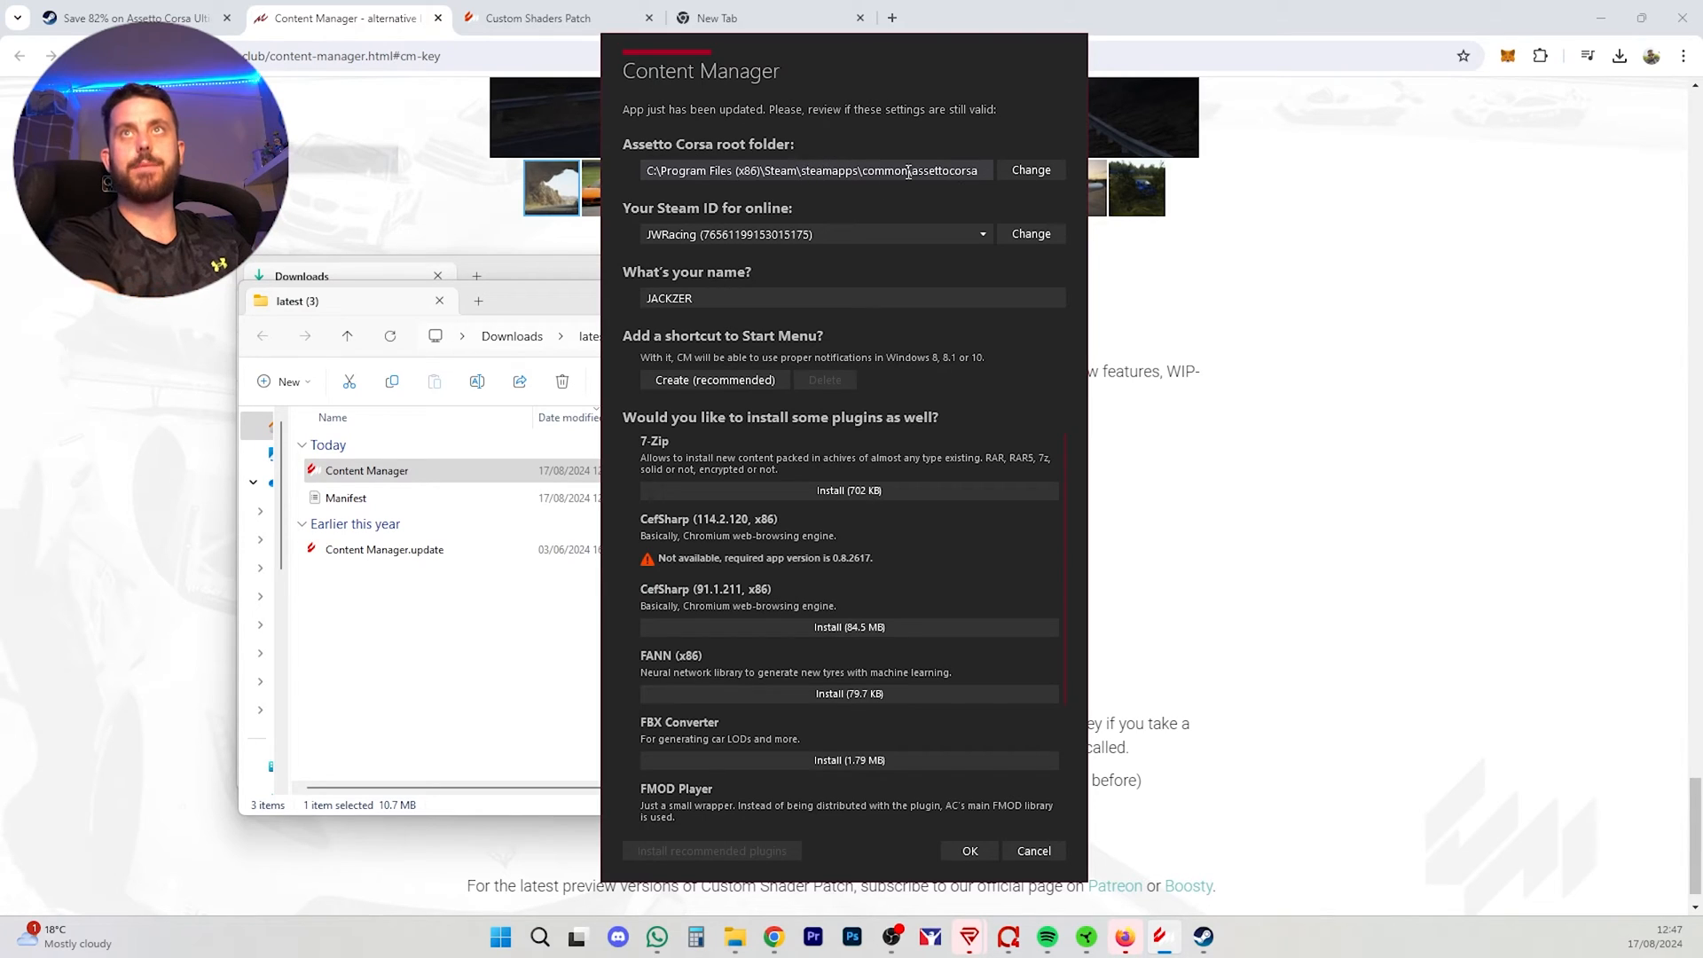
Step: Set the assettocorsa folder as game root and create the recommended Start Menu shortcut
{"action": "left_click", "coordinate": [1029, 170]}
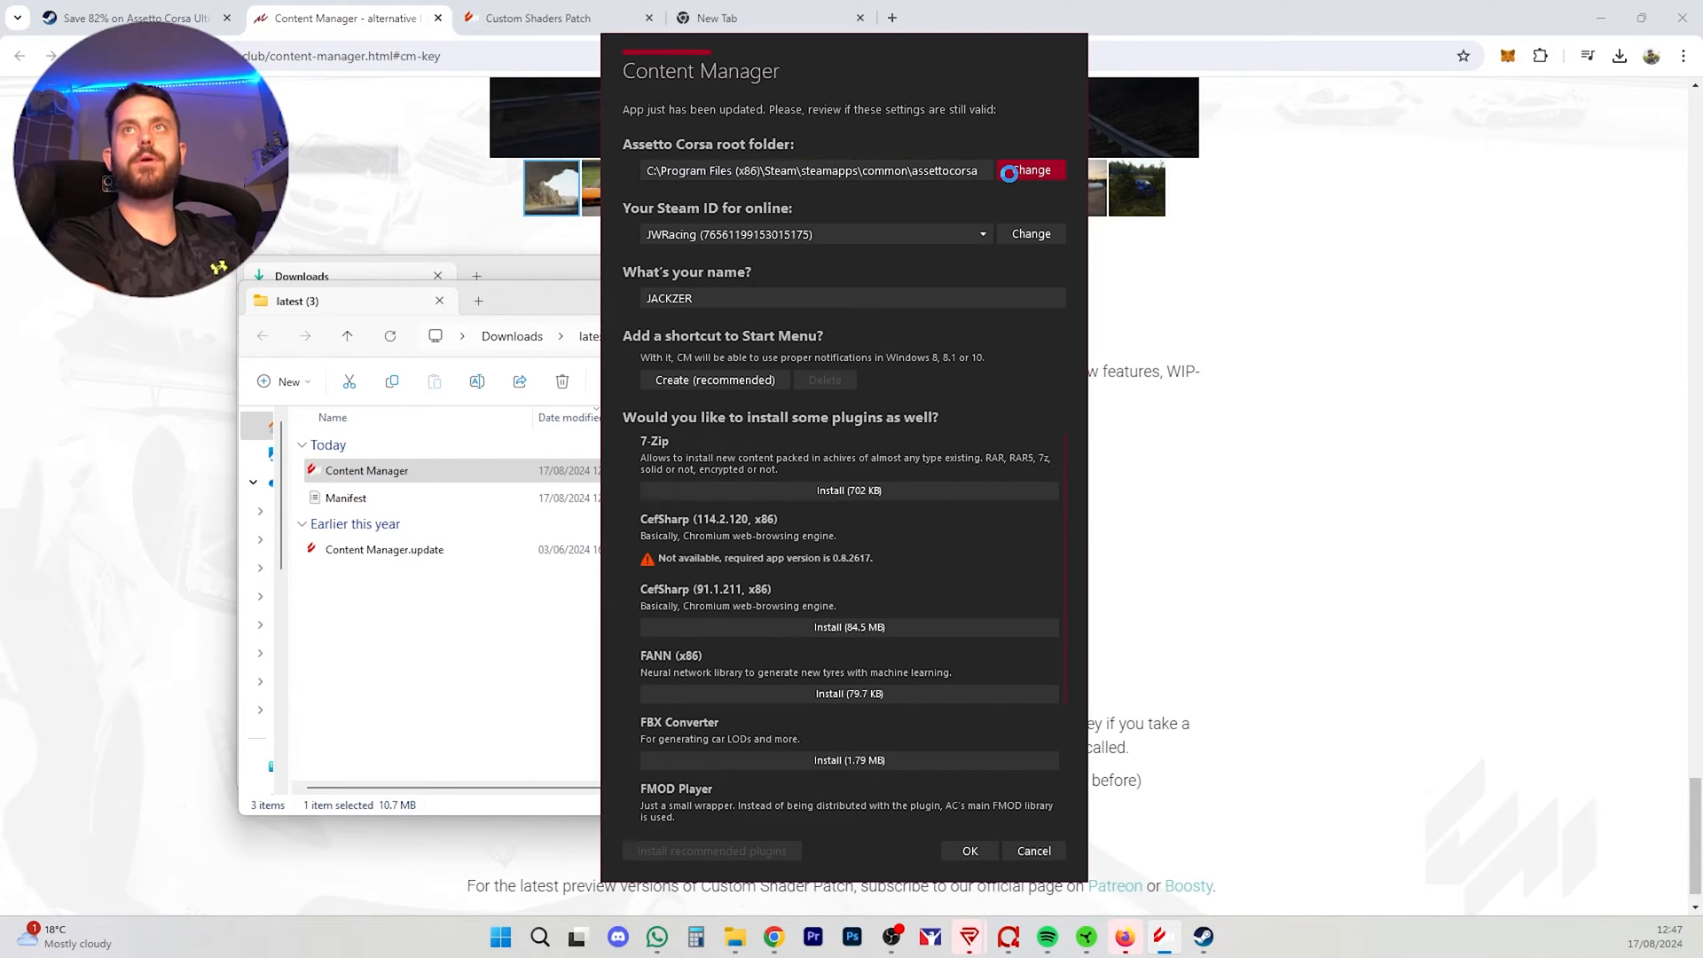
{"action": "left_click", "coordinate": [1029, 170]}
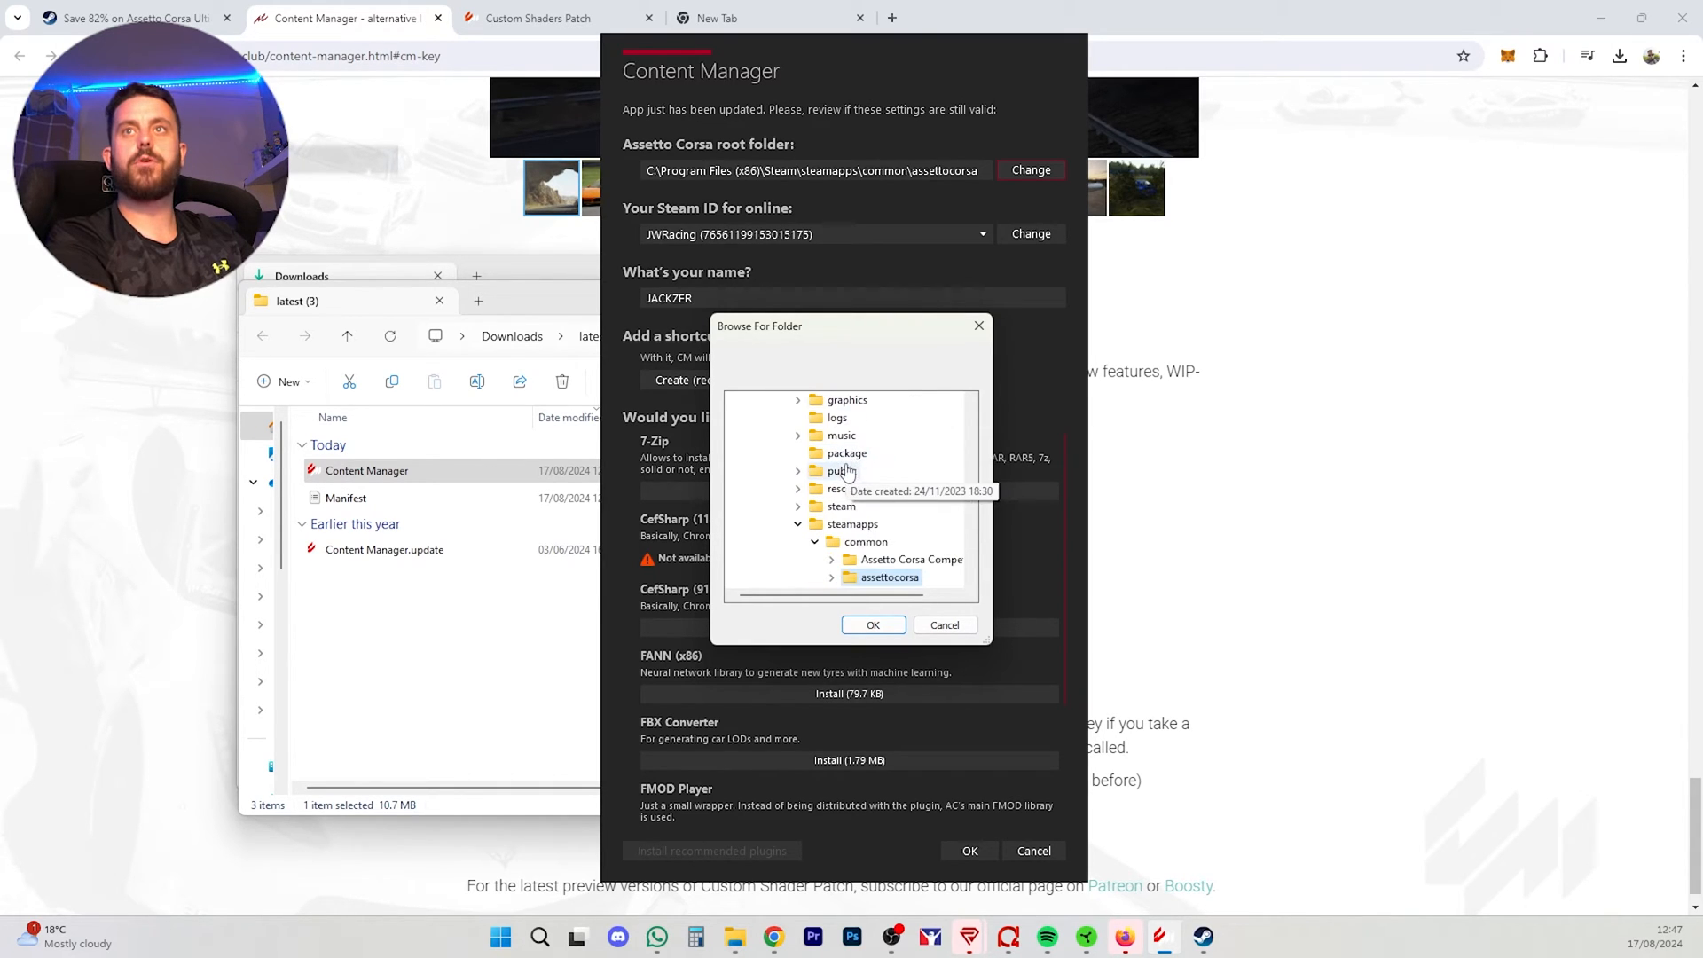
{"action": "left_click", "coordinate": [888, 524]}
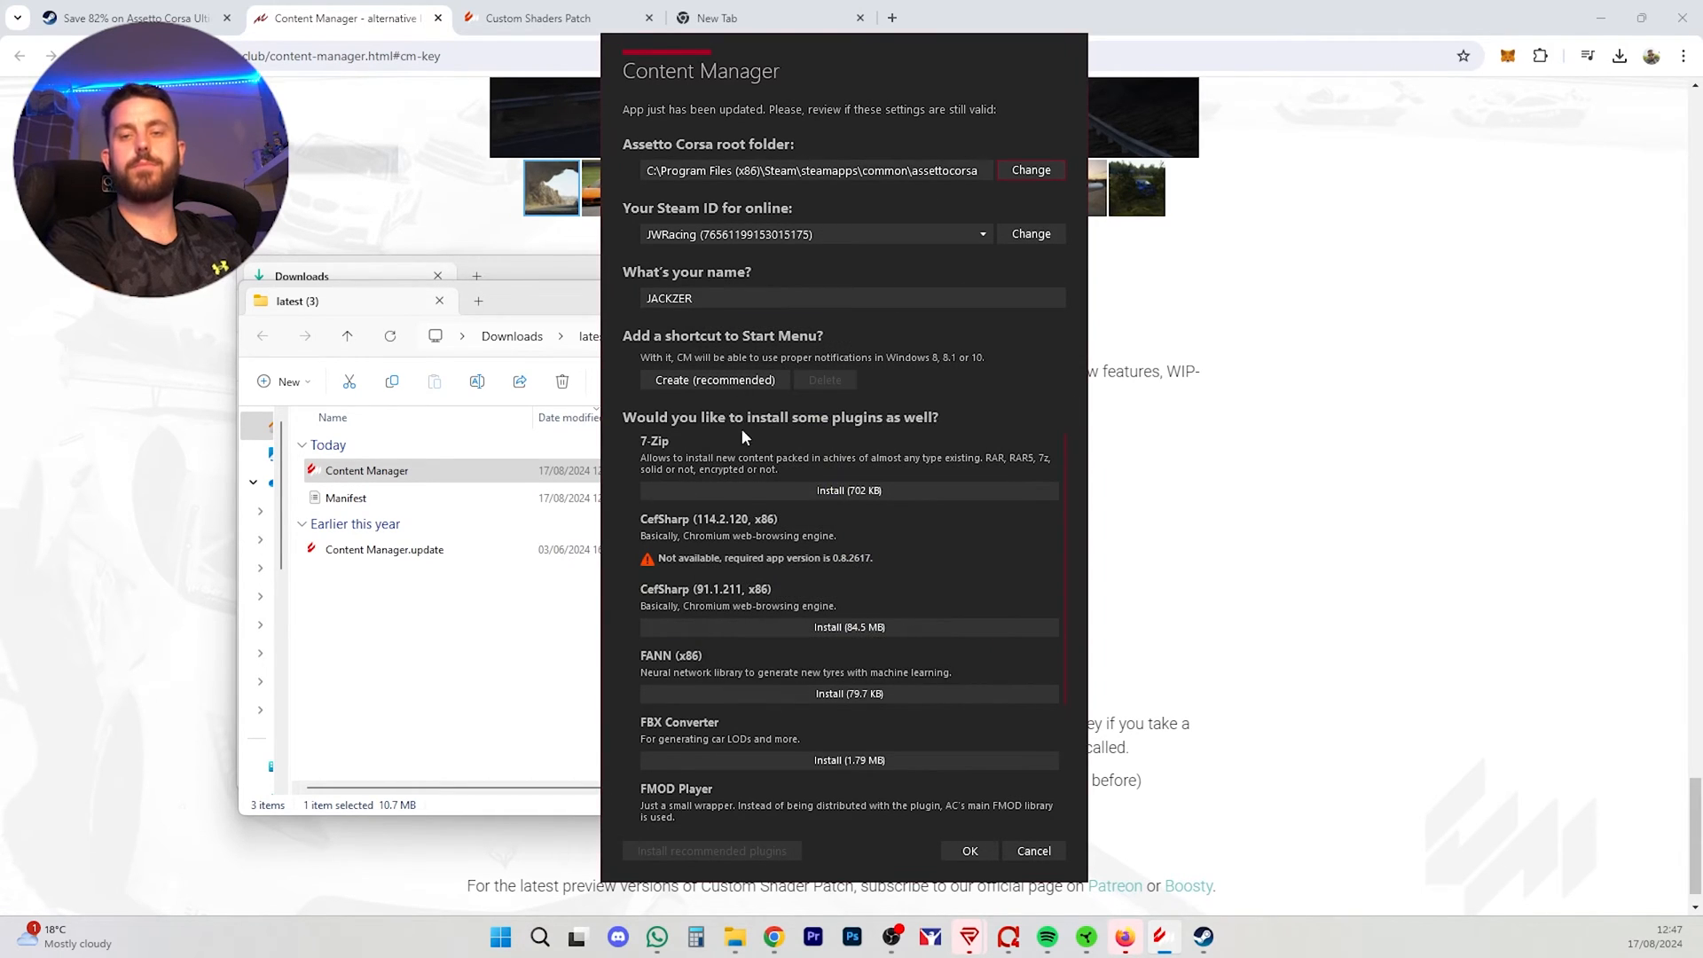
{"action": "left_click", "coordinate": [848, 299]}
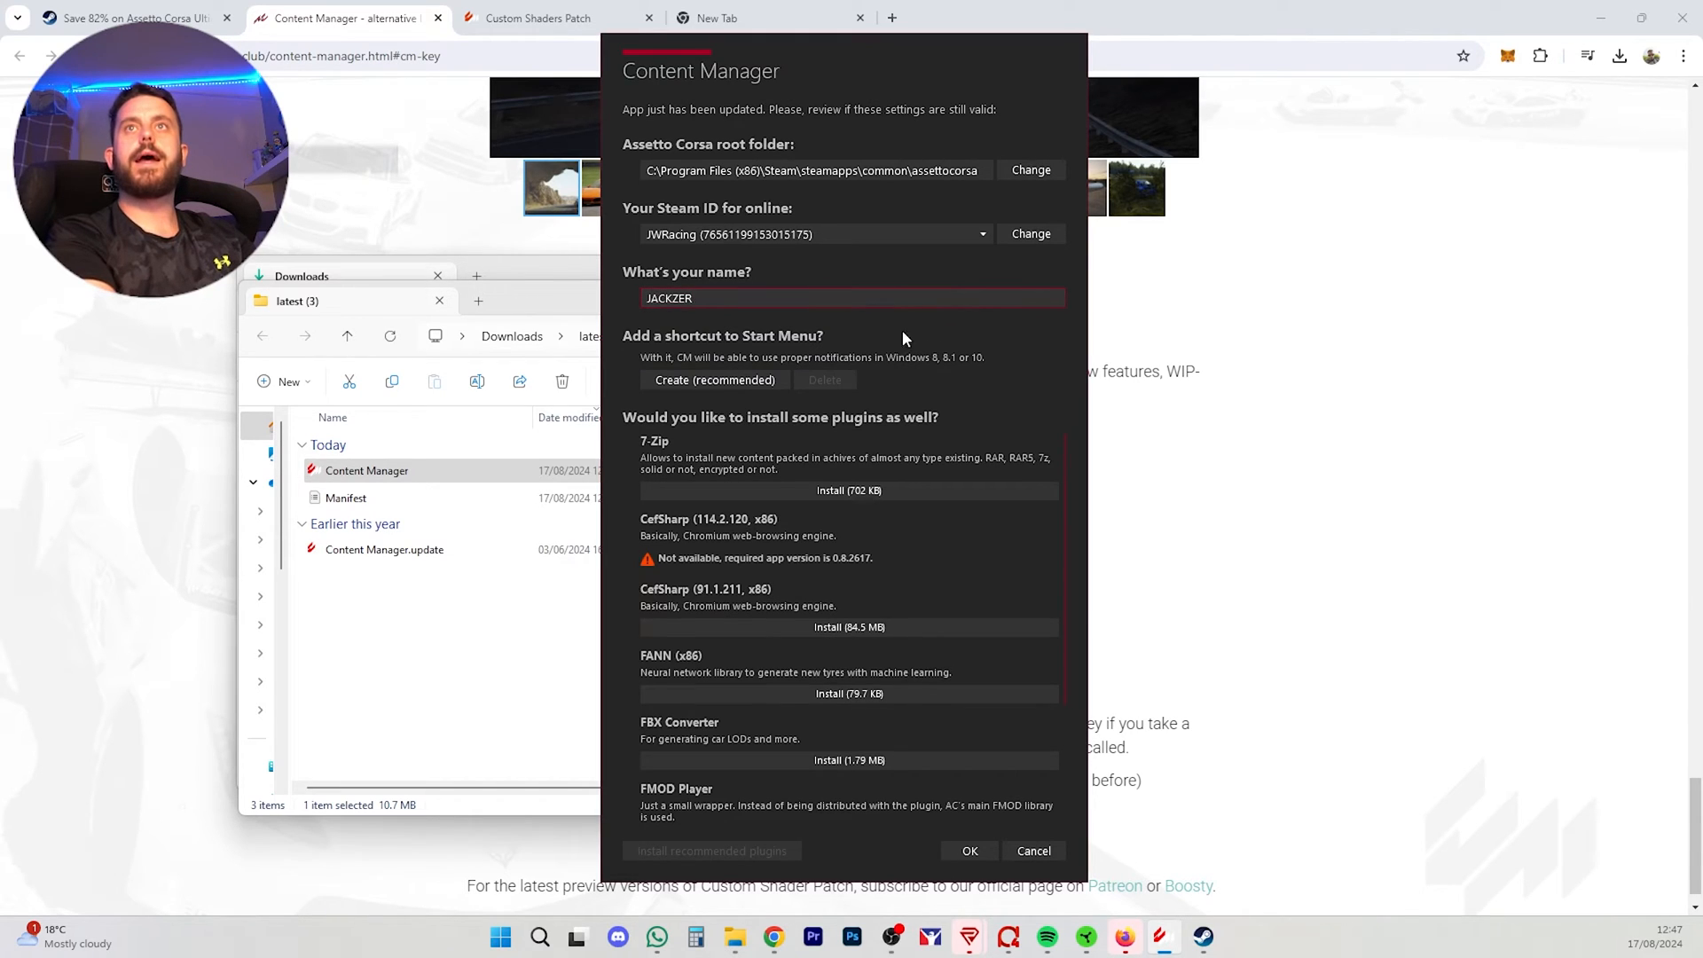
{"action": "left_click", "coordinate": [715, 379]}
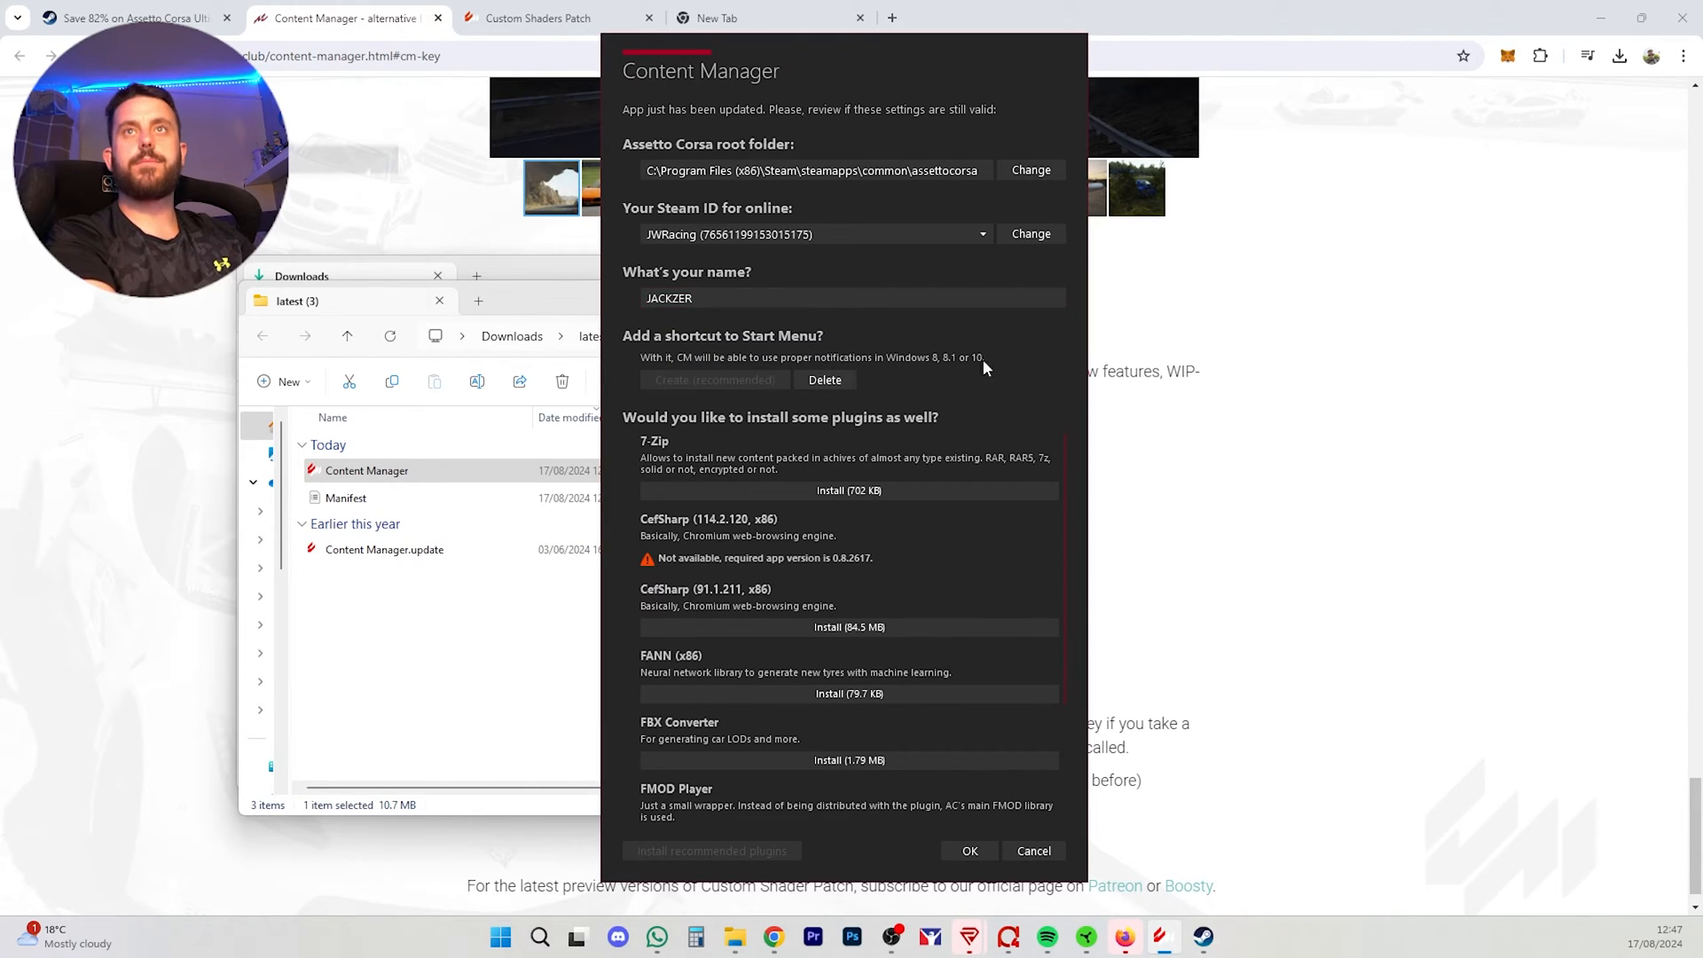
{"action": "mouse_move", "coordinate": [674, 433]}
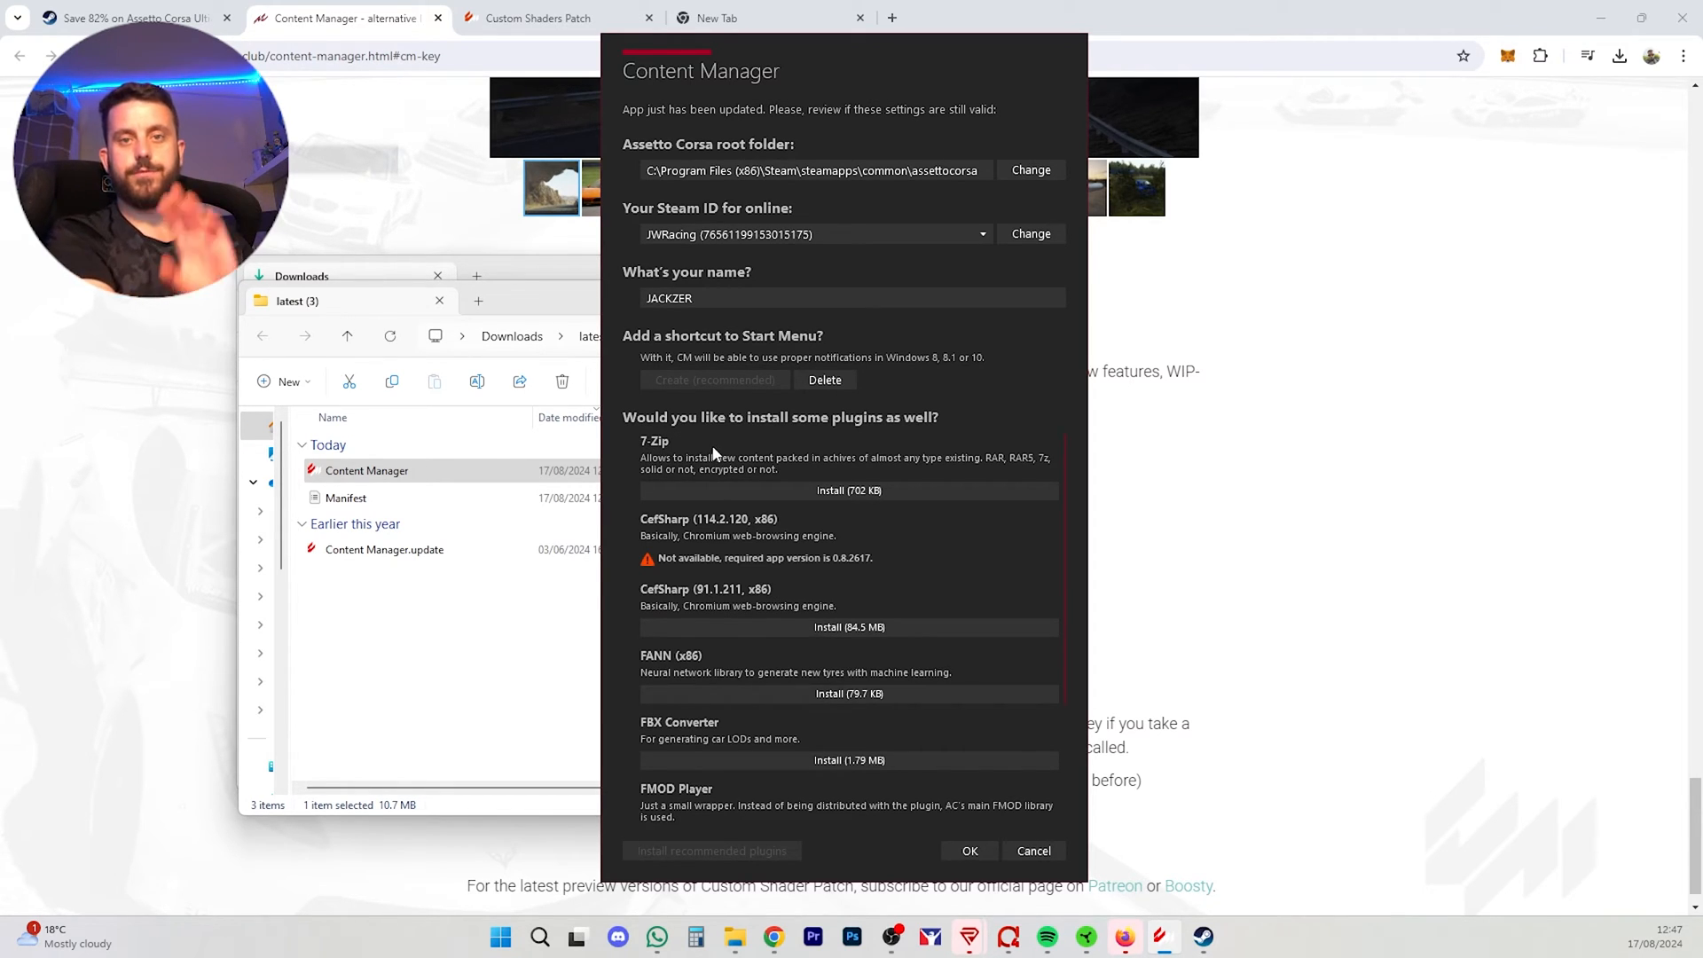
Step: Install the 7-Zip and CefSharp plugins and finish setup with OK
{"action": "left_click", "coordinate": [850, 490]}
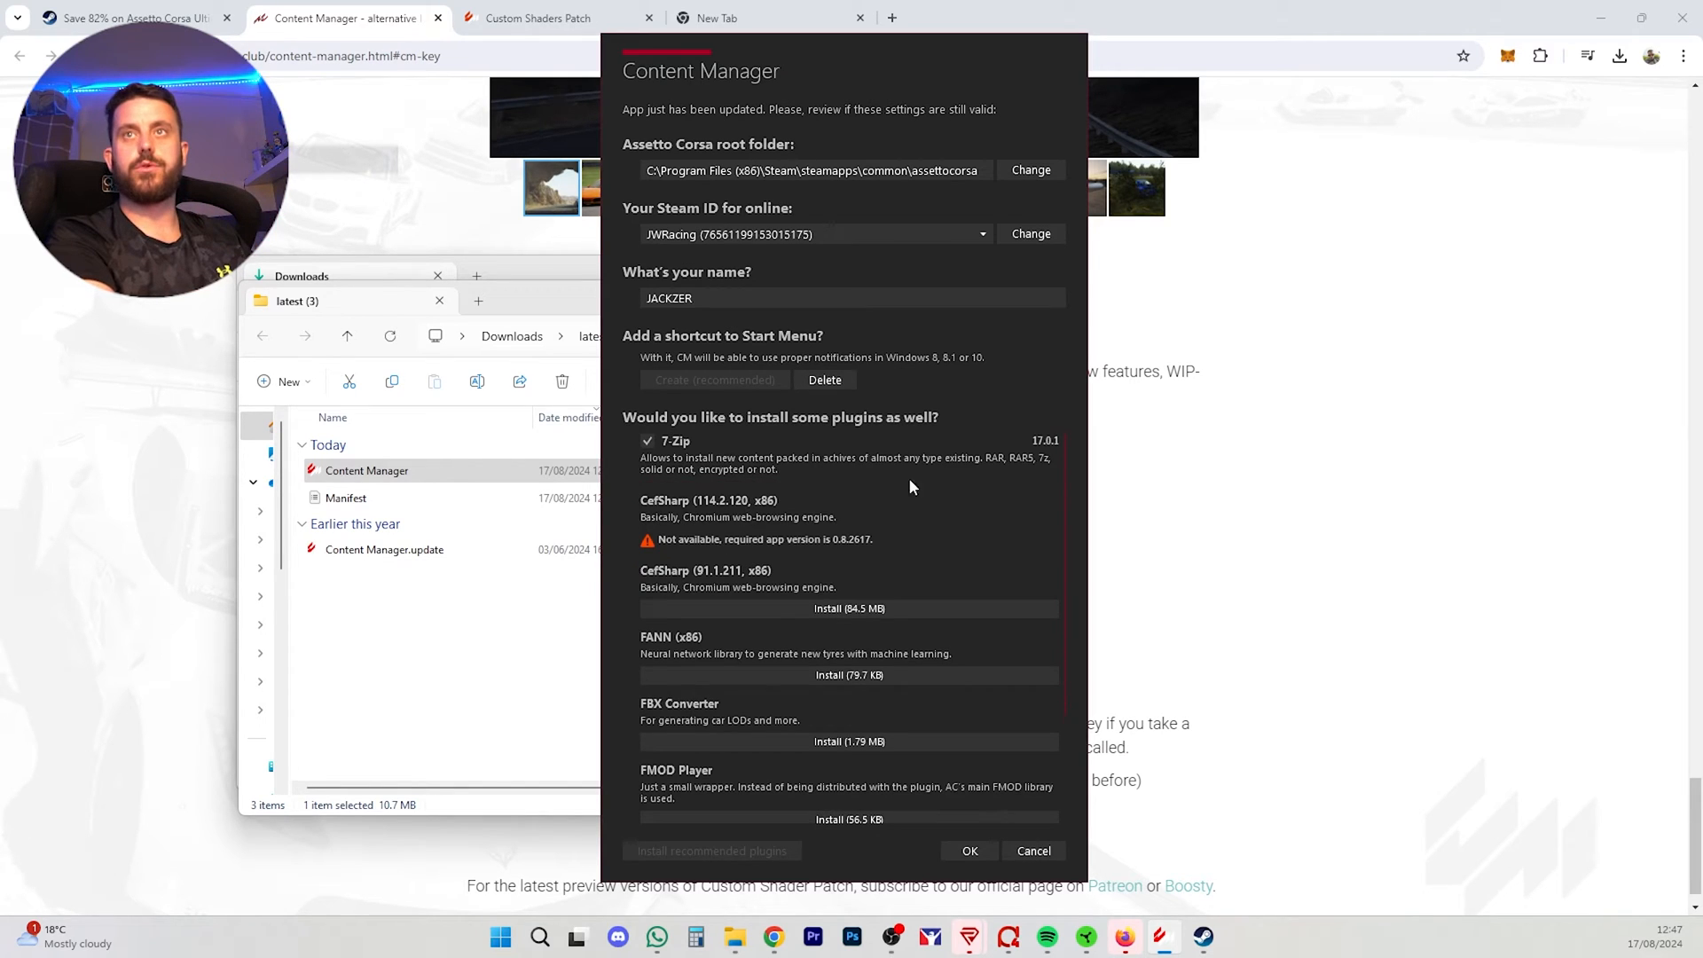
{"action": "scroll", "scroll_direction": "down", "scroll_amount": 3}
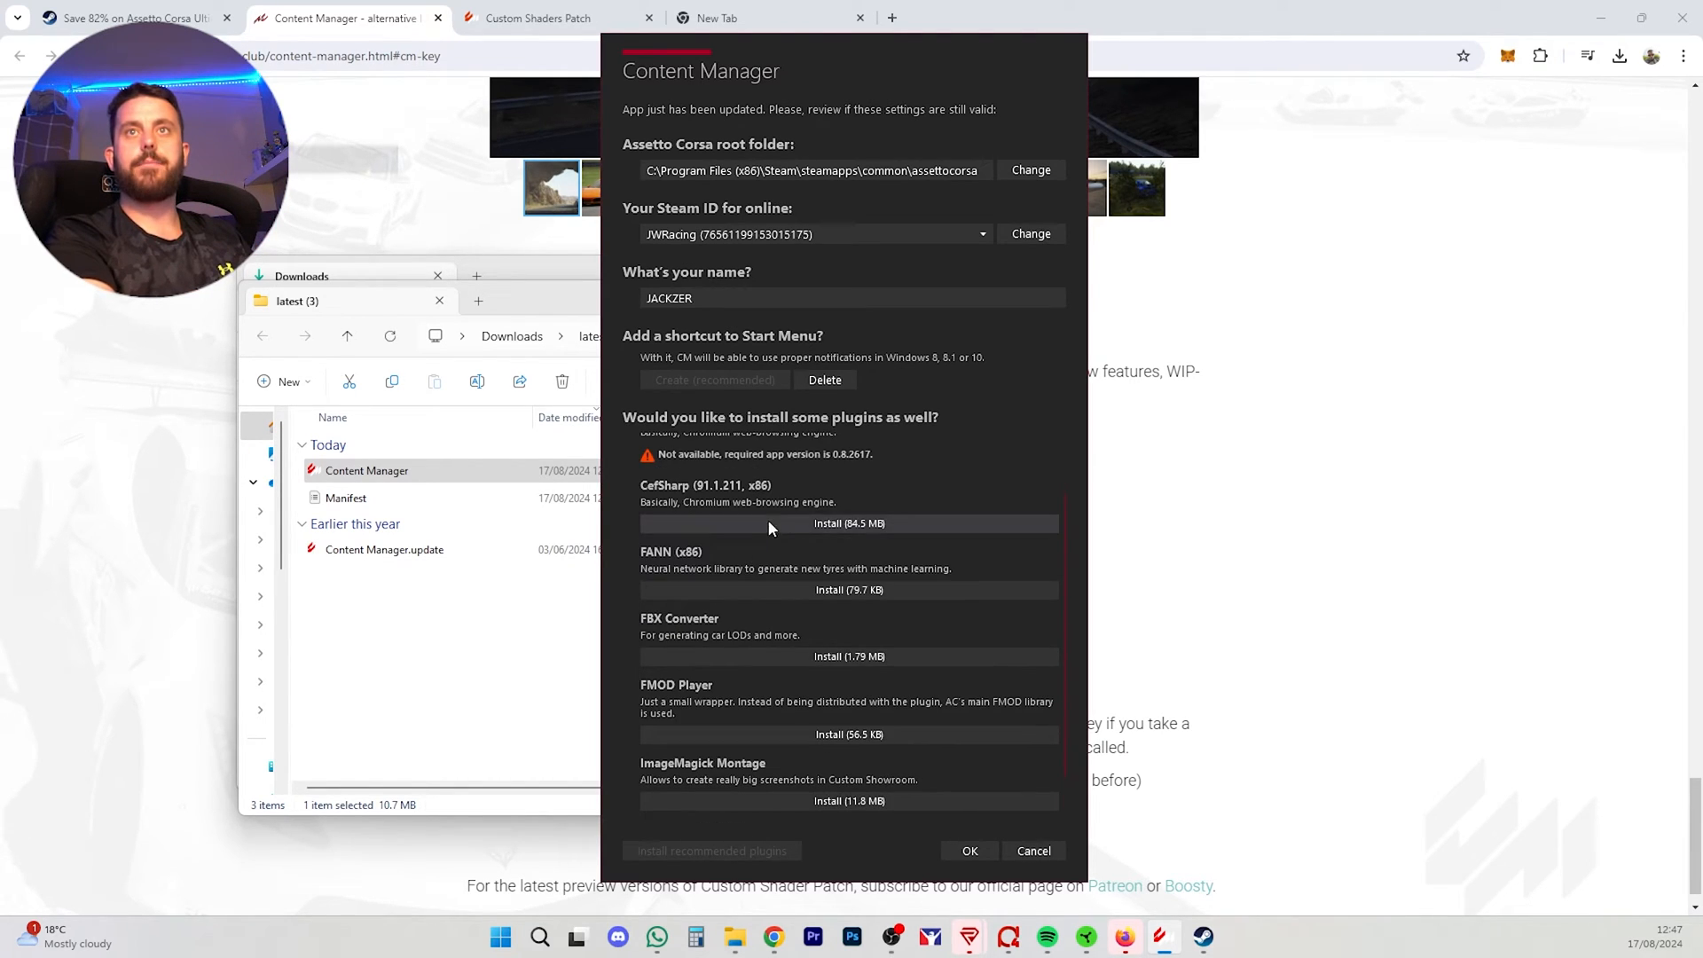
{"action": "left_click", "coordinate": [850, 522]}
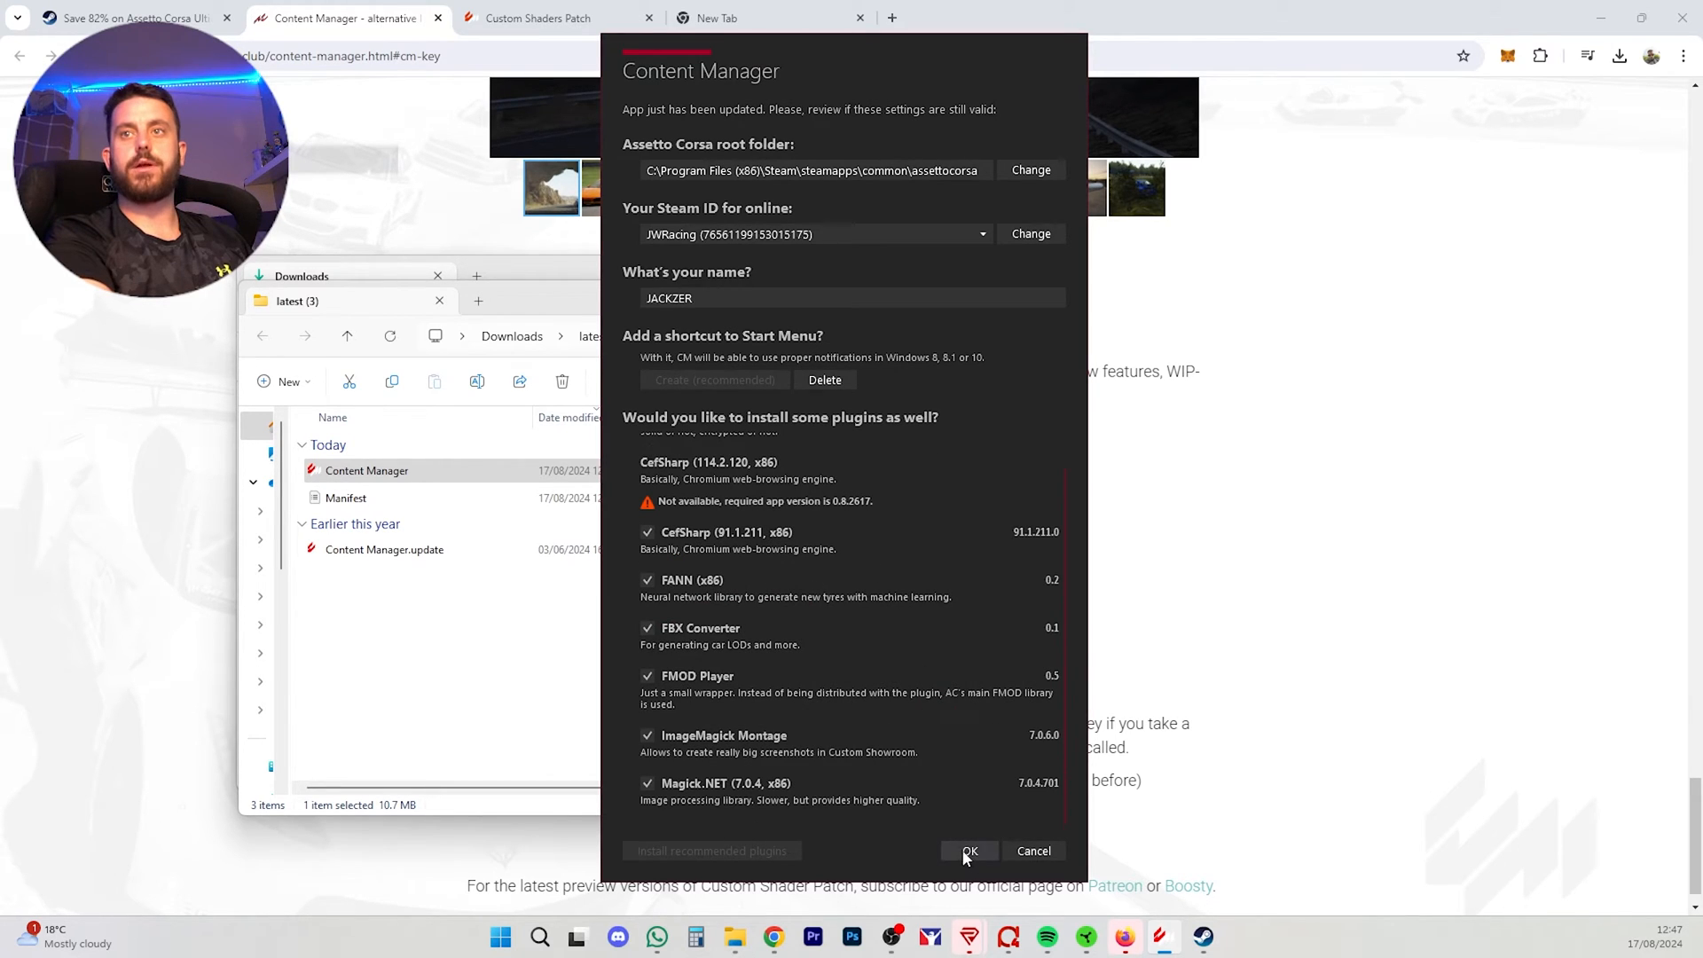
{"action": "left_click", "coordinate": [967, 850]}
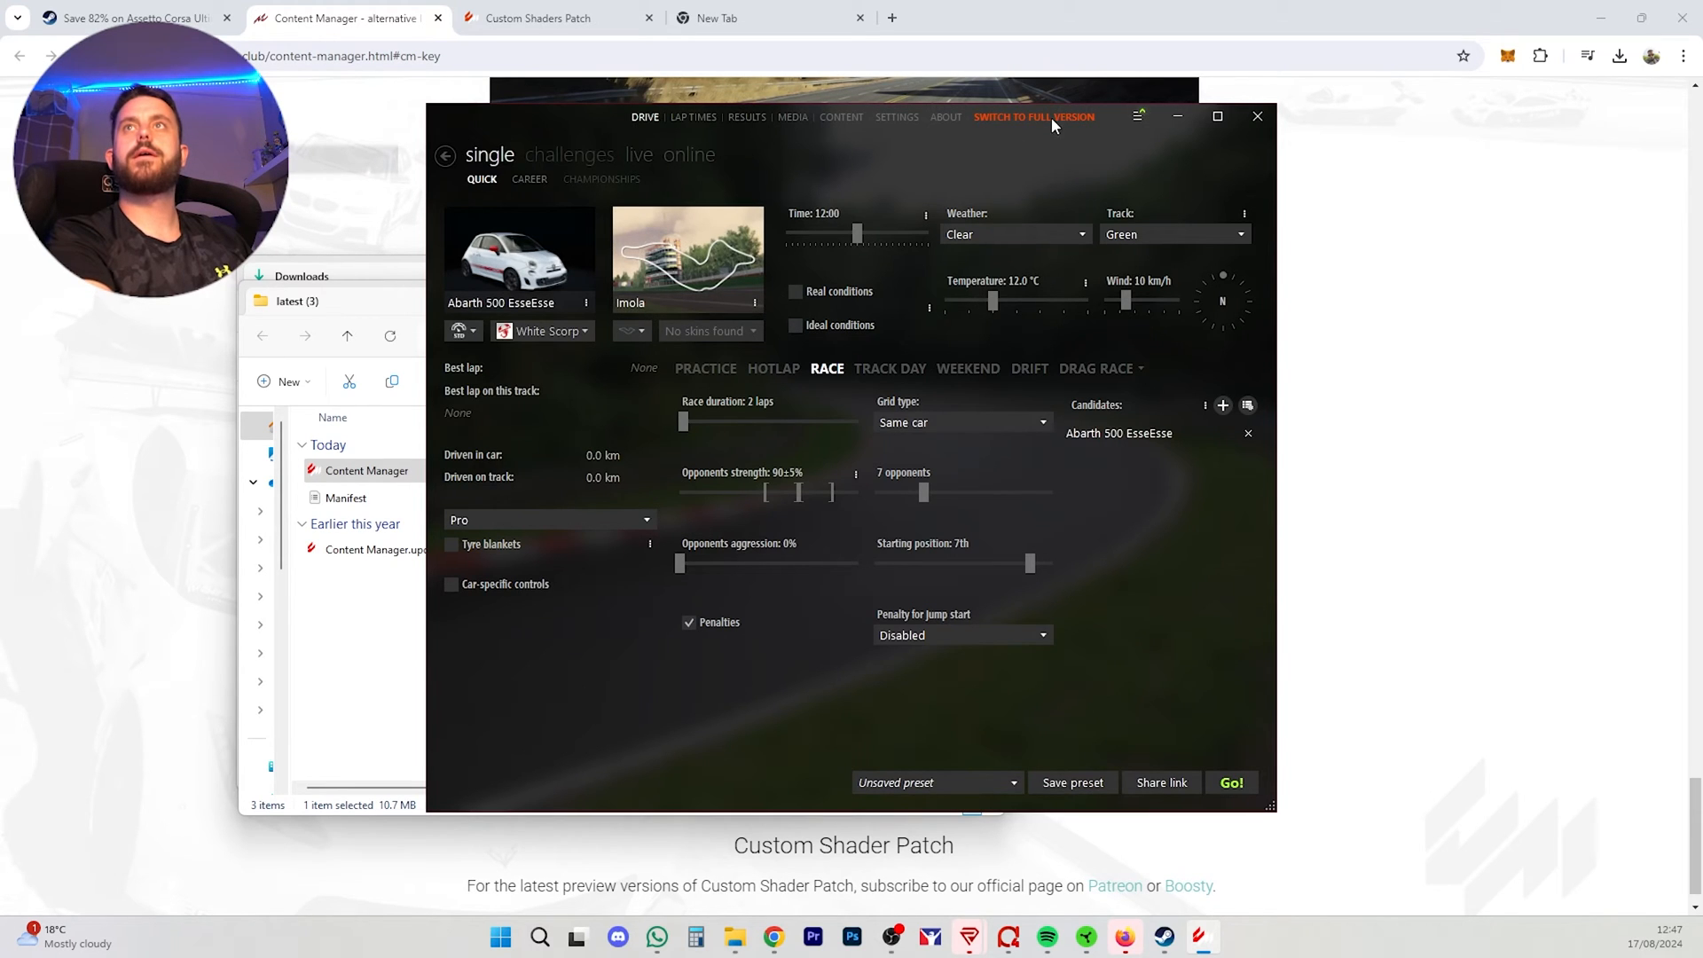
{"action": "left_click", "coordinate": [1033, 117]}
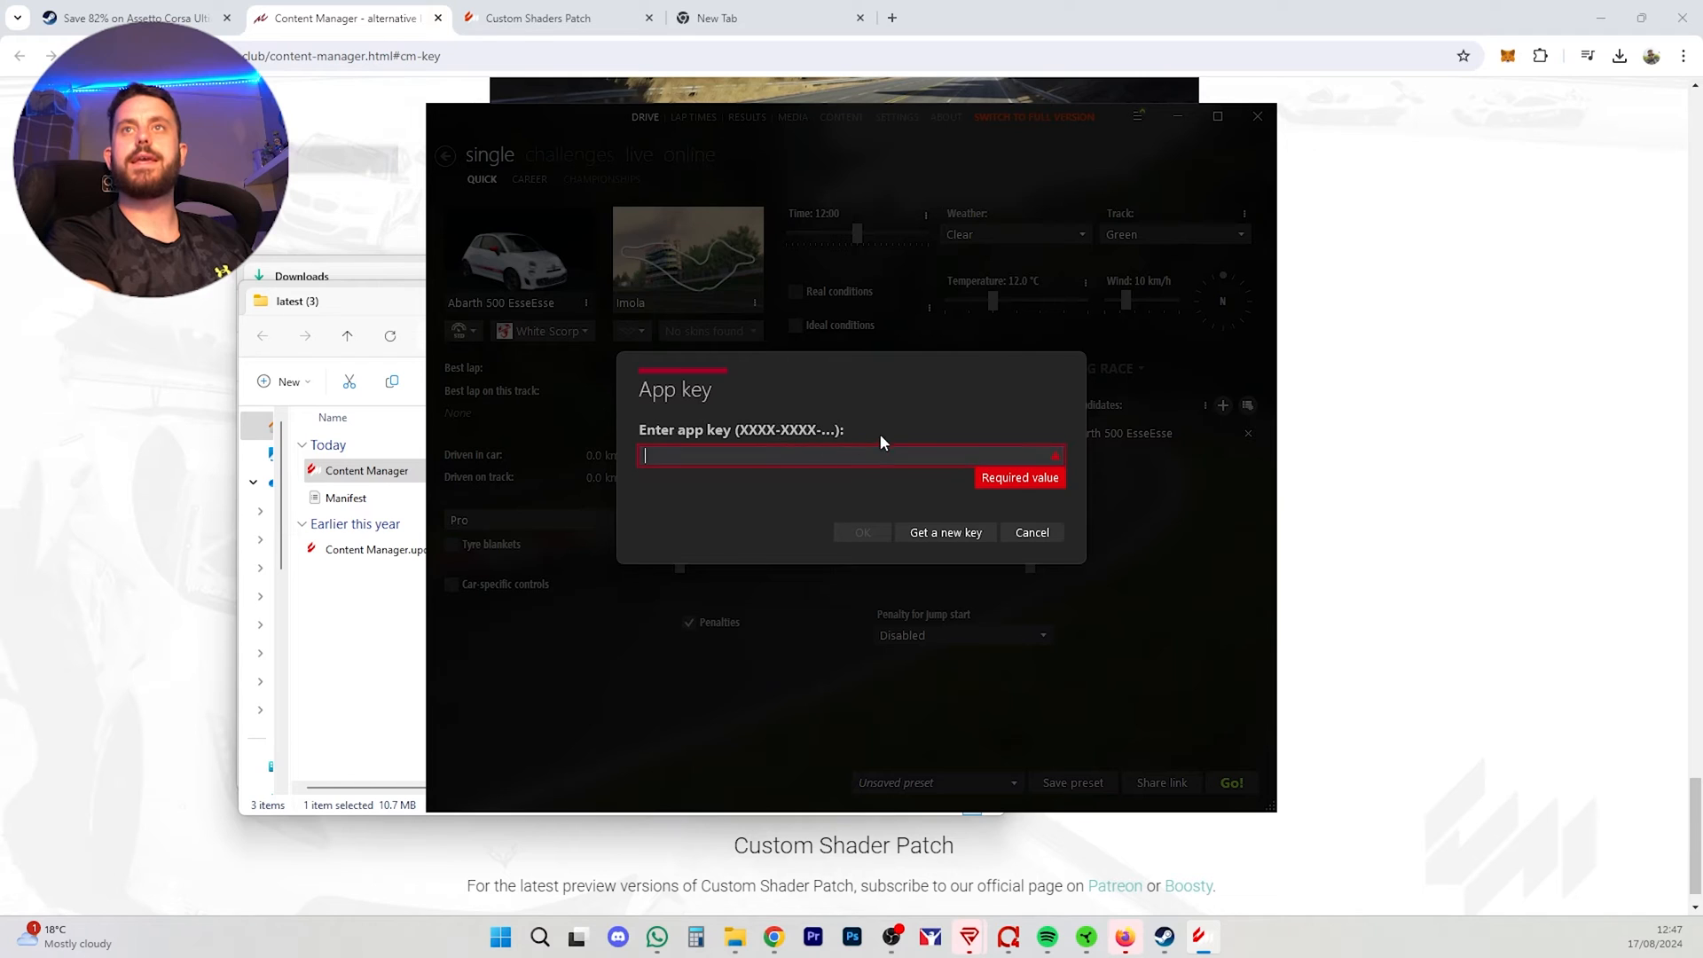
{"action": "left_click", "coordinate": [1029, 532]}
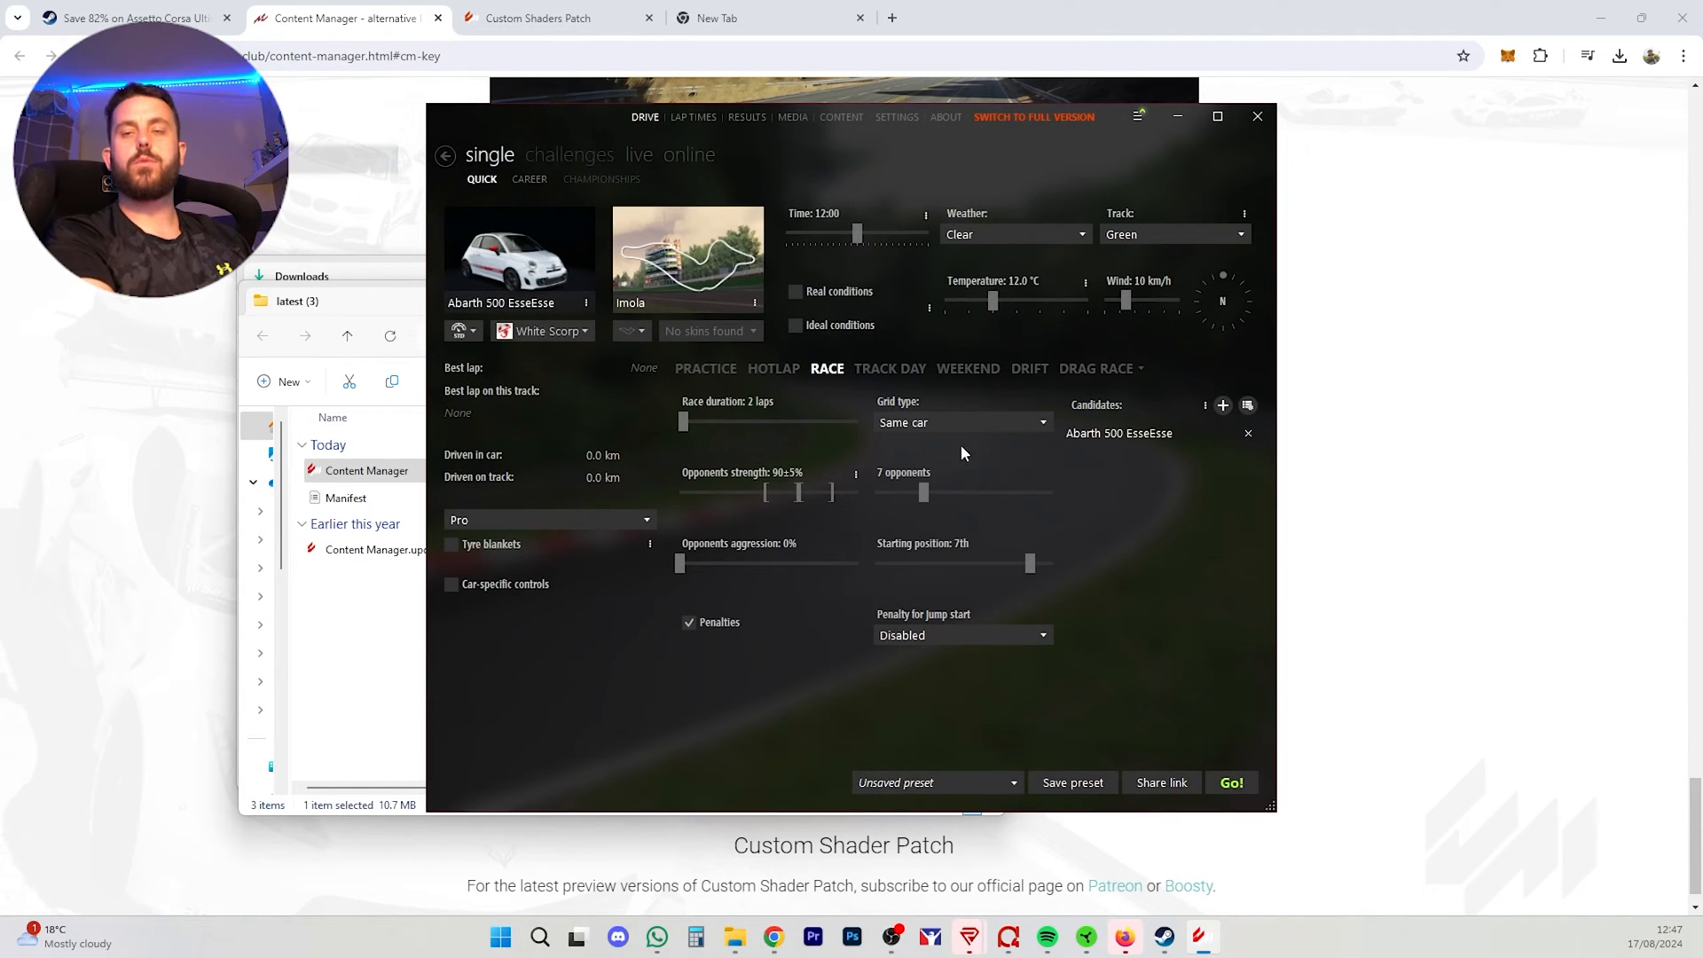
{"action": "left_click", "coordinate": [124, 18]}
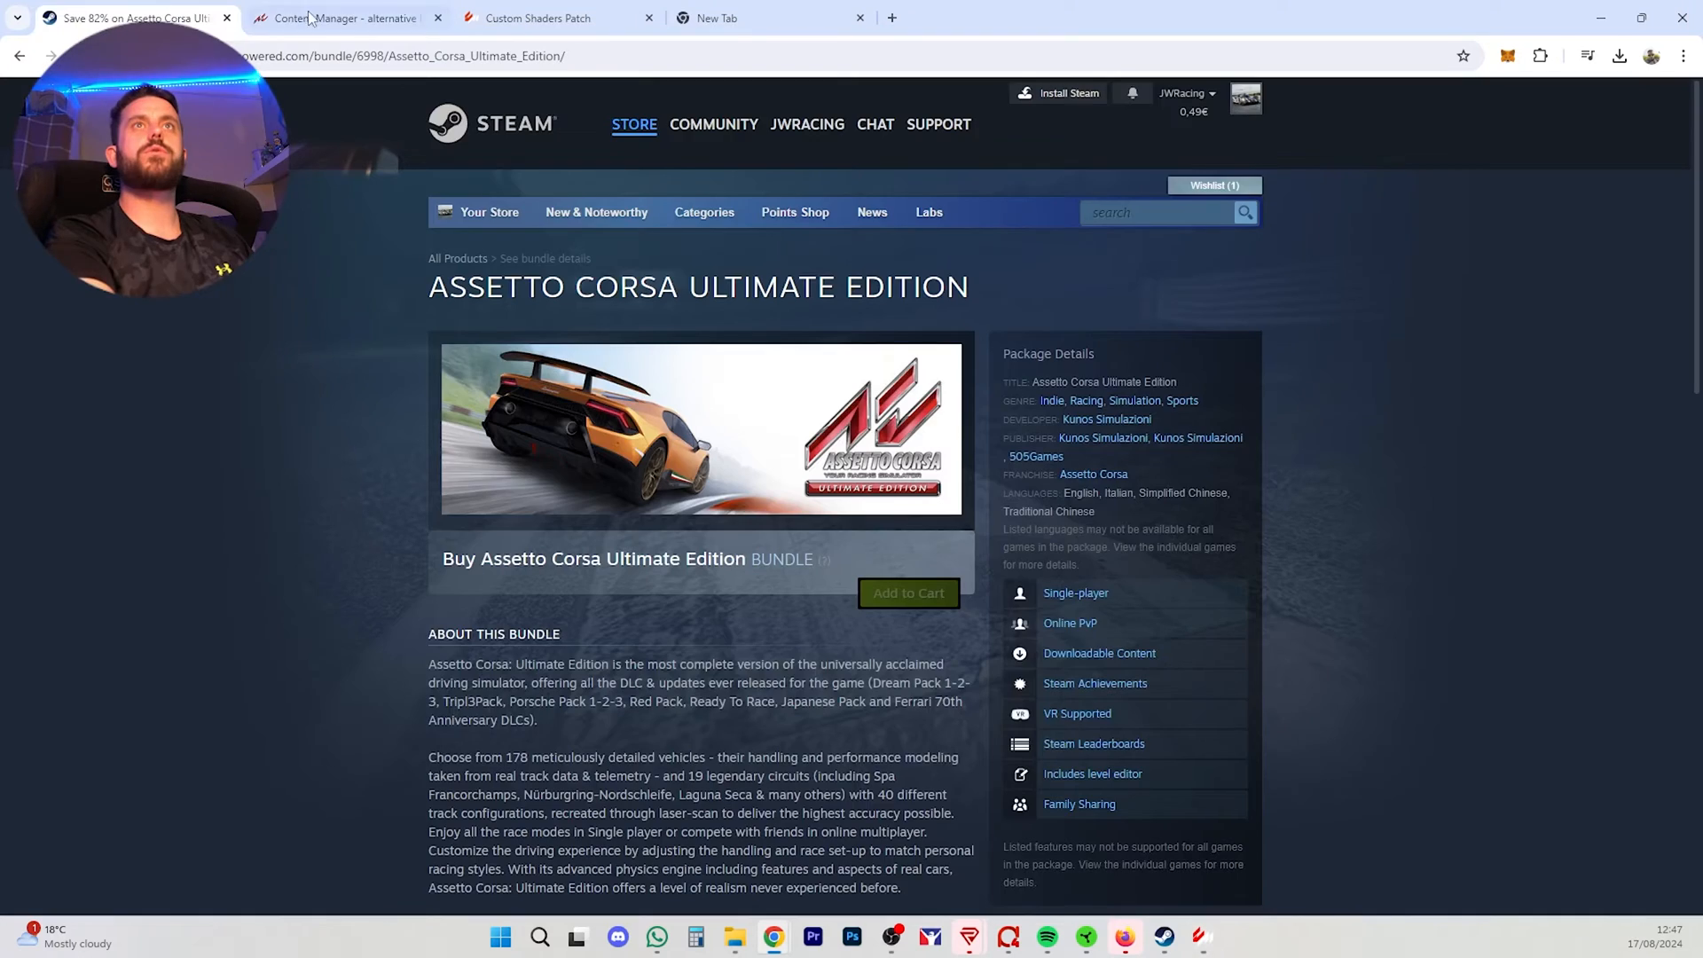
{"action": "left_click", "coordinate": [343, 18]}
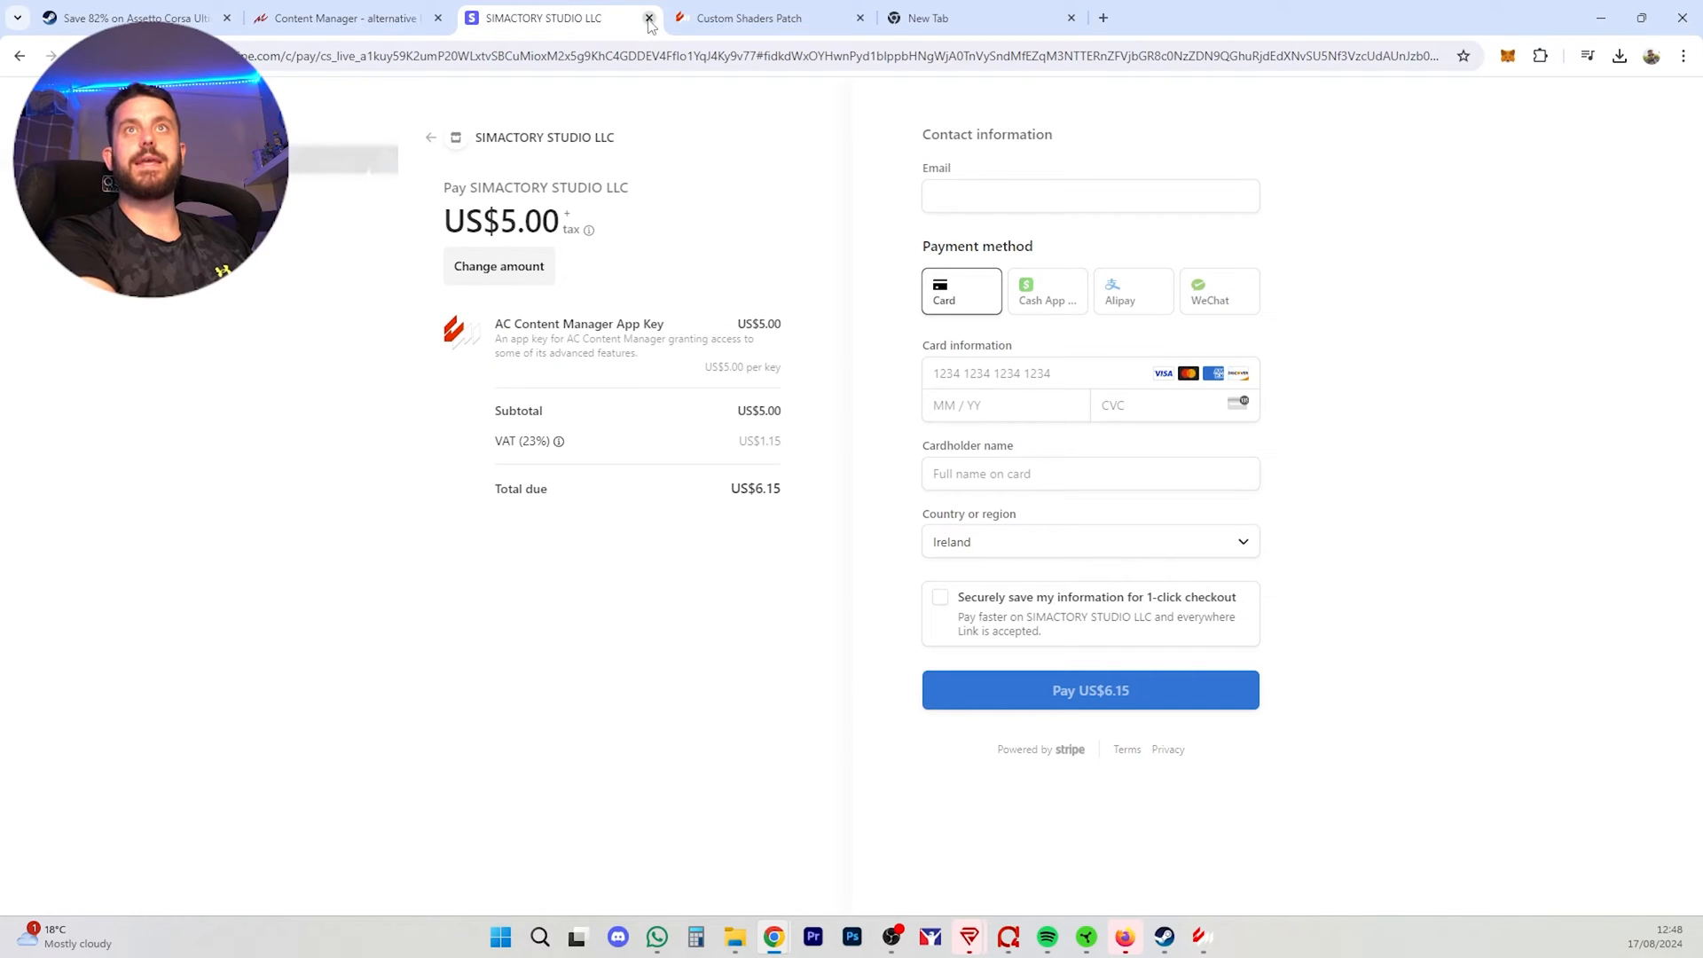
{"action": "left_click", "coordinate": [649, 18]}
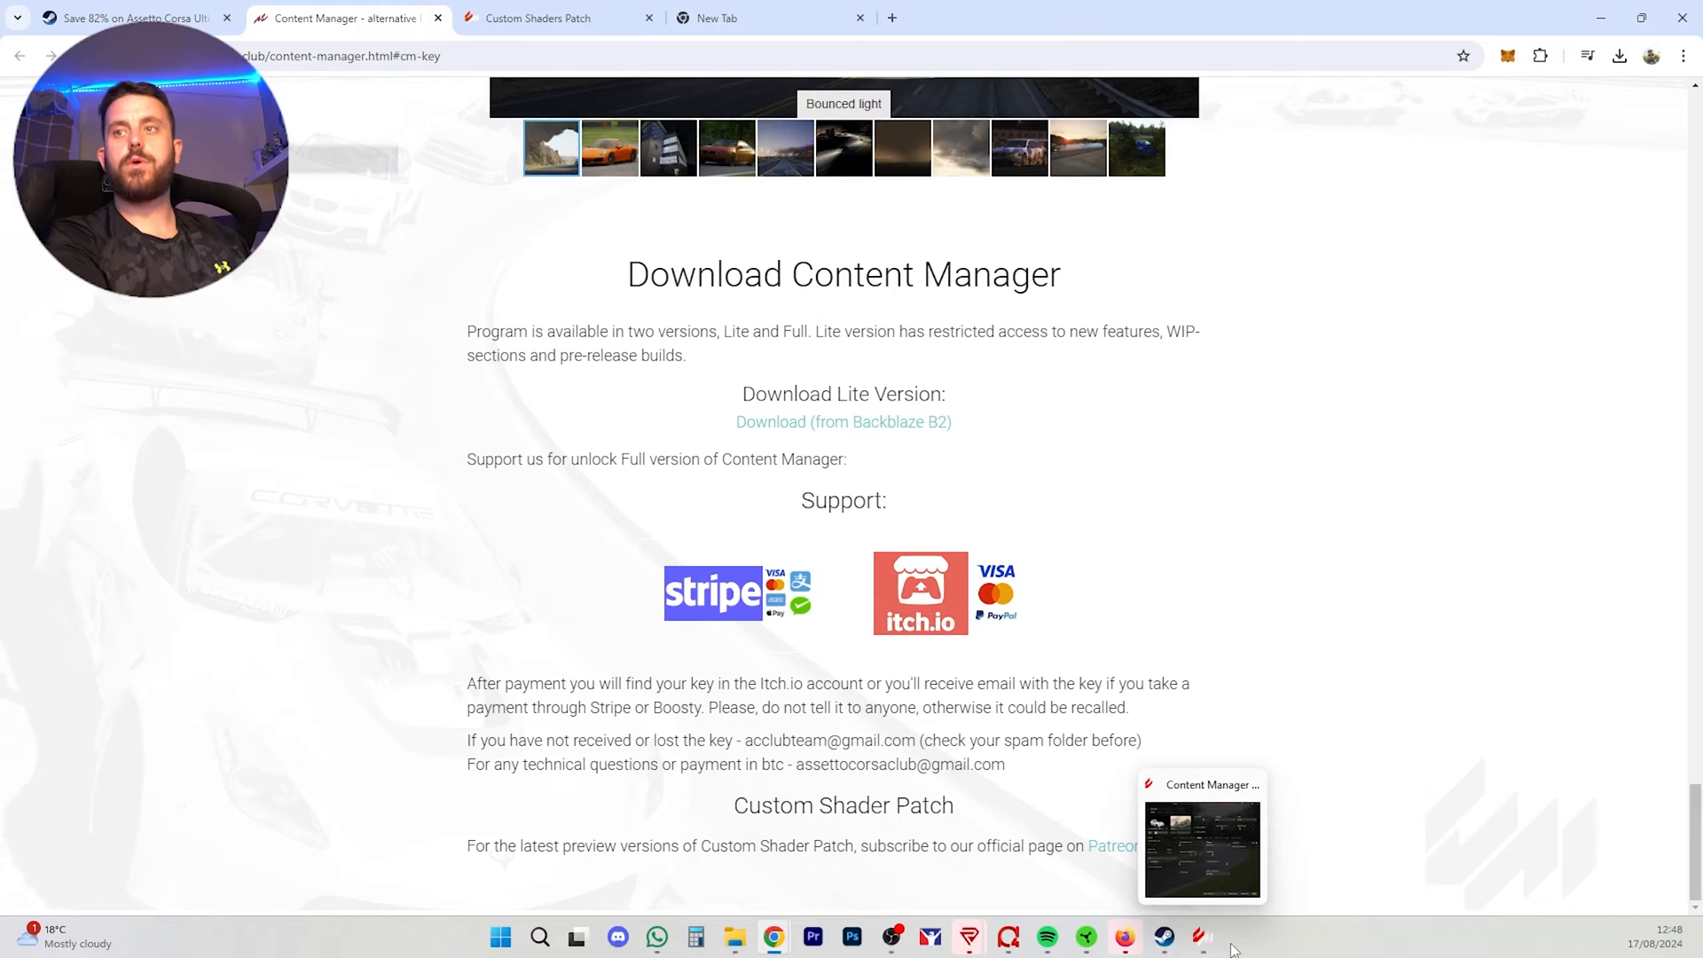
{"action": "left_click", "coordinate": [1201, 841]}
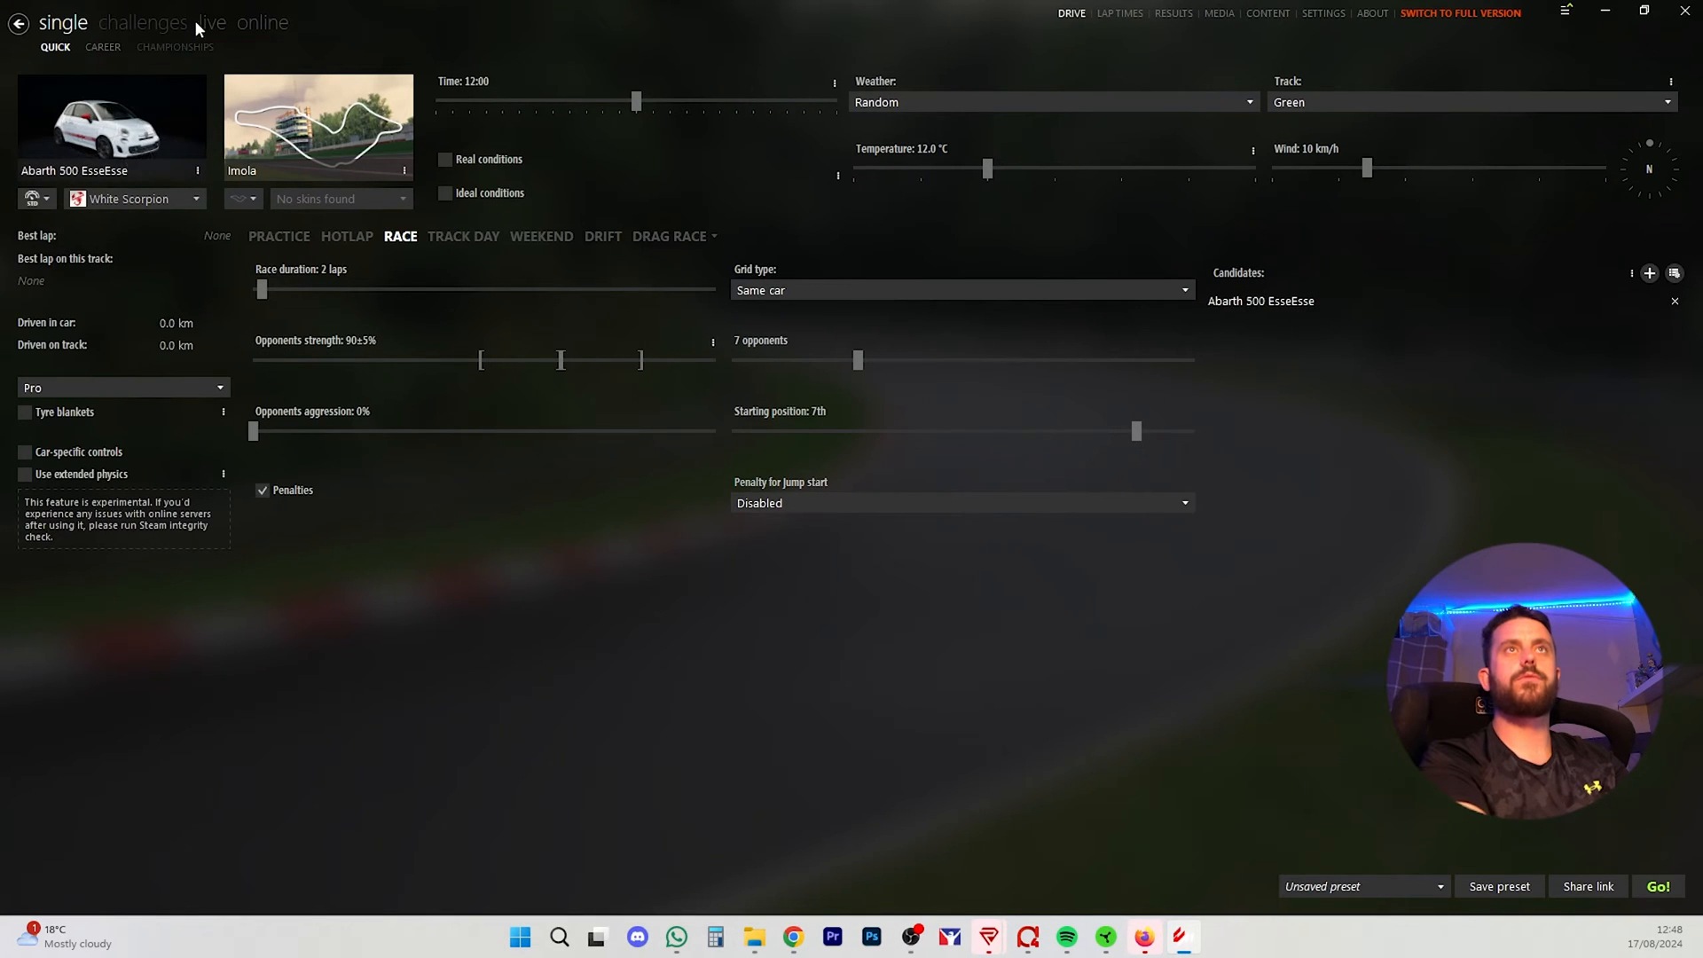
Step: Visit the Online, Settings, Content and Drive sections and the hamburger menu, then minimise Content Manager
{"action": "left_click", "coordinate": [262, 21]}
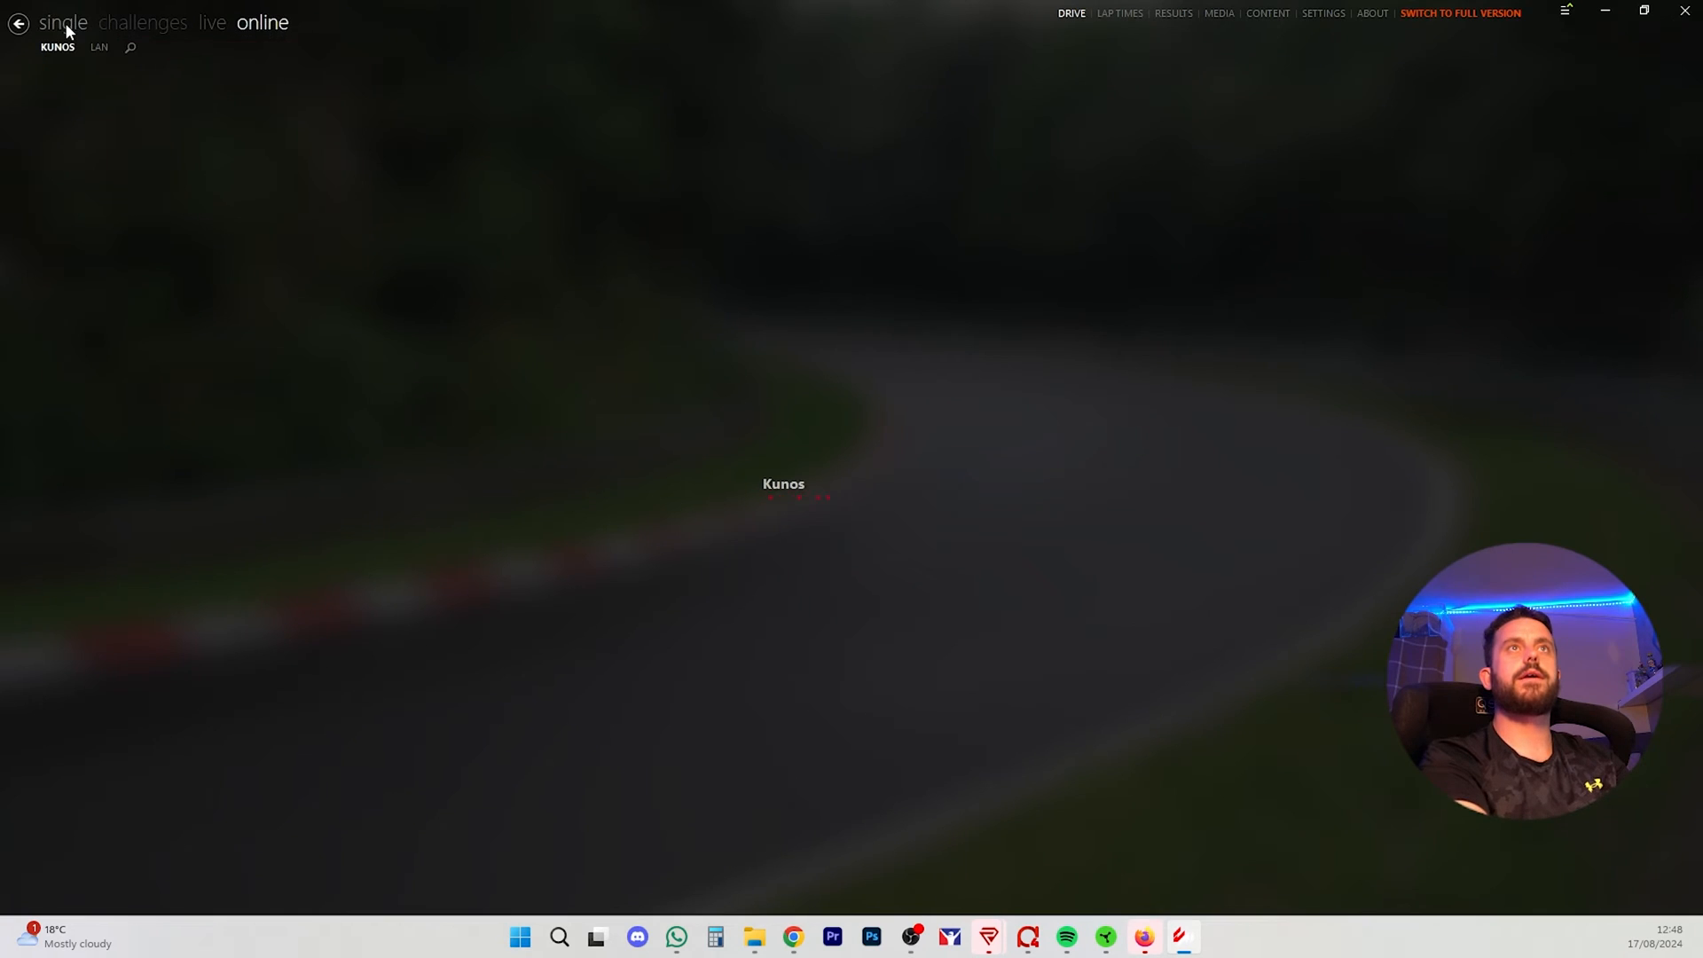
{"action": "left_click", "coordinate": [1324, 13]}
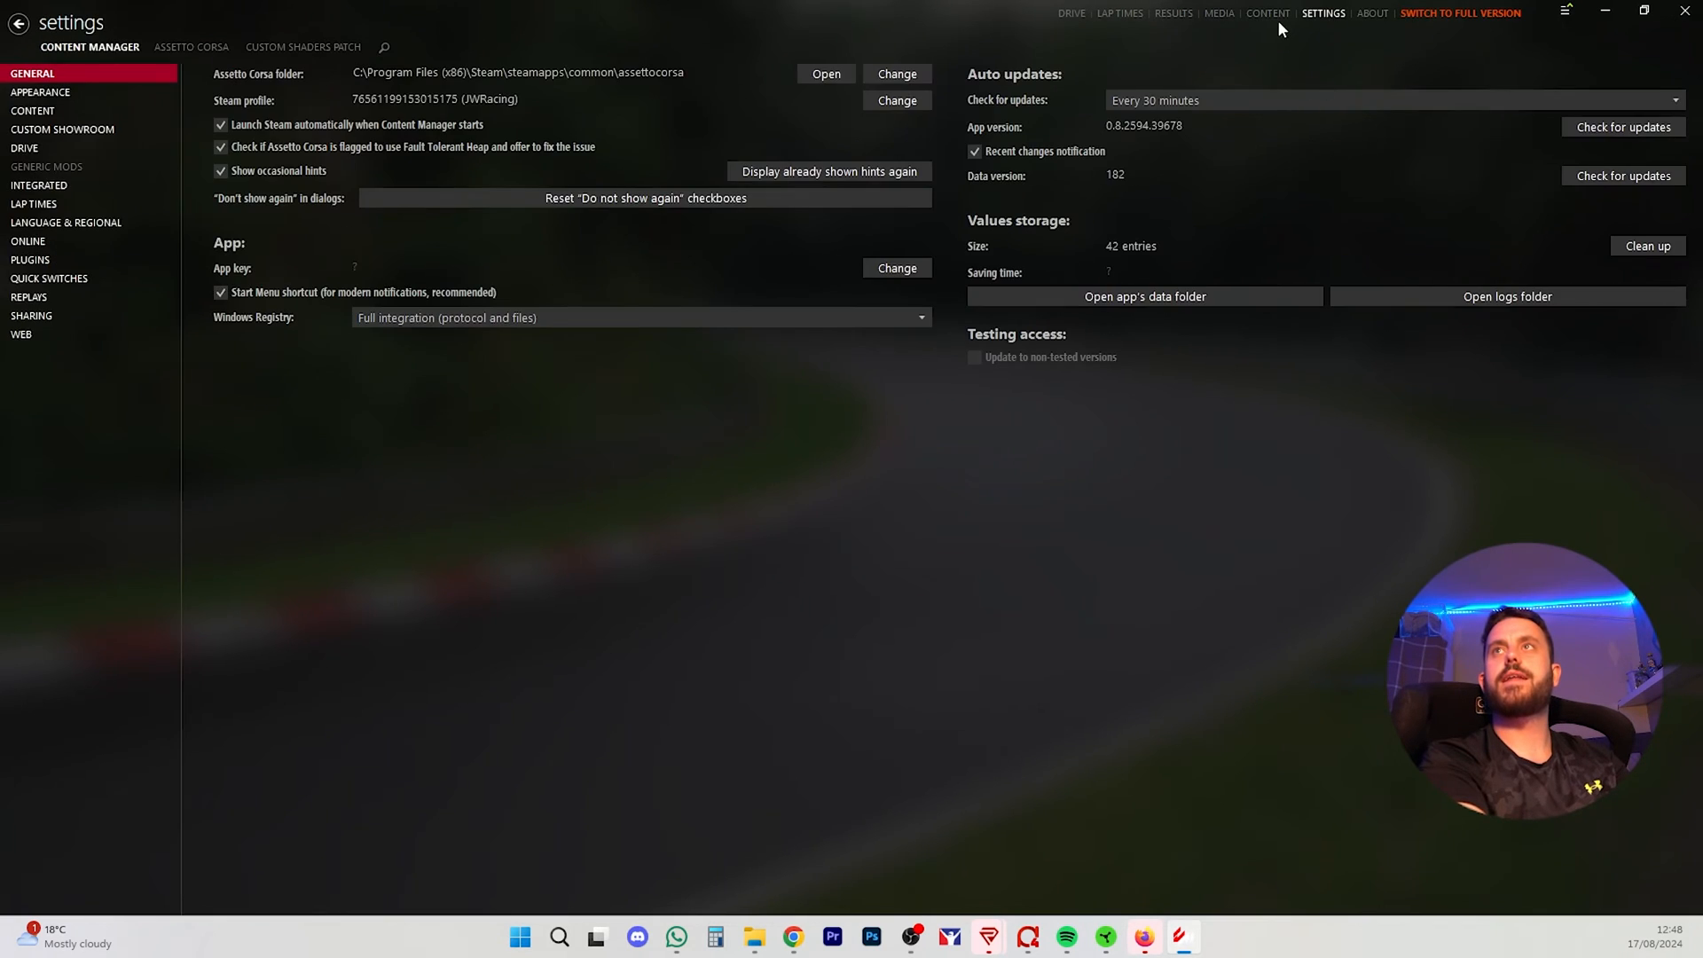
{"action": "left_click", "coordinate": [1266, 12]}
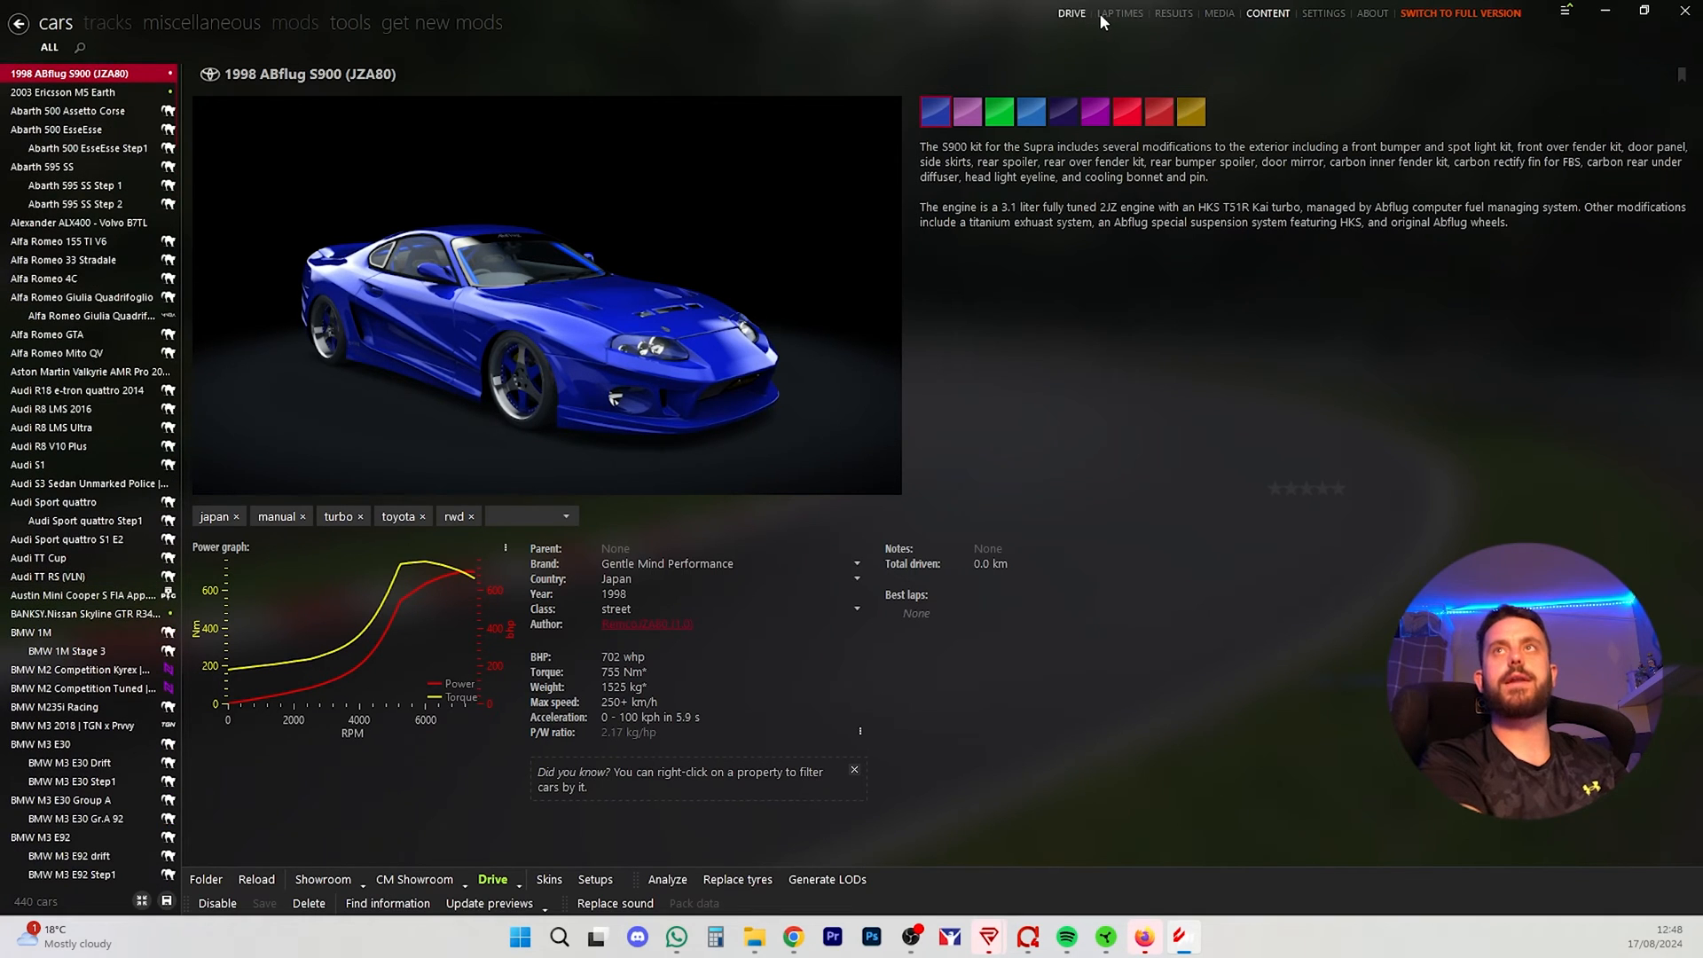
{"action": "left_click", "coordinate": [1071, 13]}
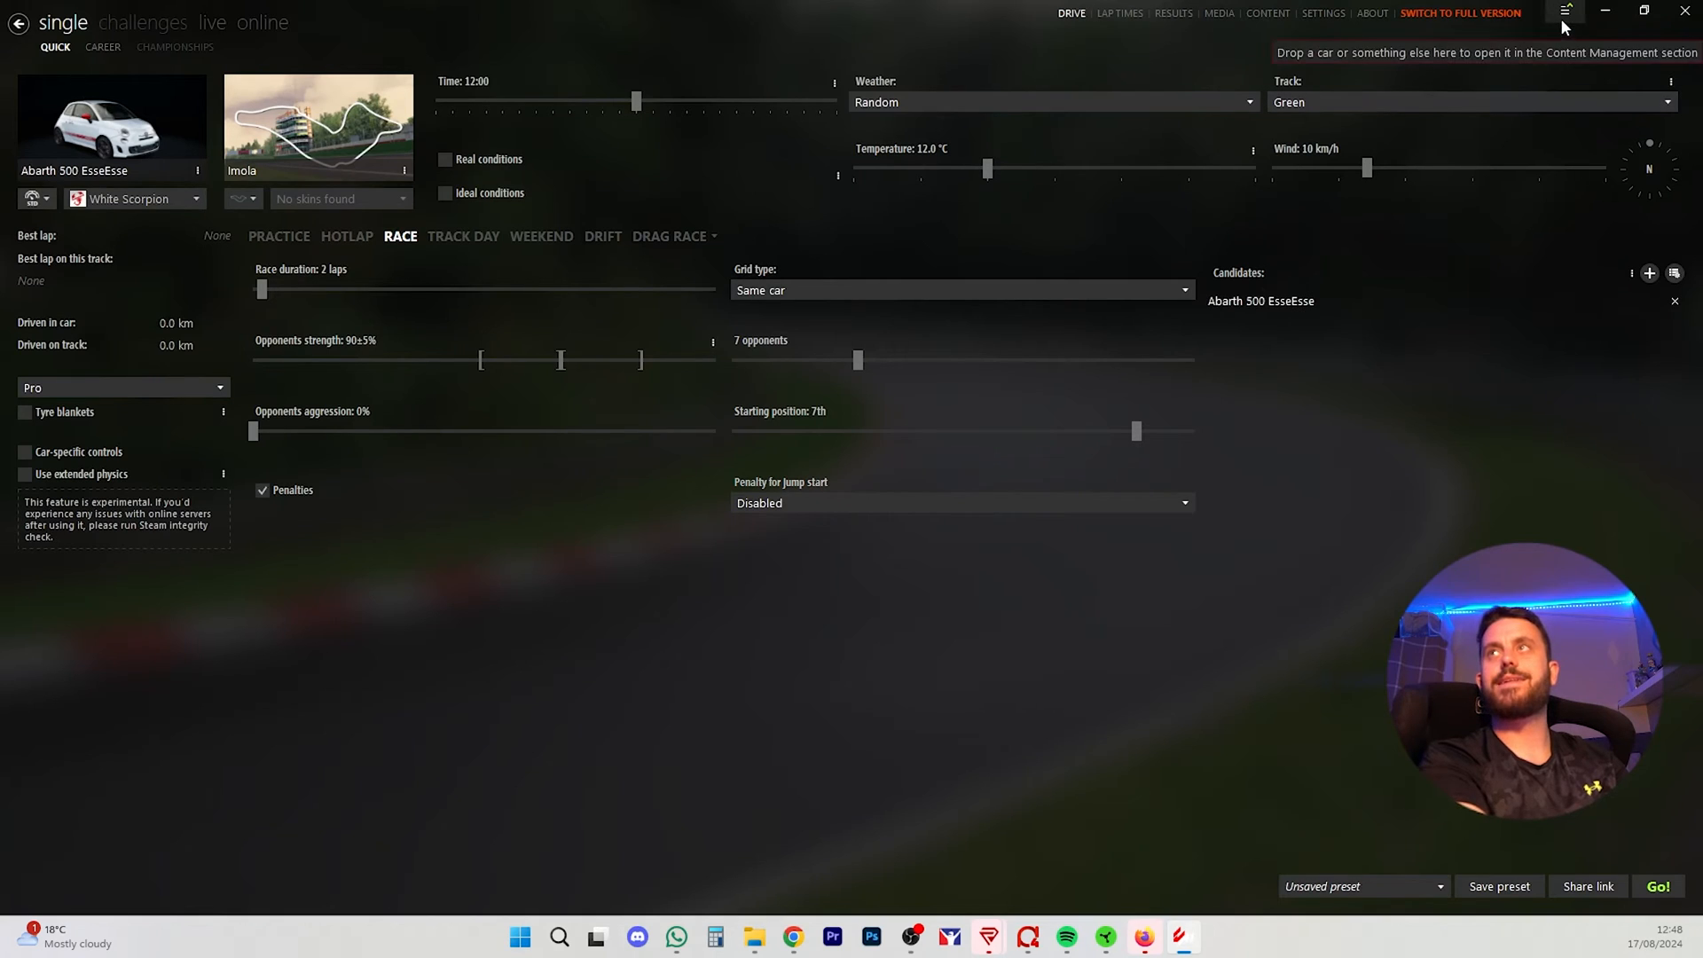
{"action": "left_click", "coordinate": [1565, 12]}
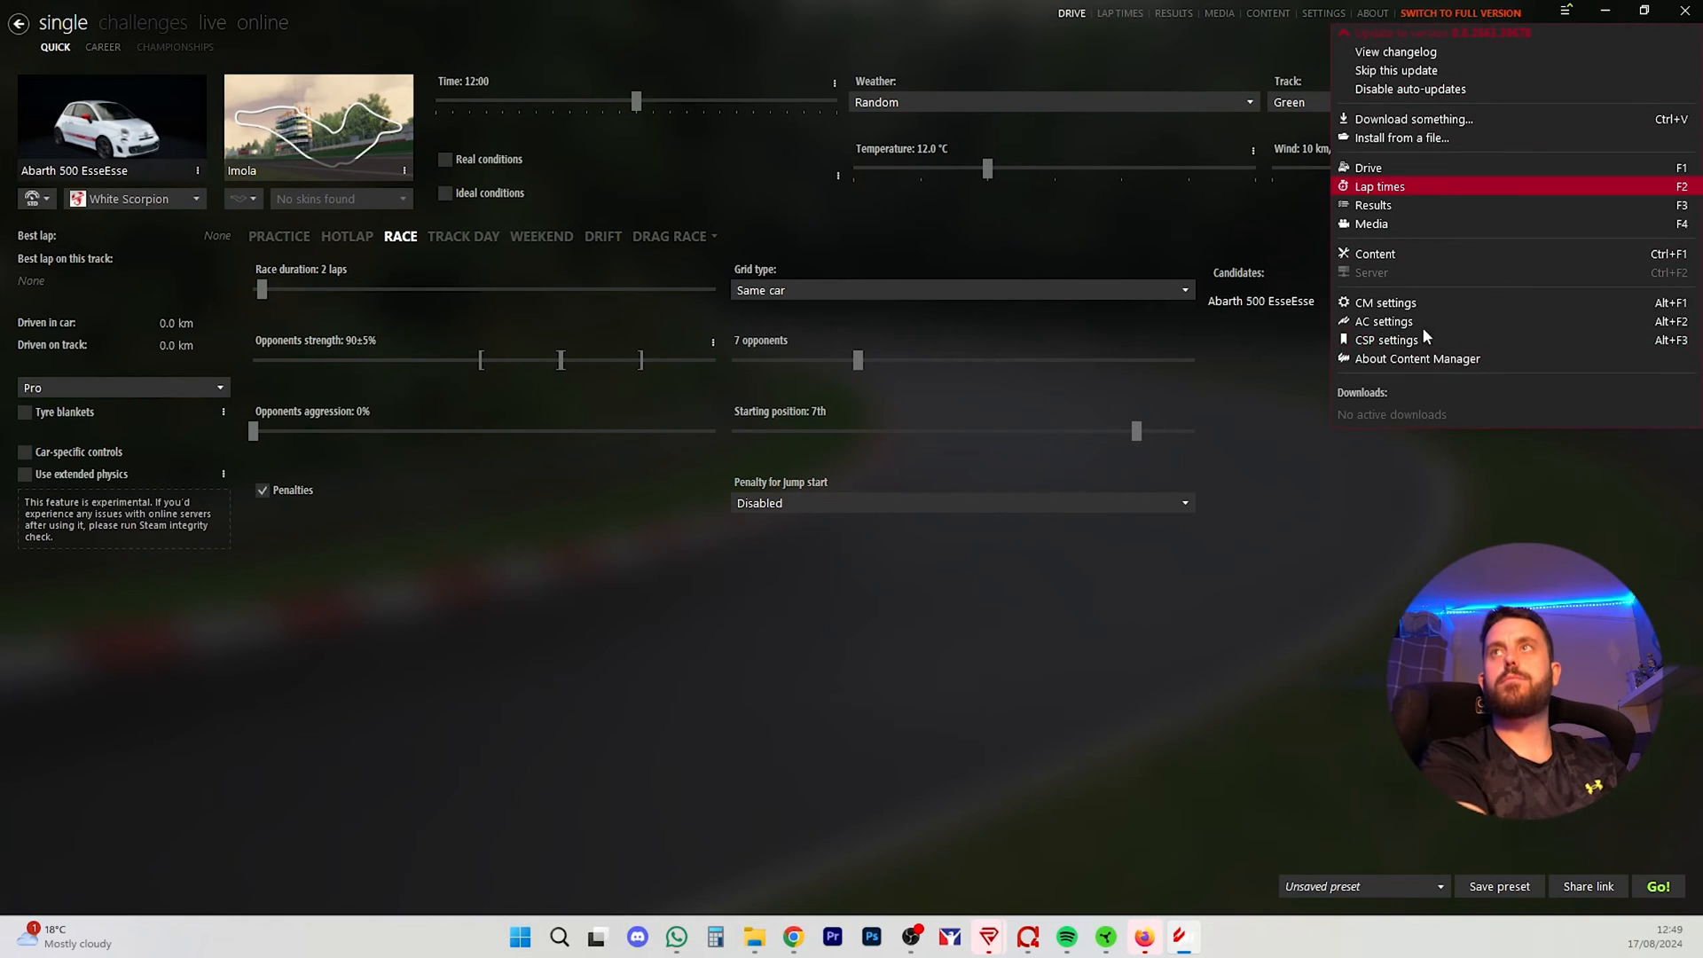
{"action": "left_click", "coordinate": [1120, 402]}
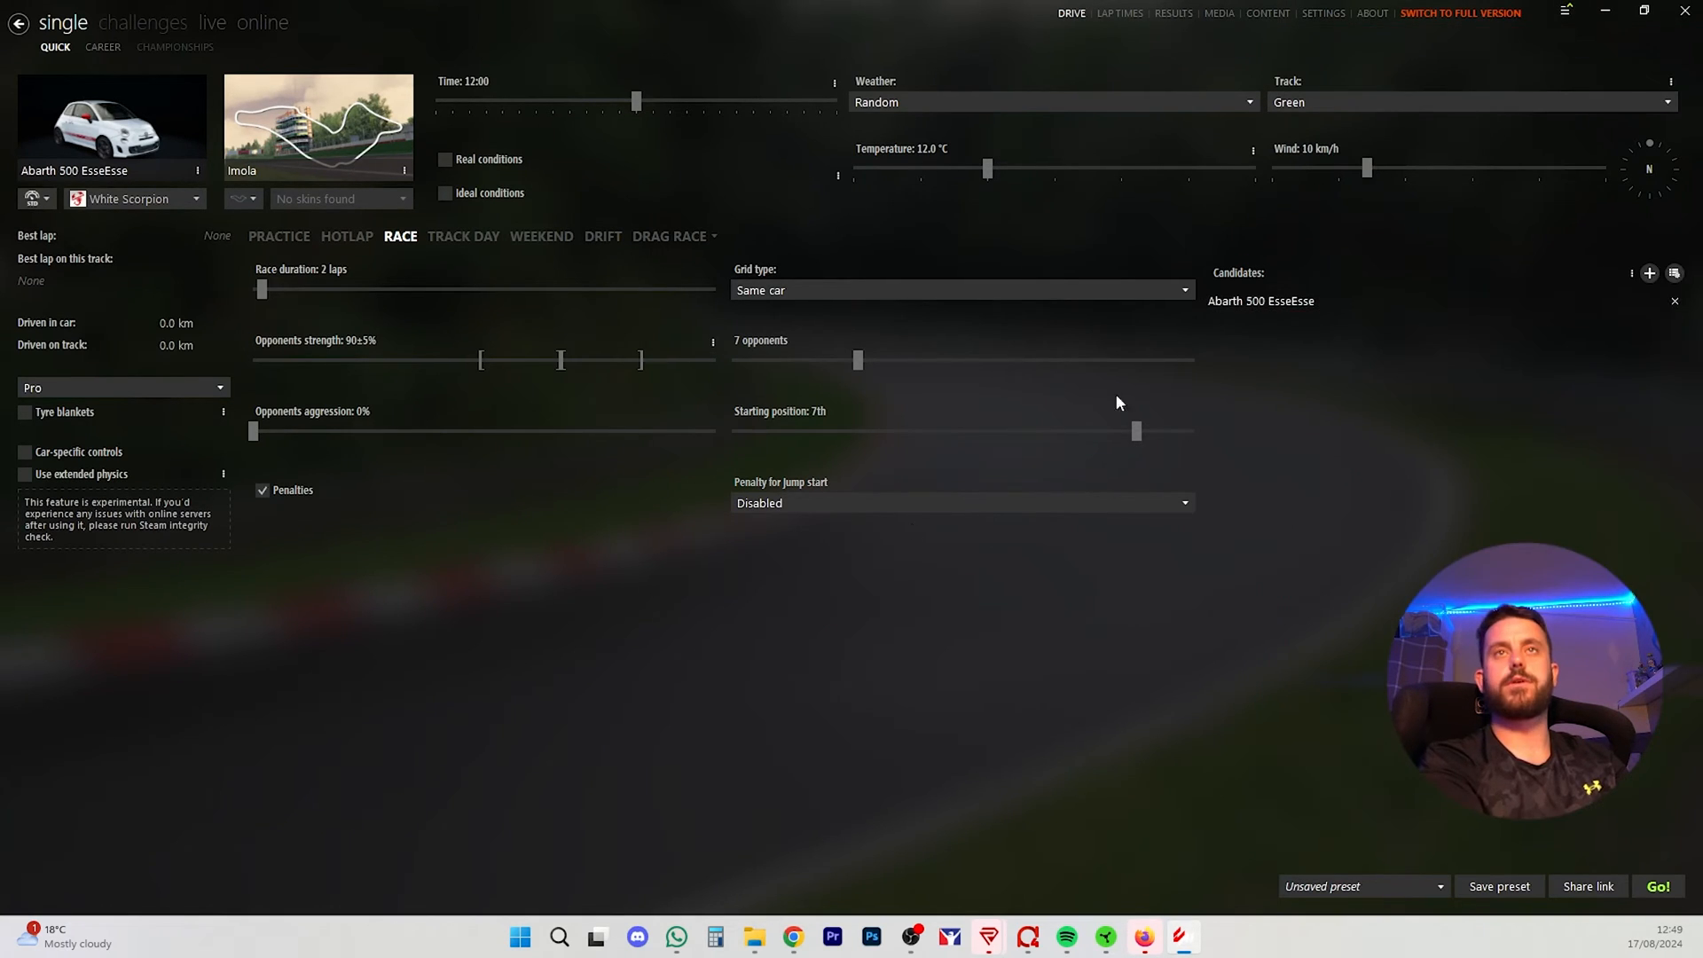
{"action": "mouse_move", "coordinate": [660, 660]}
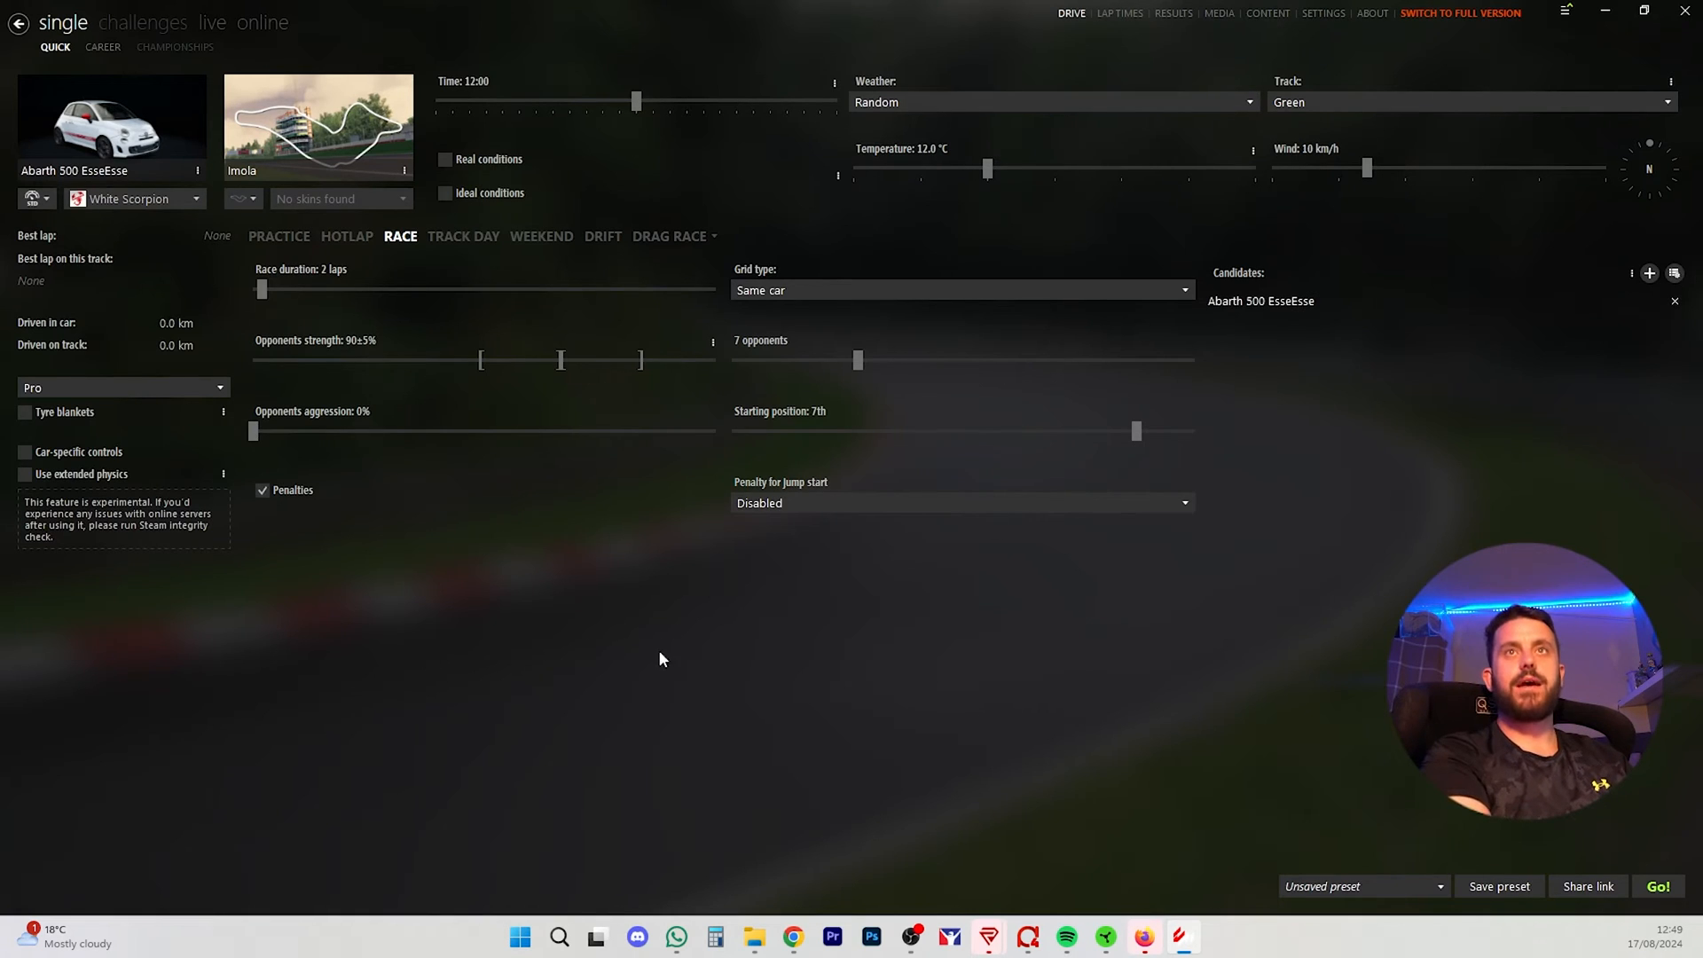
{"action": "mouse_move", "coordinate": [1609, 14]}
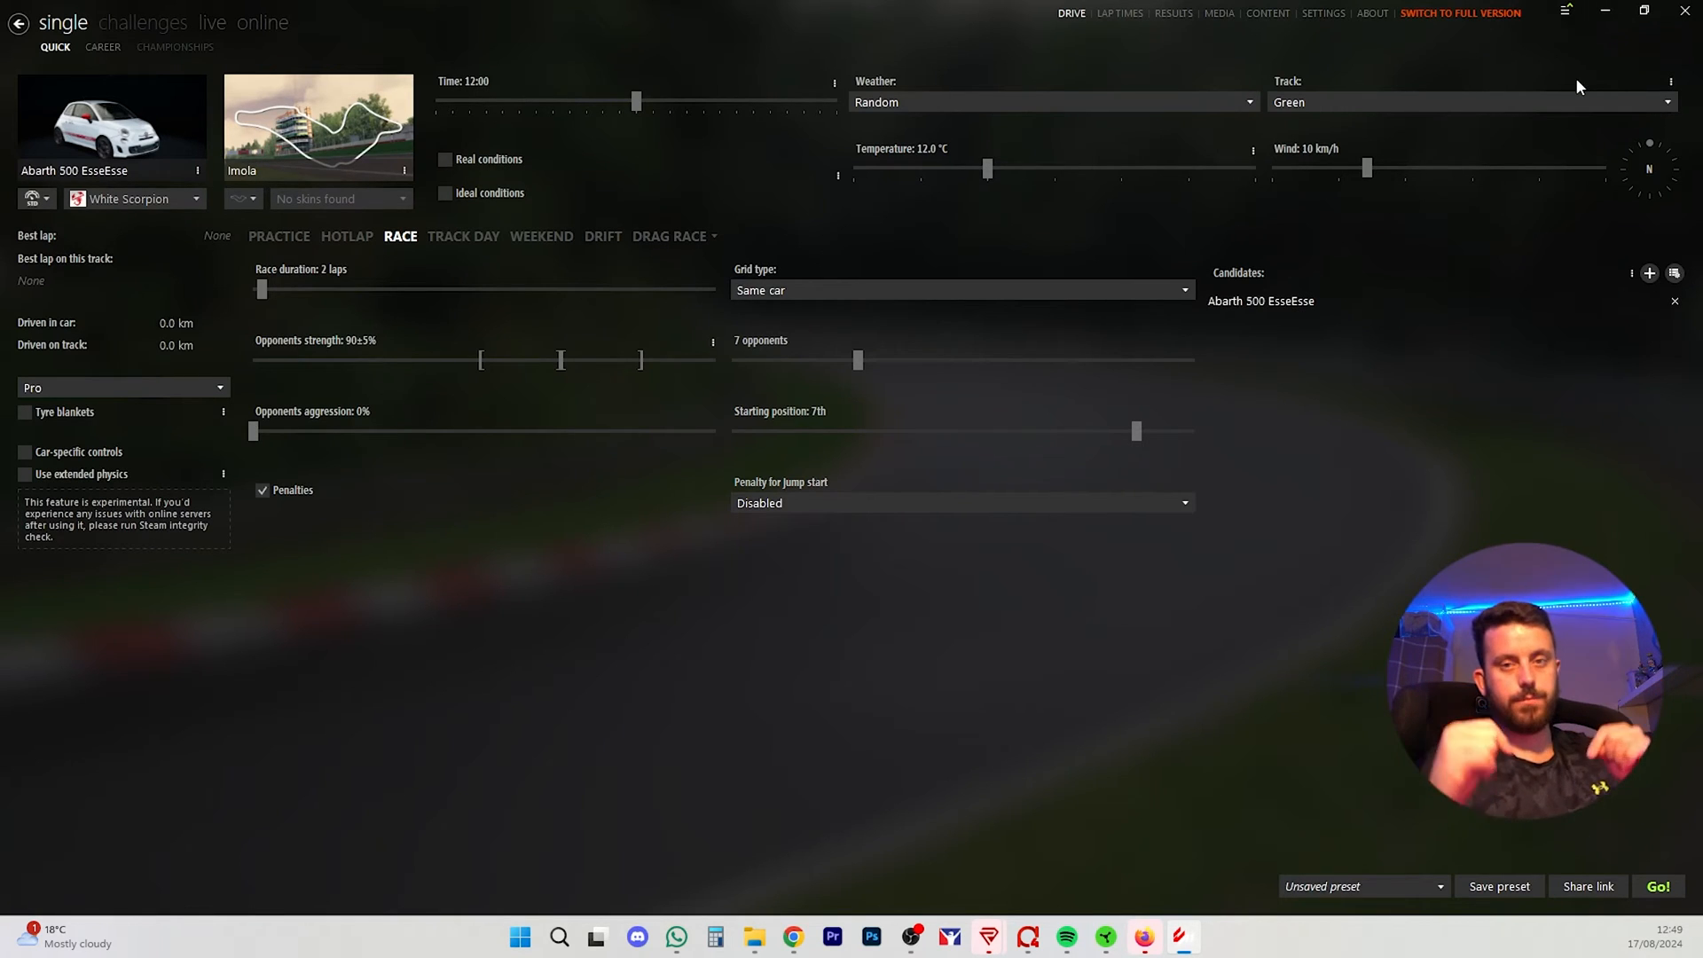
{"action": "mouse_move", "coordinate": [1605, 12]}
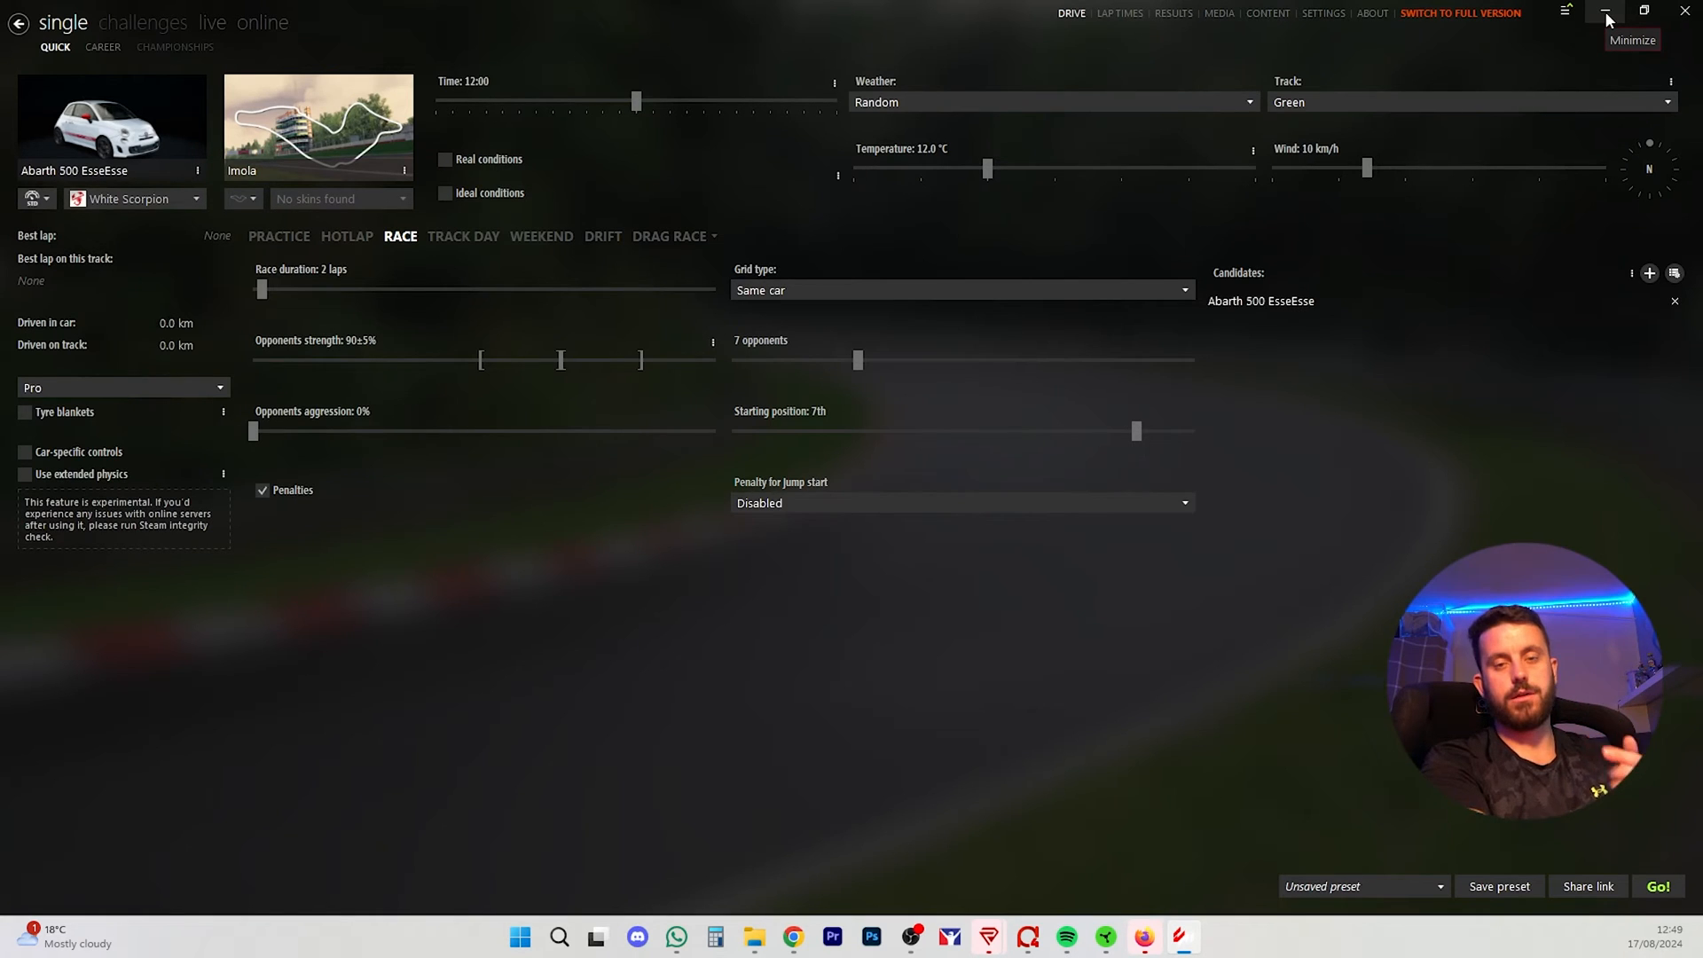
{"action": "left_click", "coordinate": [1606, 13]}
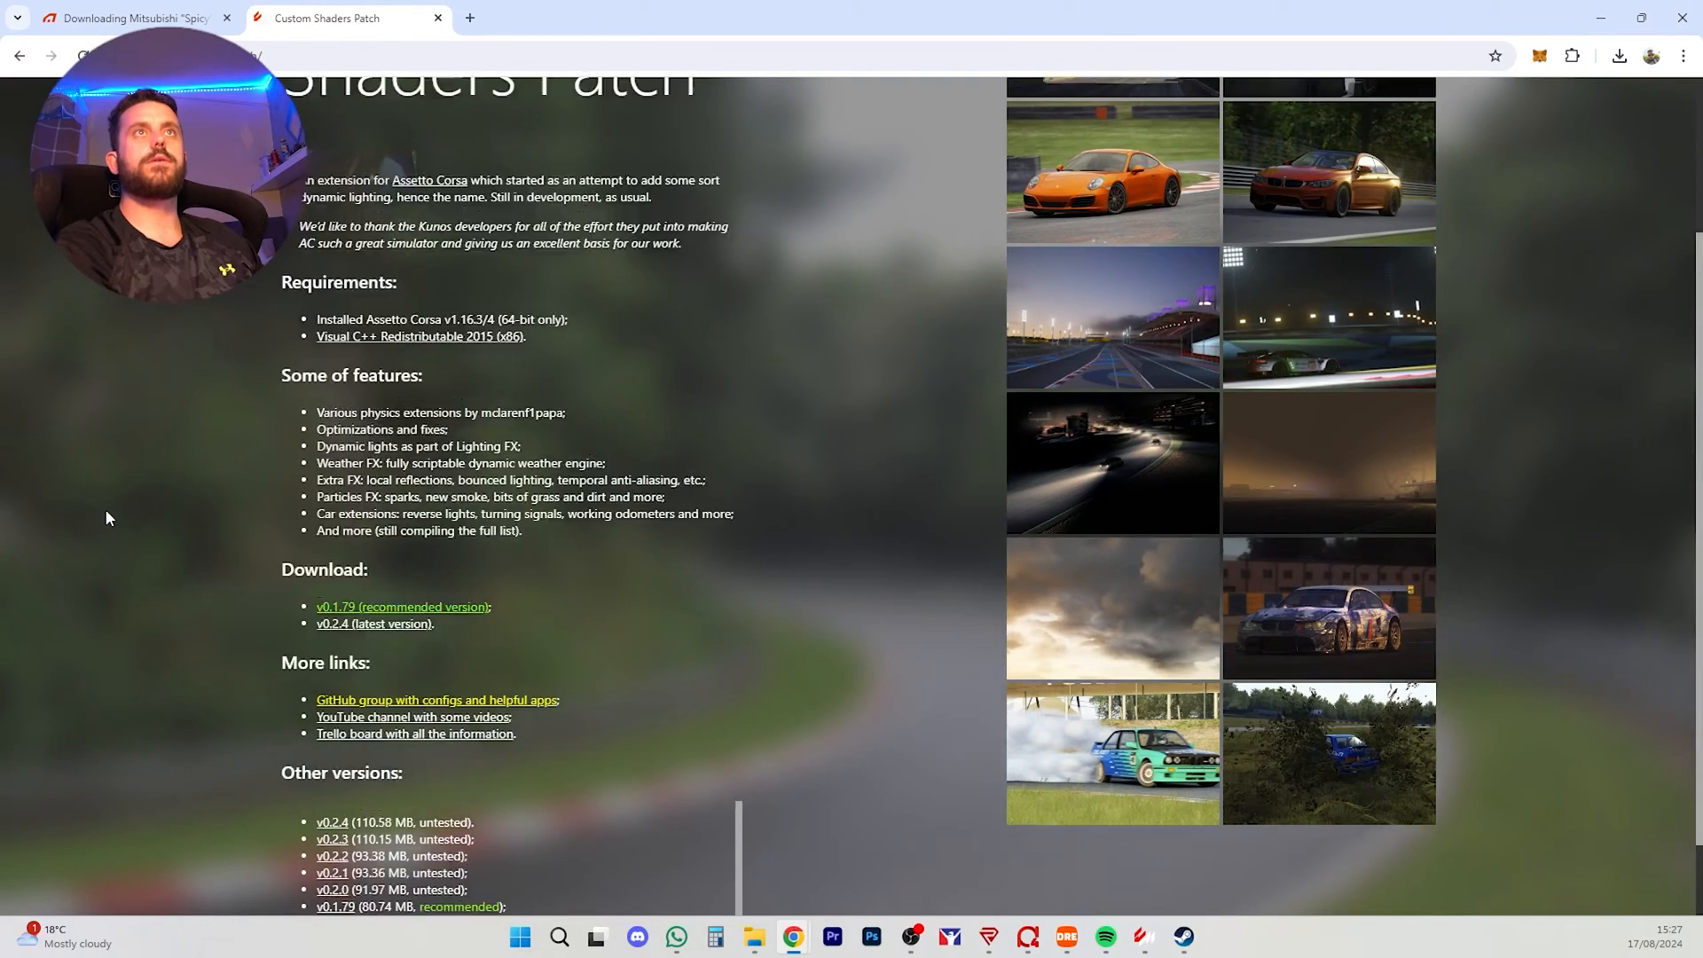
{"action": "scroll", "scroll_direction": "up", "scroll_amount": 3}
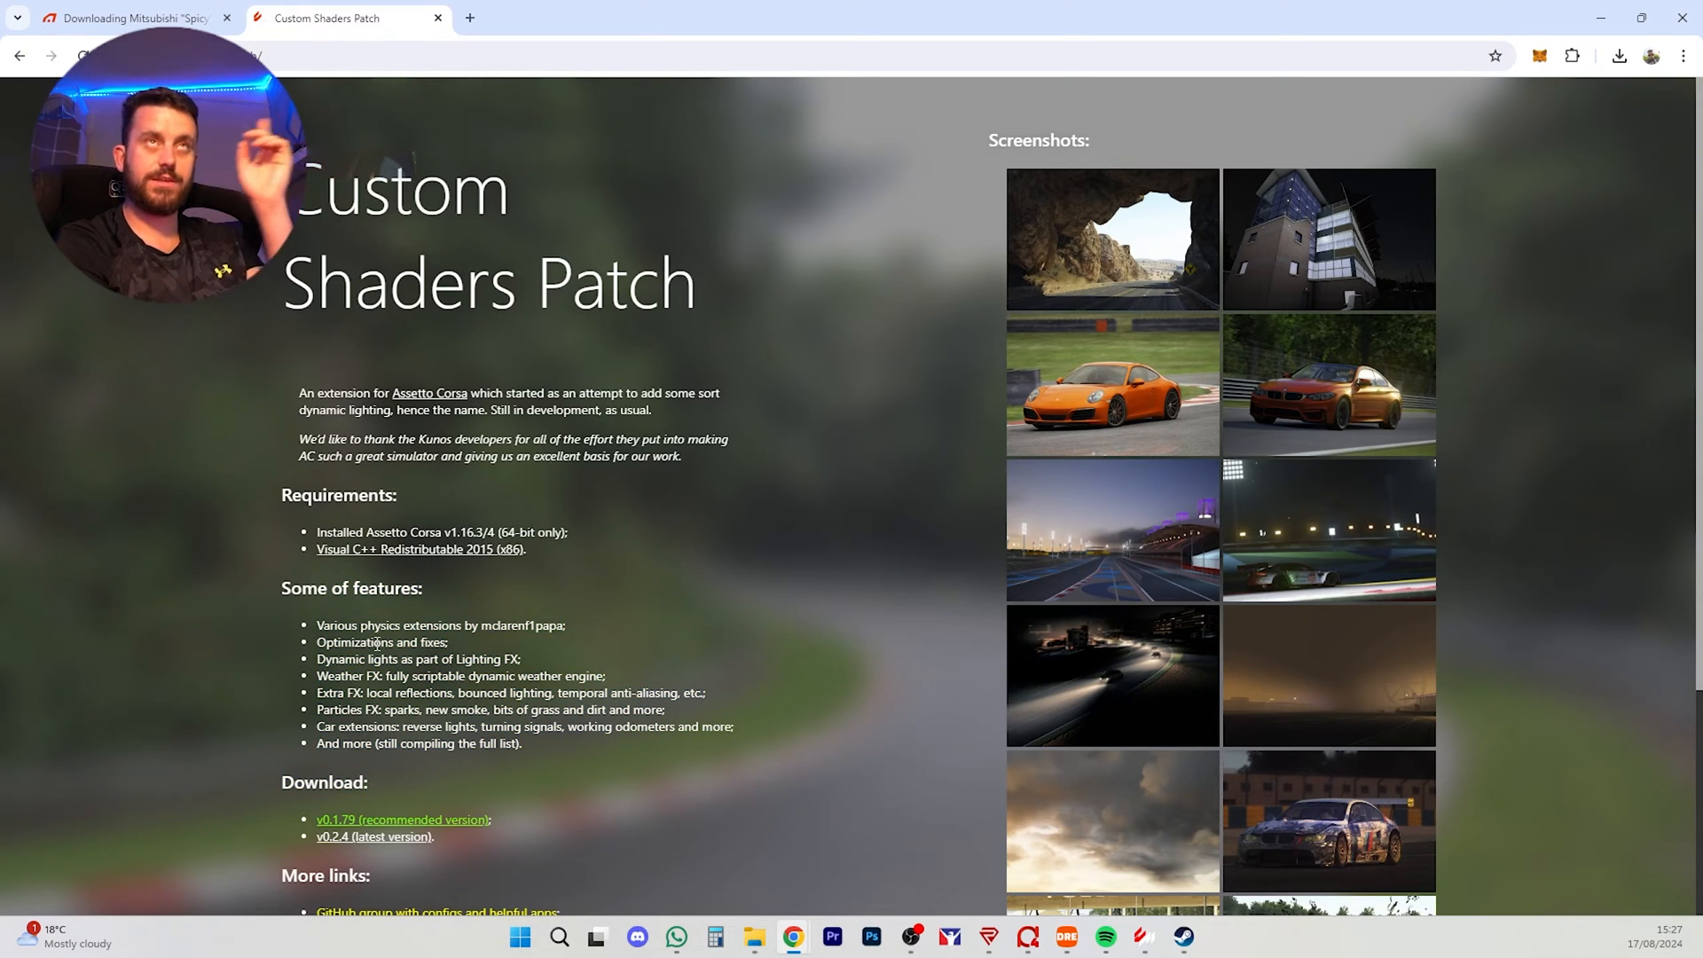
{"action": "scroll", "scroll_direction": "down", "scroll_amount": 3}
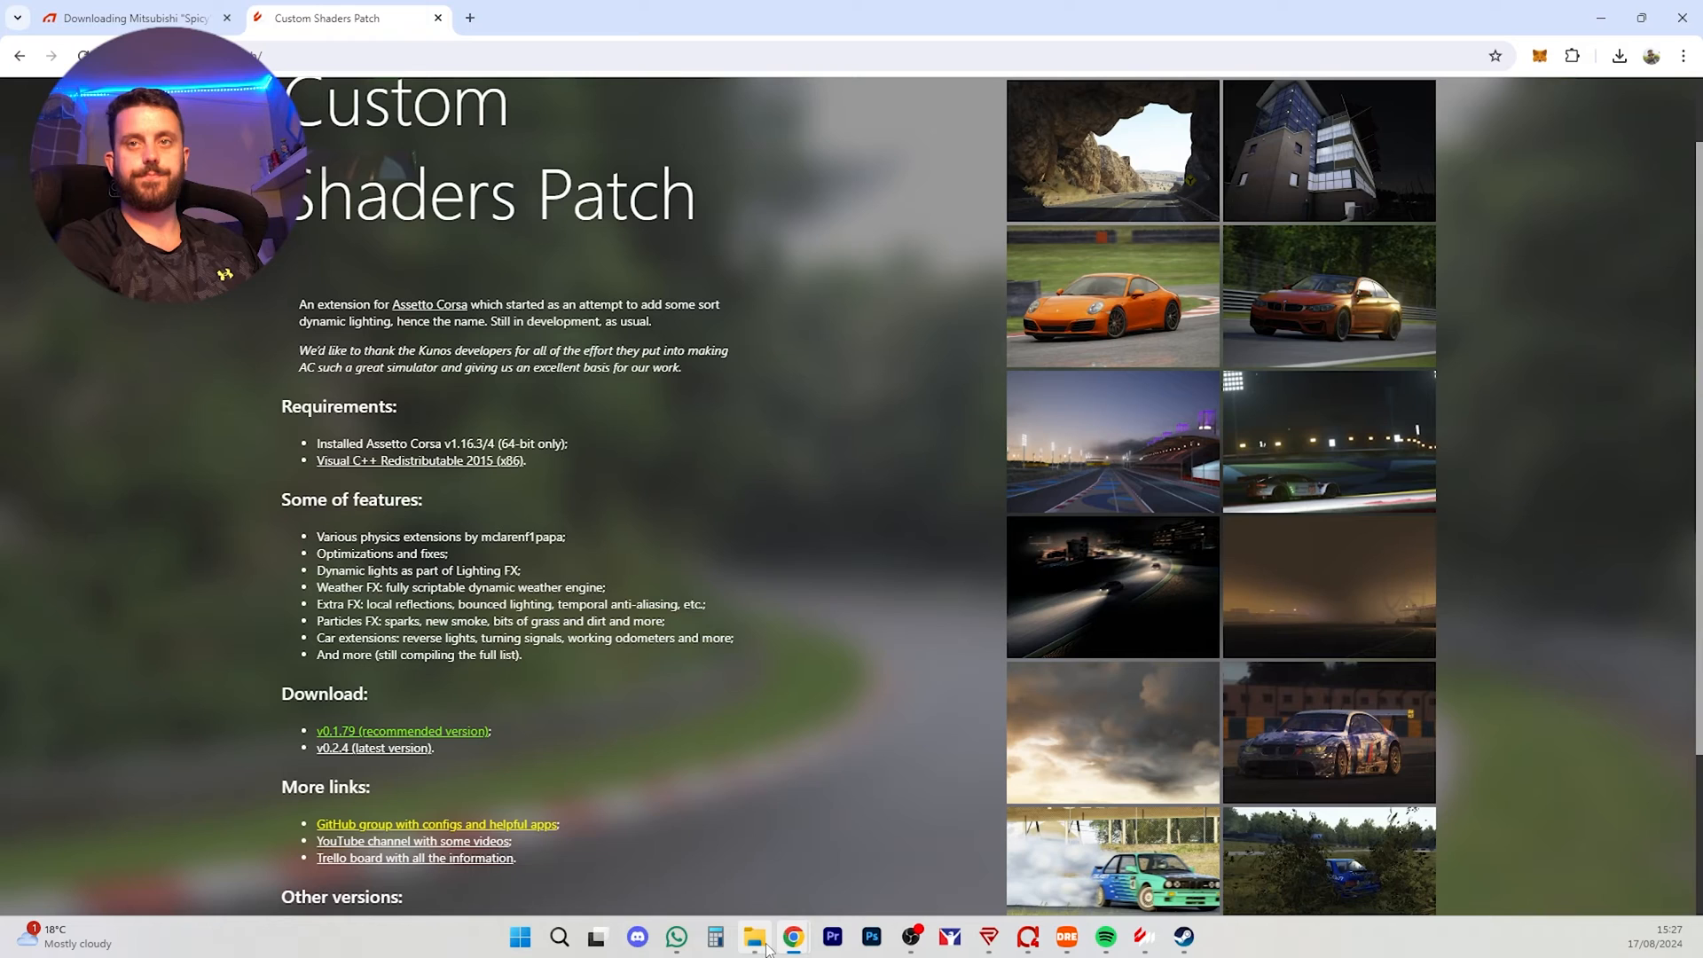
Step: Open the lights-patch-v0.1.79 (1) archive from Downloads with 7-Zip File Manager
{"action": "left_click", "coordinate": [752, 937]}
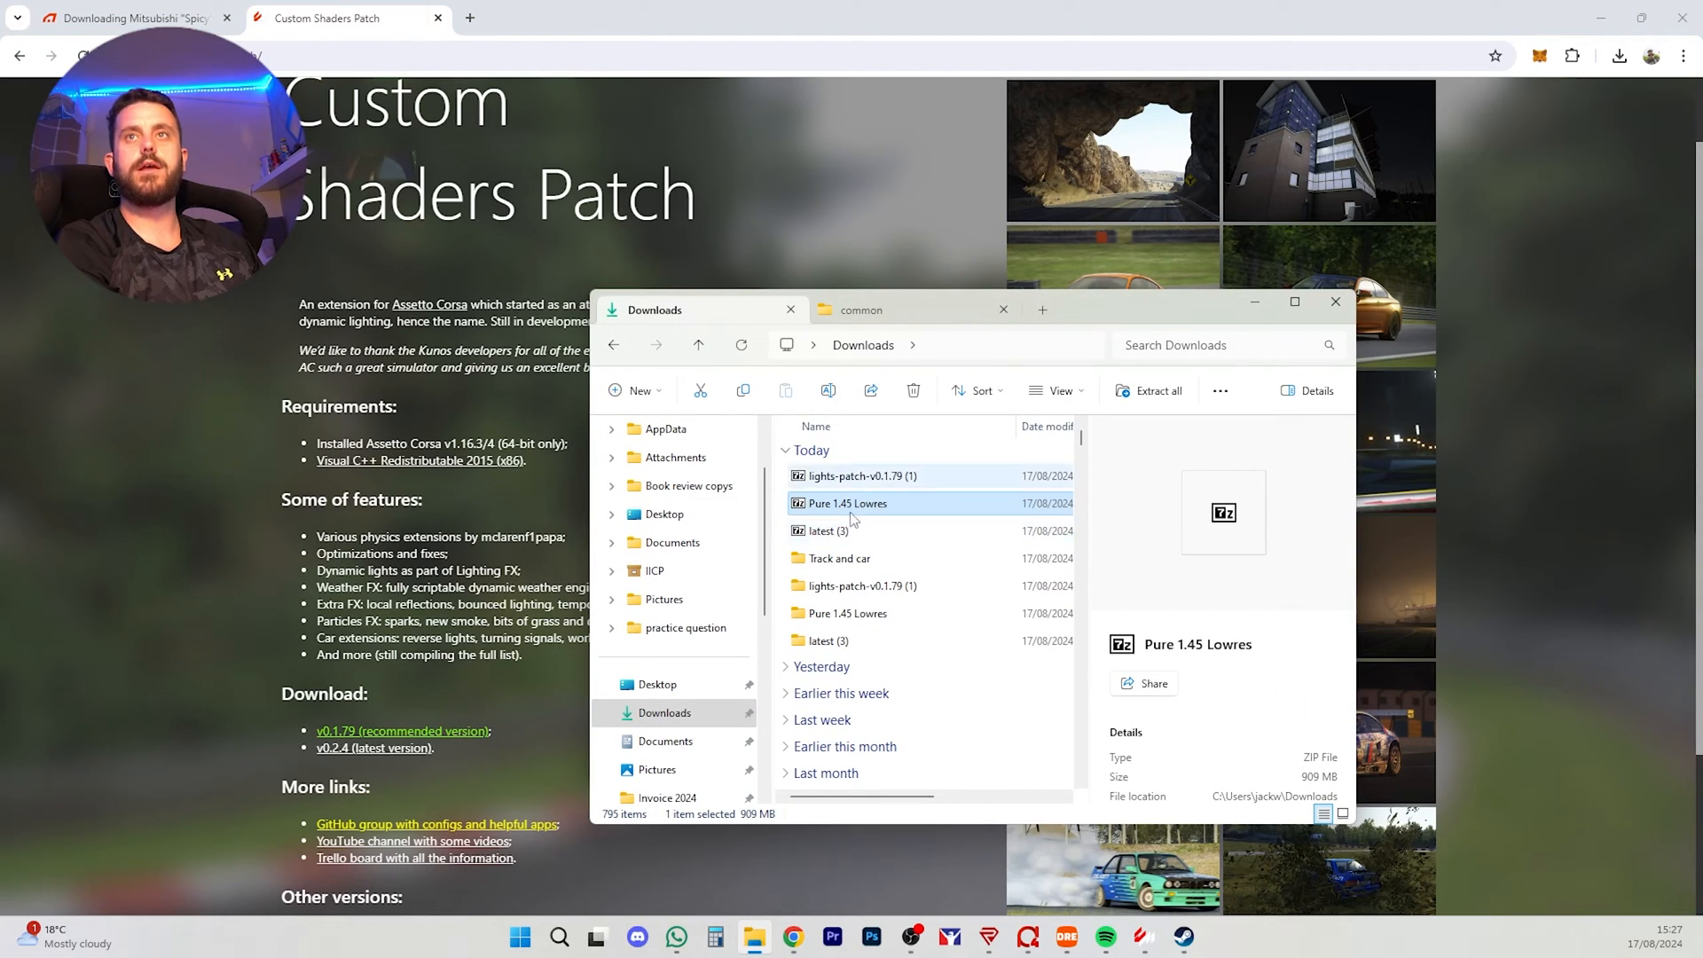
{"action": "mouse_move", "coordinate": [848, 511]}
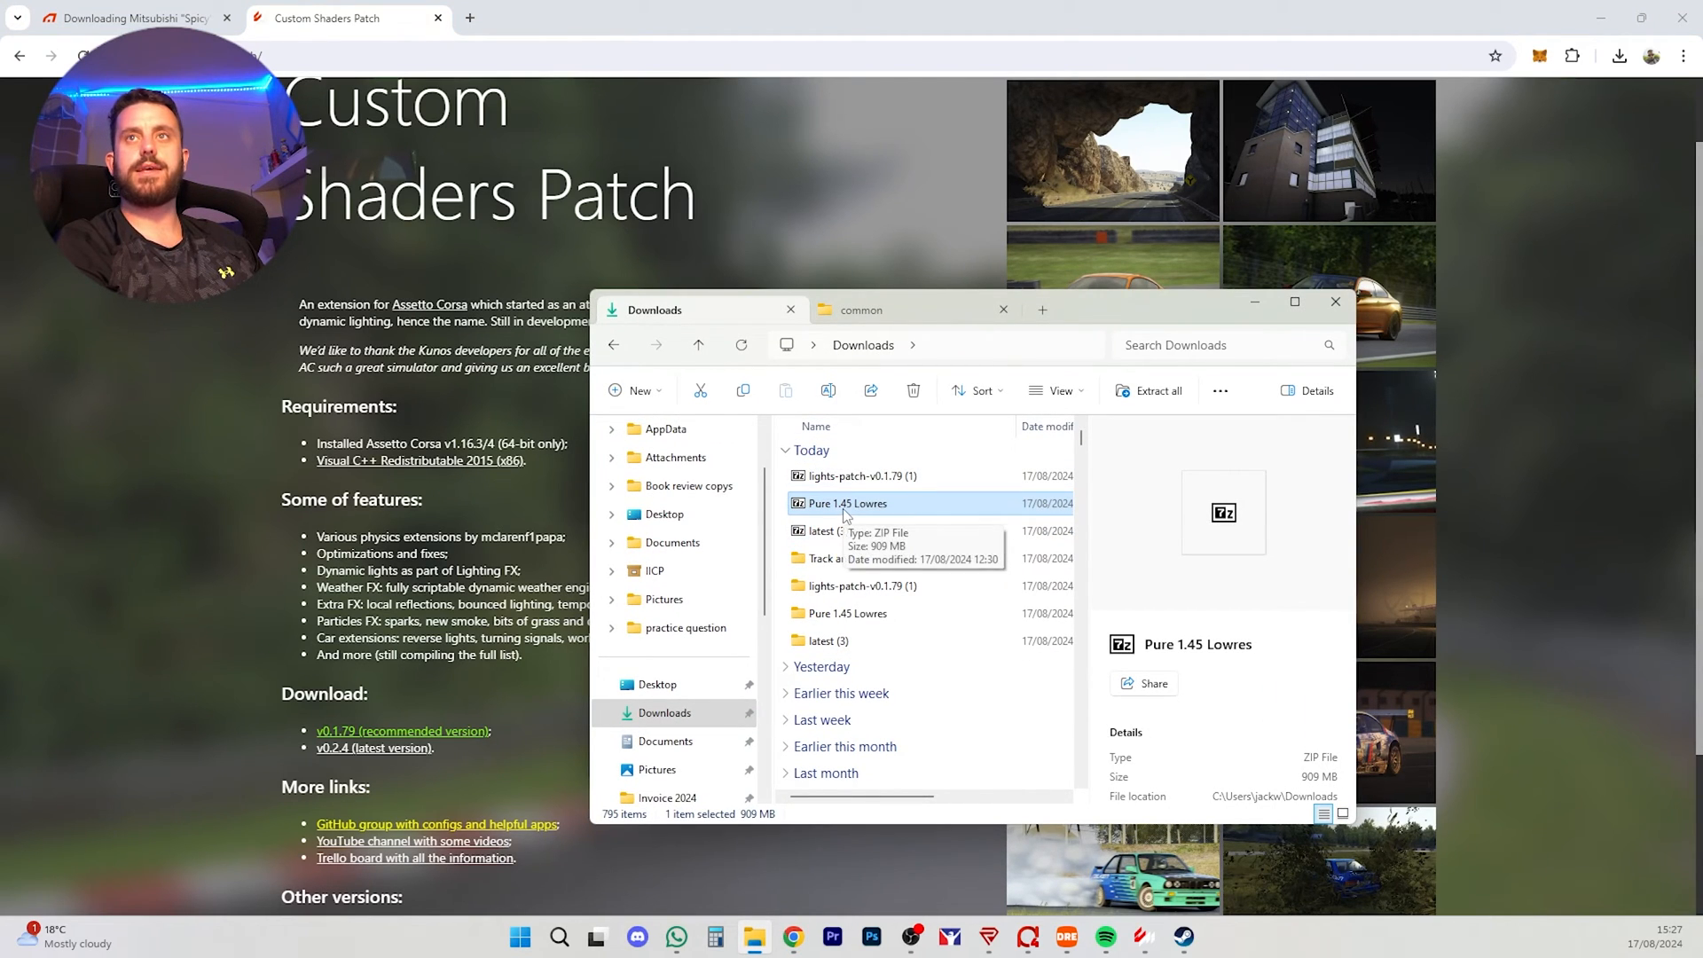
{"action": "left_click", "coordinate": [862, 475]}
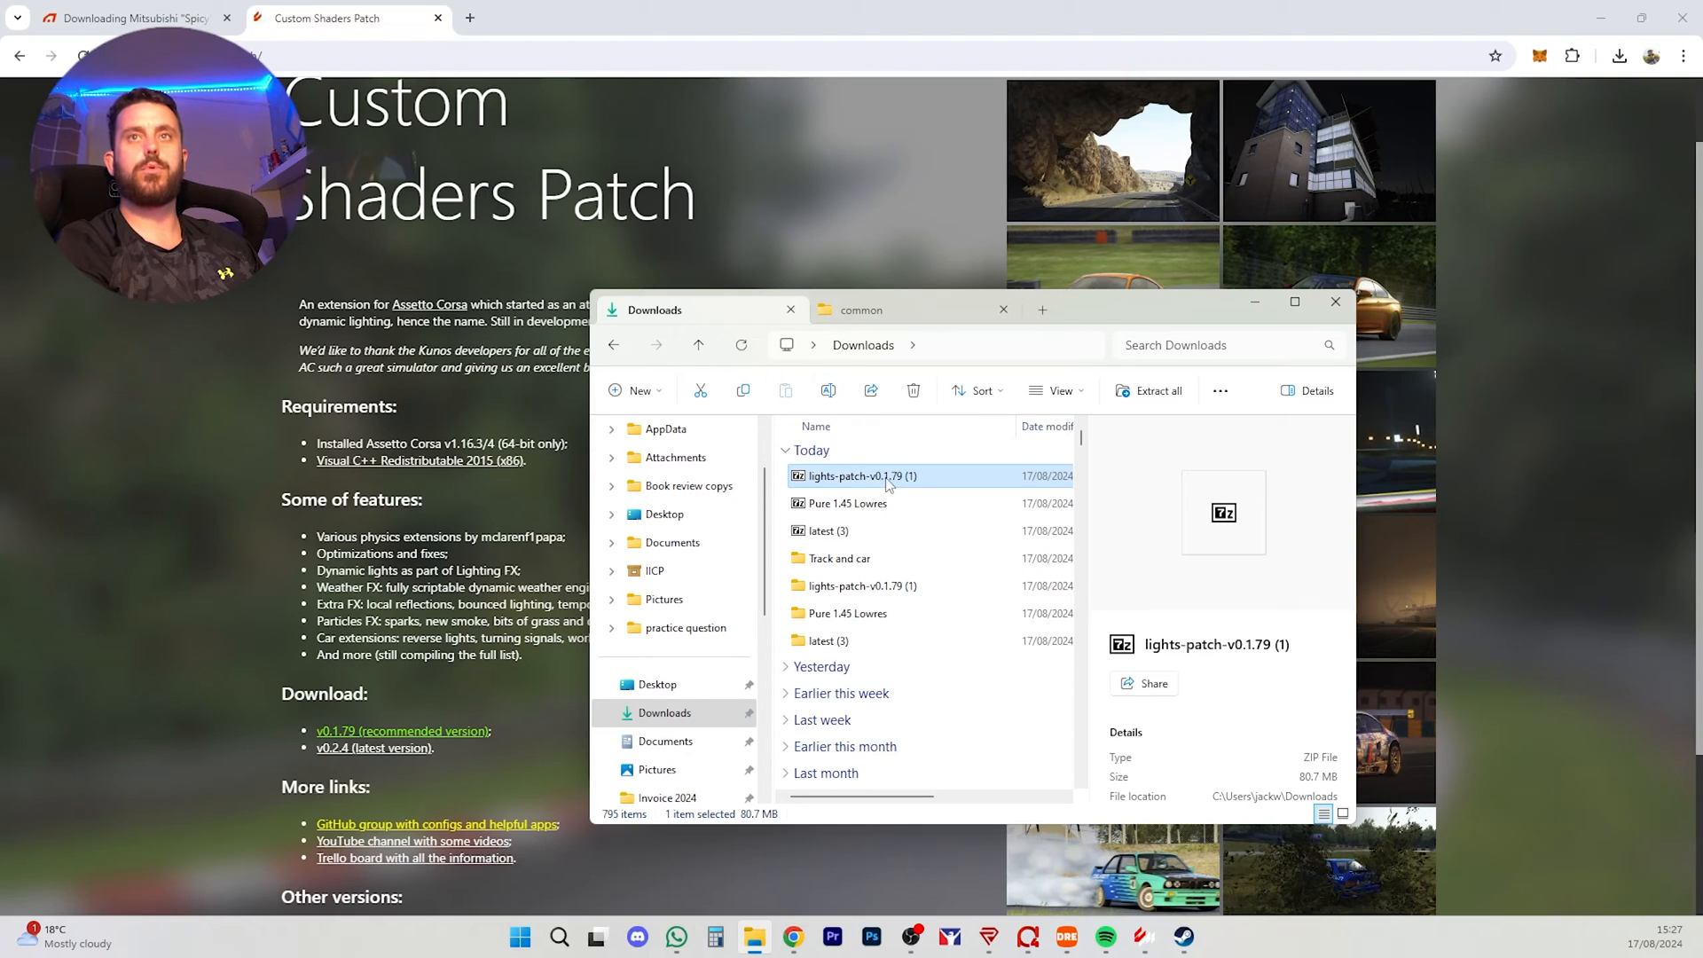
{"action": "right_click", "coordinate": [862, 476]}
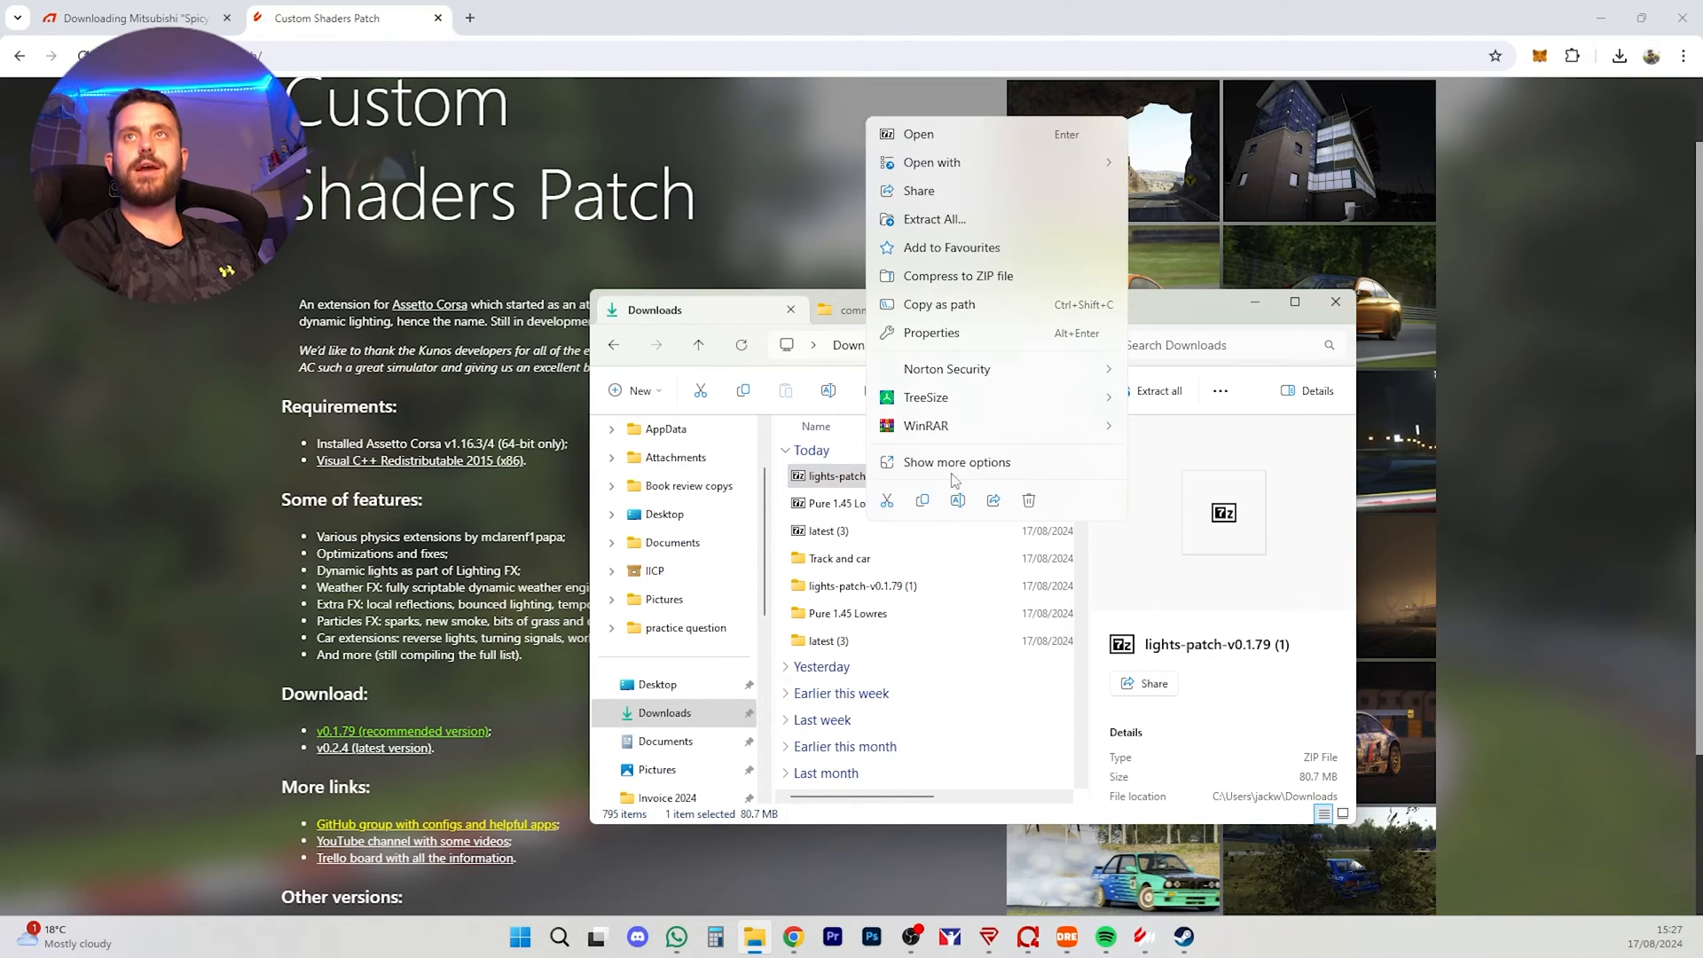
{"action": "left_click", "coordinate": [932, 162]}
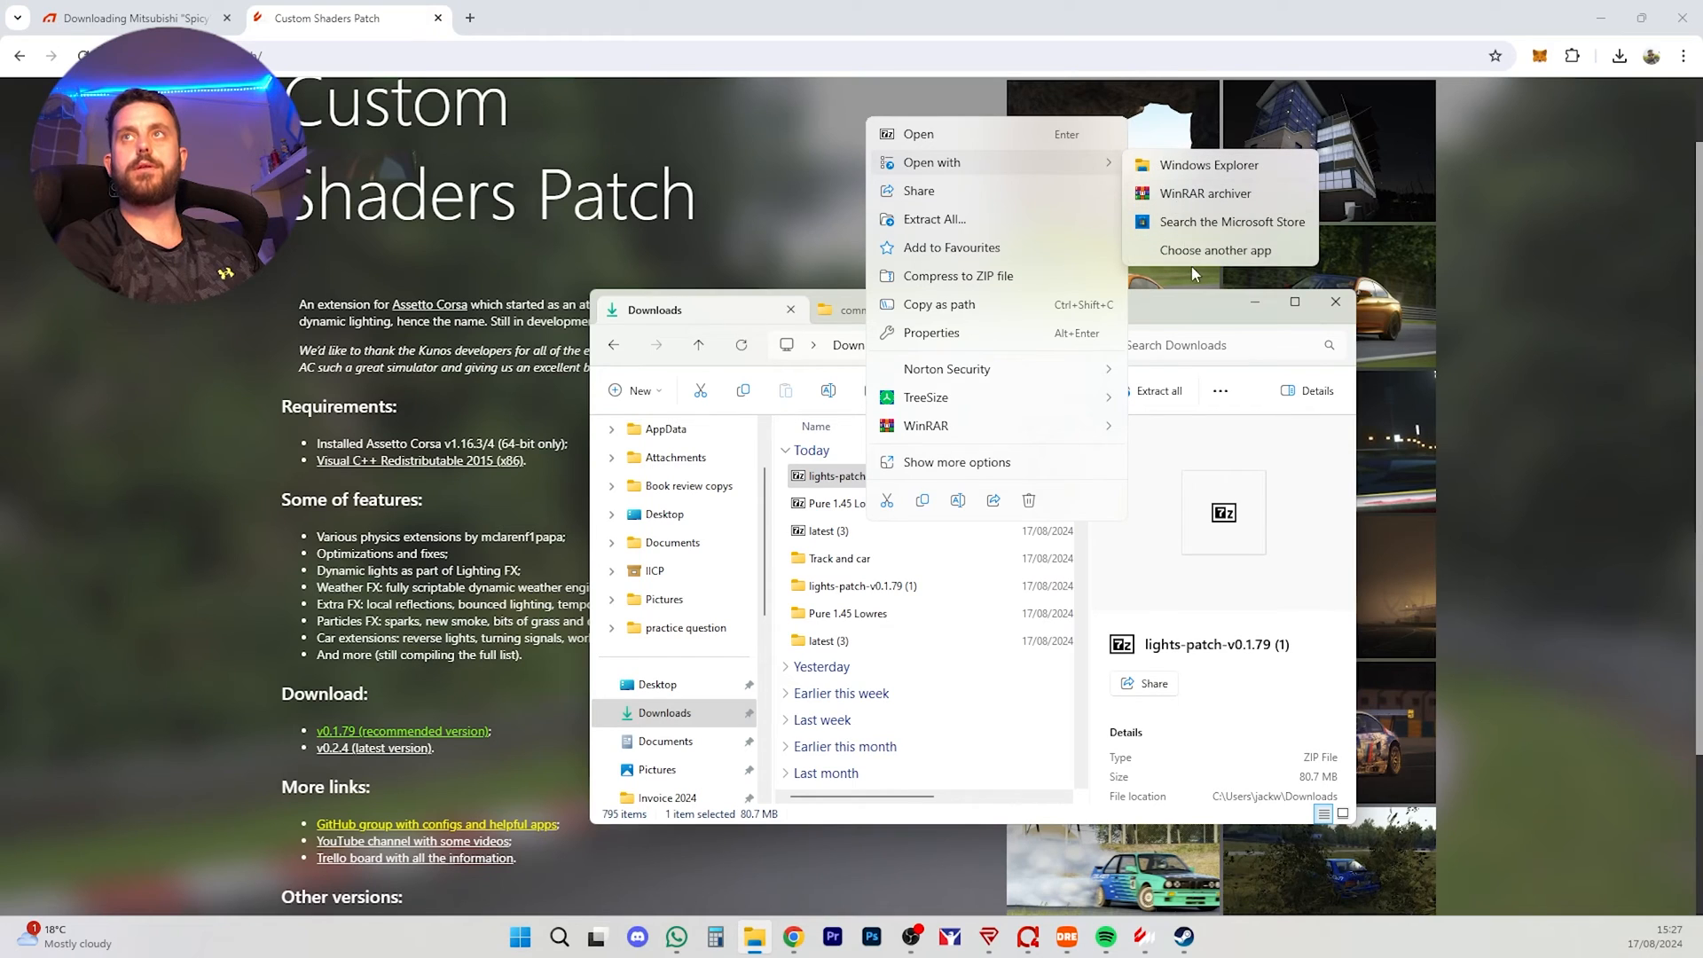
{"action": "left_click", "coordinate": [1217, 250]}
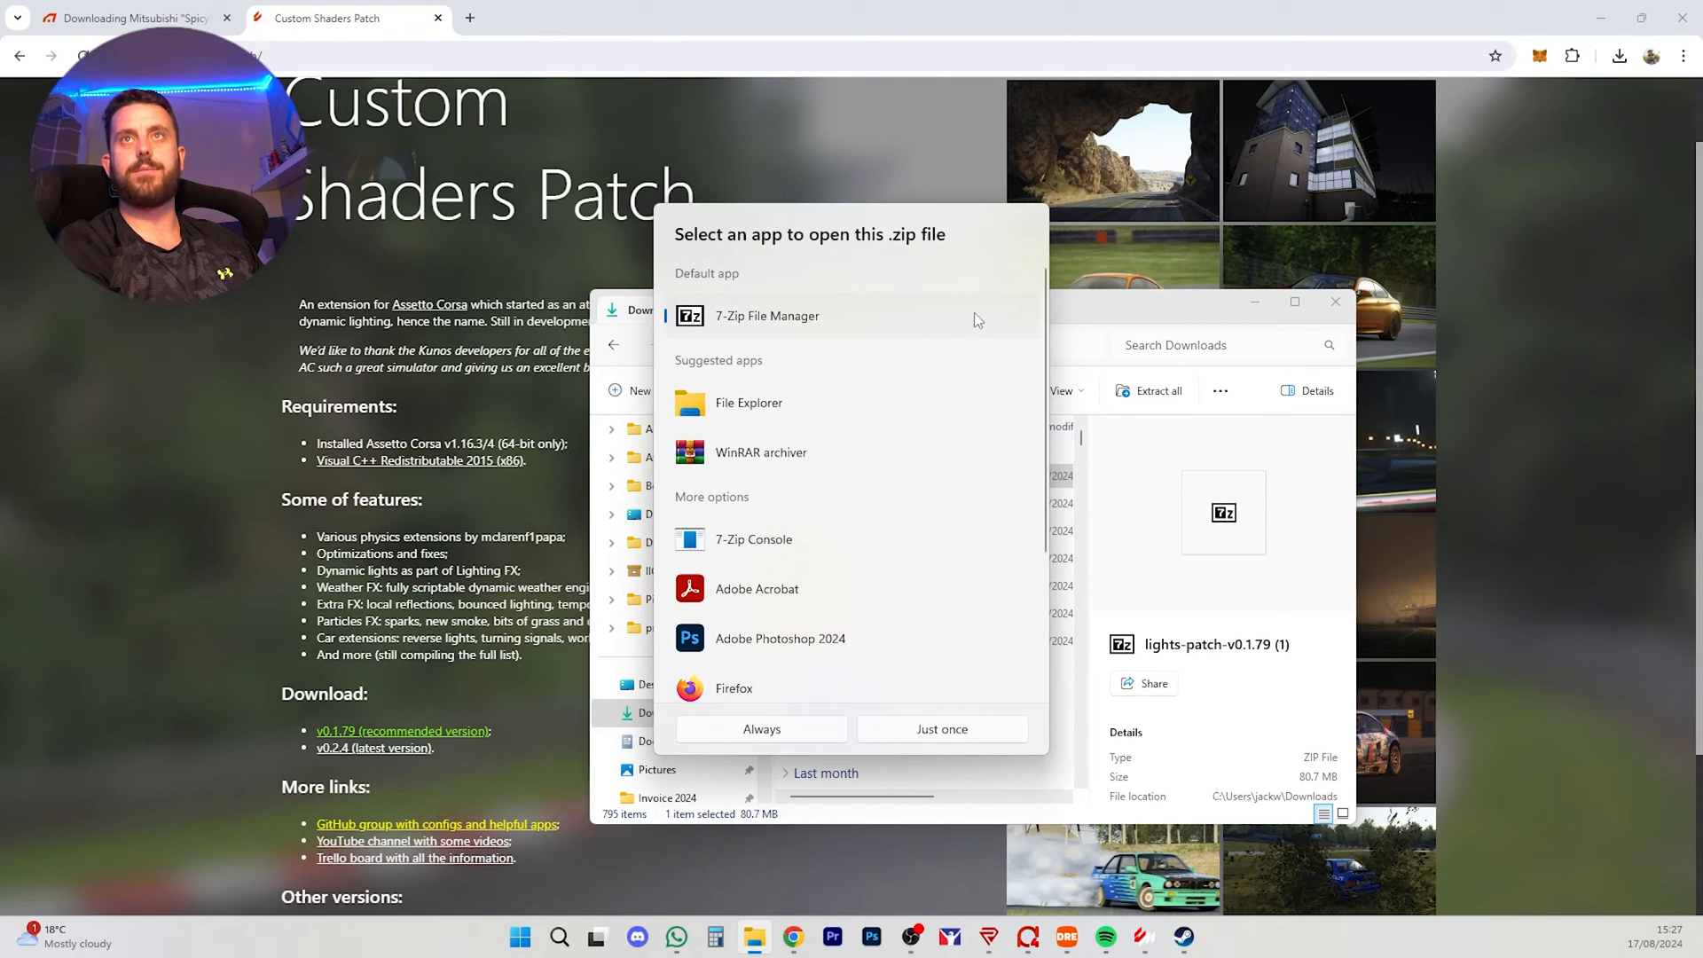
{"action": "left_click", "coordinate": [940, 730]}
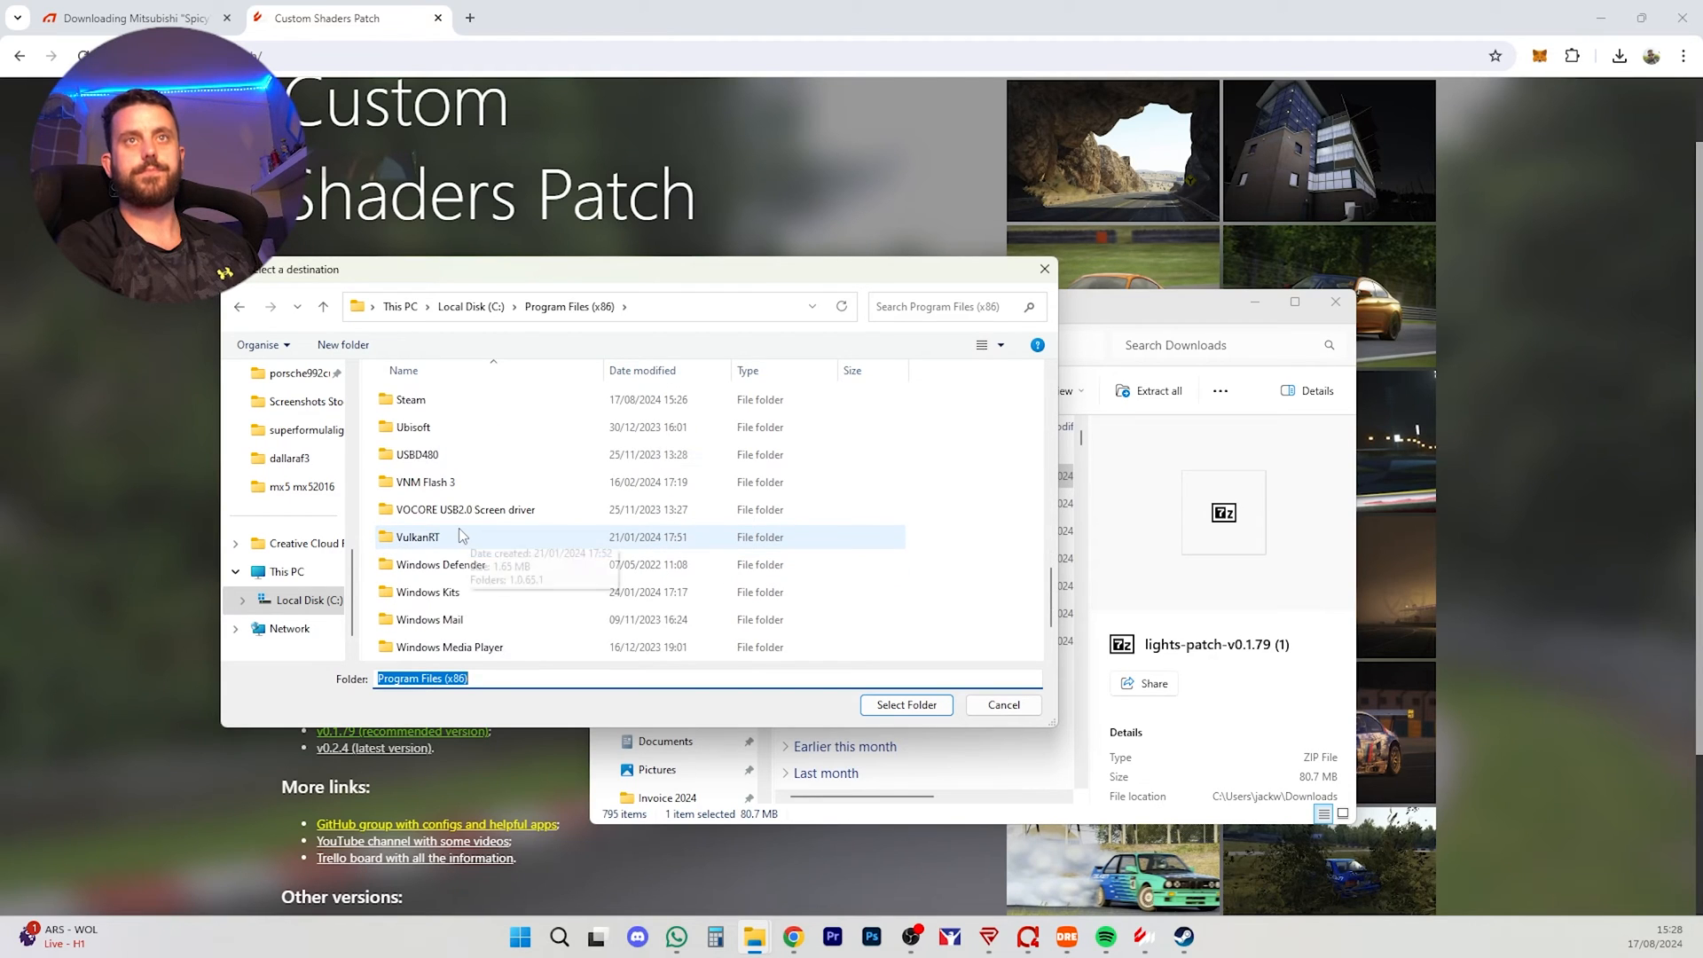
Step: Browse to Steam\steamapps\common and choose assettocorsa as the extraction destination
{"action": "double_click", "coordinate": [409, 399]}
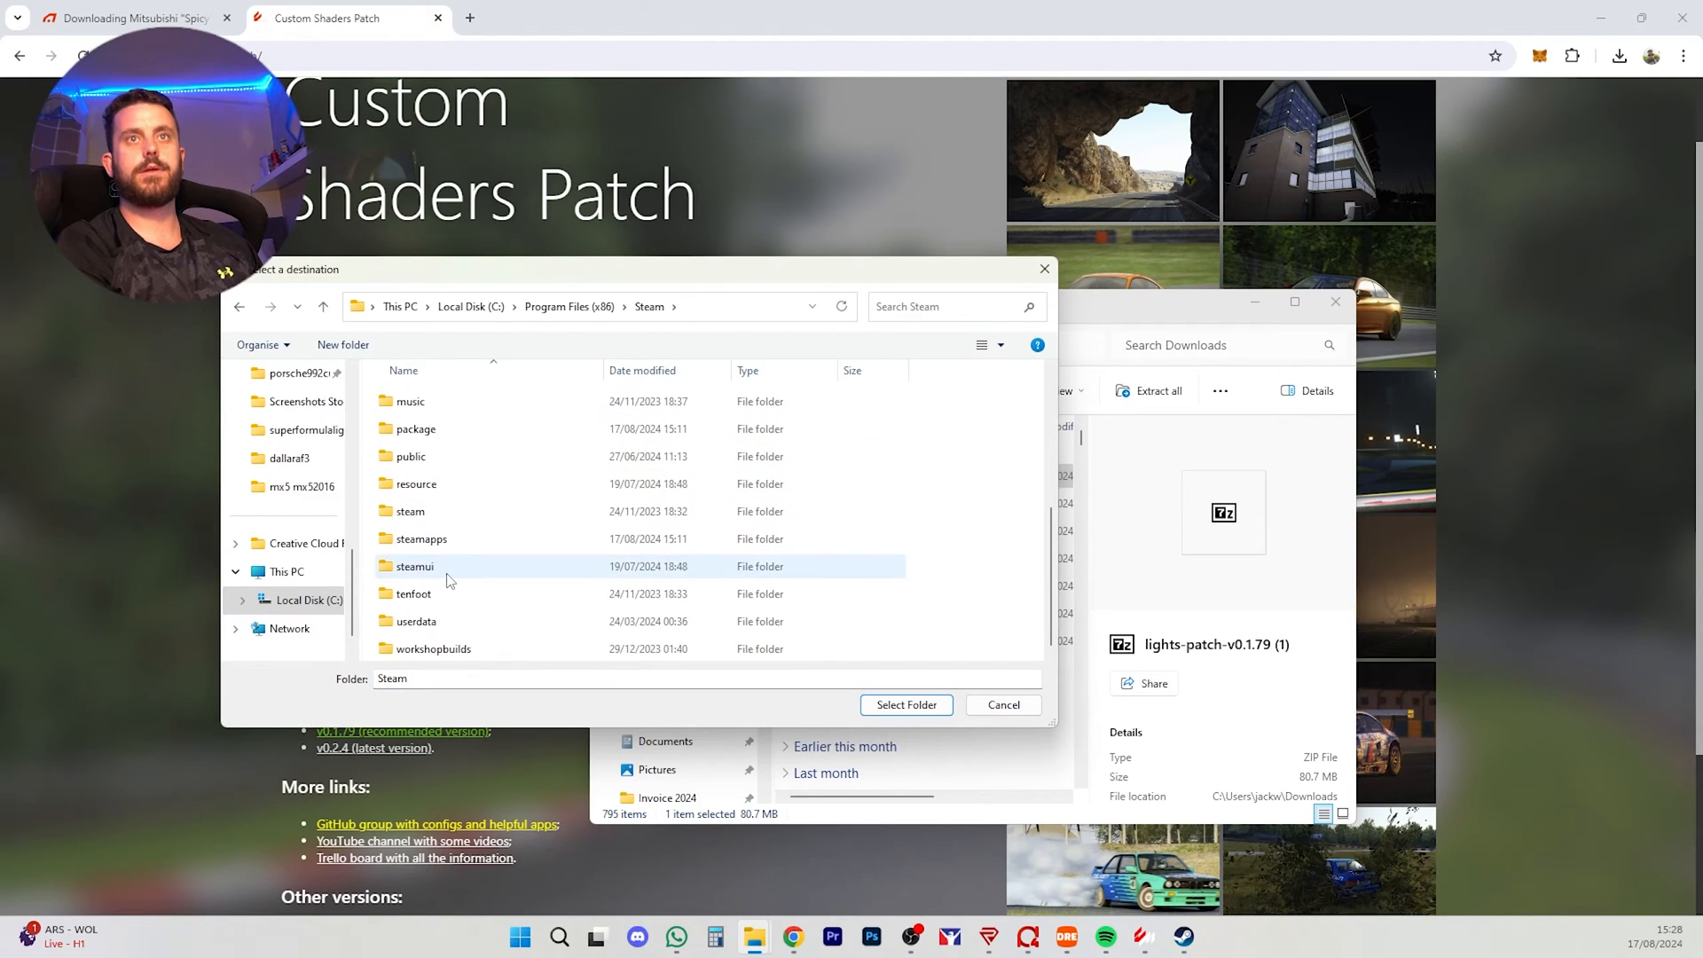
{"action": "double_click", "coordinate": [422, 539]}
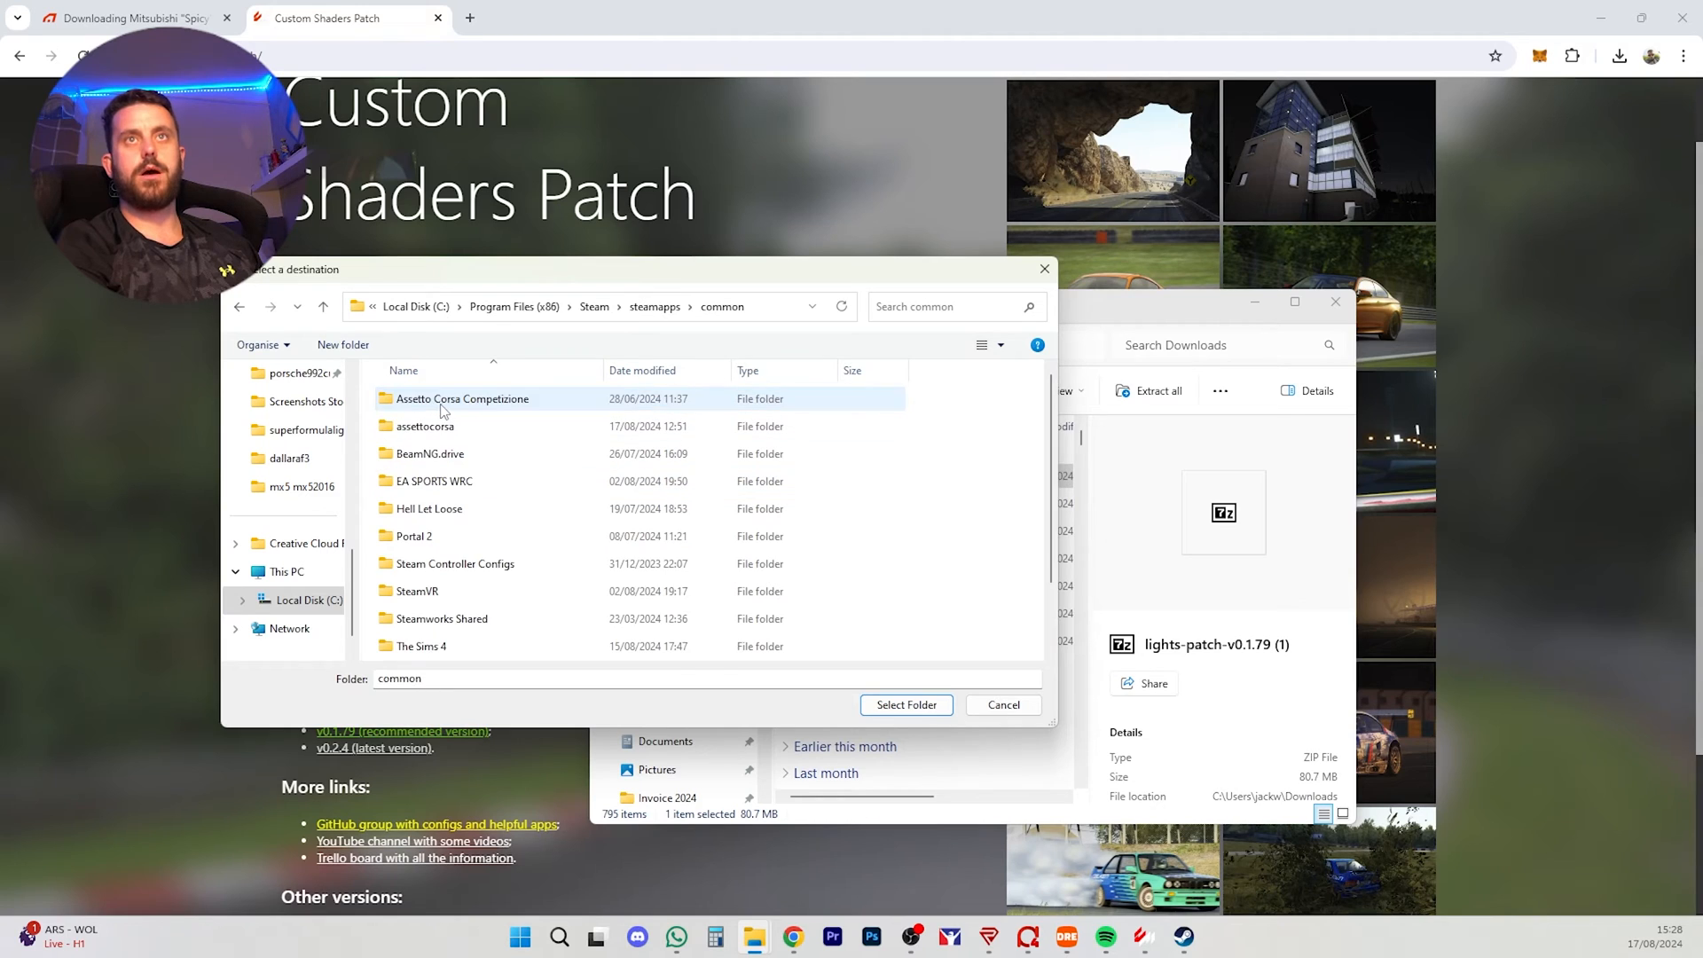
{"action": "left_click", "coordinate": [424, 426]}
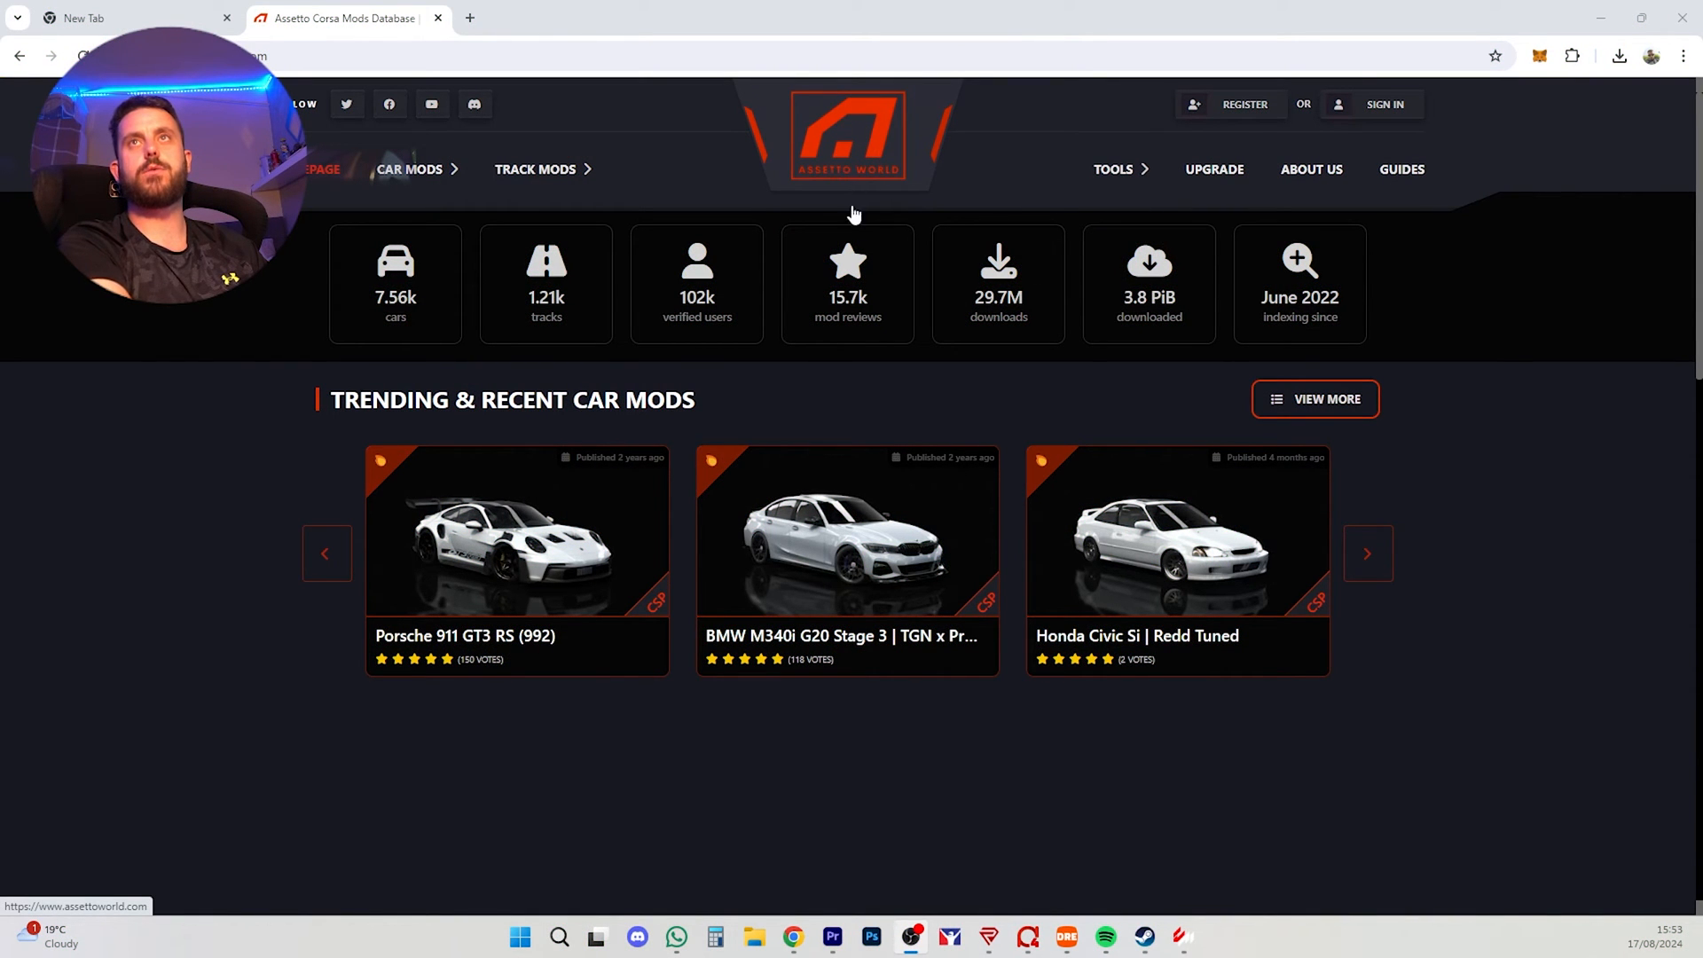
Step: Reach the Porsche 911 GT3 RS (992) download page and visit the modsfire.com mirror
{"action": "left_click", "coordinate": [410, 171]}
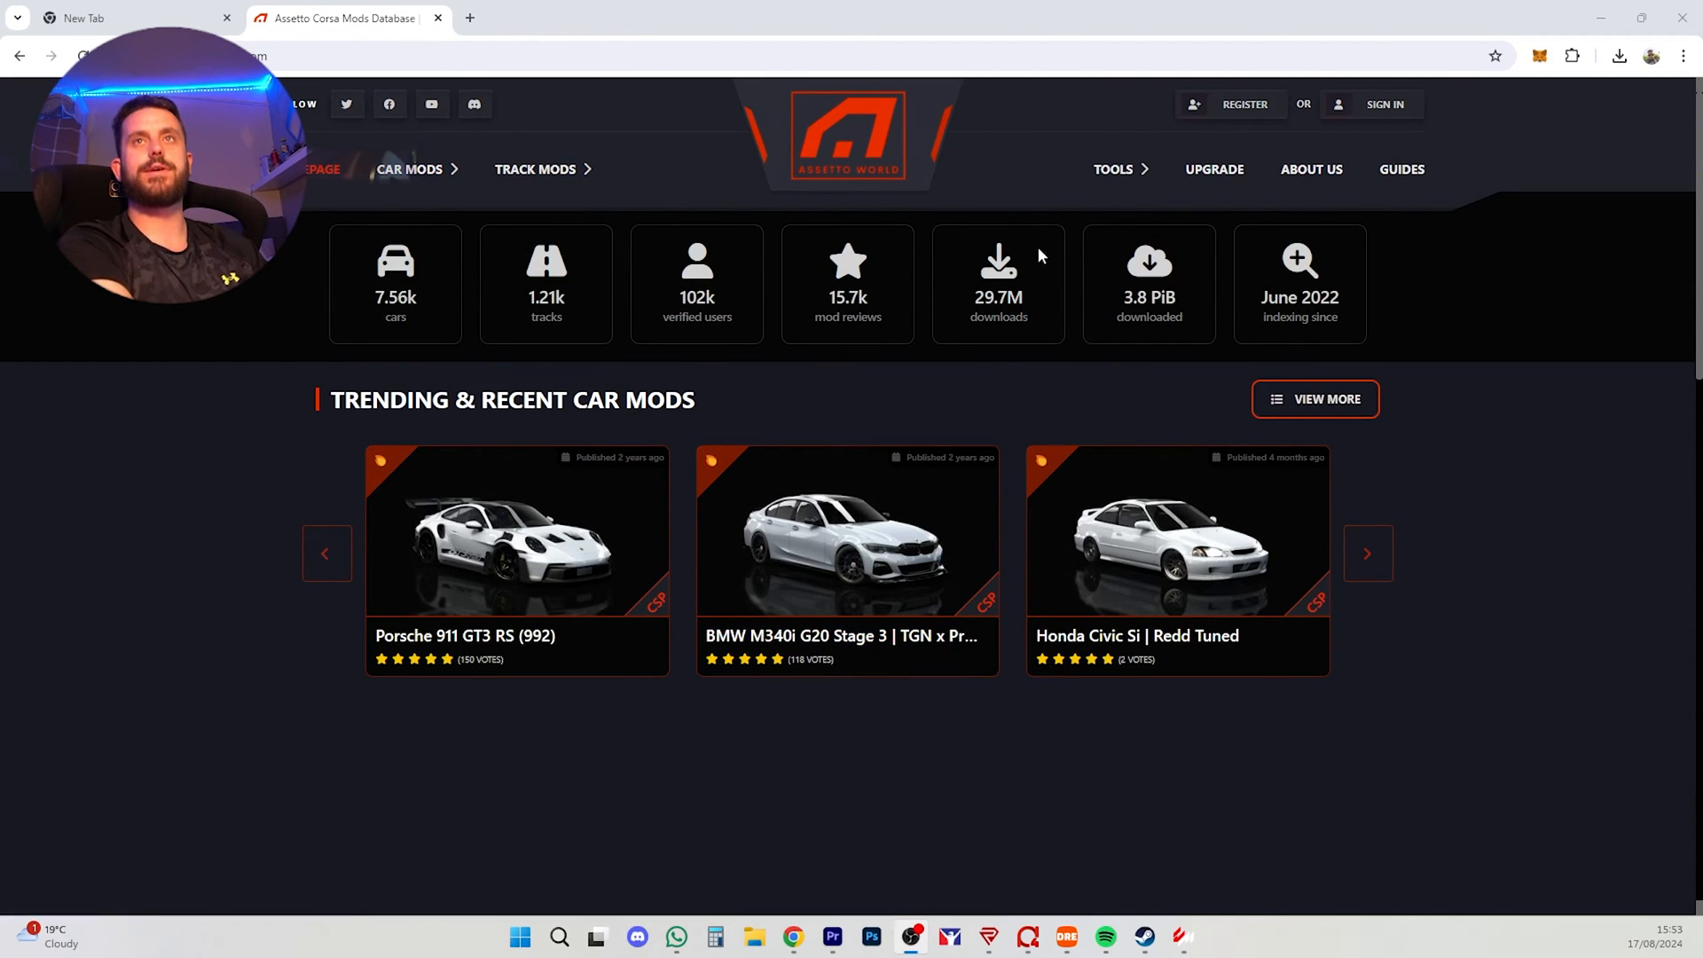
{"action": "scroll", "scroll_direction": "down", "scroll_amount": 3}
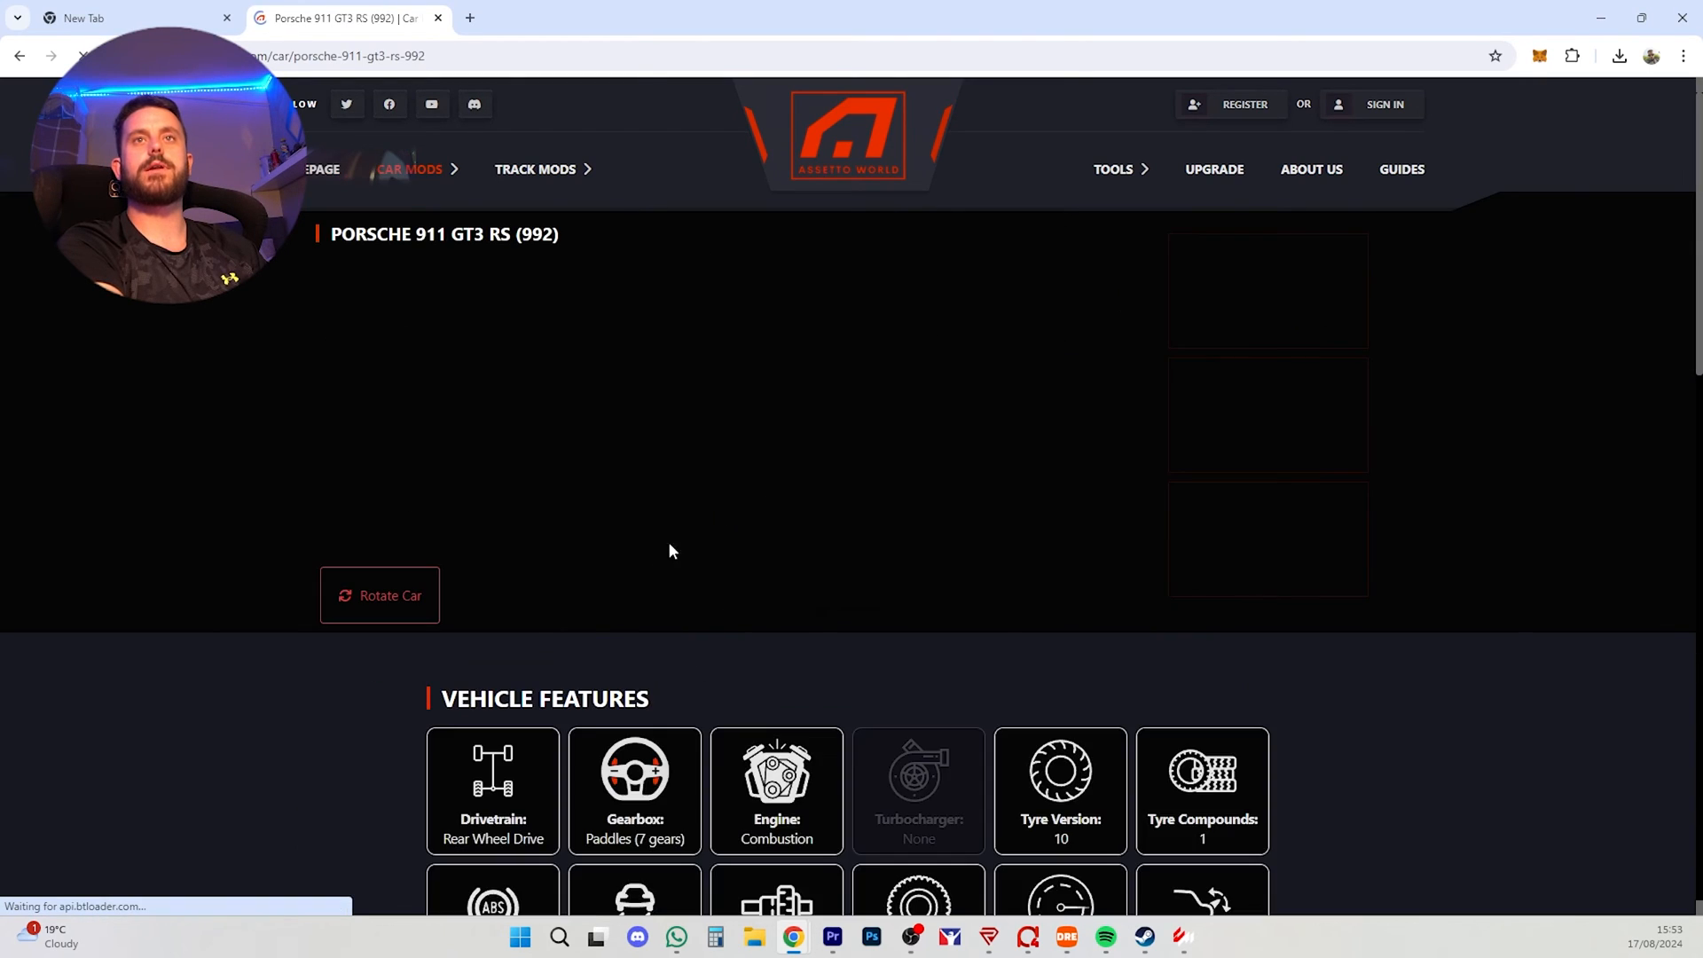
{"action": "scroll", "scroll_direction": "down", "scroll_amount": 3}
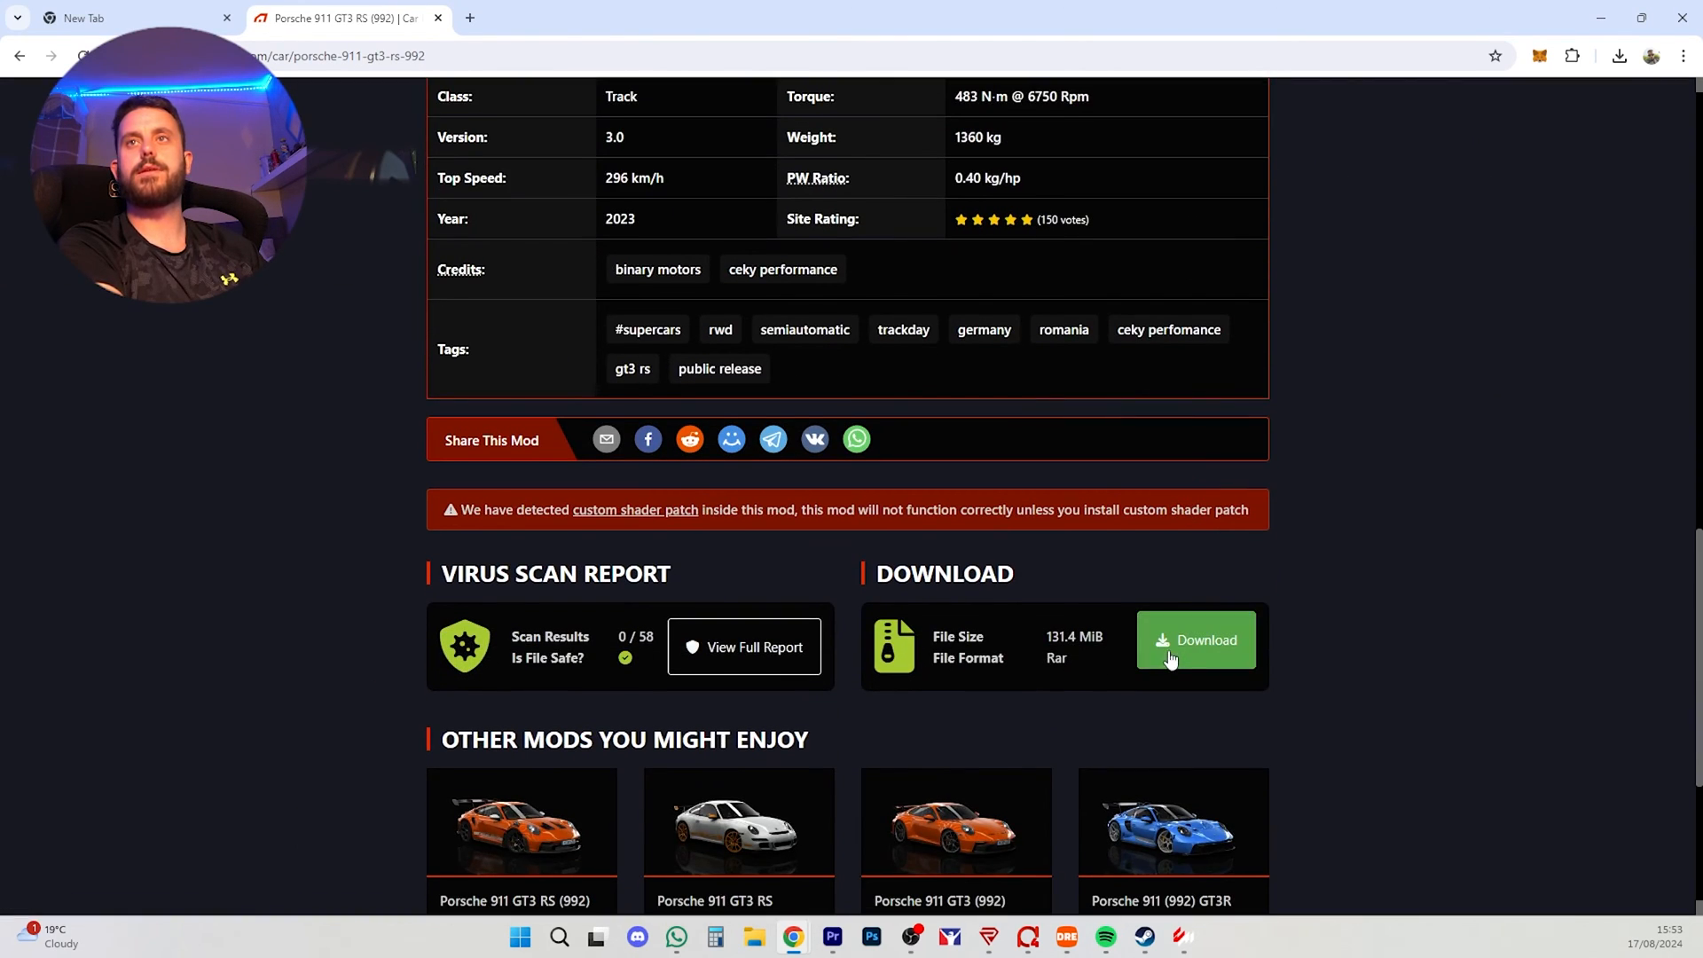
{"action": "left_click", "coordinate": [1194, 641]}
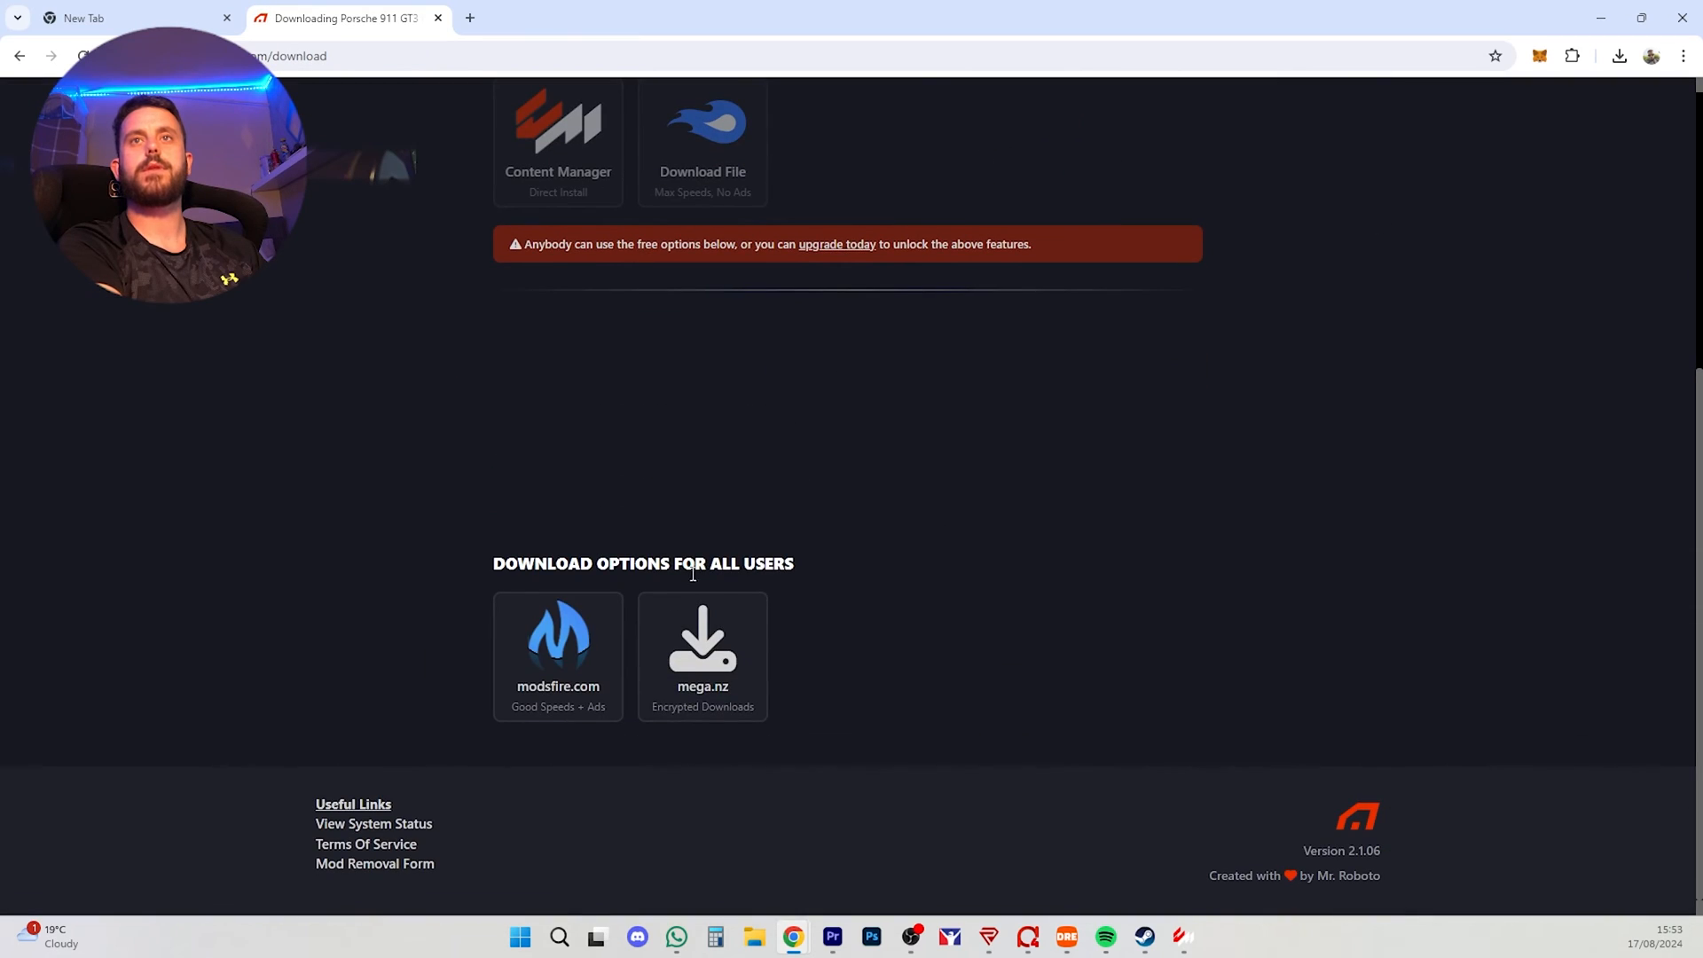
{"action": "left_click", "coordinate": [557, 641]}
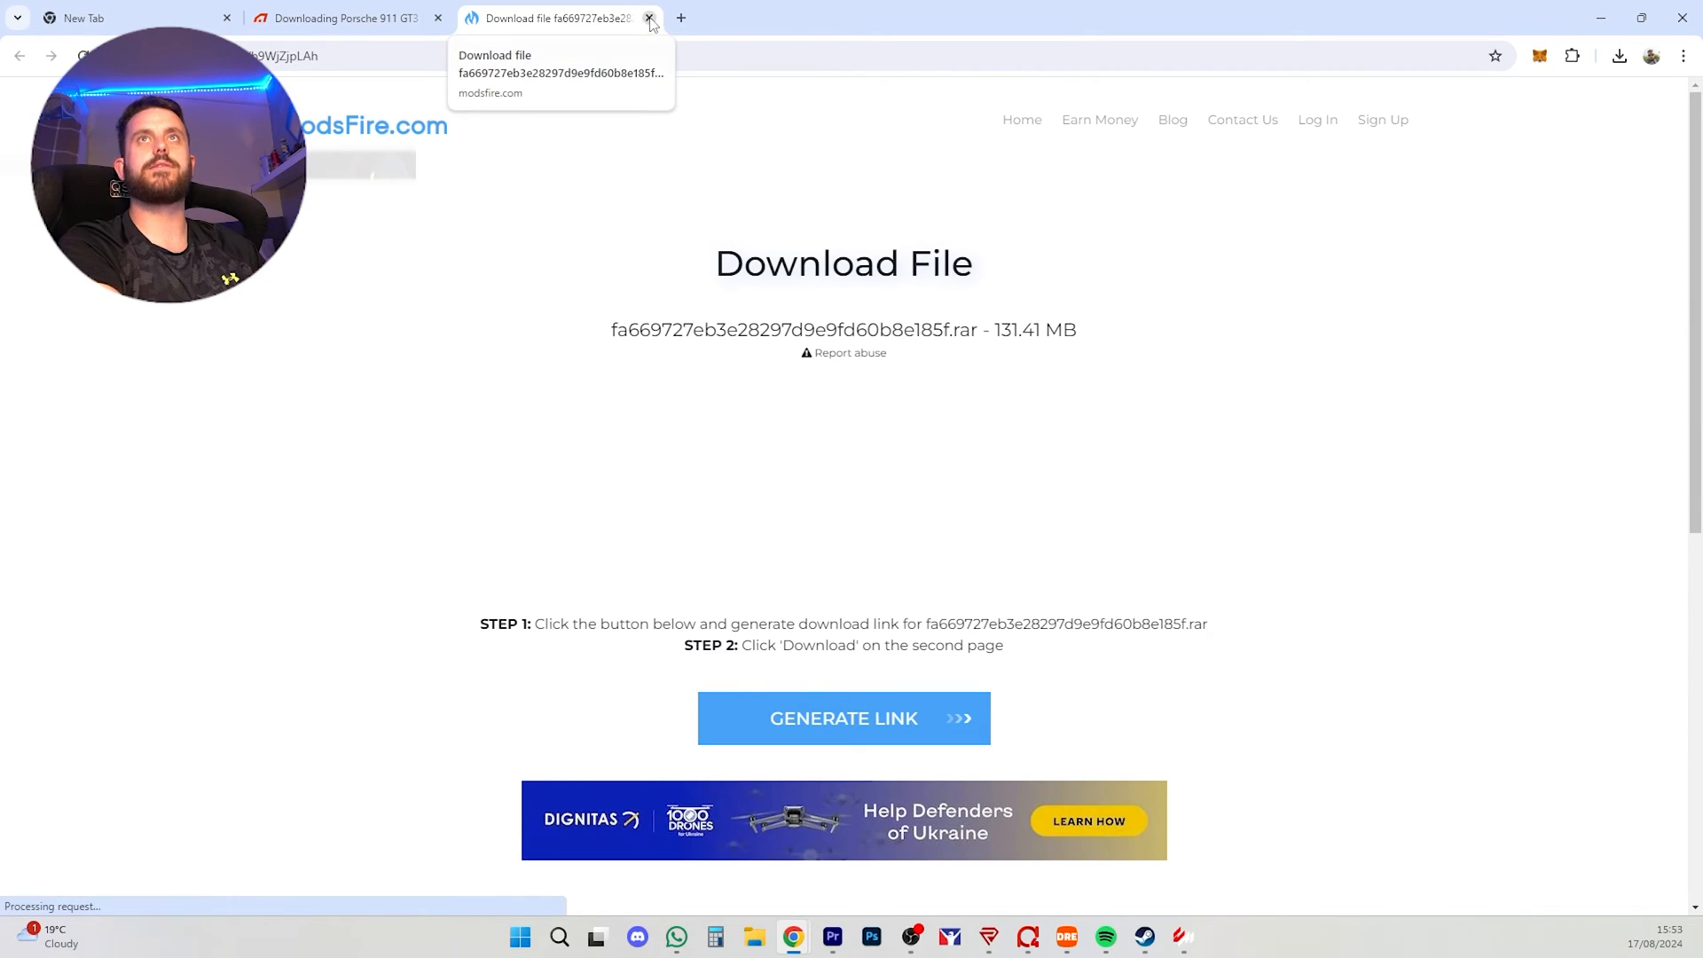
{"action": "left_click", "coordinate": [650, 18]}
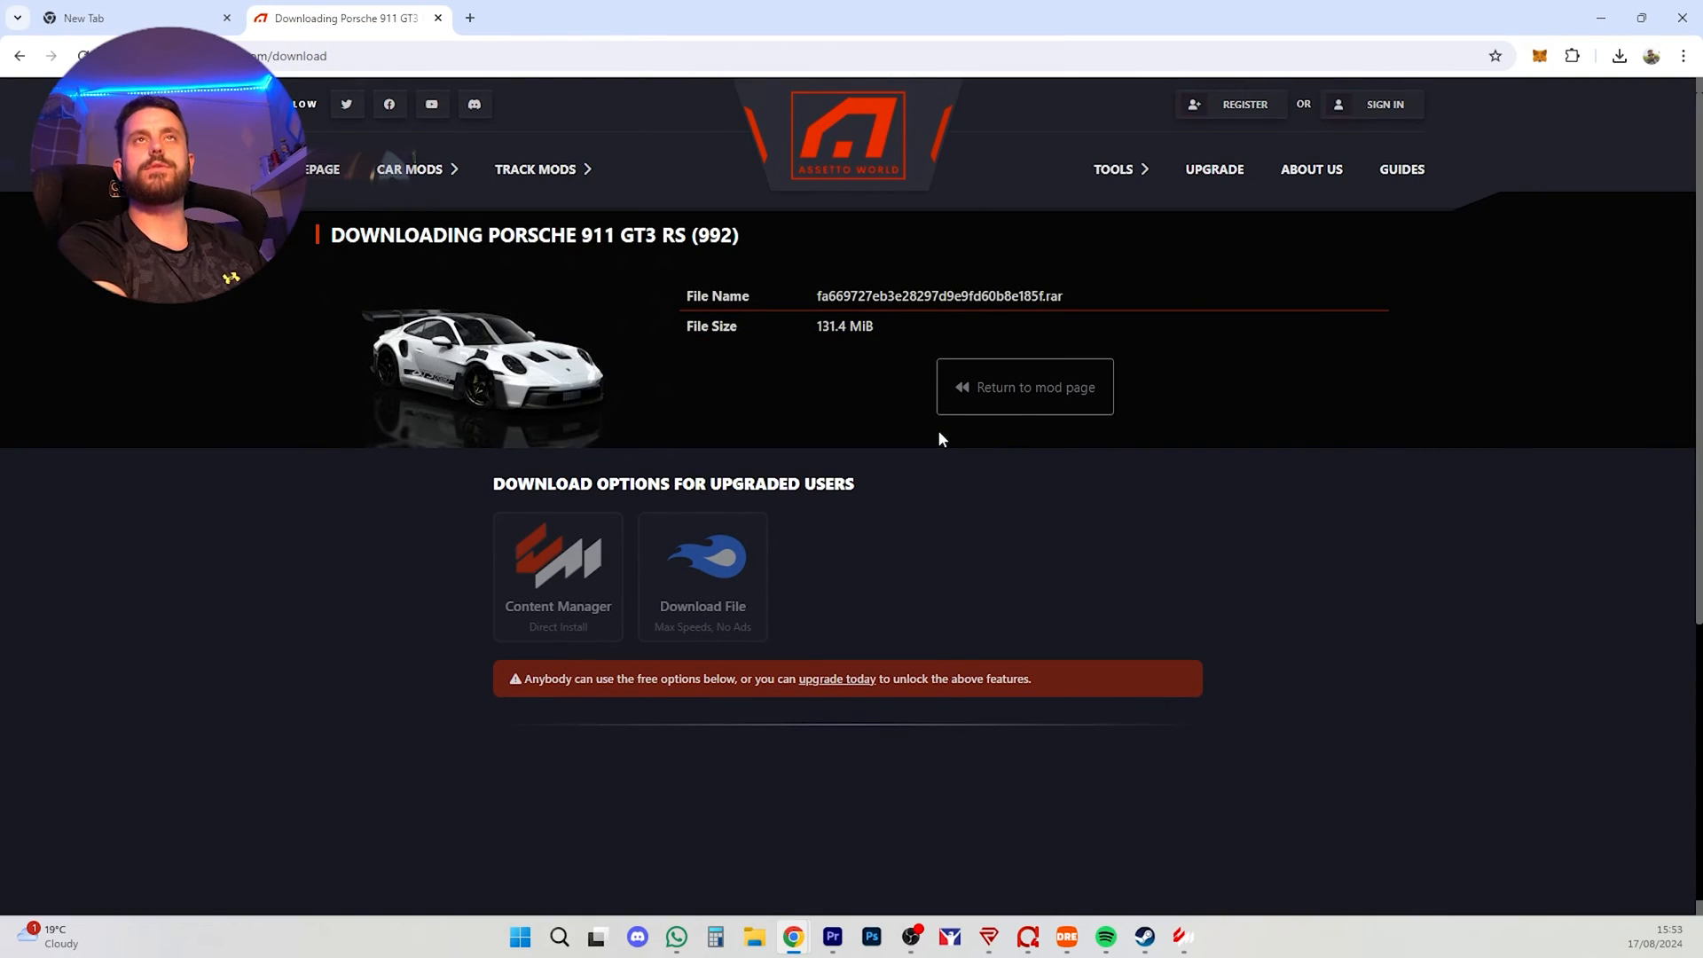
Step: Browse Assetto World's Track Mods listings
{"action": "scroll", "scroll_direction": "down", "scroll_amount": 3}
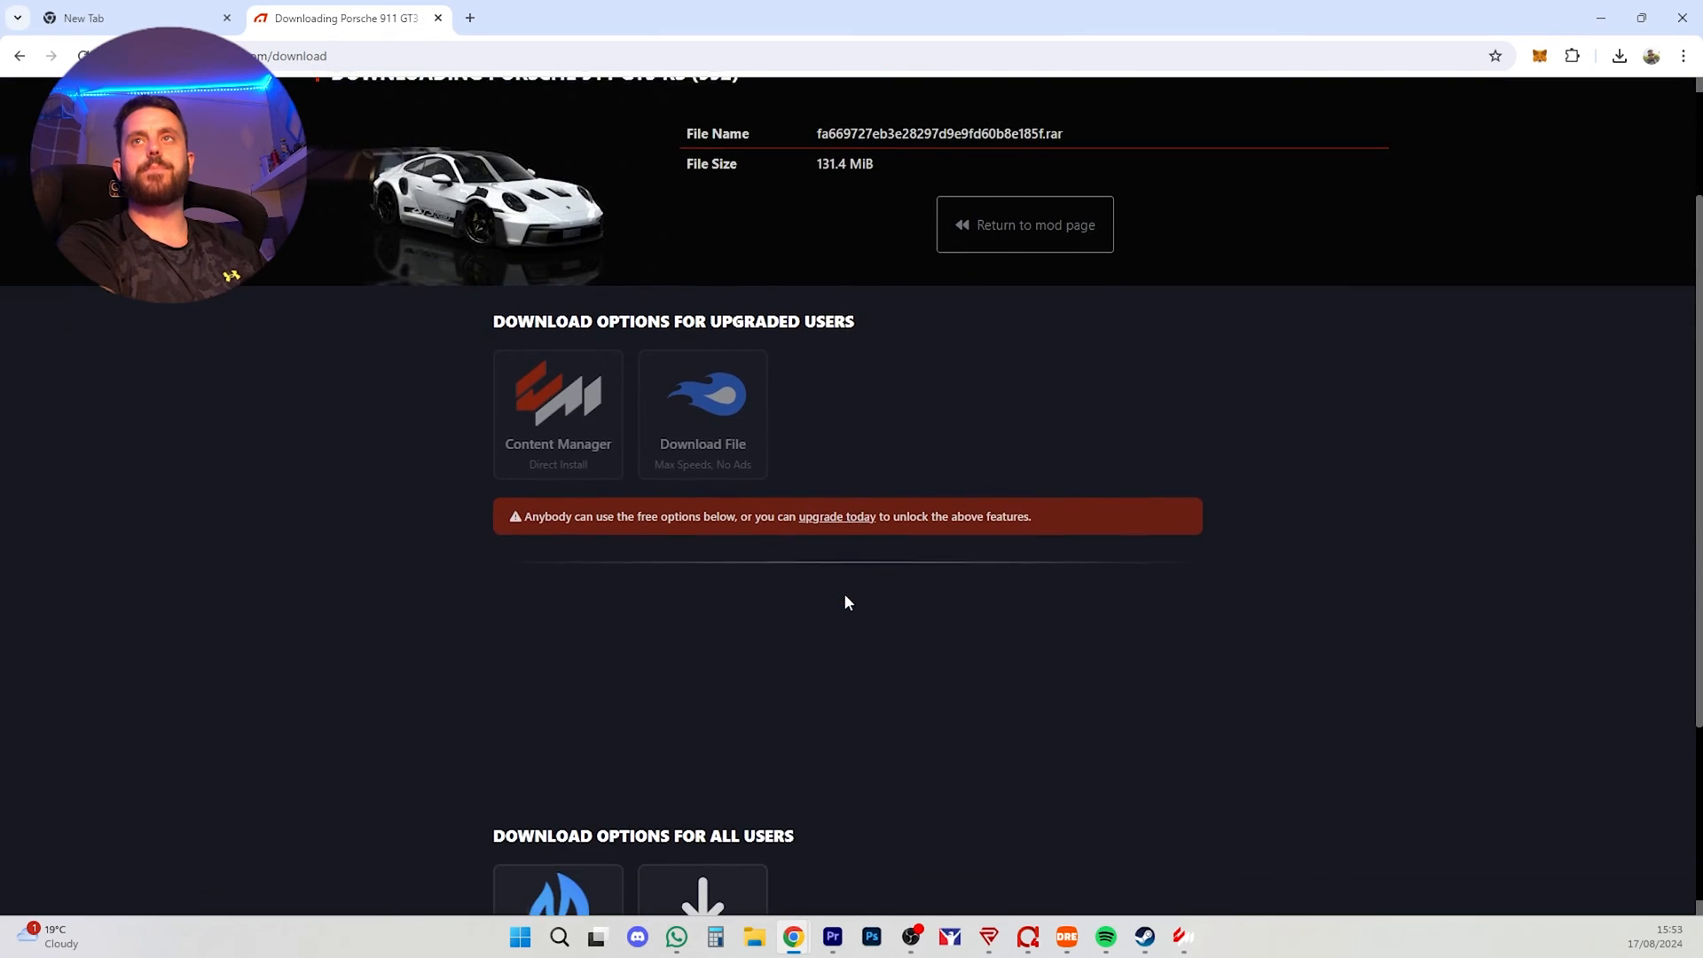
{"action": "left_click", "coordinate": [534, 168]}
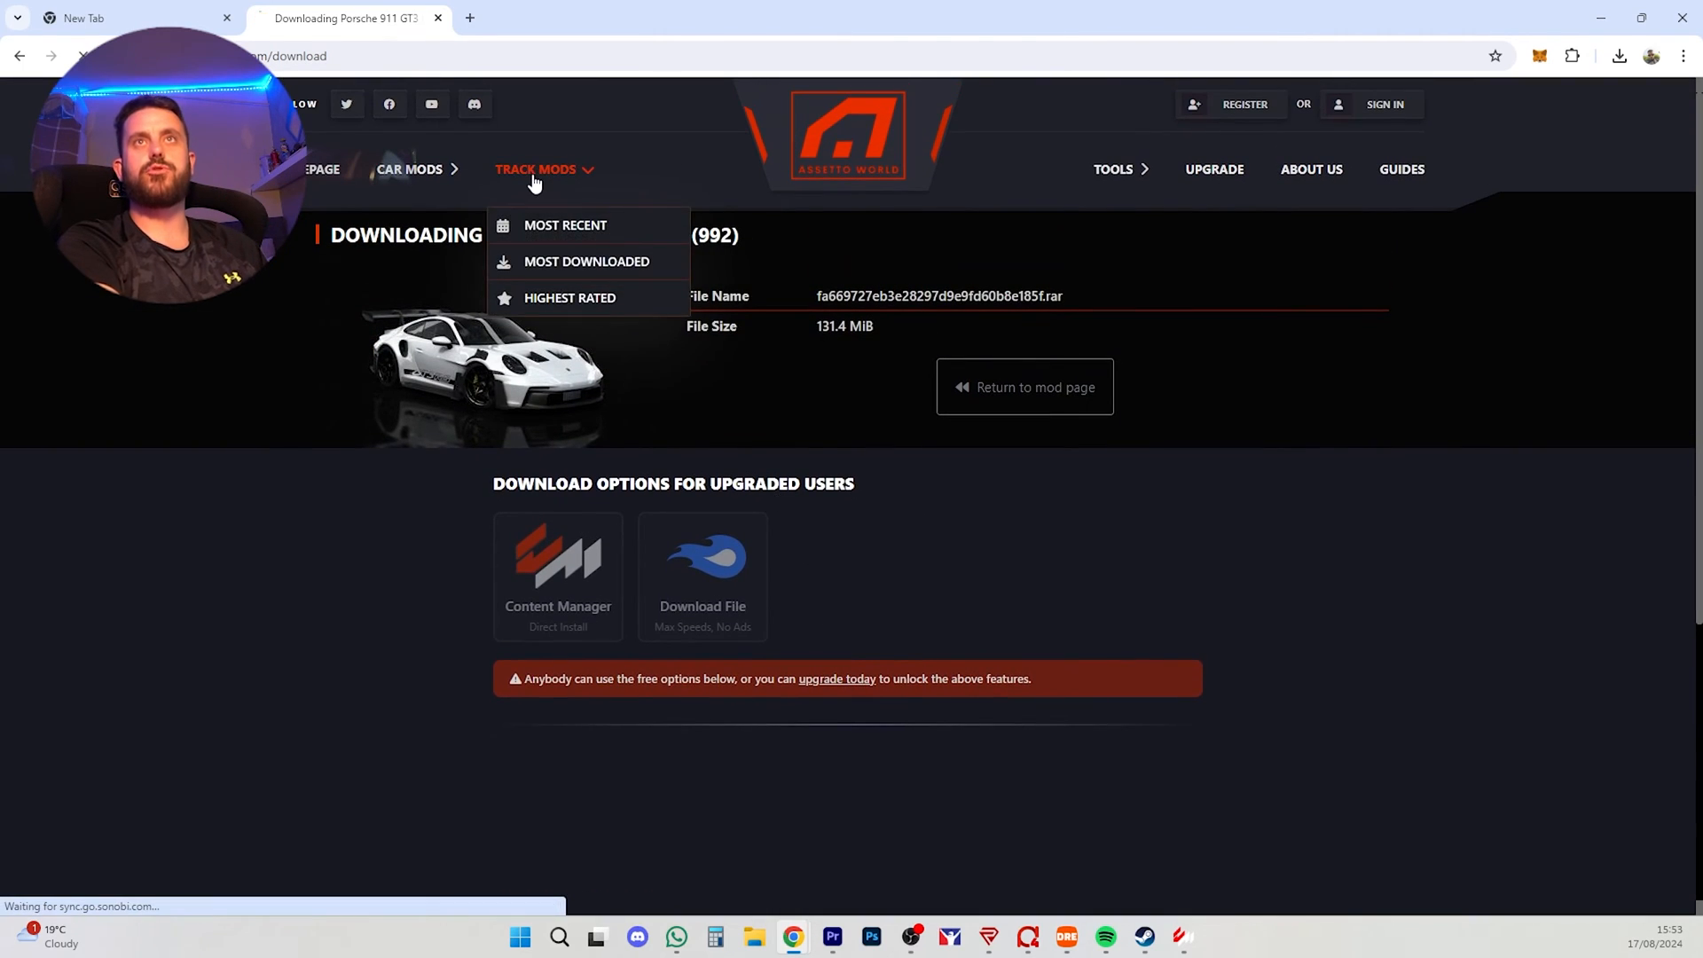
{"action": "left_click", "coordinate": [564, 225]}
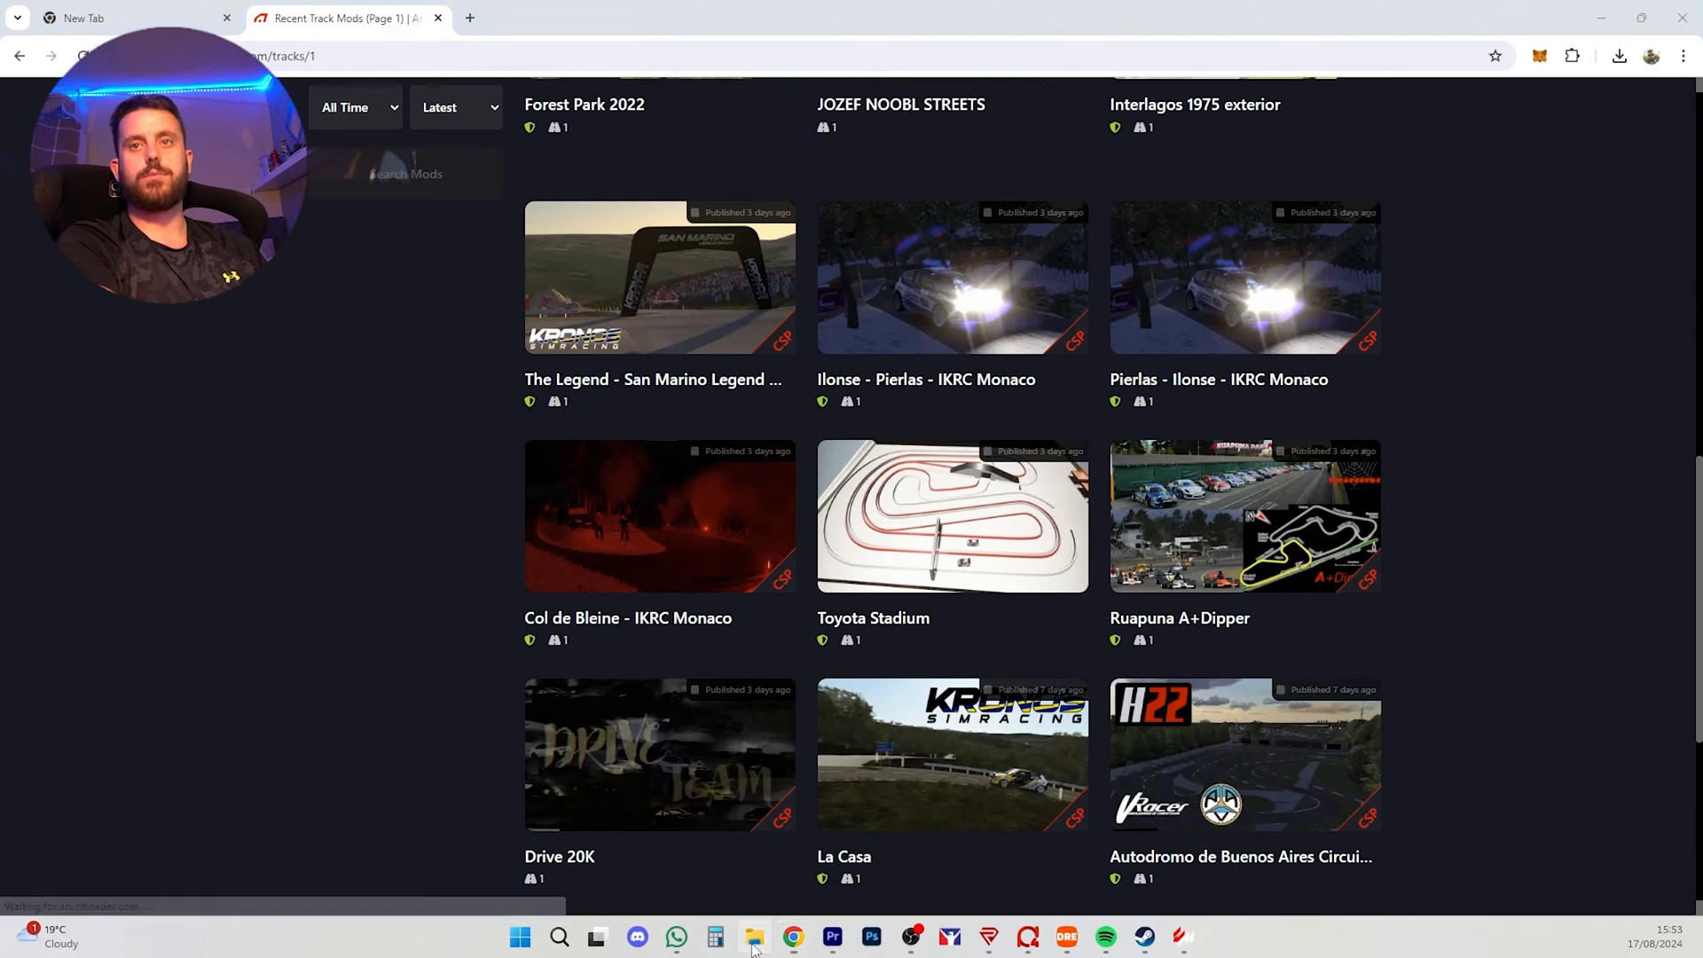
Step: Open the Track and car folder in Downloads containing the Porsche and Mondello_Park_V1.0 archives
{"action": "left_click", "coordinate": [752, 935]}
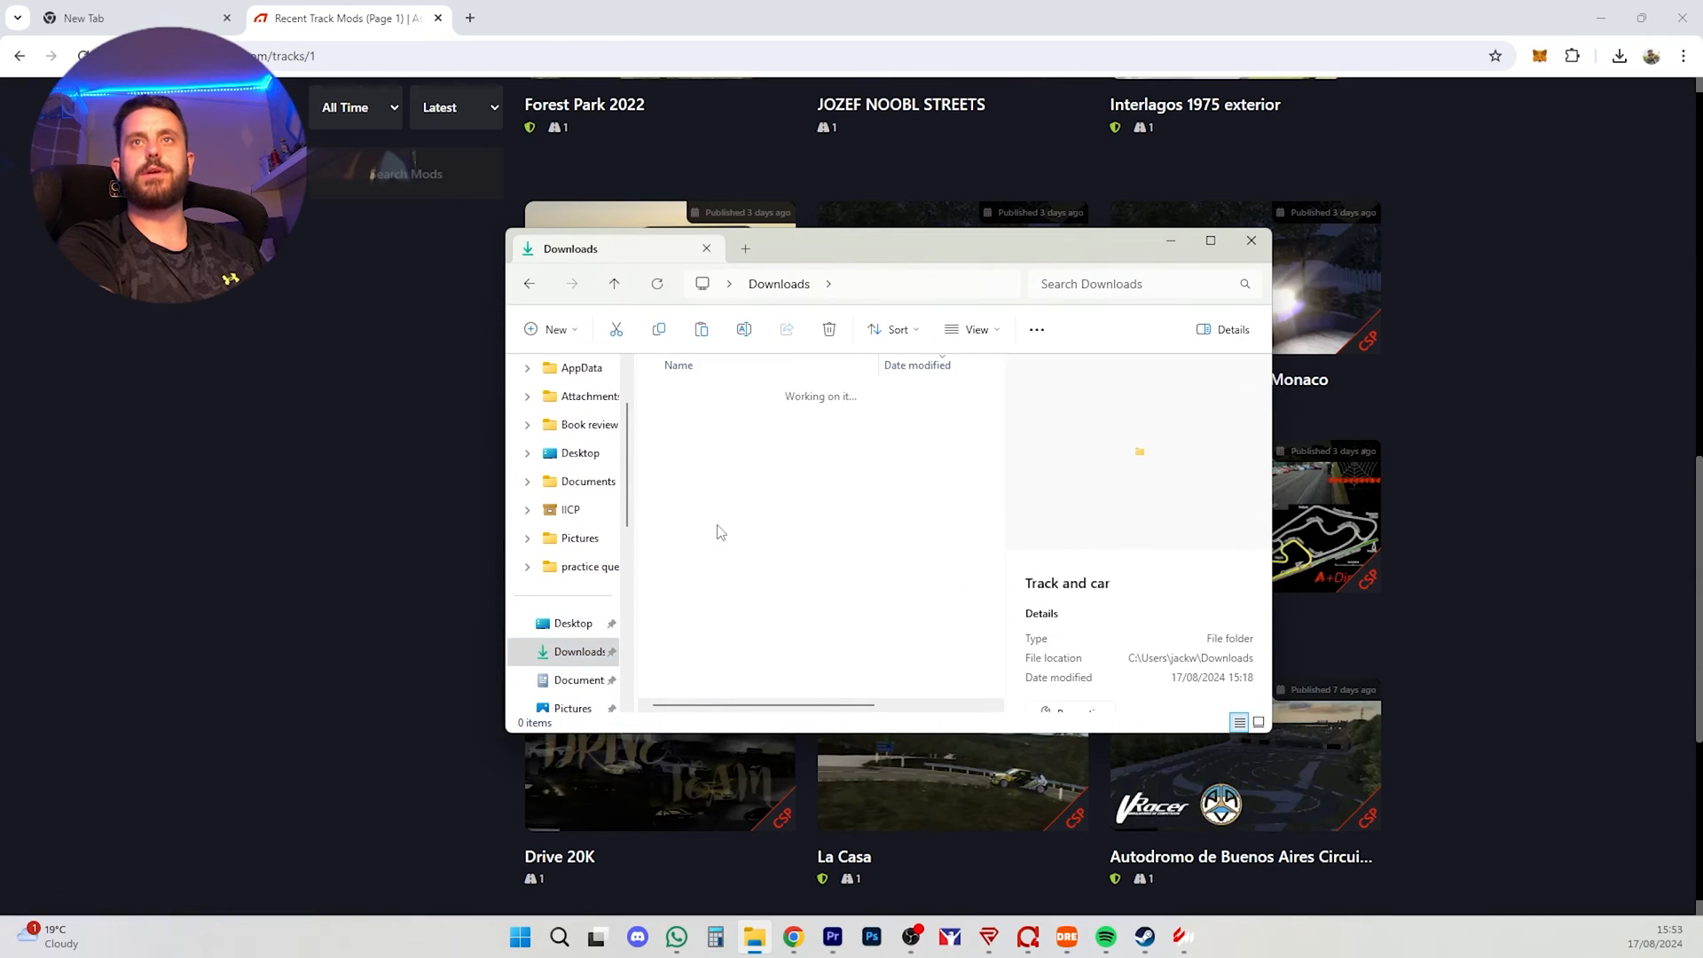
{"action": "double_click", "coordinate": [1139, 453]}
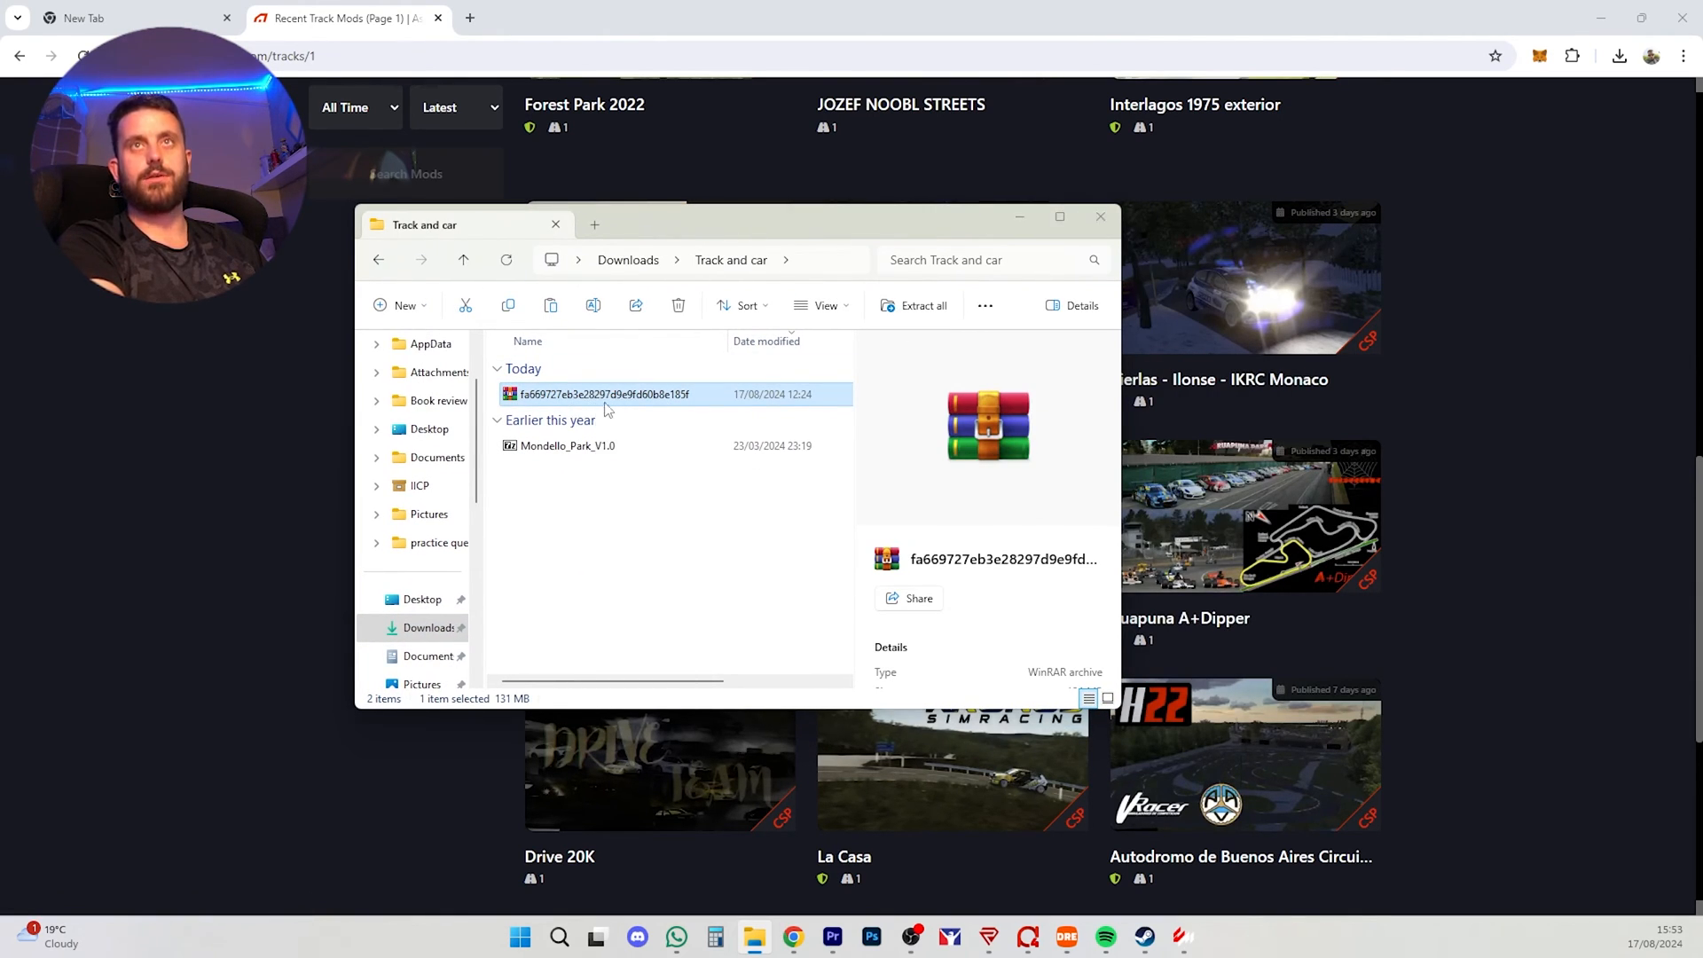
{"action": "double_click", "coordinate": [605, 394]}
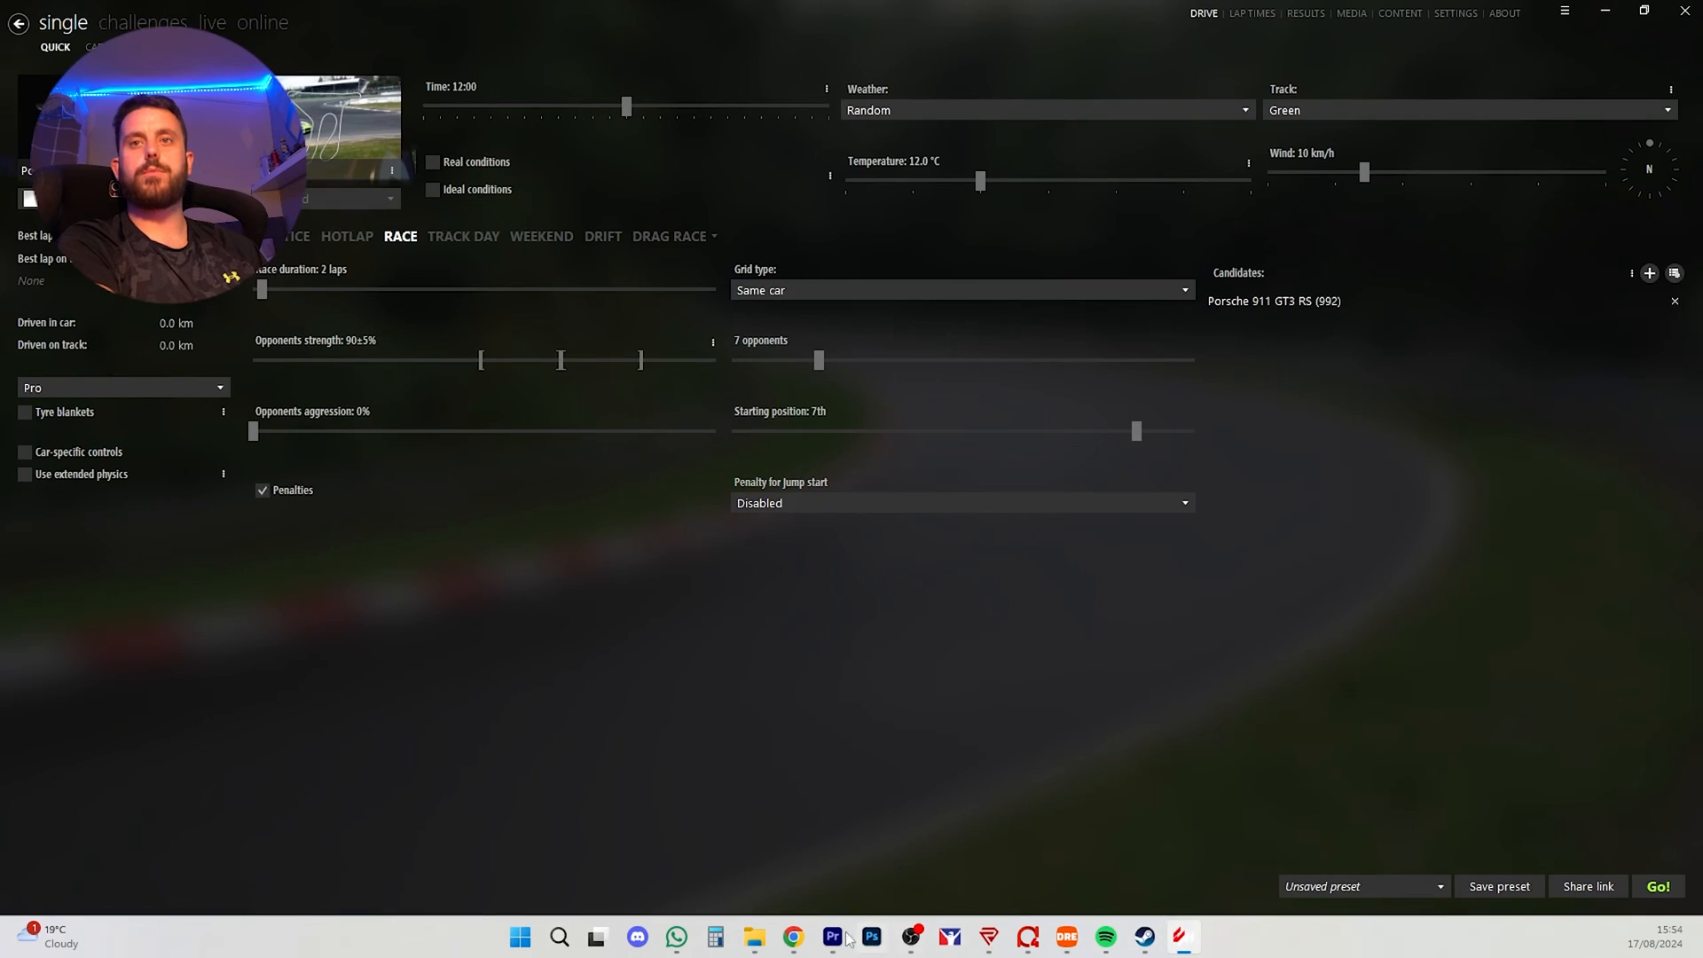
Step: Install the Porsche car archive via Content Manager and dismiss its notice; select Mondello_Park_V1.0 next
{"action": "left_click", "coordinate": [752, 936]}
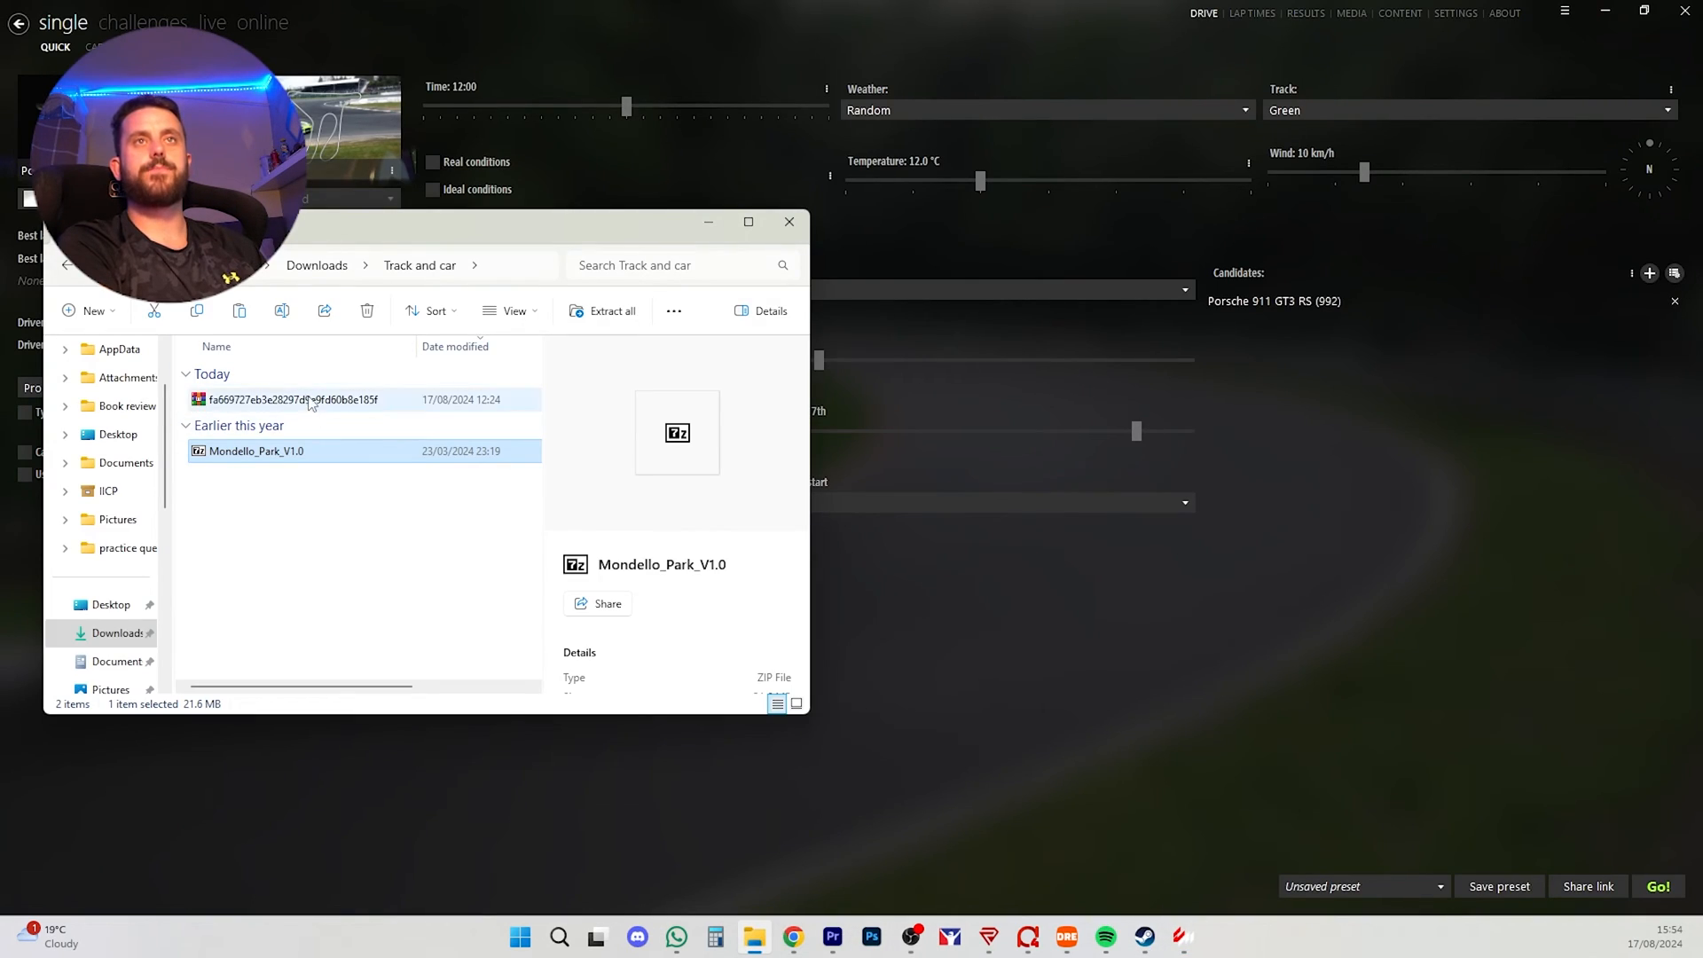
{"action": "mouse_move", "coordinate": [287, 399]}
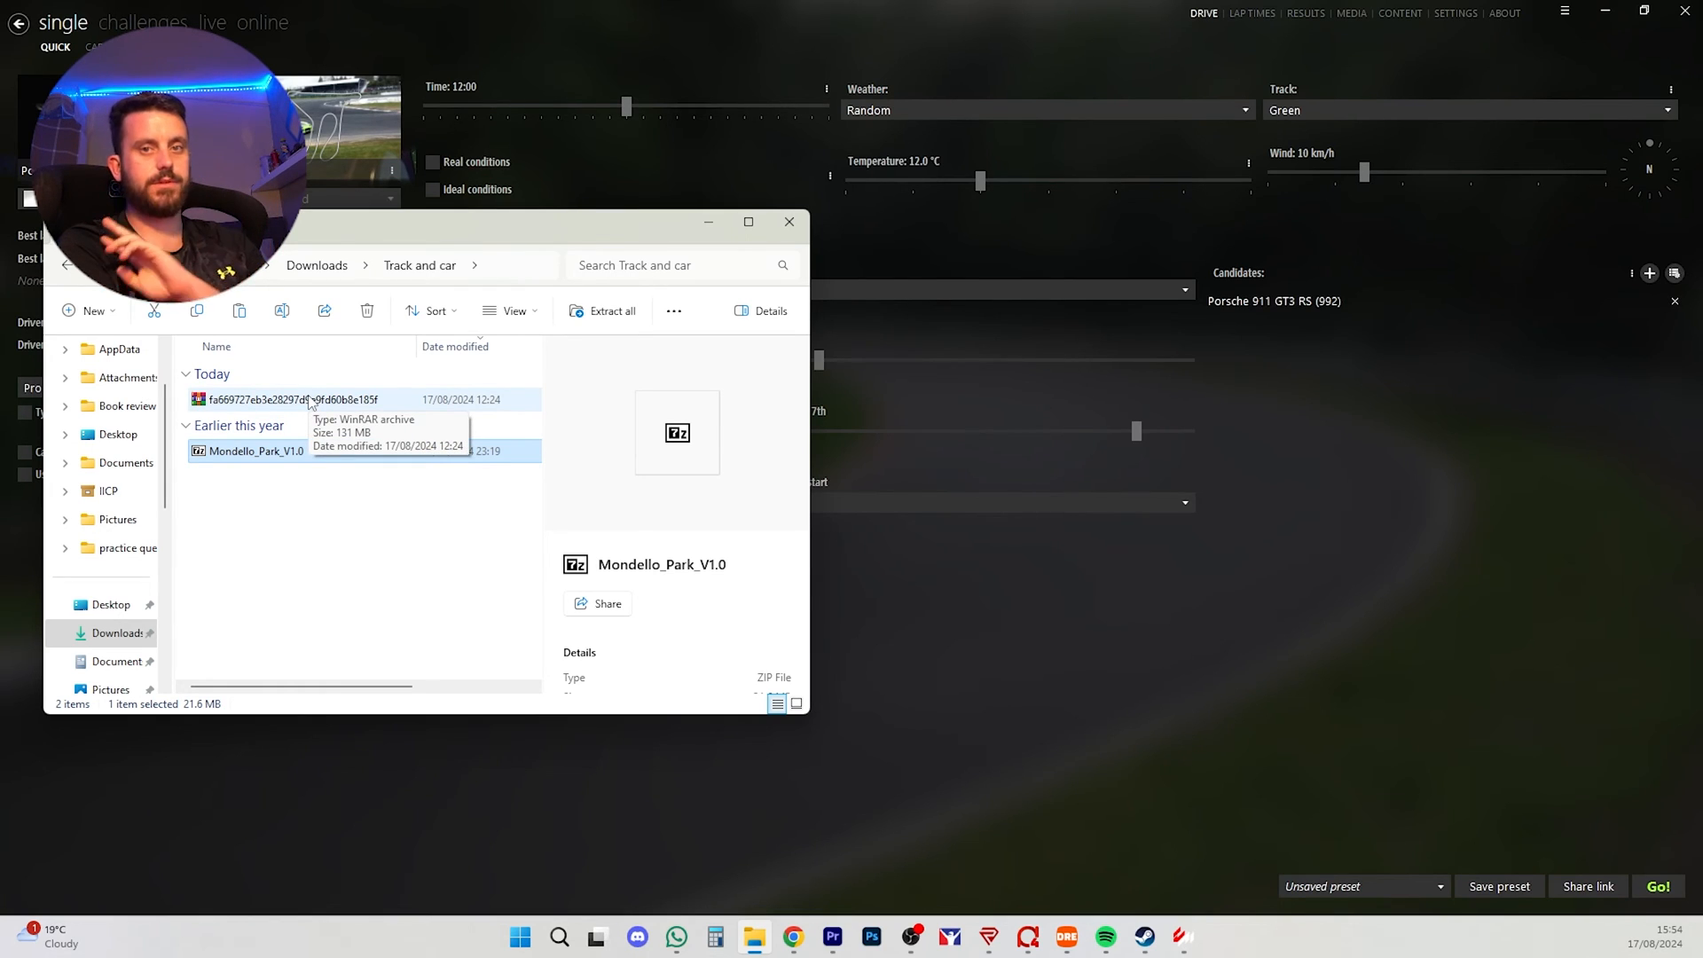
{"action": "left_click", "coordinate": [287, 400]}
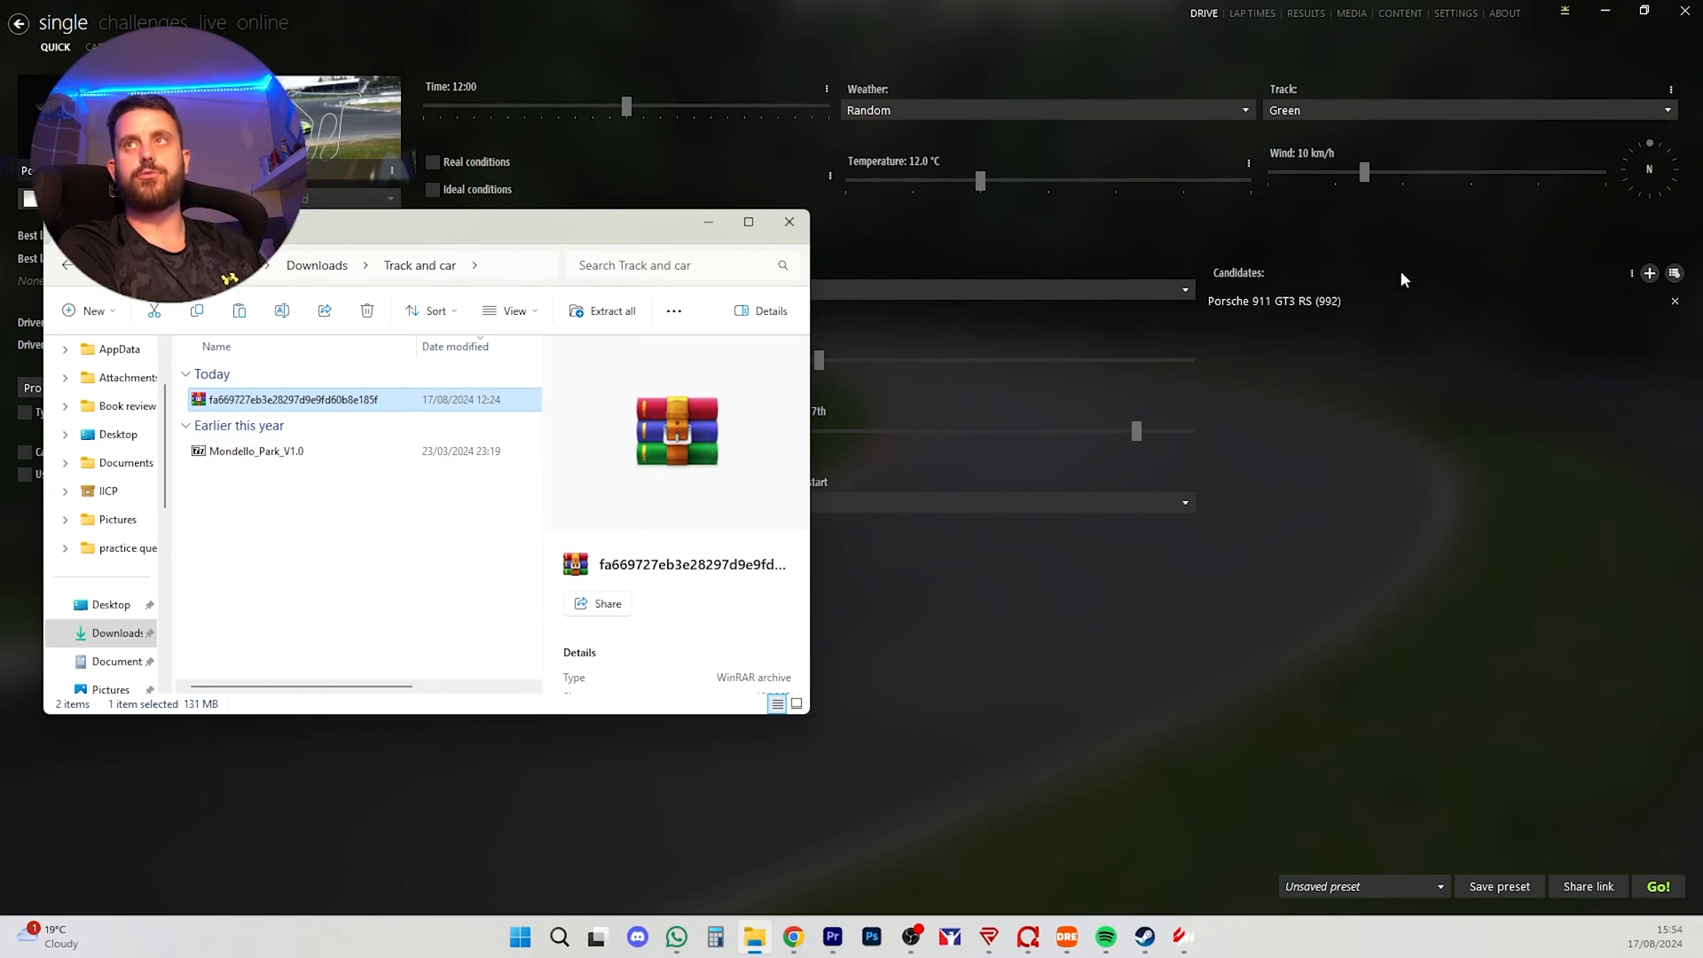
{"action": "left_click", "coordinate": [788, 221]}
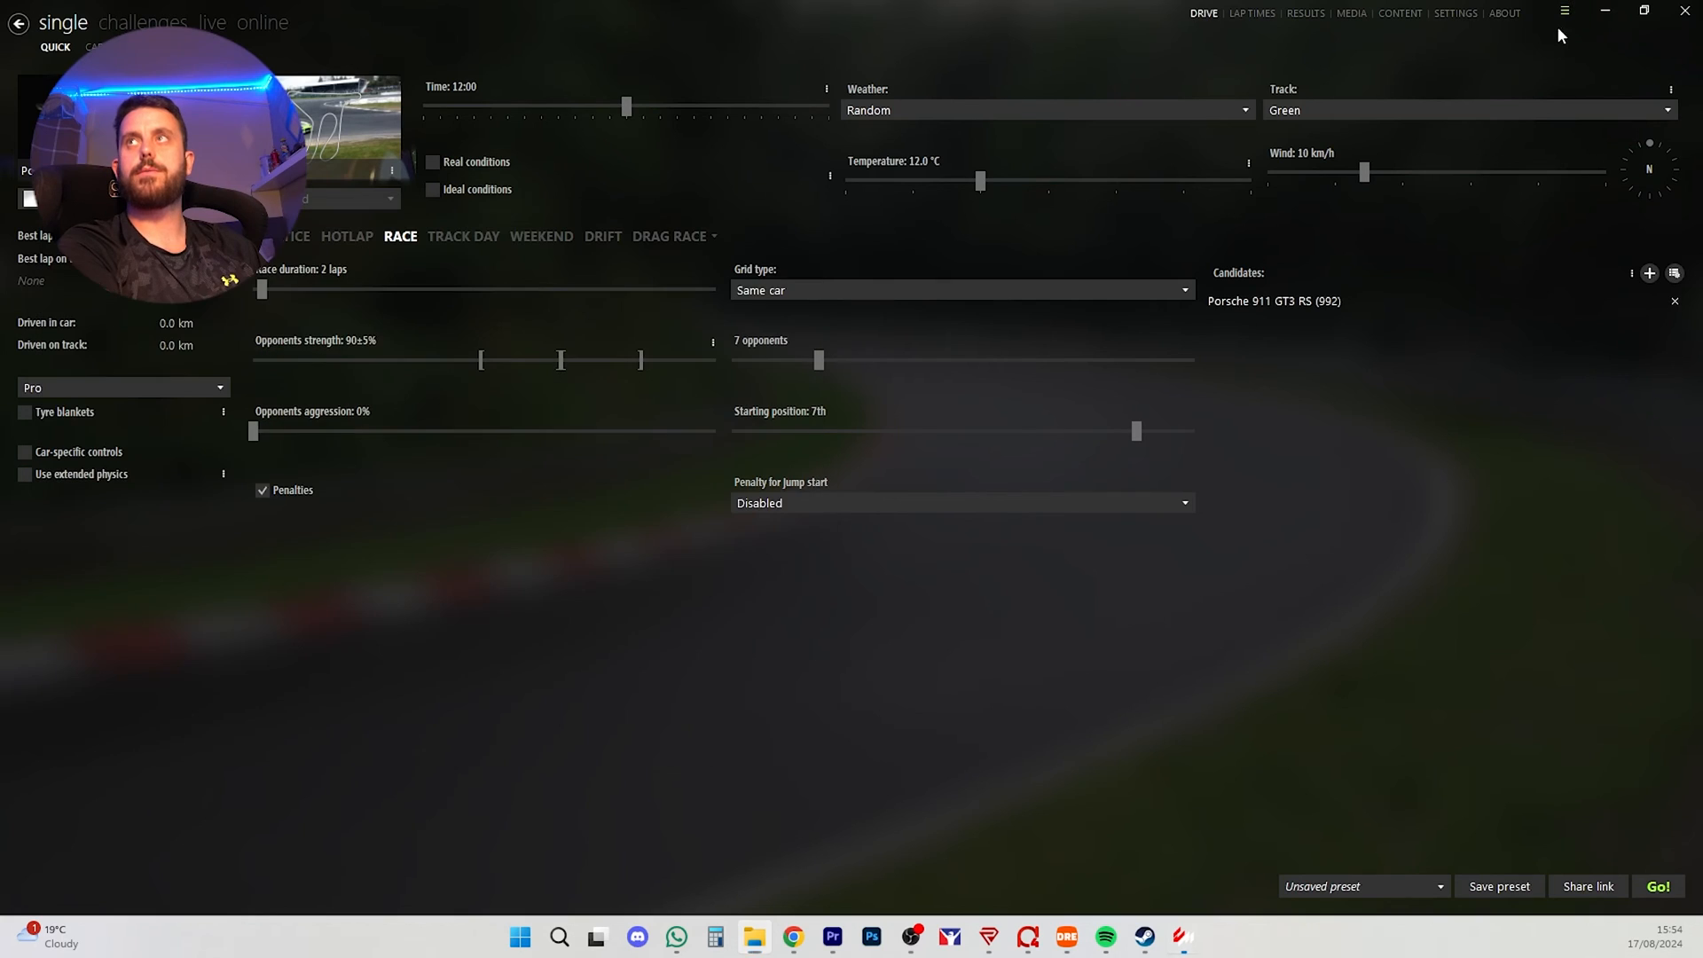
{"action": "left_click", "coordinate": [1564, 10]}
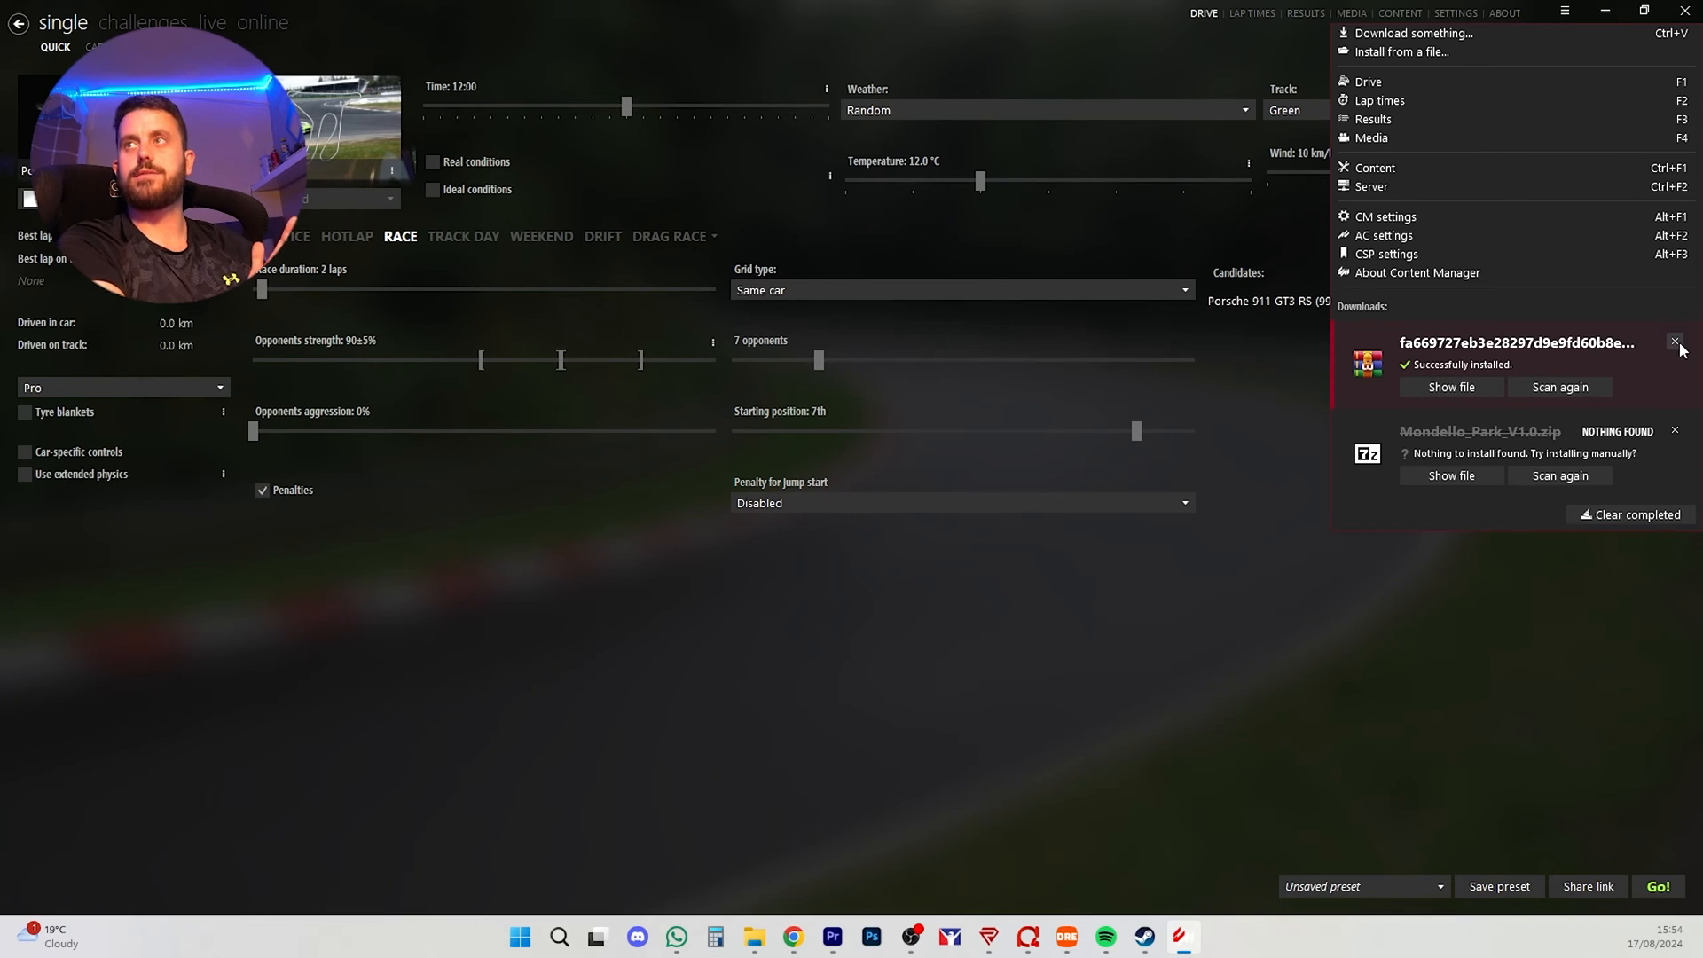
{"action": "left_click", "coordinate": [1676, 342]}
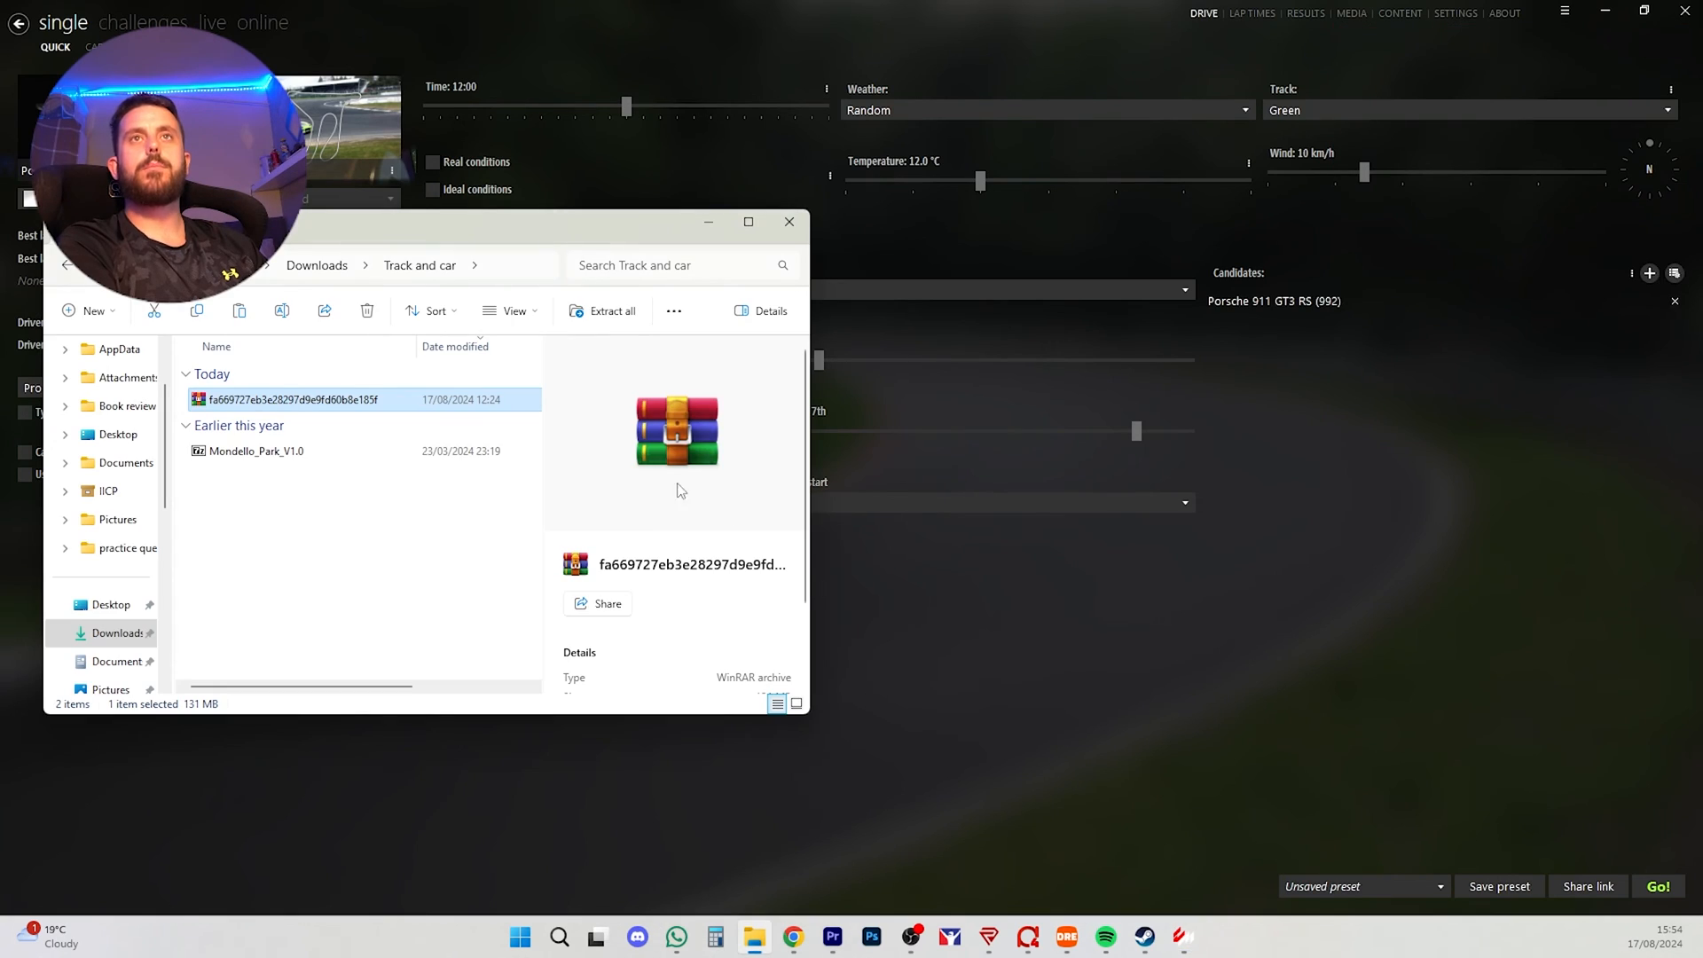
{"action": "left_click", "coordinate": [257, 451]}
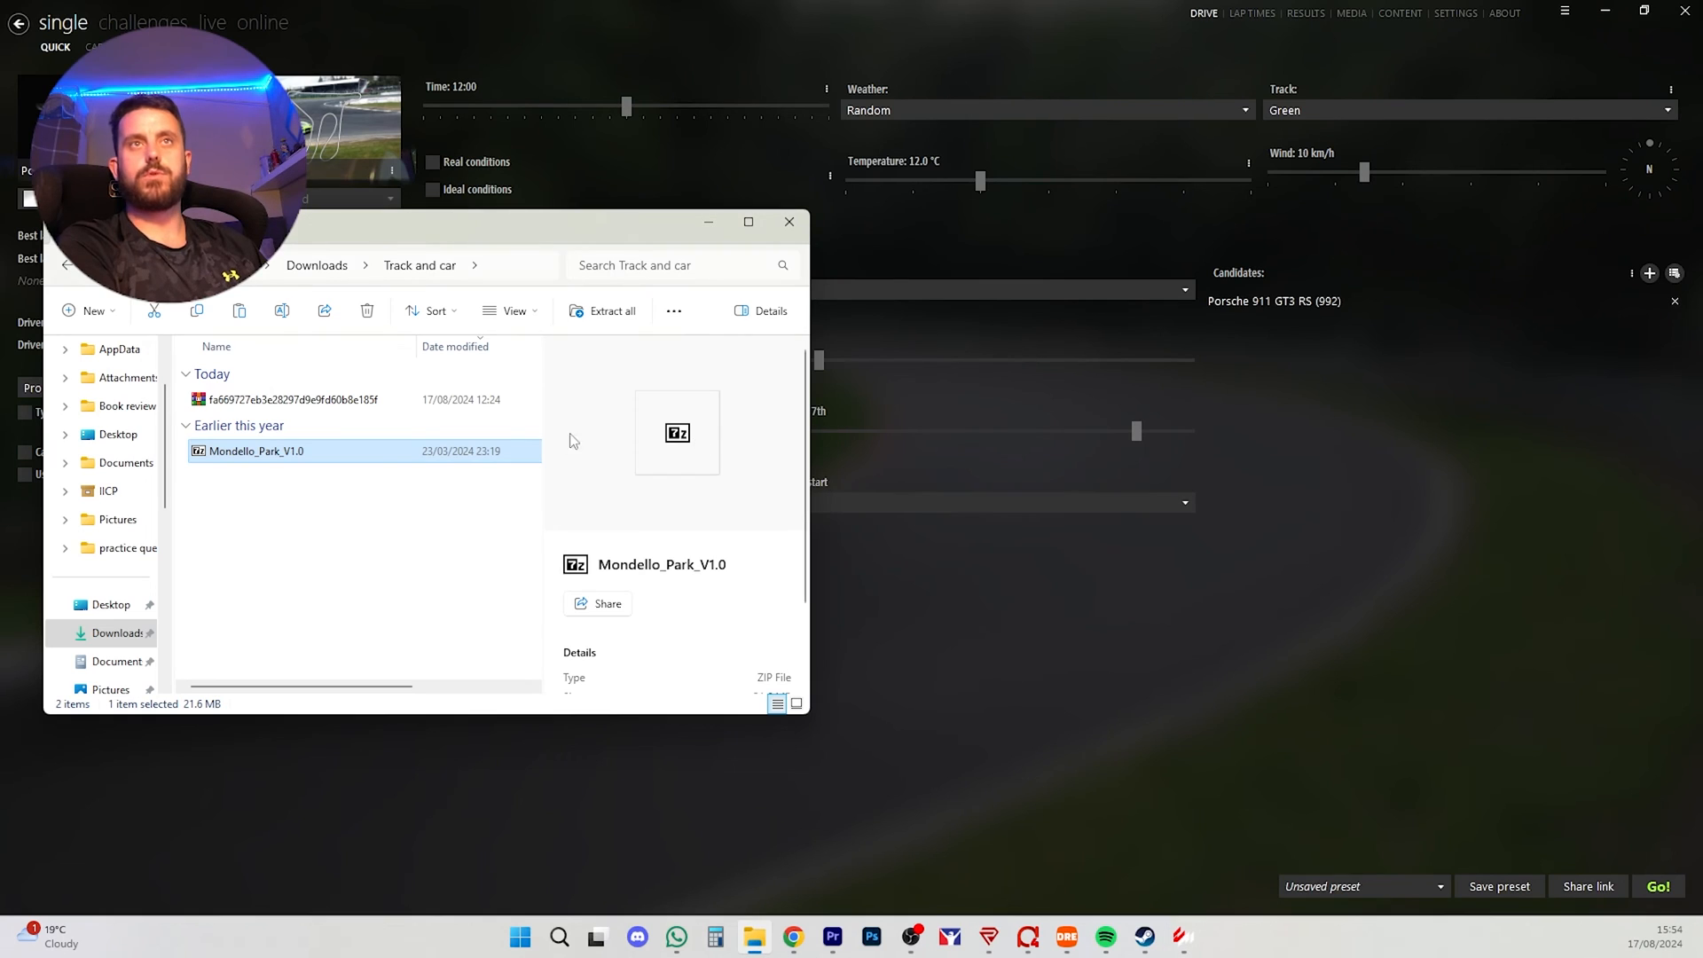
Step: Extract Mondello_Park_V1.0 with assettocorsa\content\tracks chosen as the destination
{"action": "right_click", "coordinate": [255, 450]}
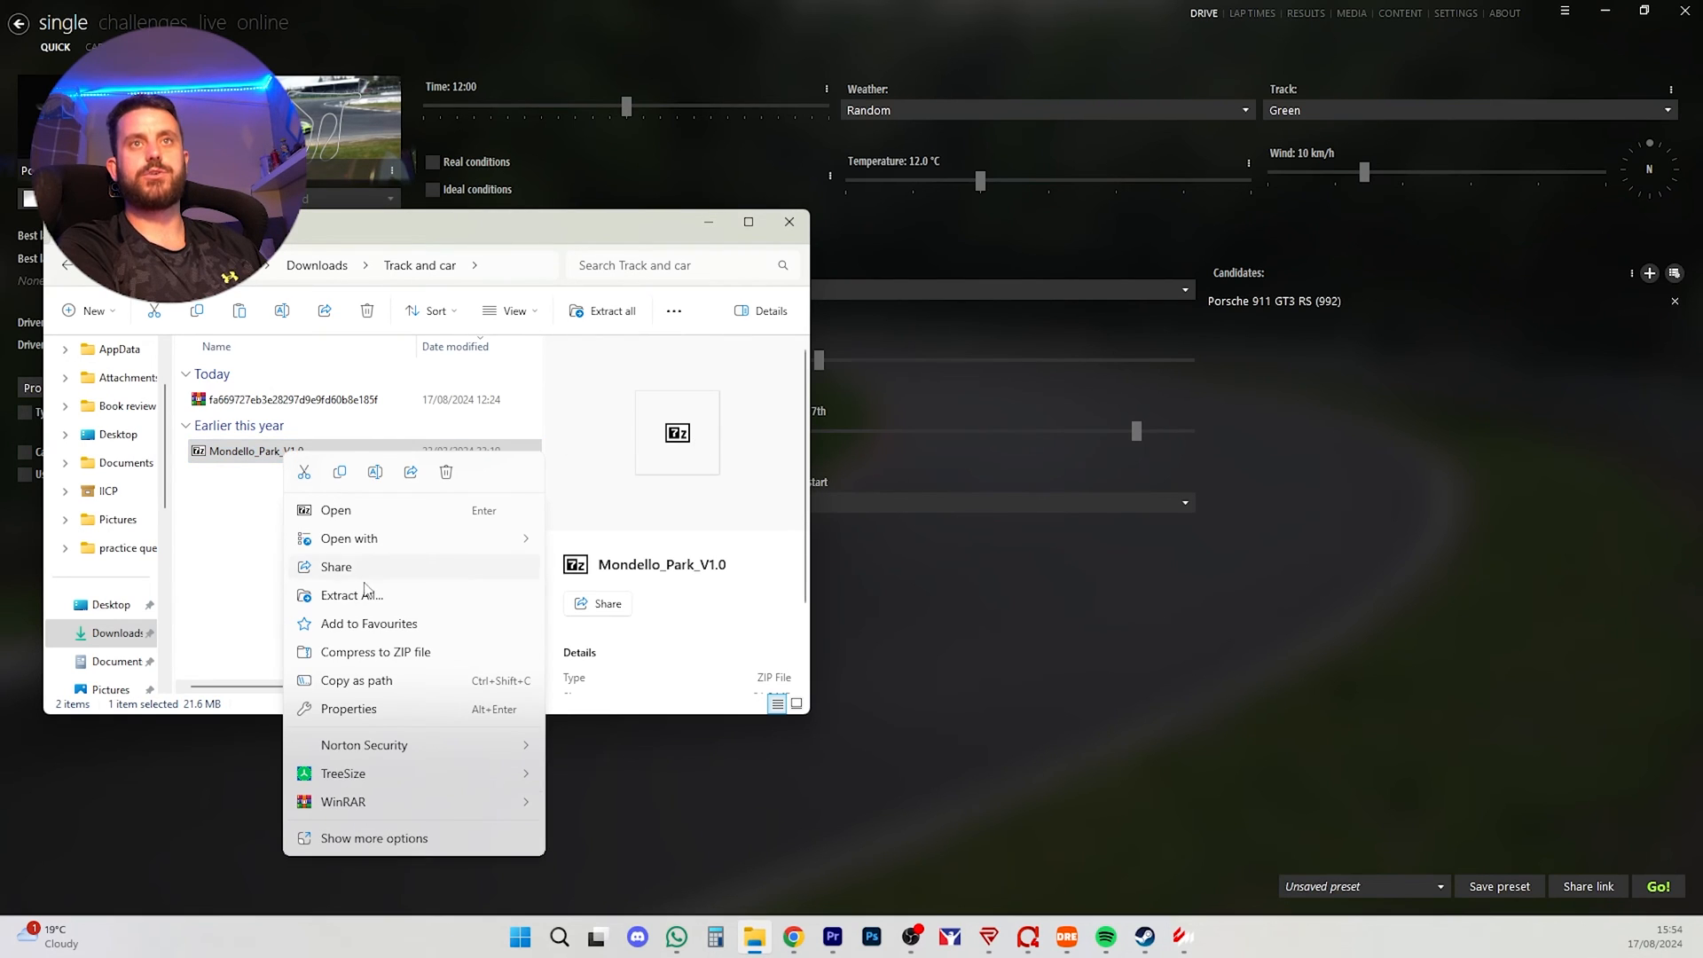
{"action": "left_click", "coordinate": [349, 594]}
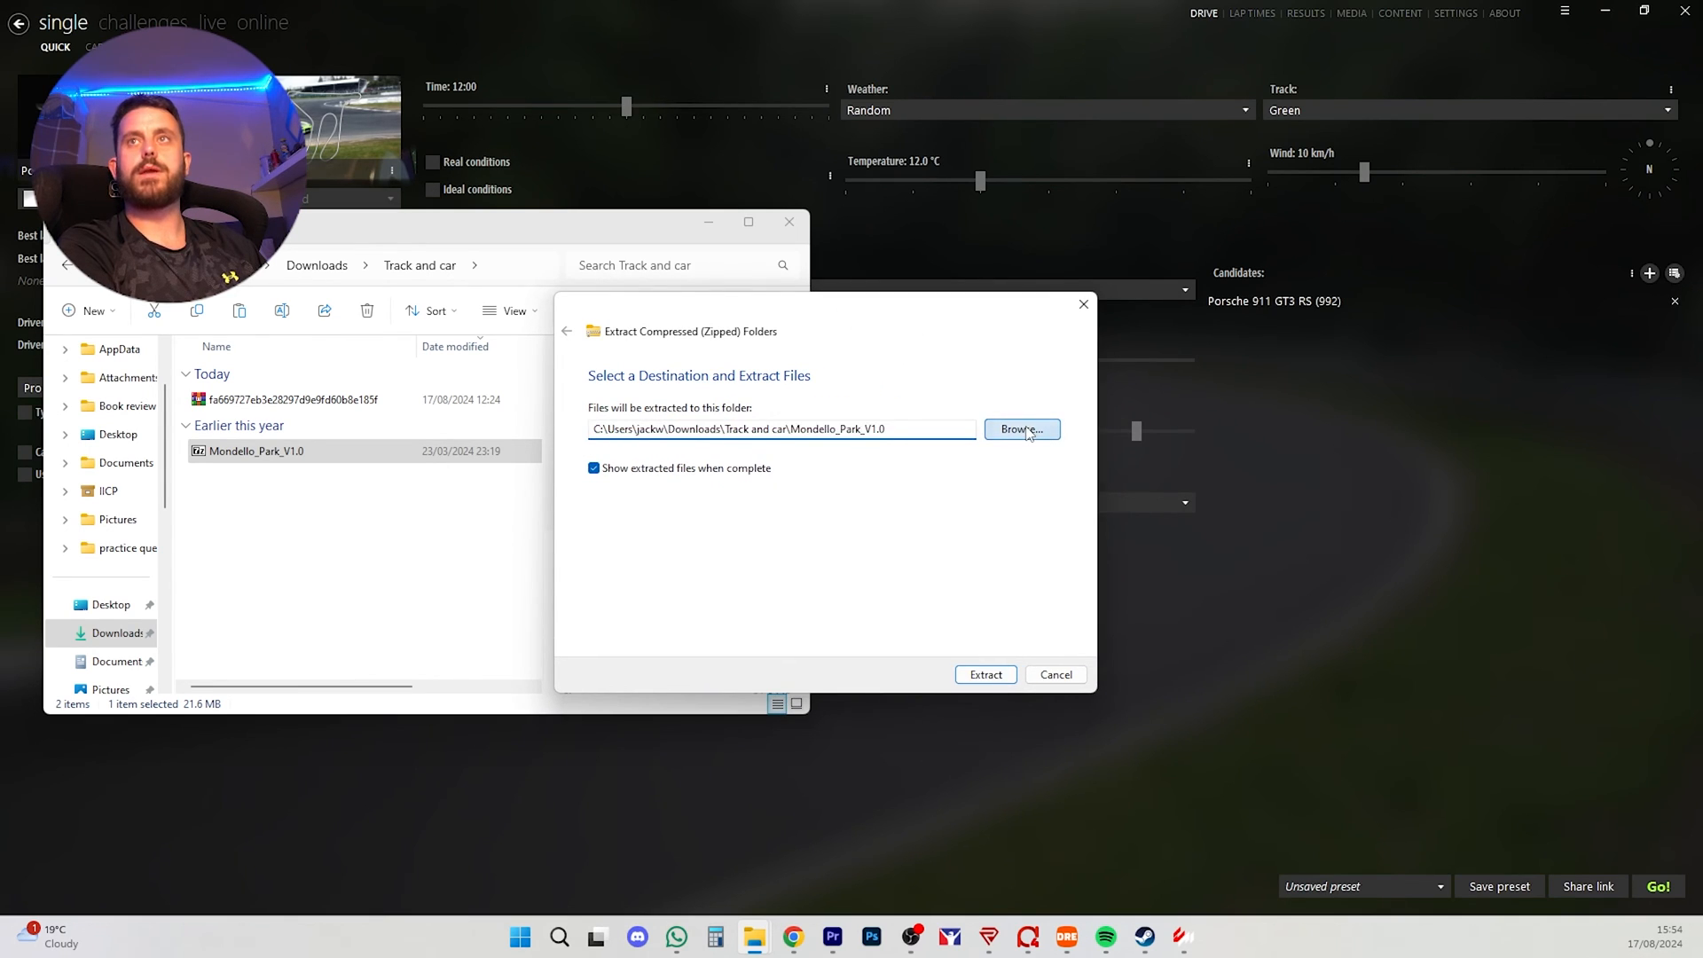
{"action": "left_click", "coordinate": [1020, 429]}
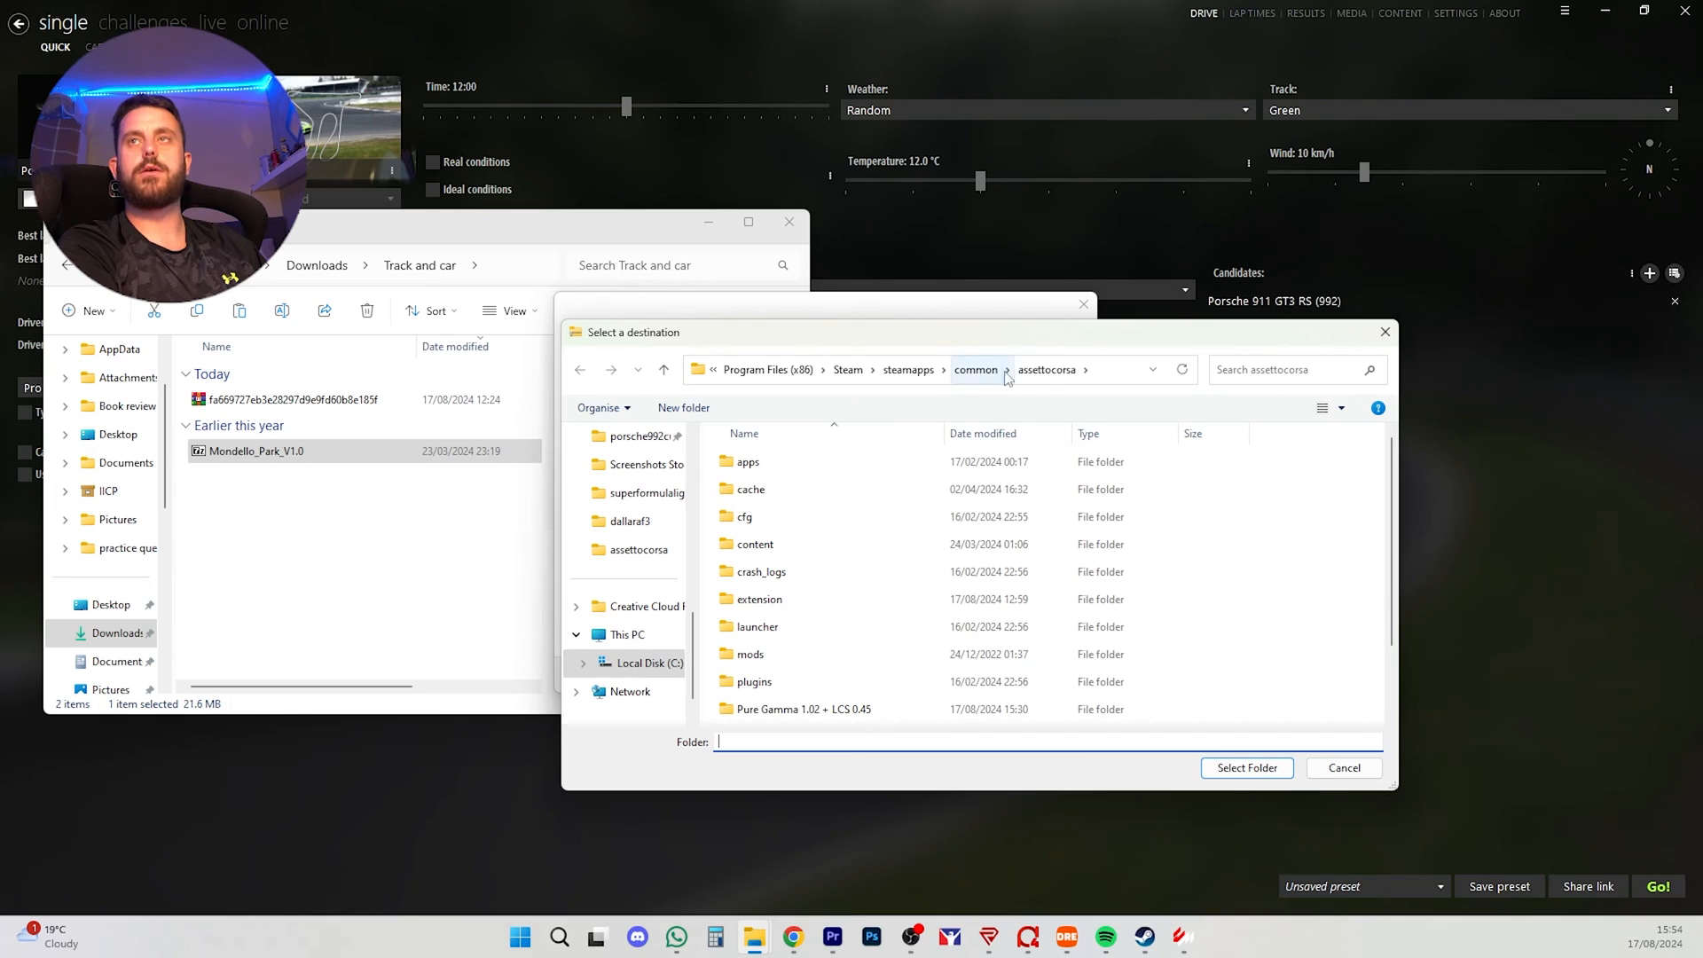
{"action": "mouse_move", "coordinate": [1004, 378]}
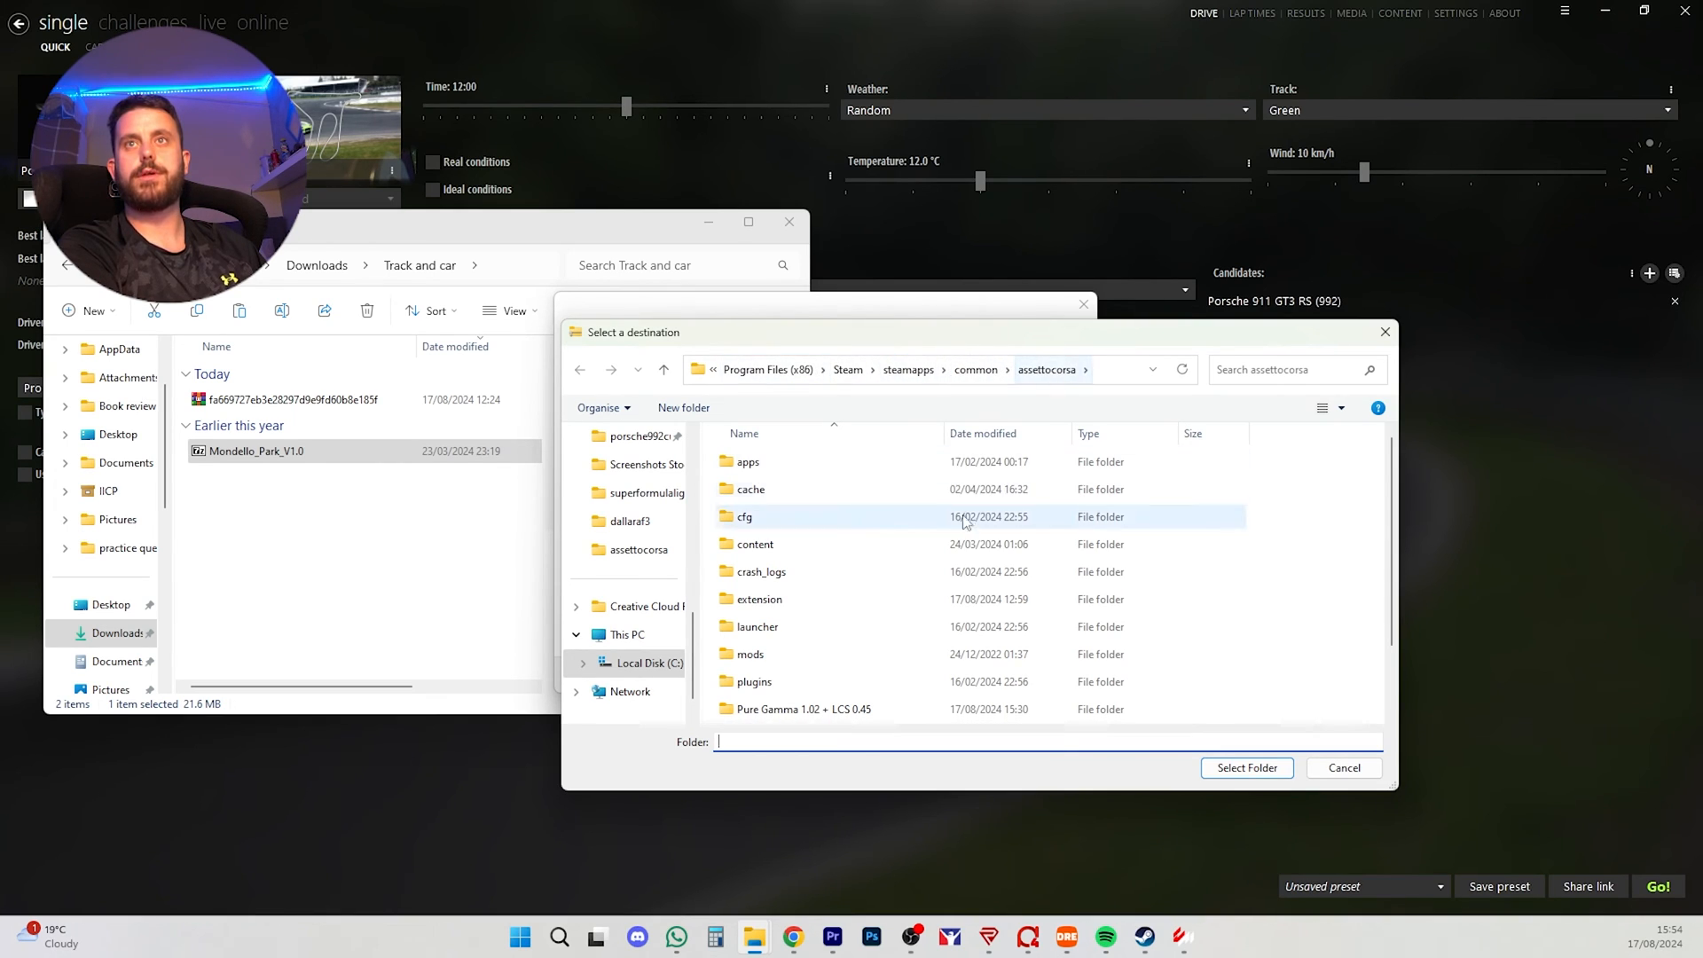
{"action": "double_click", "coordinate": [754, 543]}
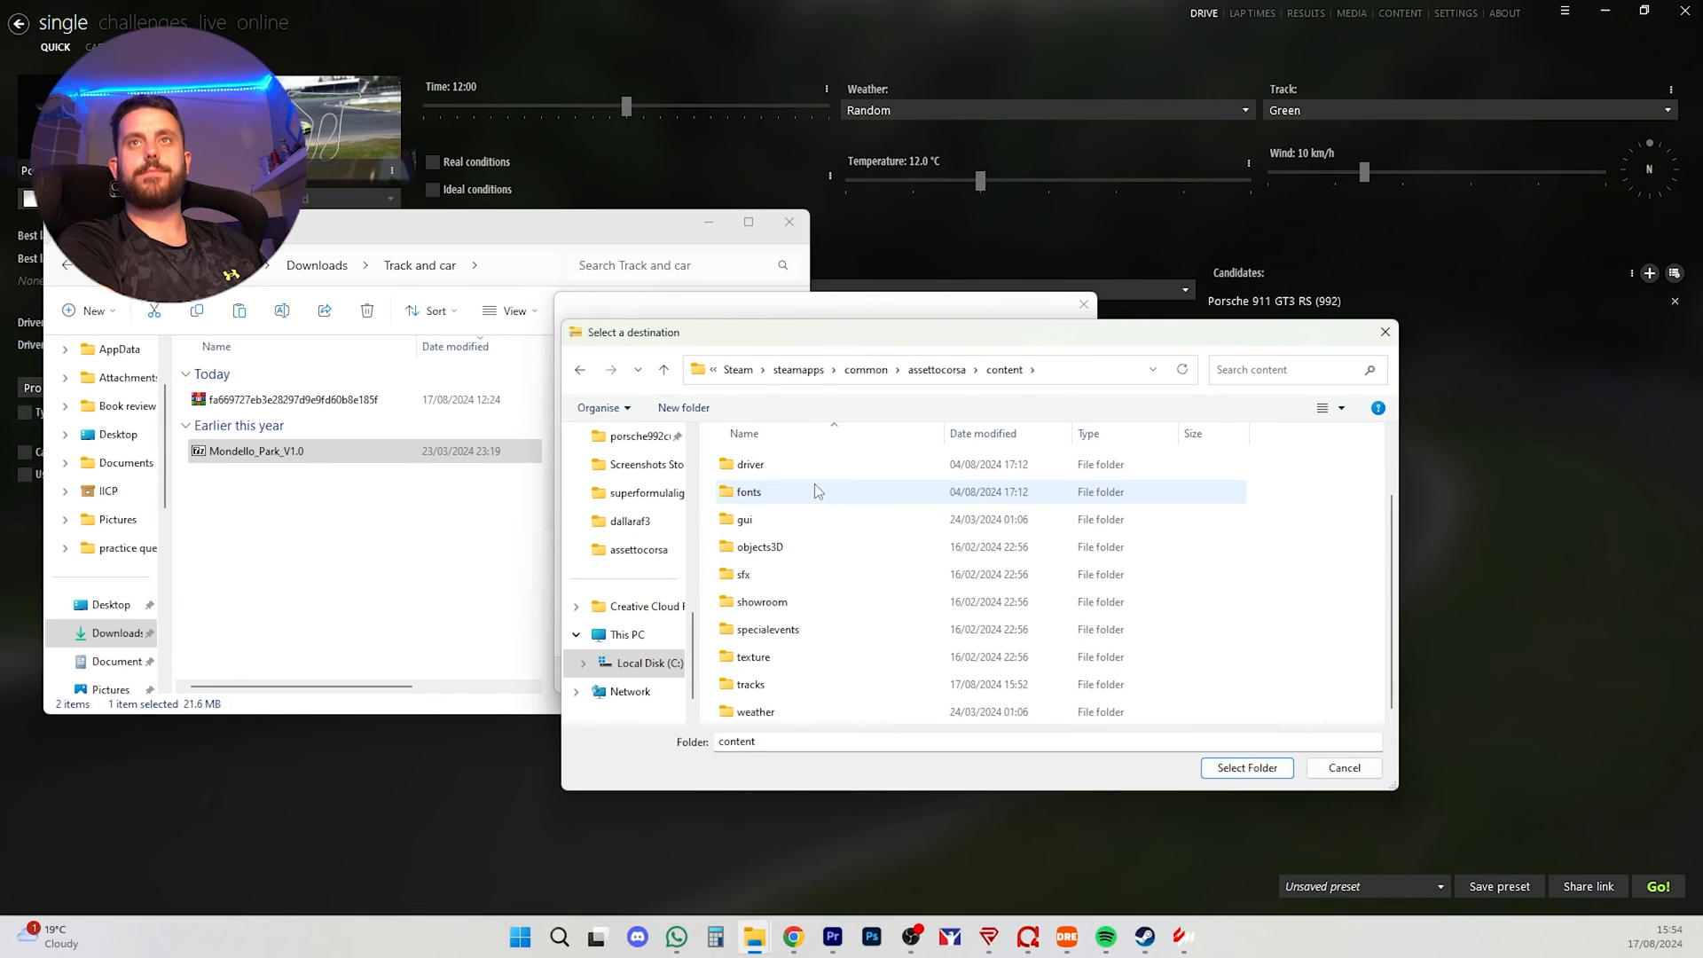
{"action": "left_click", "coordinate": [747, 516]}
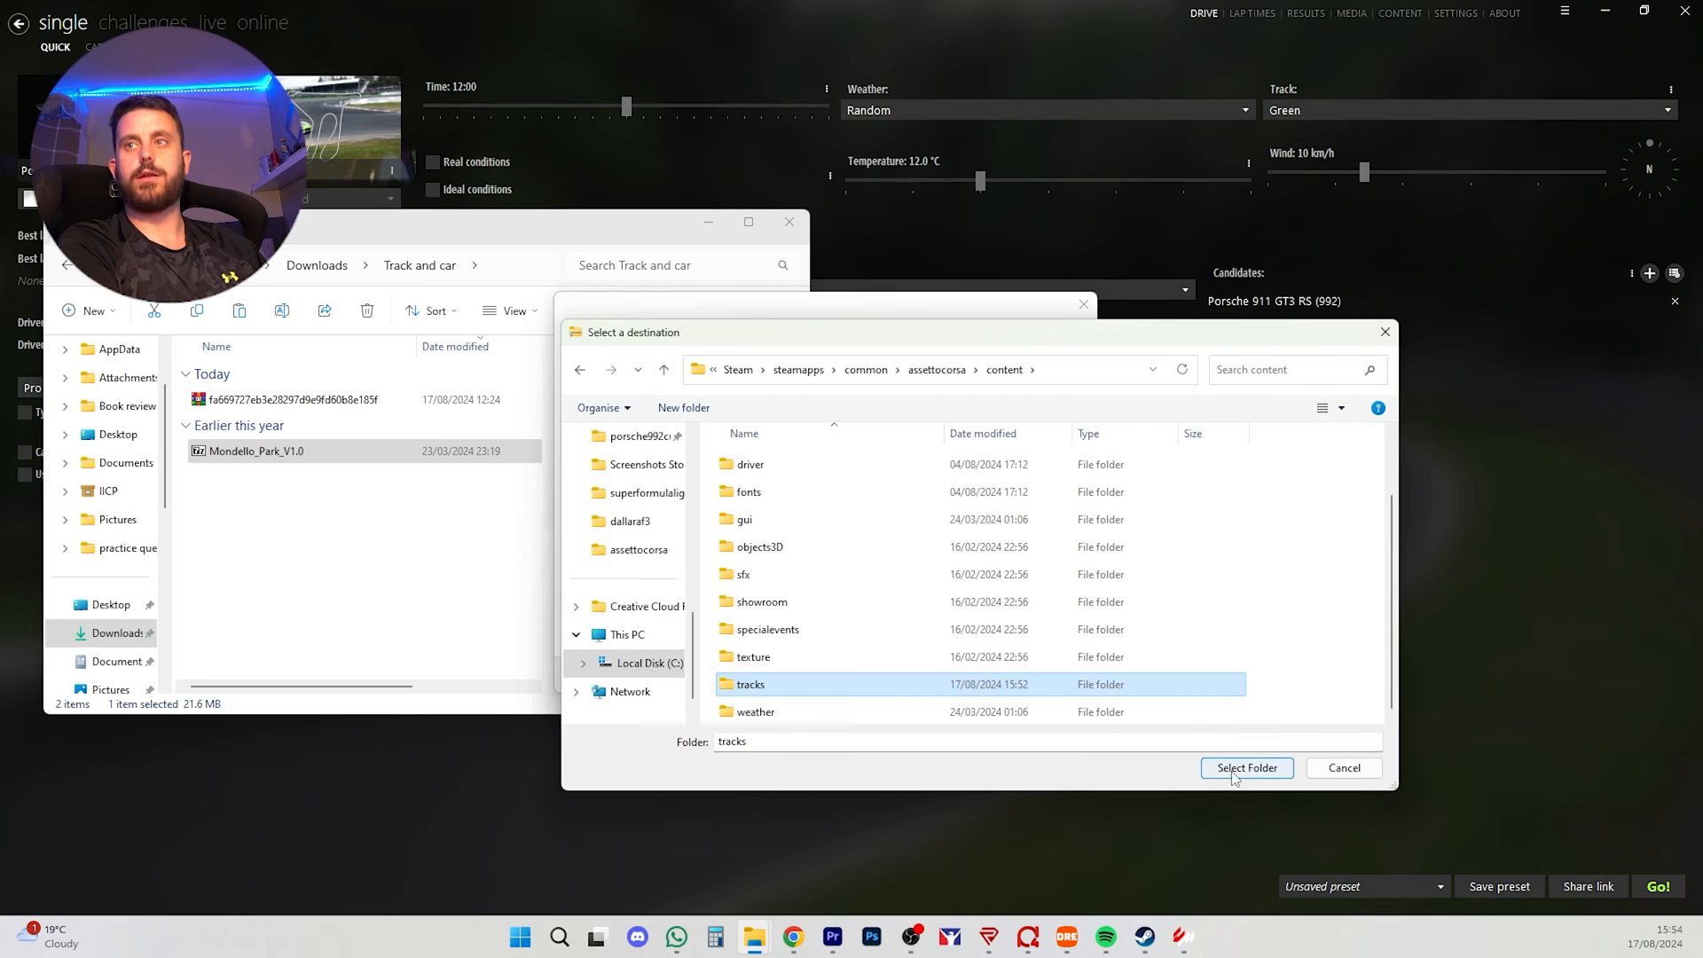
{"action": "left_click", "coordinate": [1246, 768]}
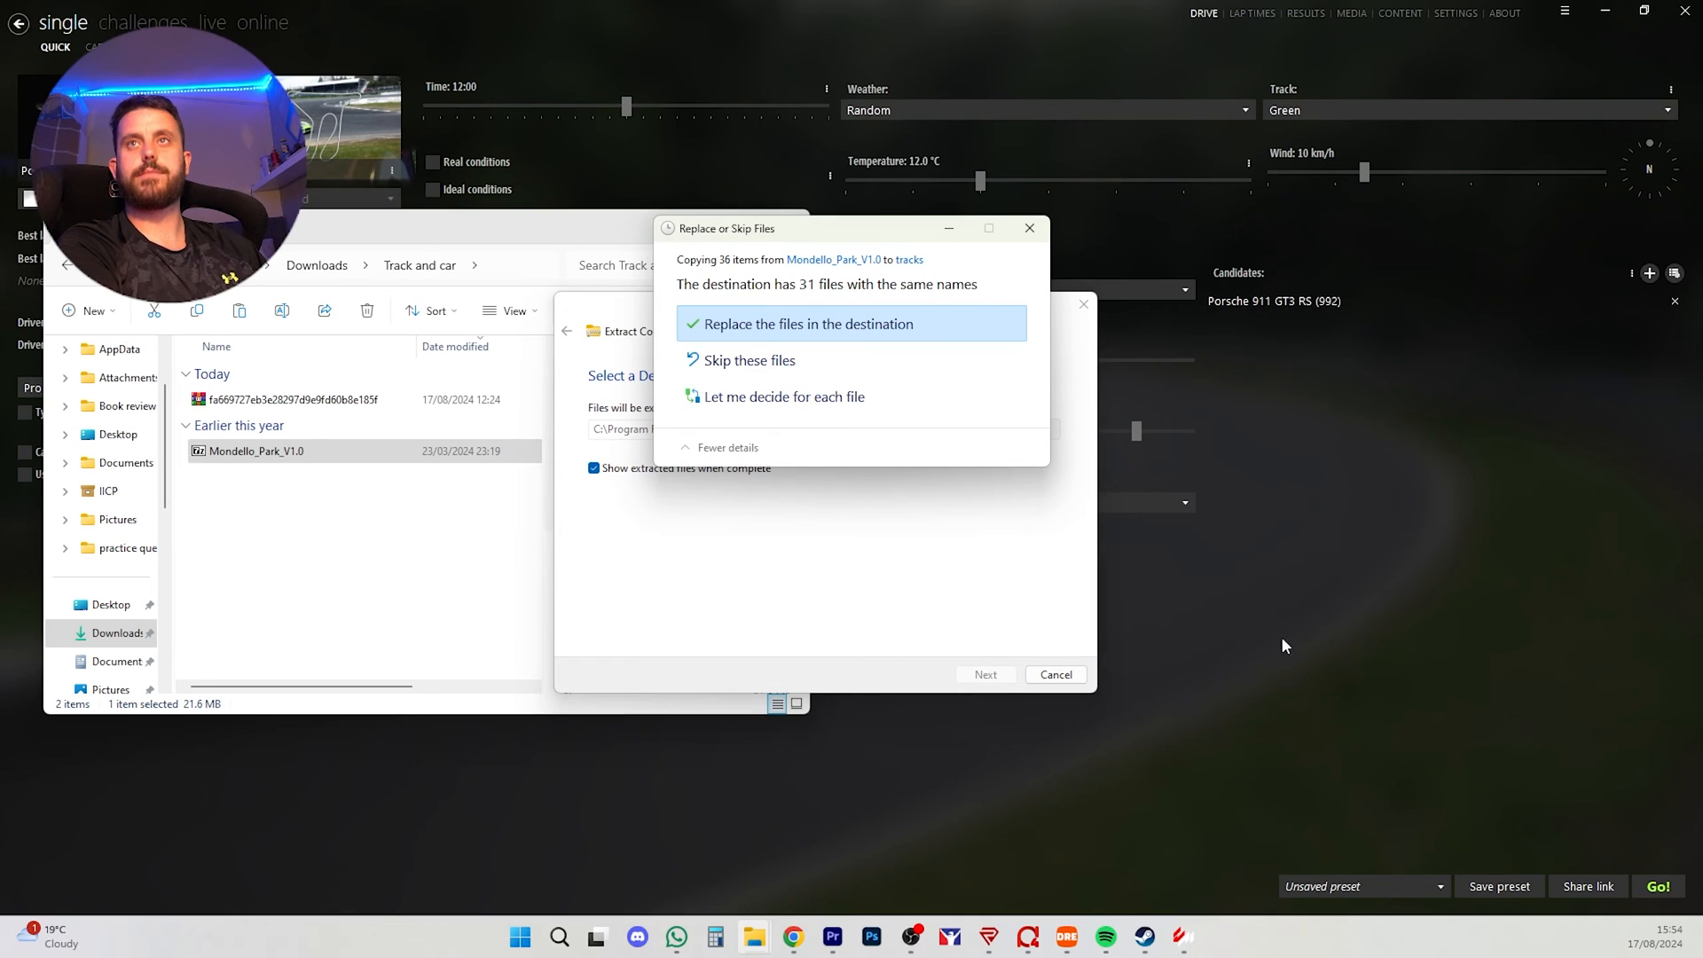
{"action": "mouse_move", "coordinate": [809, 344]}
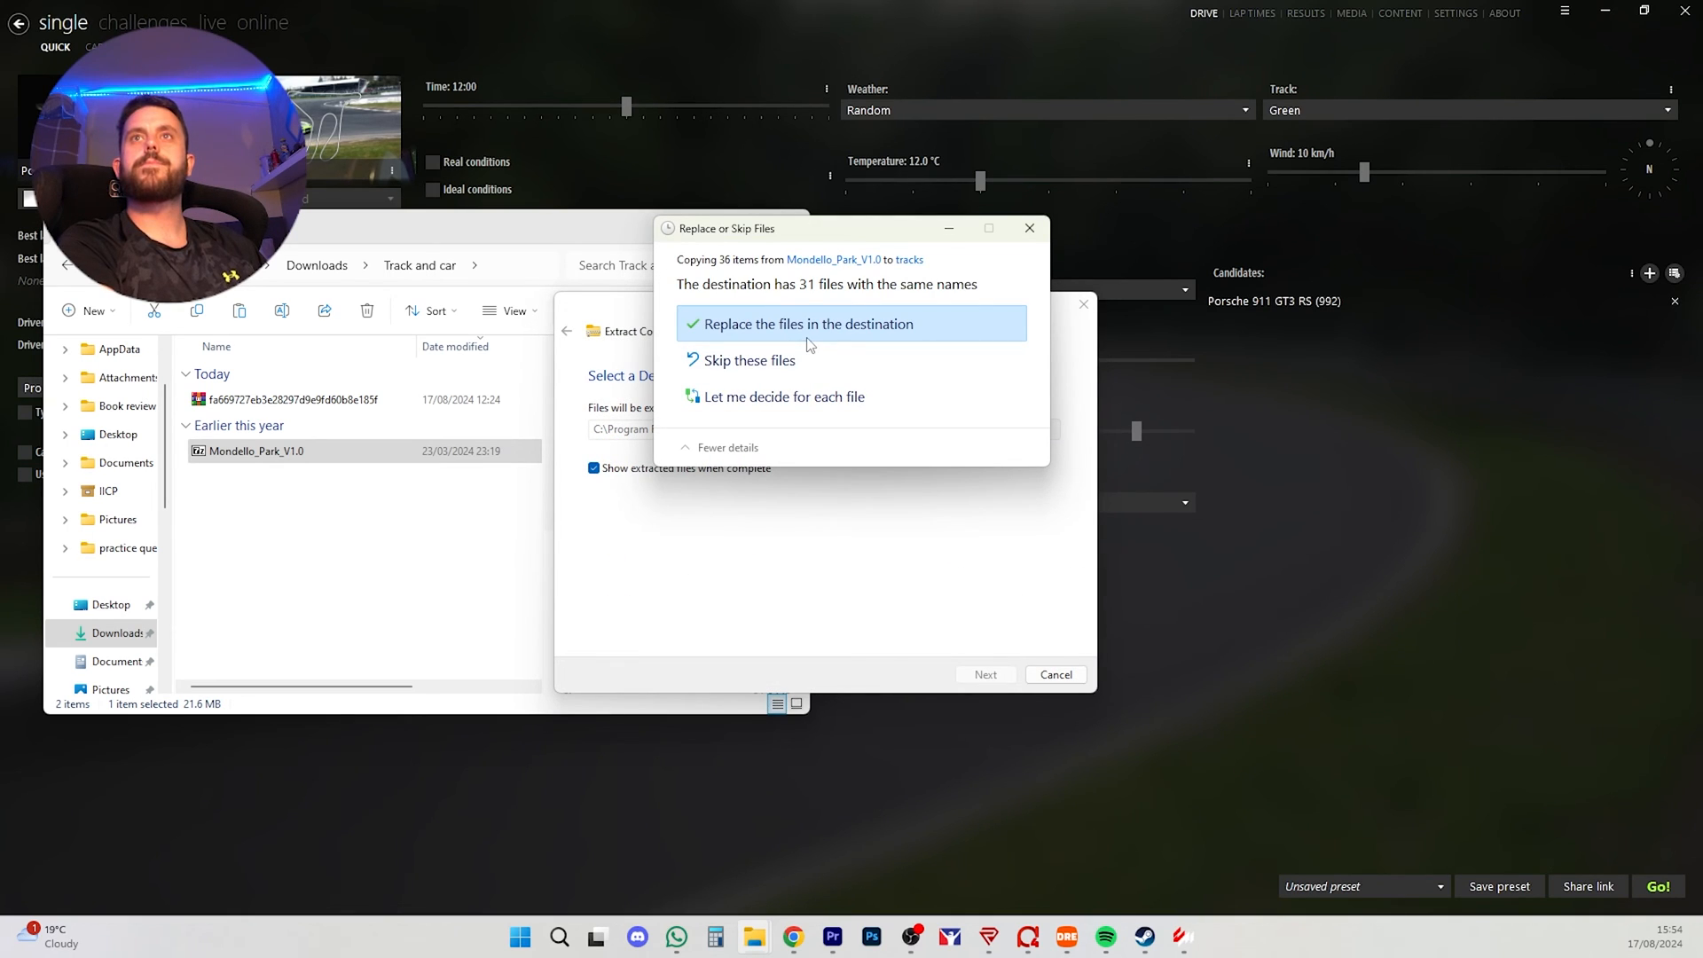
Step: Replace the existing track files and close the downloads folder window
{"action": "left_click", "coordinate": [805, 323]}
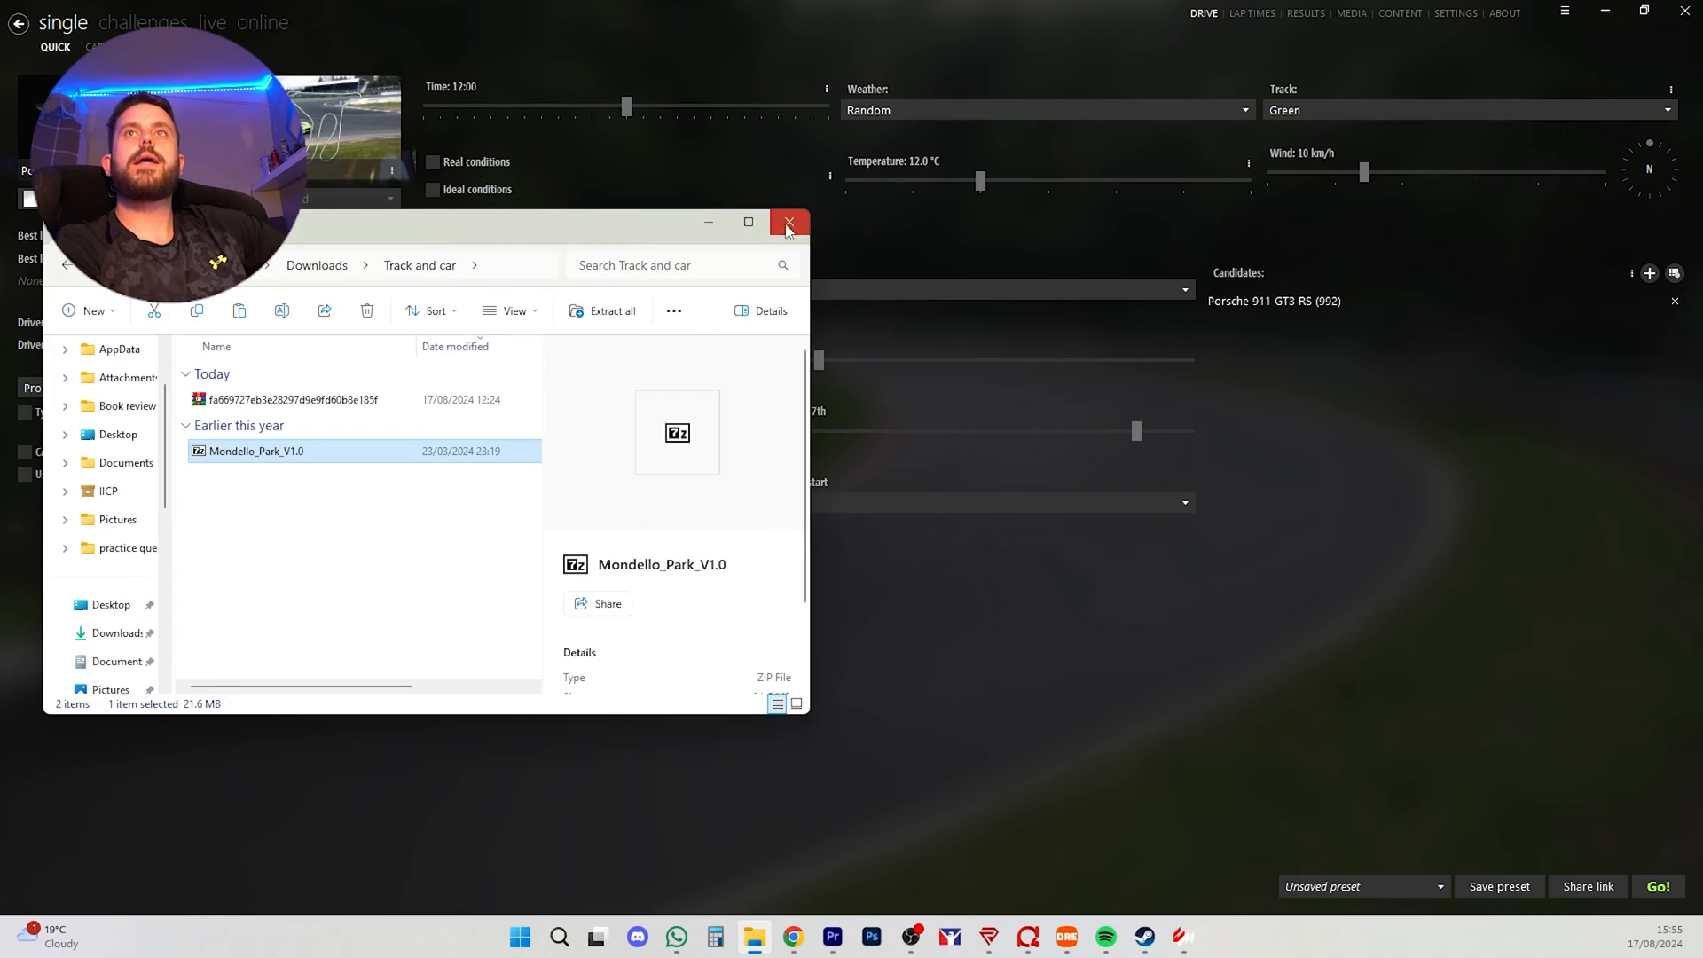
{"action": "left_click", "coordinate": [788, 223]}
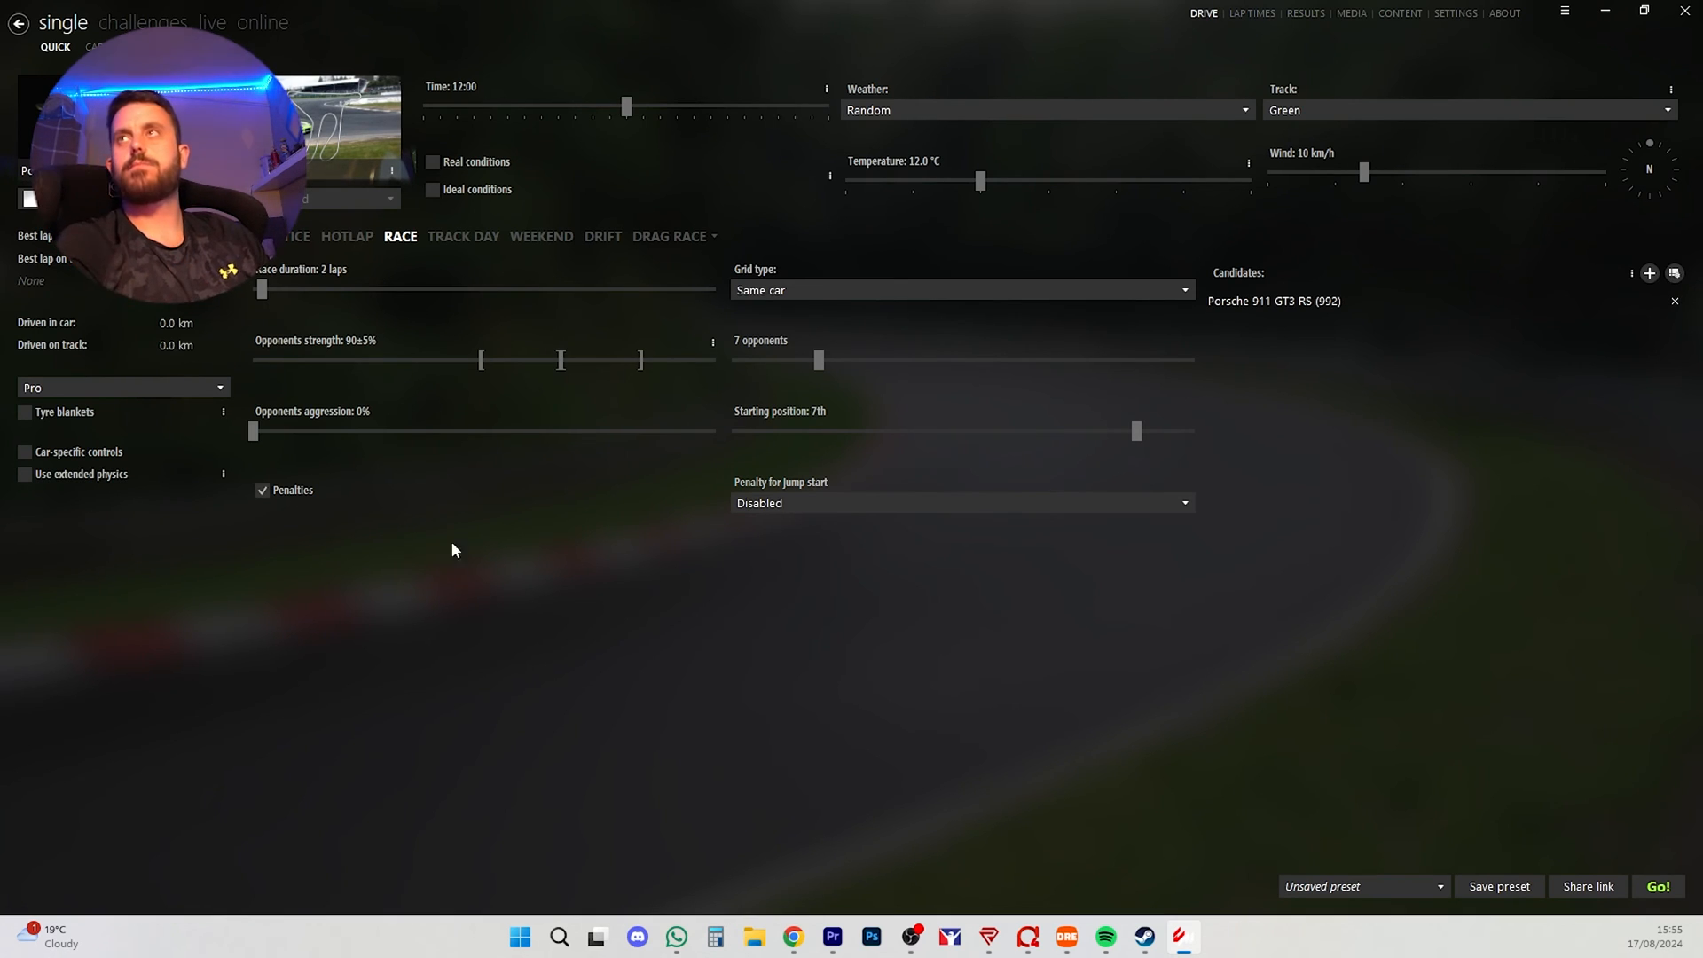
{"action": "mouse_move", "coordinate": [1395, 515]}
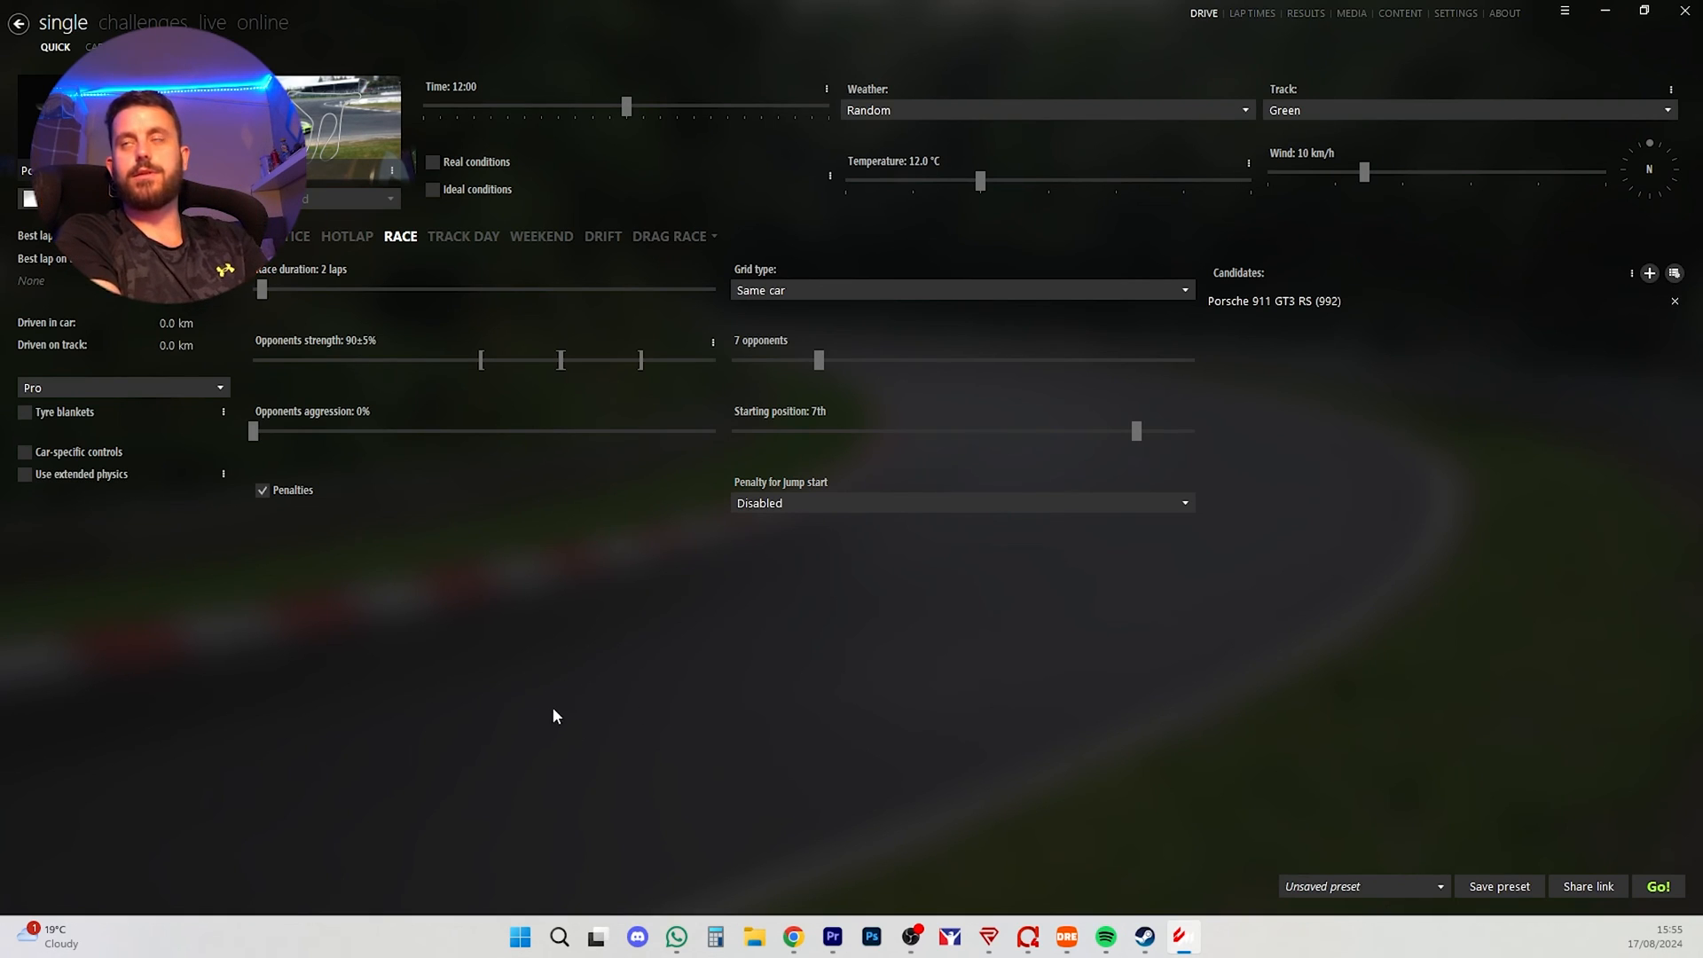
{"action": "mouse_move", "coordinate": [1320, 573]}
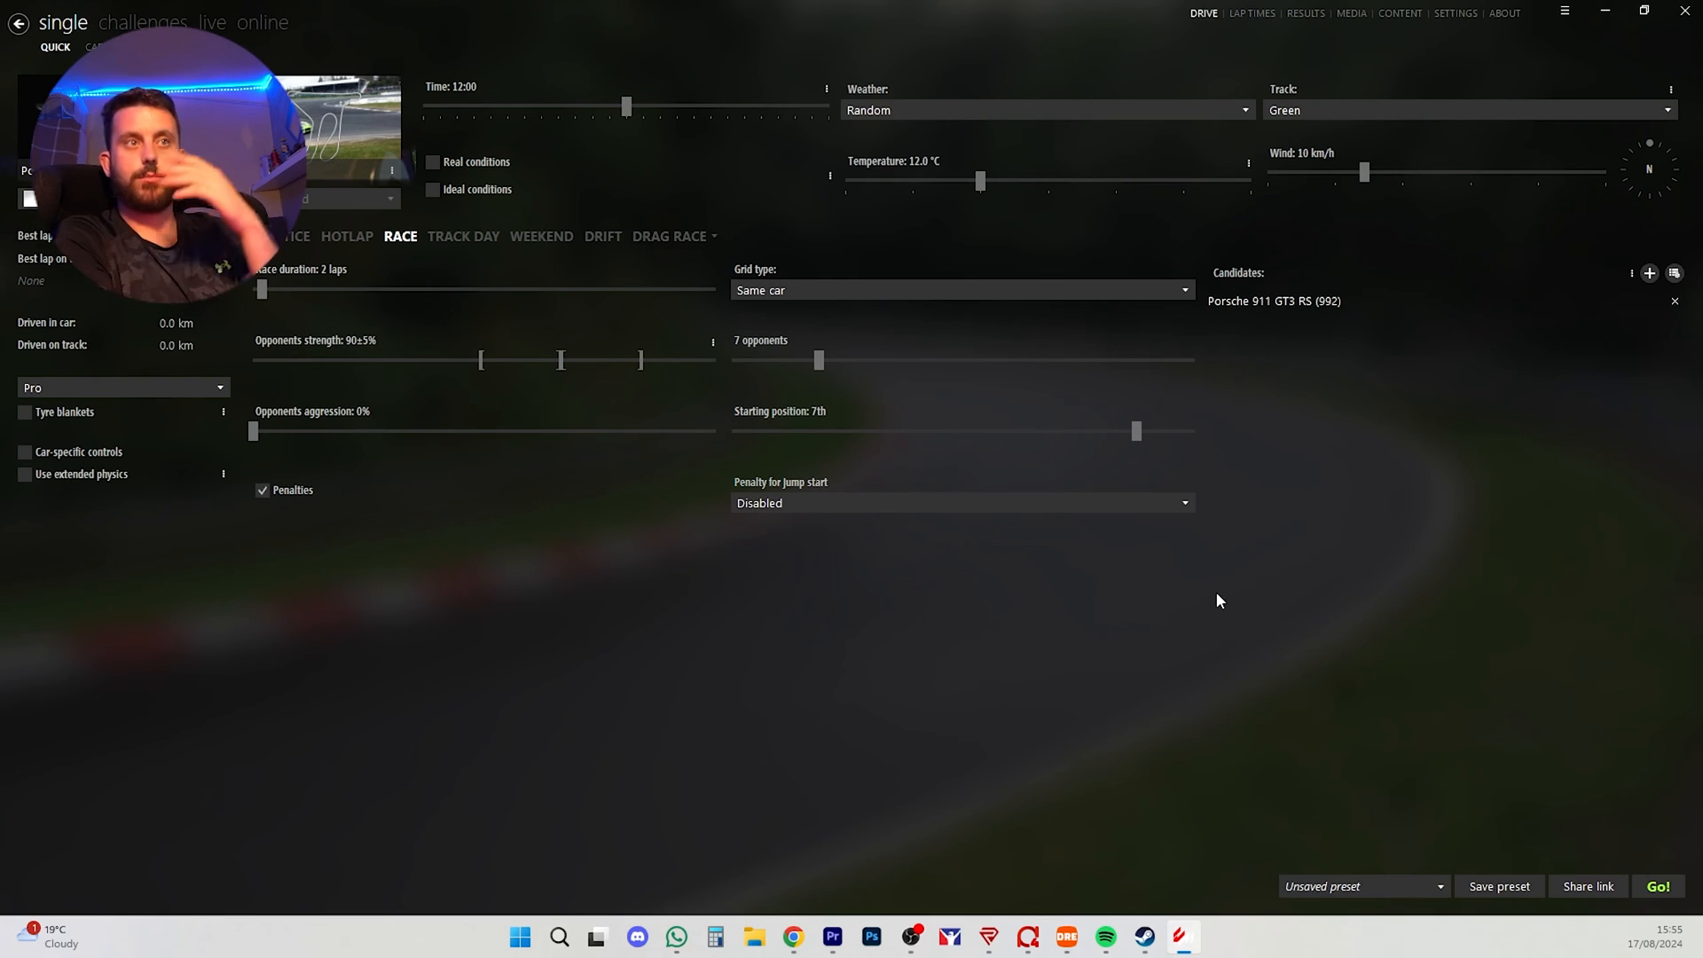
{"action": "mouse_move", "coordinate": [577, 712]}
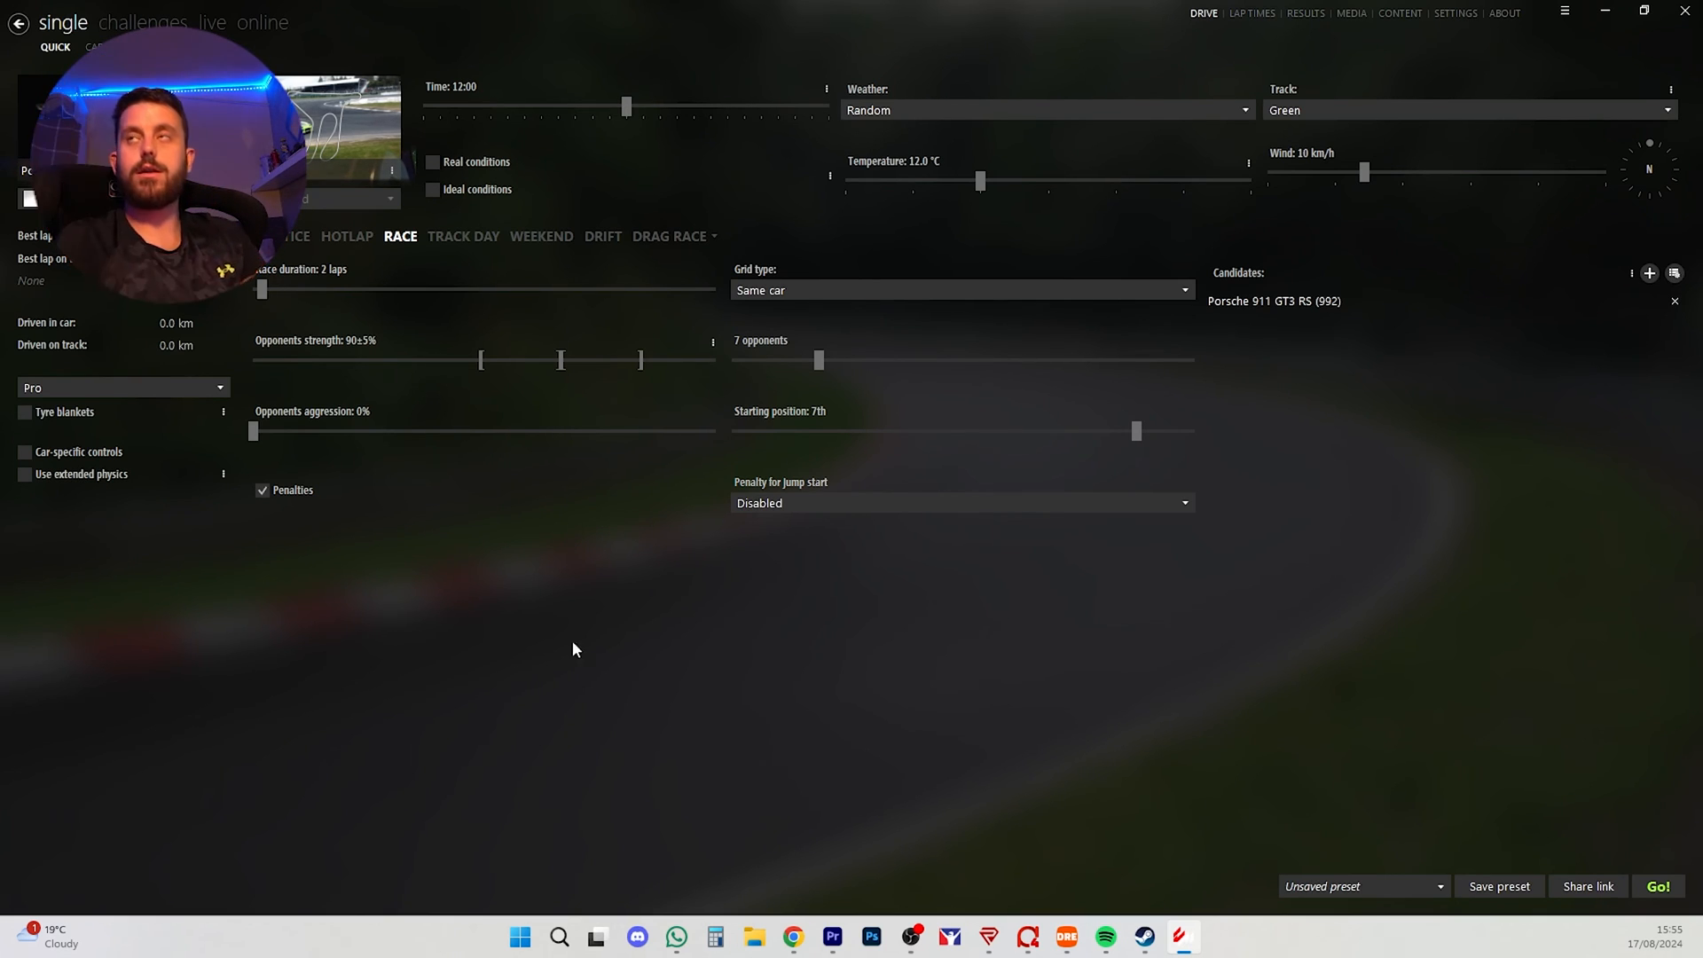
Step: Confirm no downloads are active in the hamburger menu before picking a car
{"action": "left_click", "coordinate": [1563, 12]}
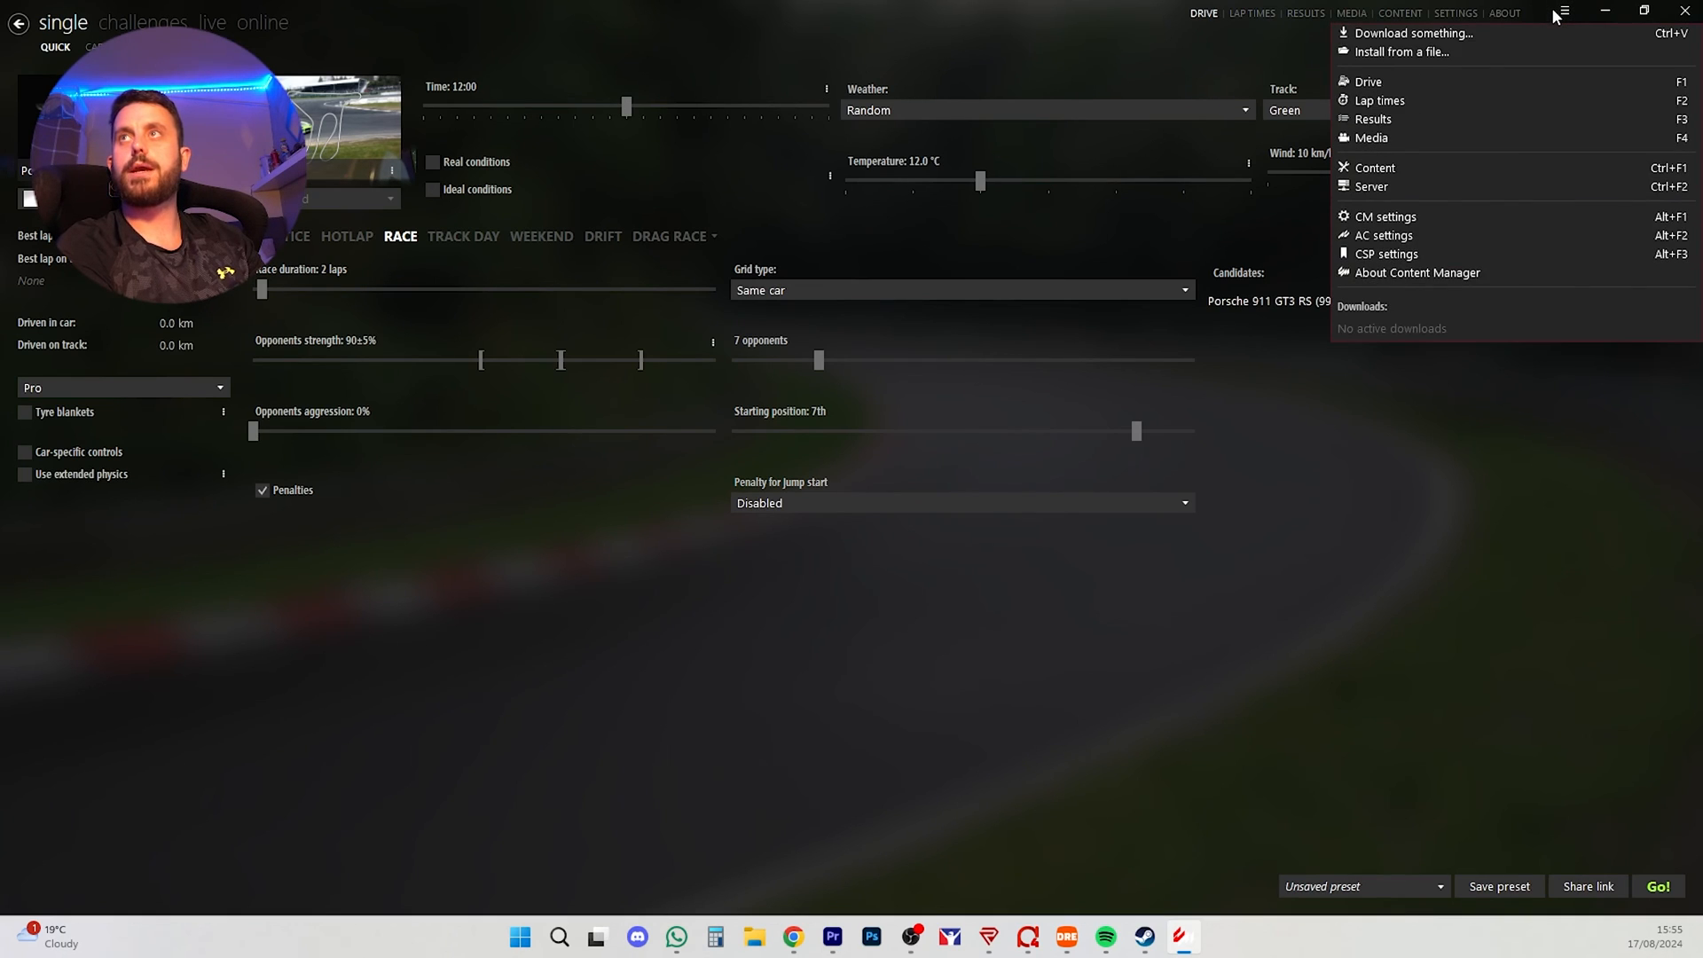
{"action": "left_click", "coordinate": [1562, 12]}
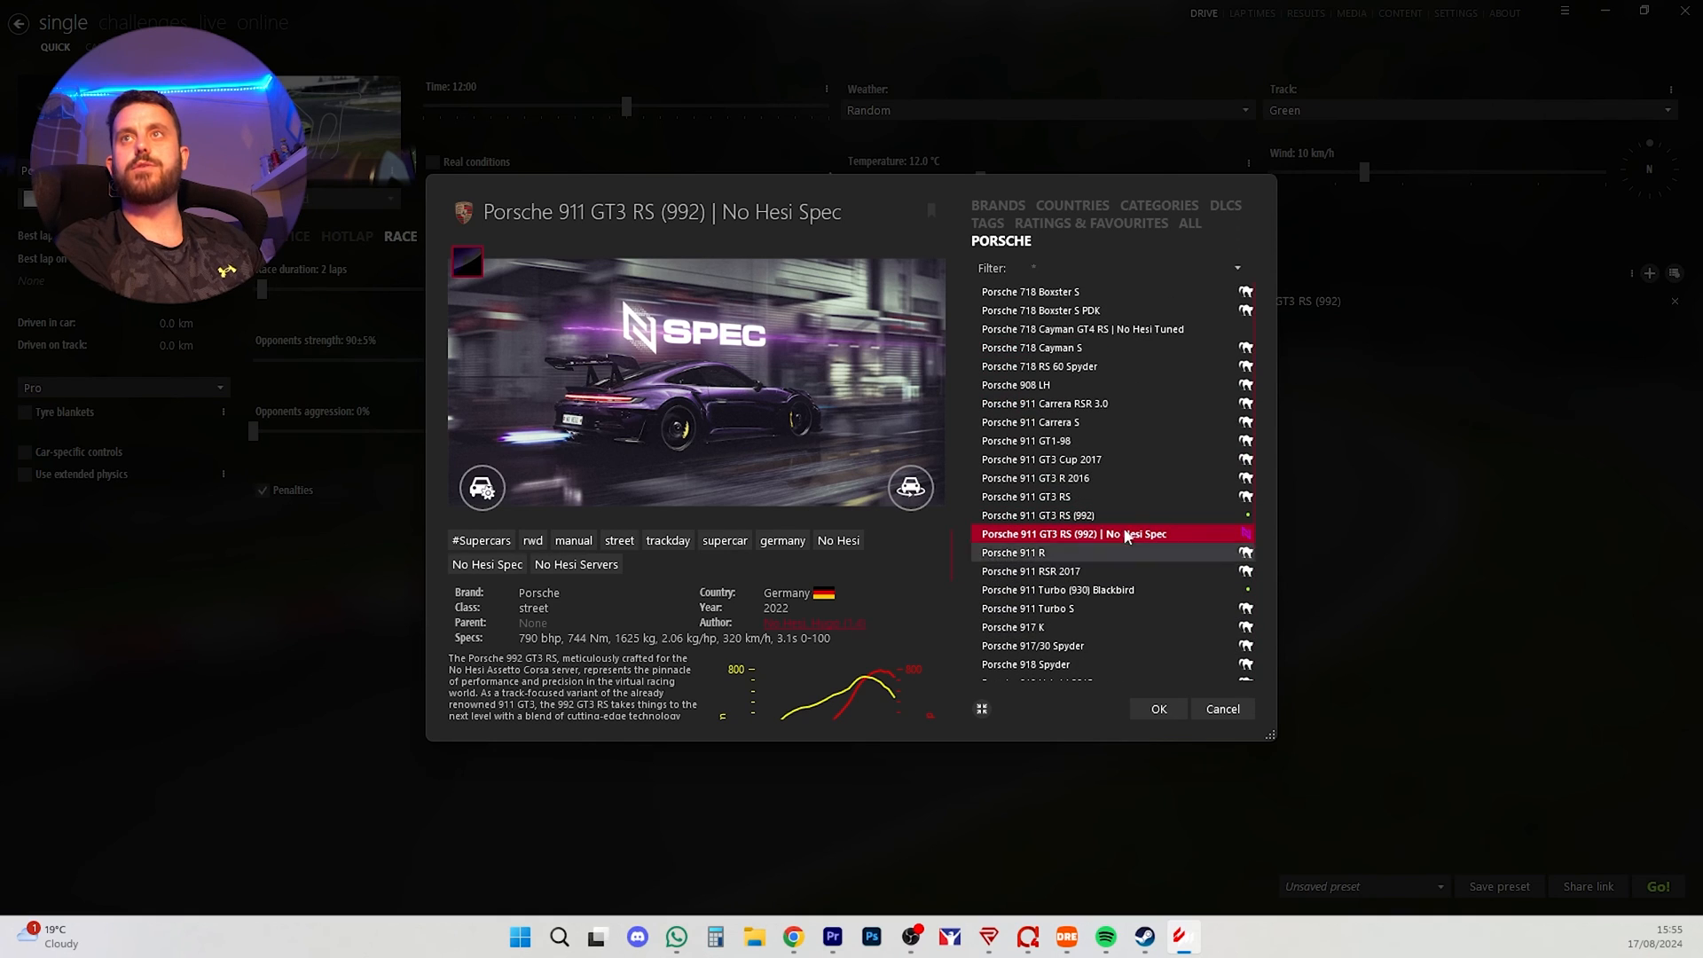
Step: Show all installed cars, then cancel, keeping Porsche 911 GT3 RS (992) as race candidate
{"action": "left_click", "coordinate": [1081, 330]}
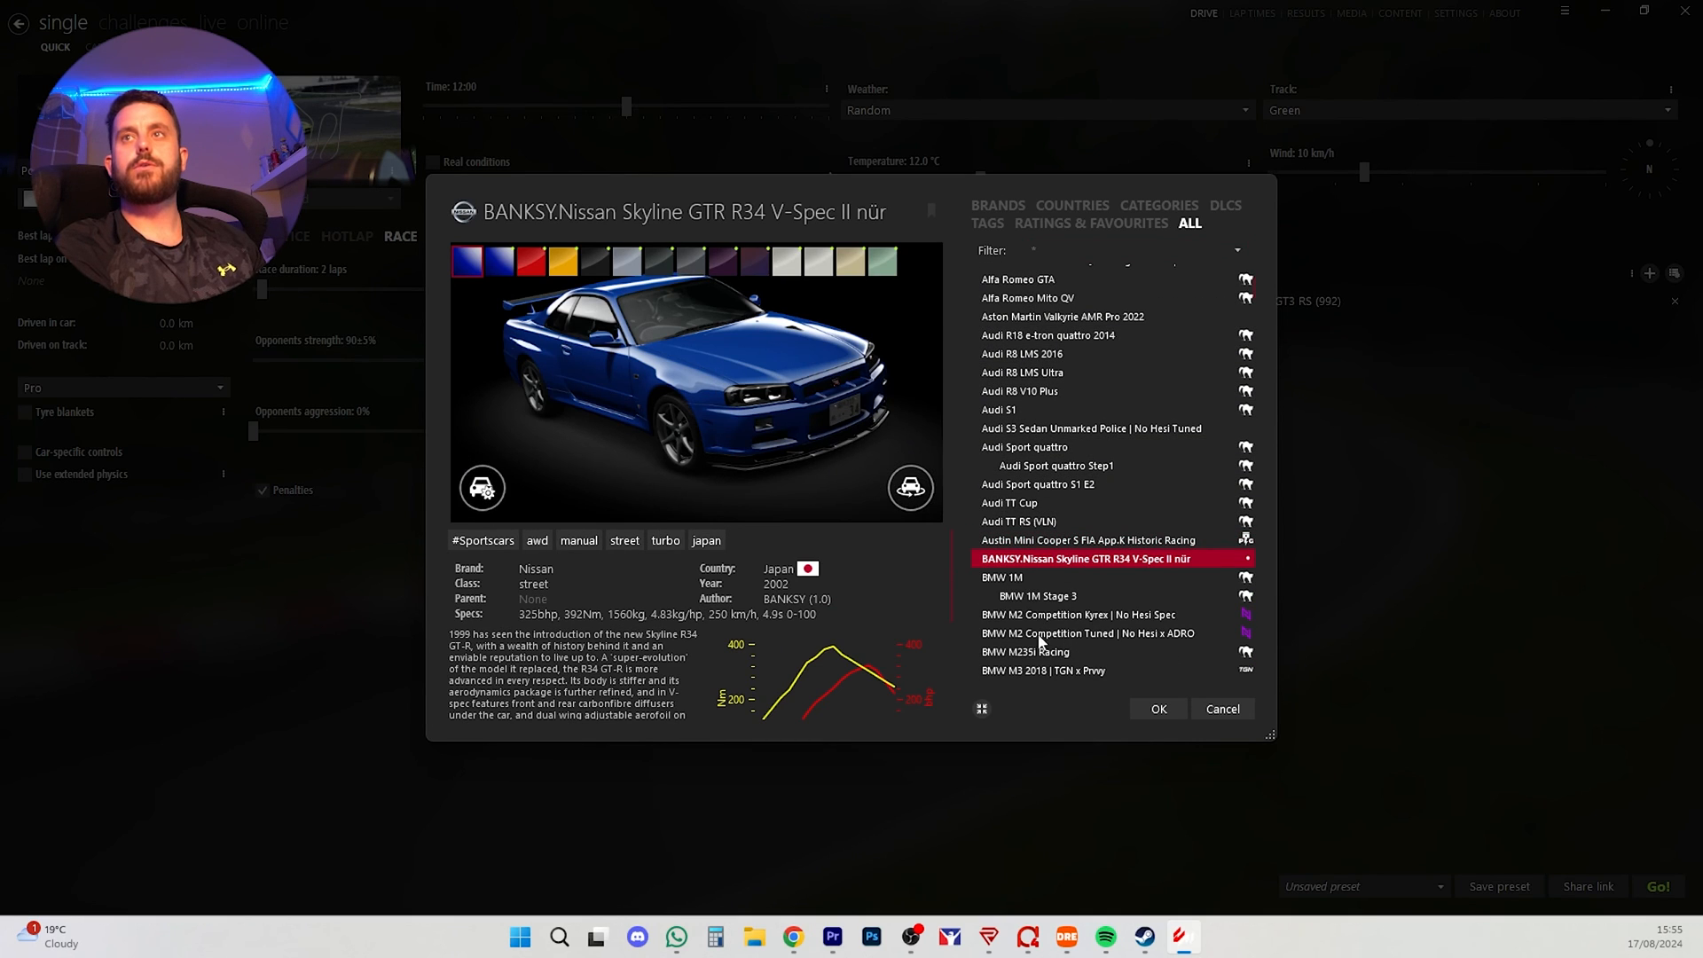
{"action": "left_click", "coordinate": [1088, 634]}
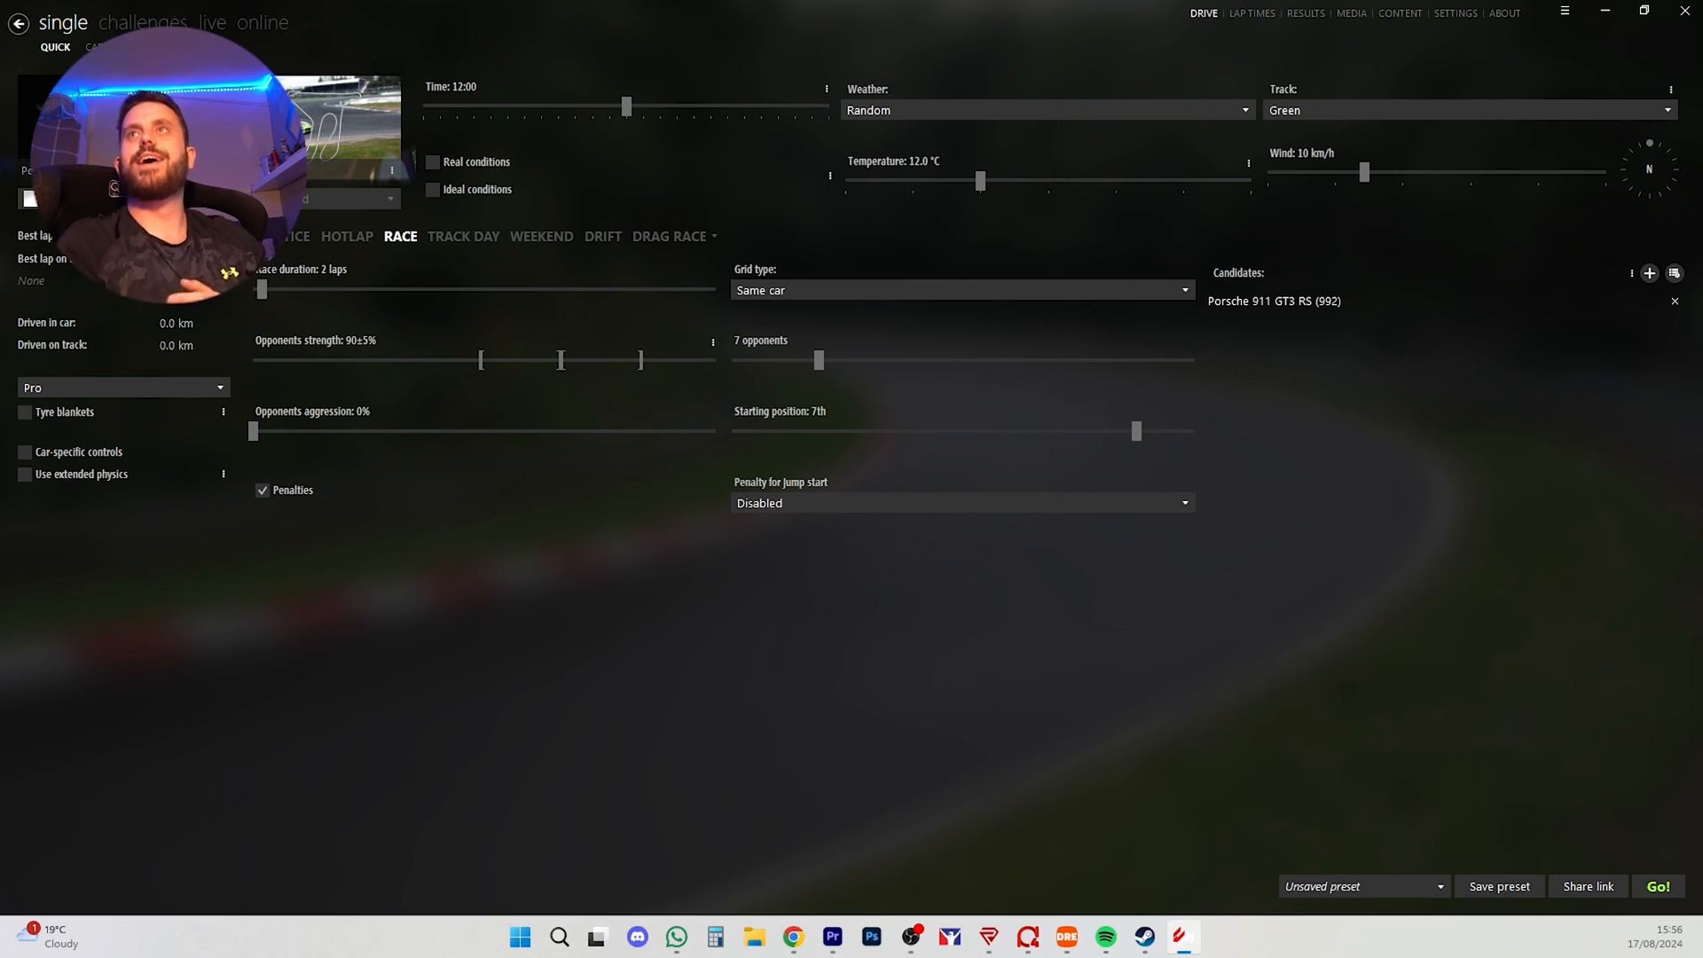
{"action": "left_click", "coordinate": [1455, 13]}
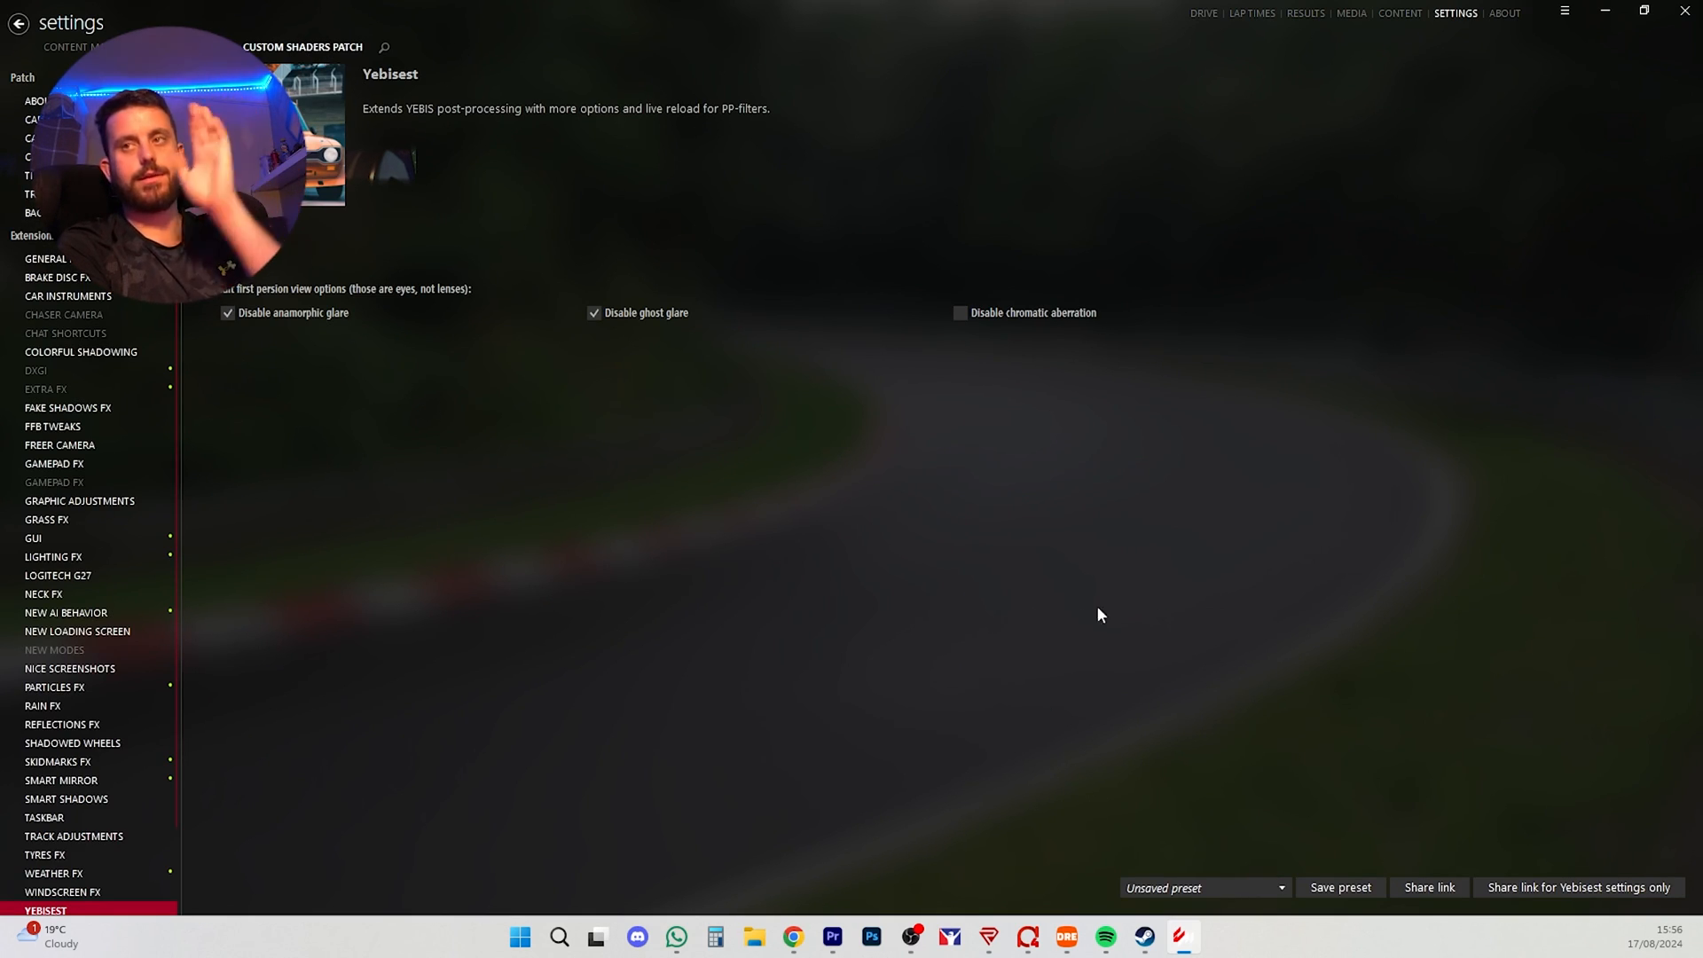
{"action": "mouse_move", "coordinate": [1299, 859]}
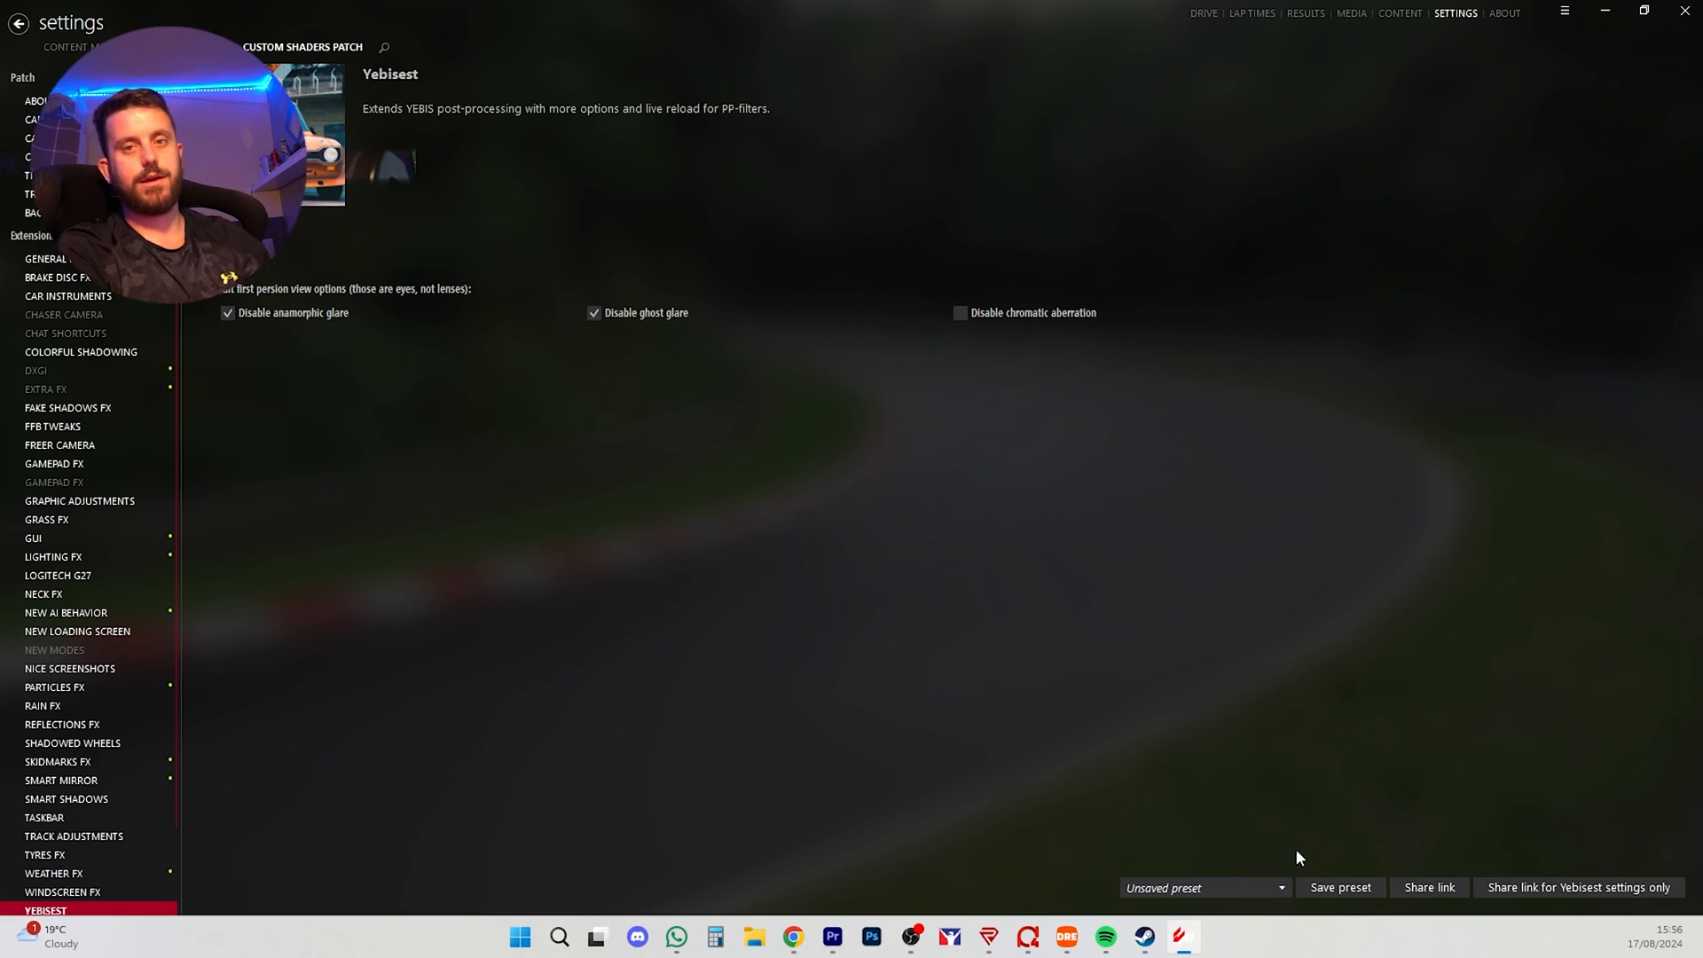
{"action": "left_click", "coordinate": [1203, 12]}
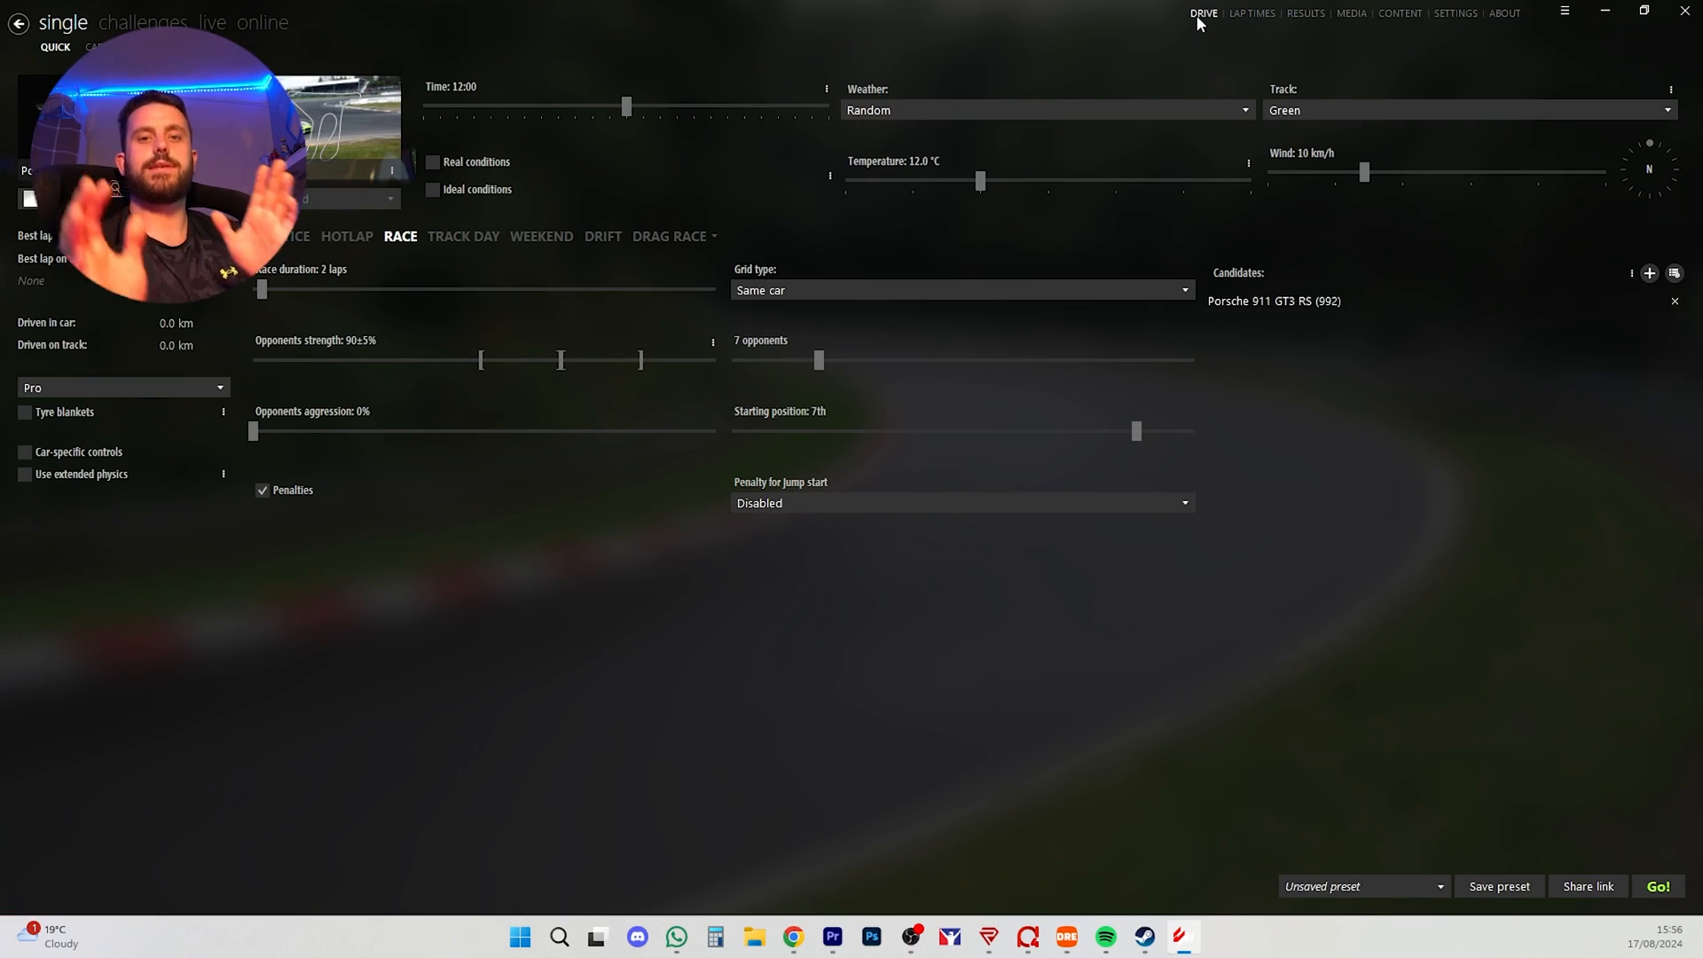